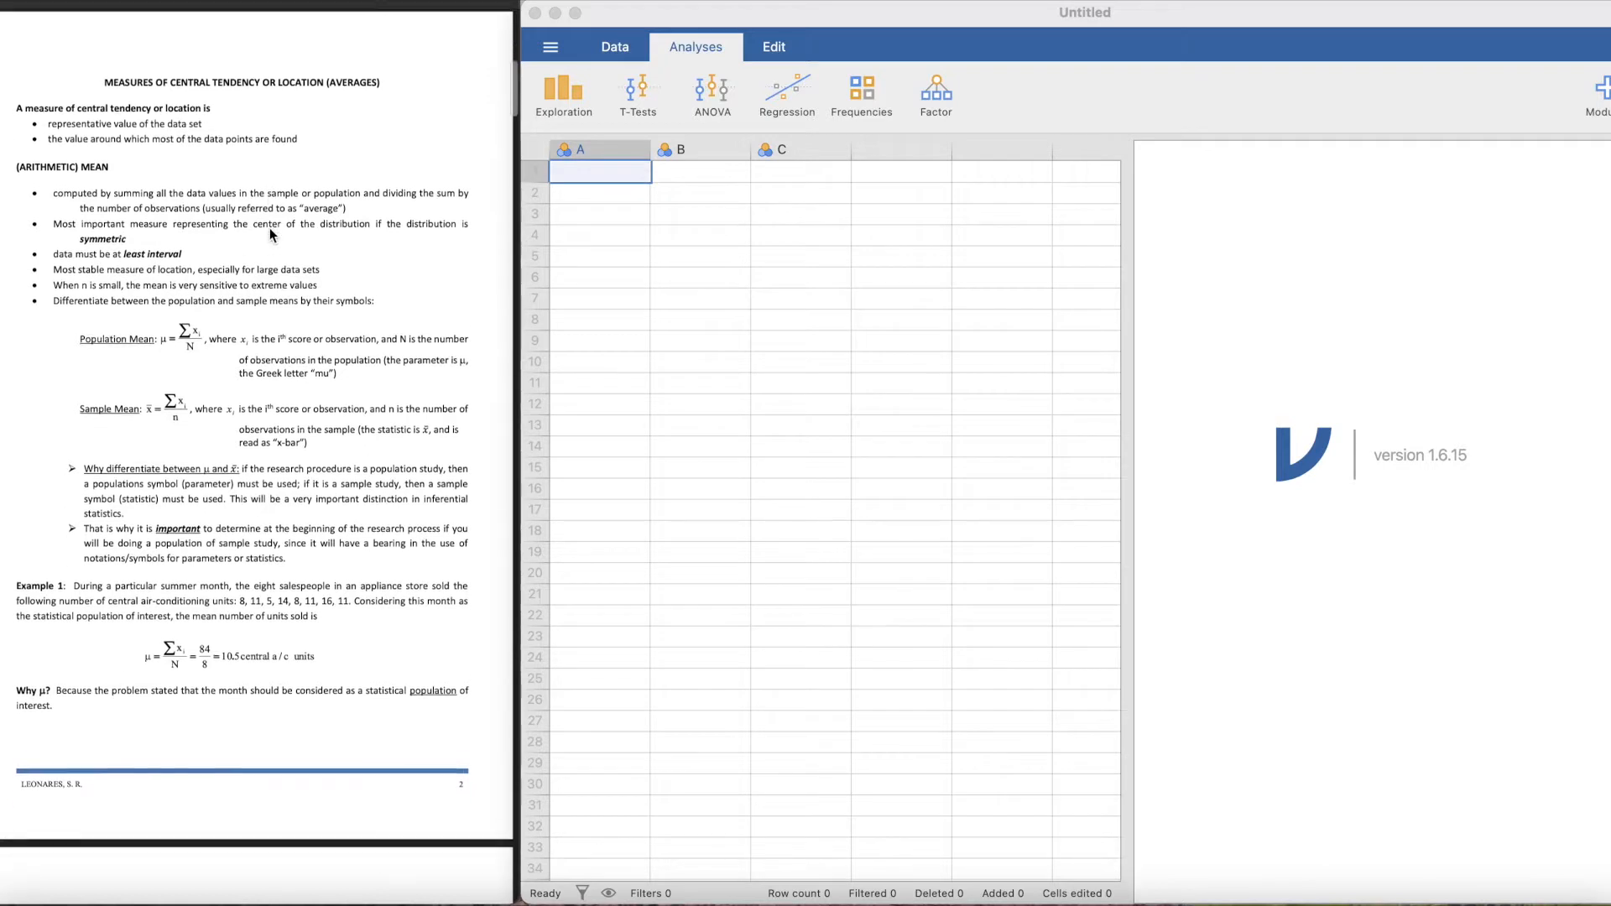
# Step: Enter the unit counts 8, 11, 5, 14, 8, 11, 16, 11 down column A and select the column
pyautogui.scroll(-3)
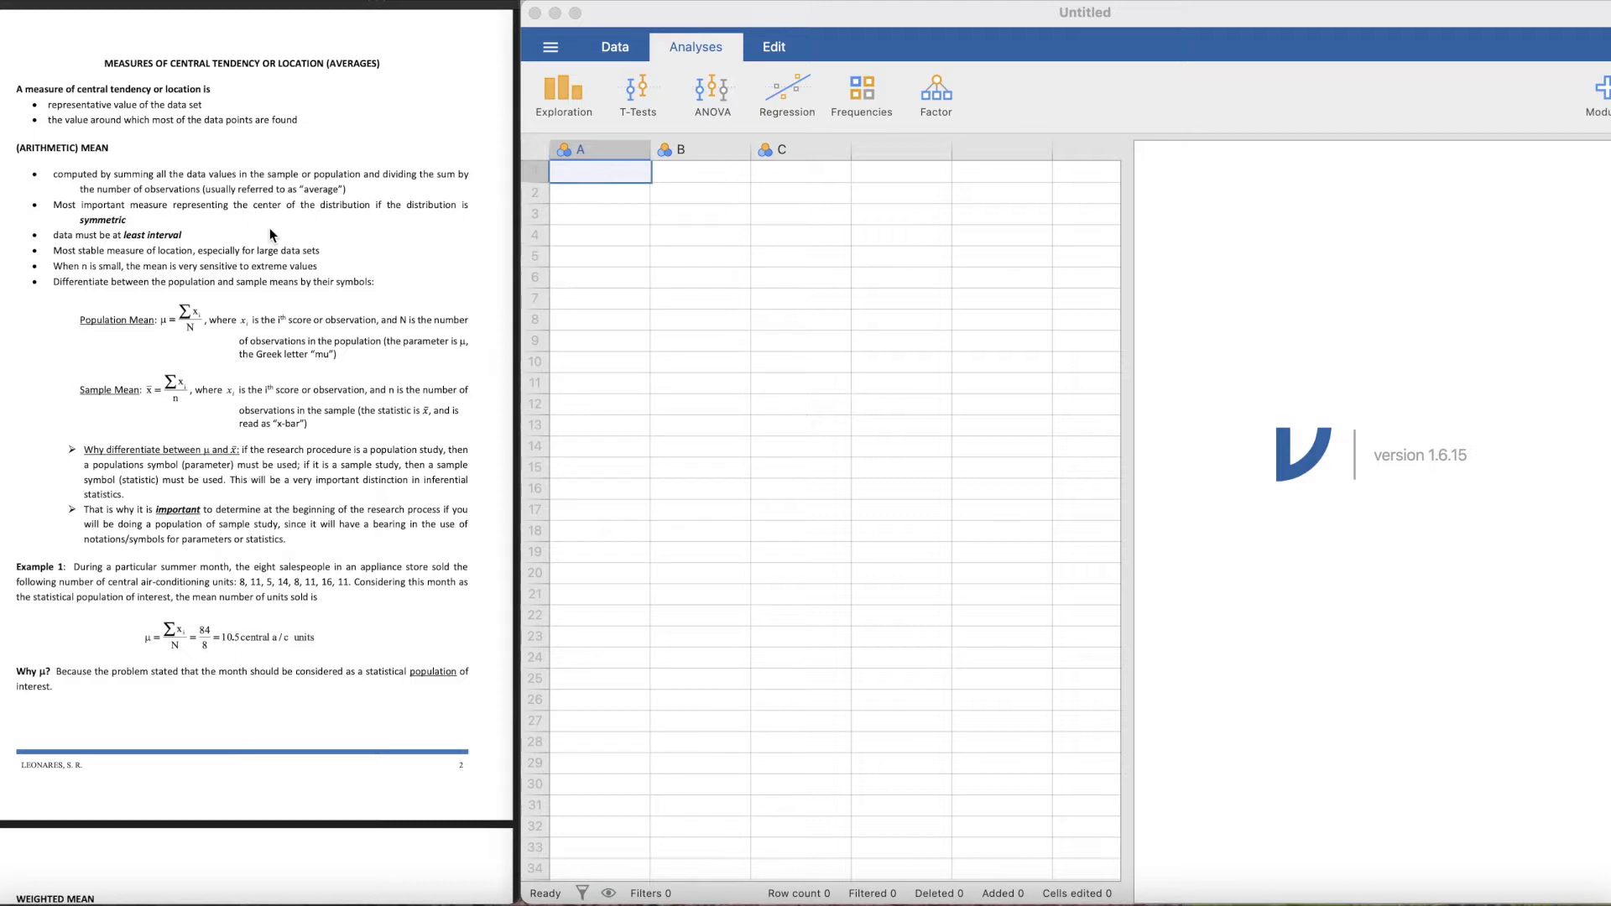
pyautogui.moveTo(555, 249)
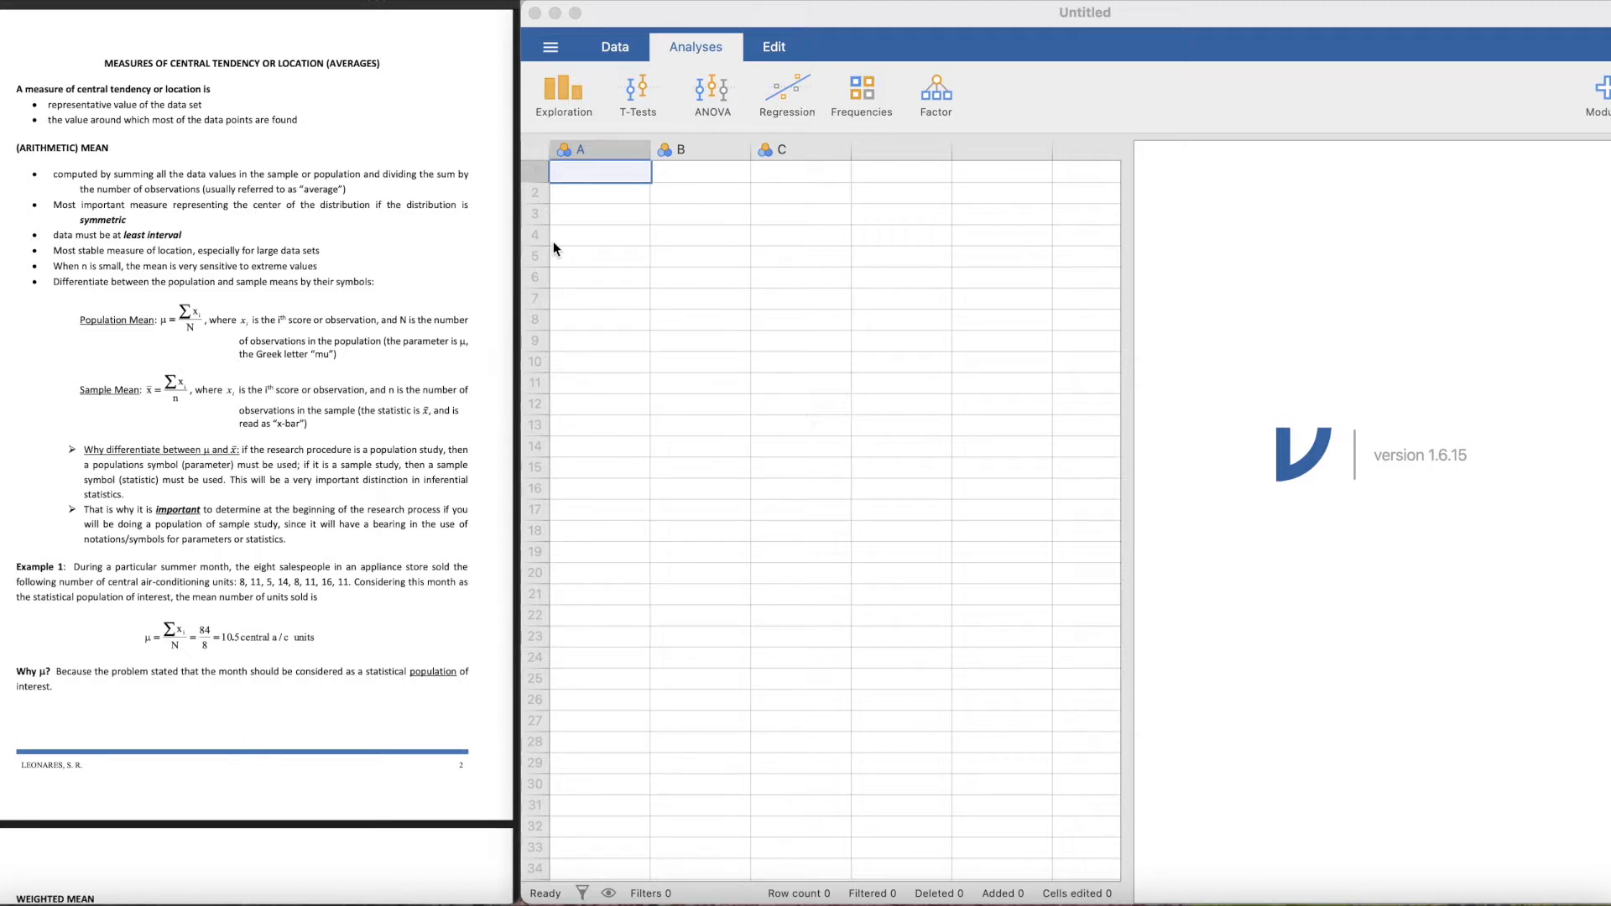
pyautogui.moveTo(213, 85)
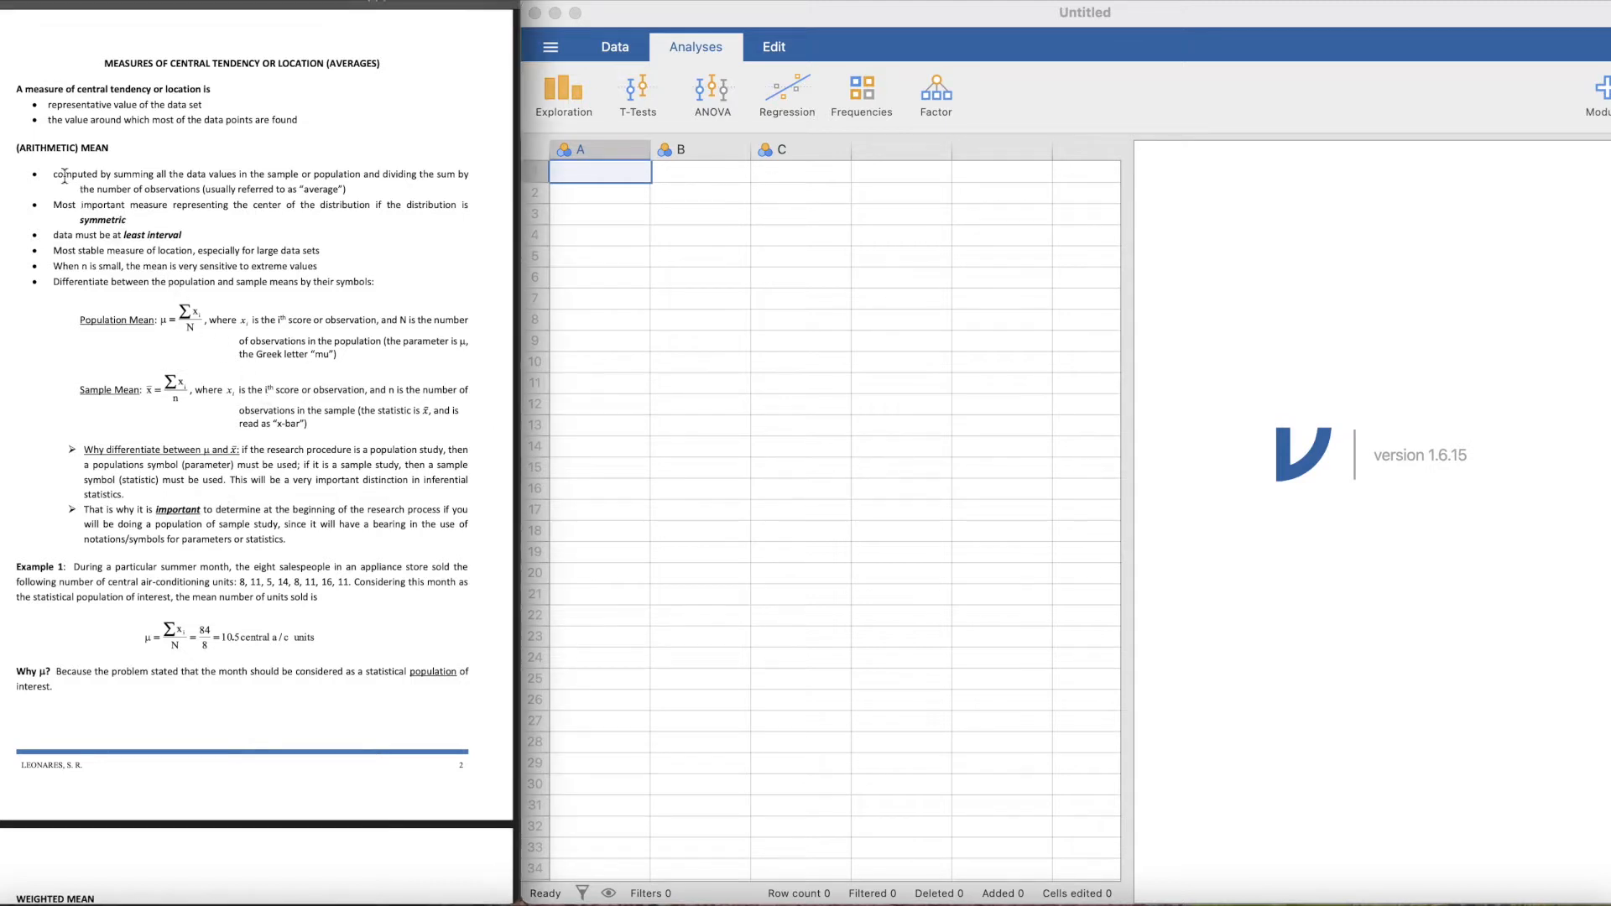
pyautogui.moveTo(304, 253)
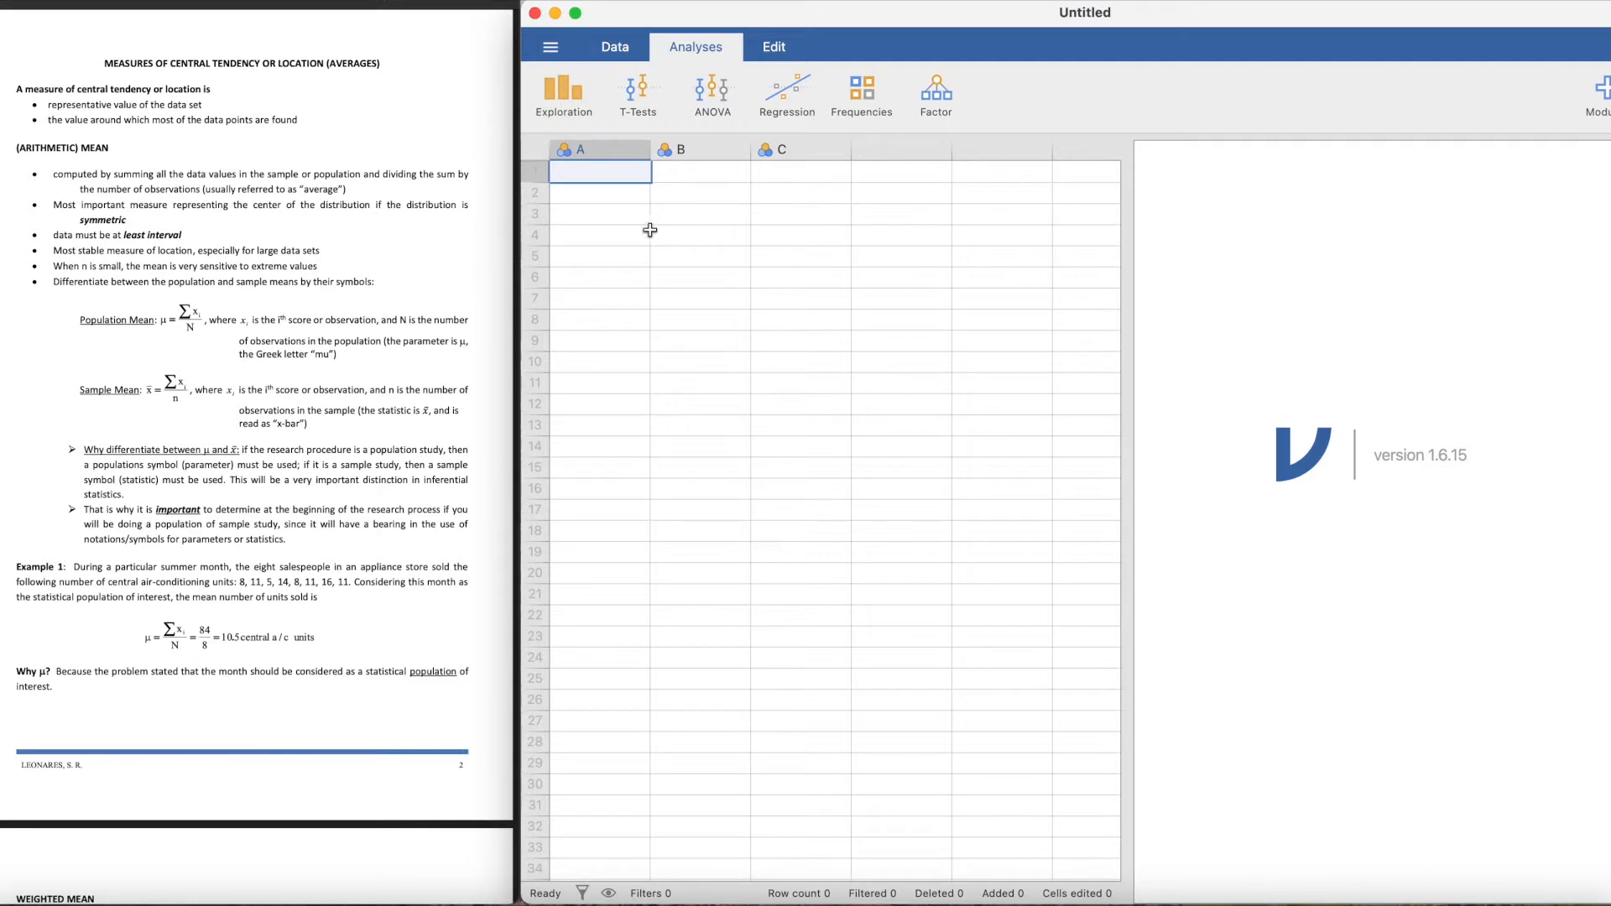
pyautogui.moveTo(381, 381)
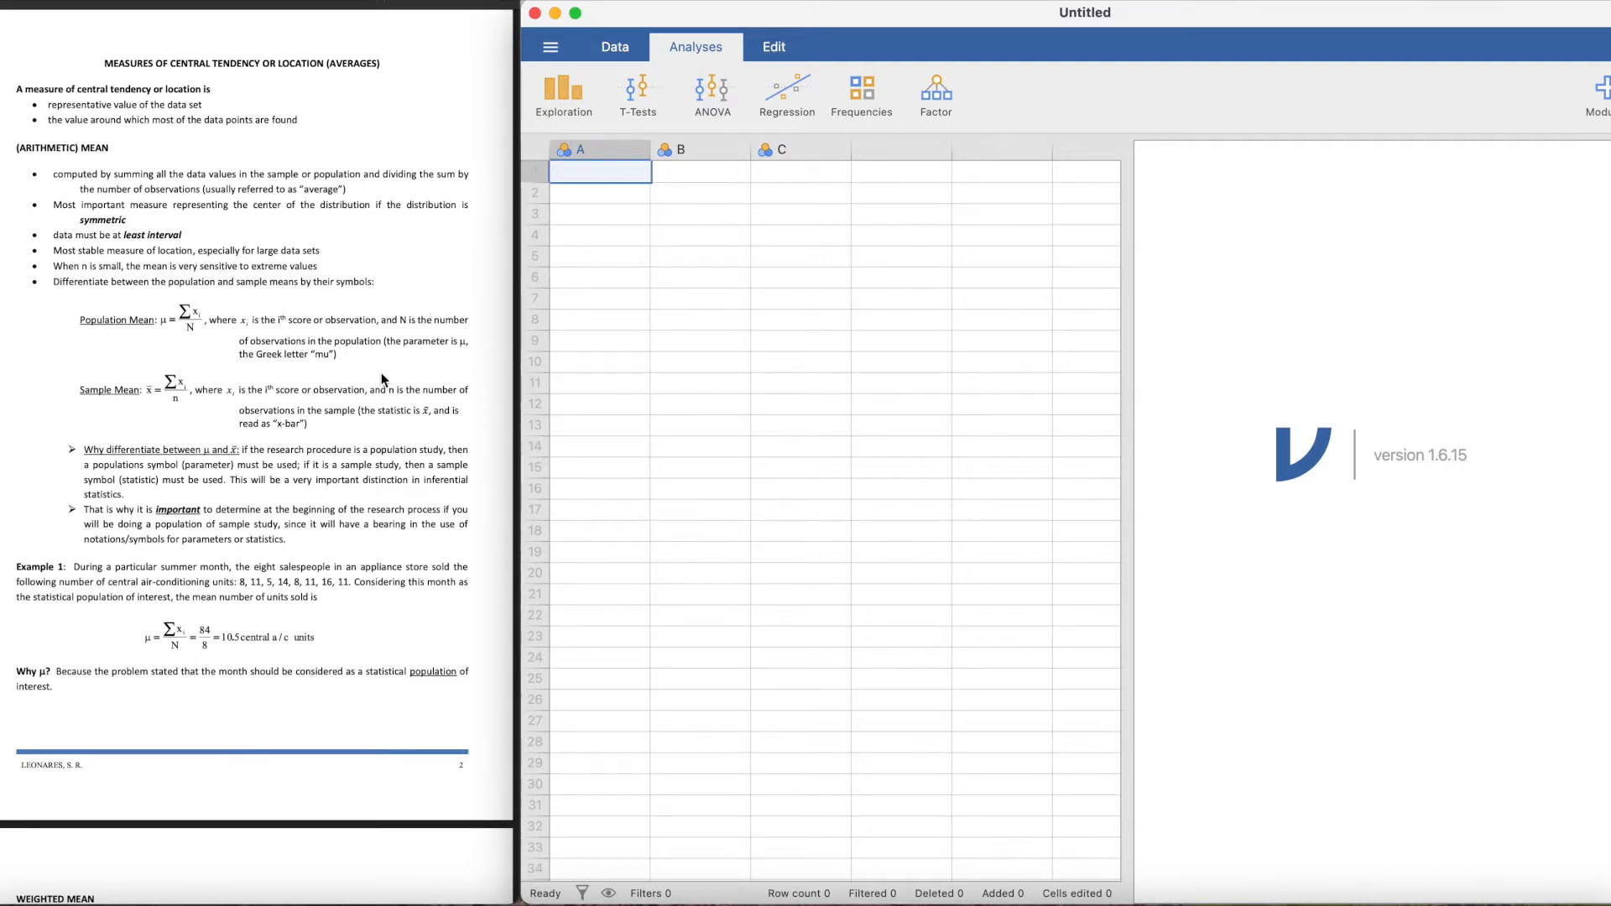
pyautogui.scroll(-3)
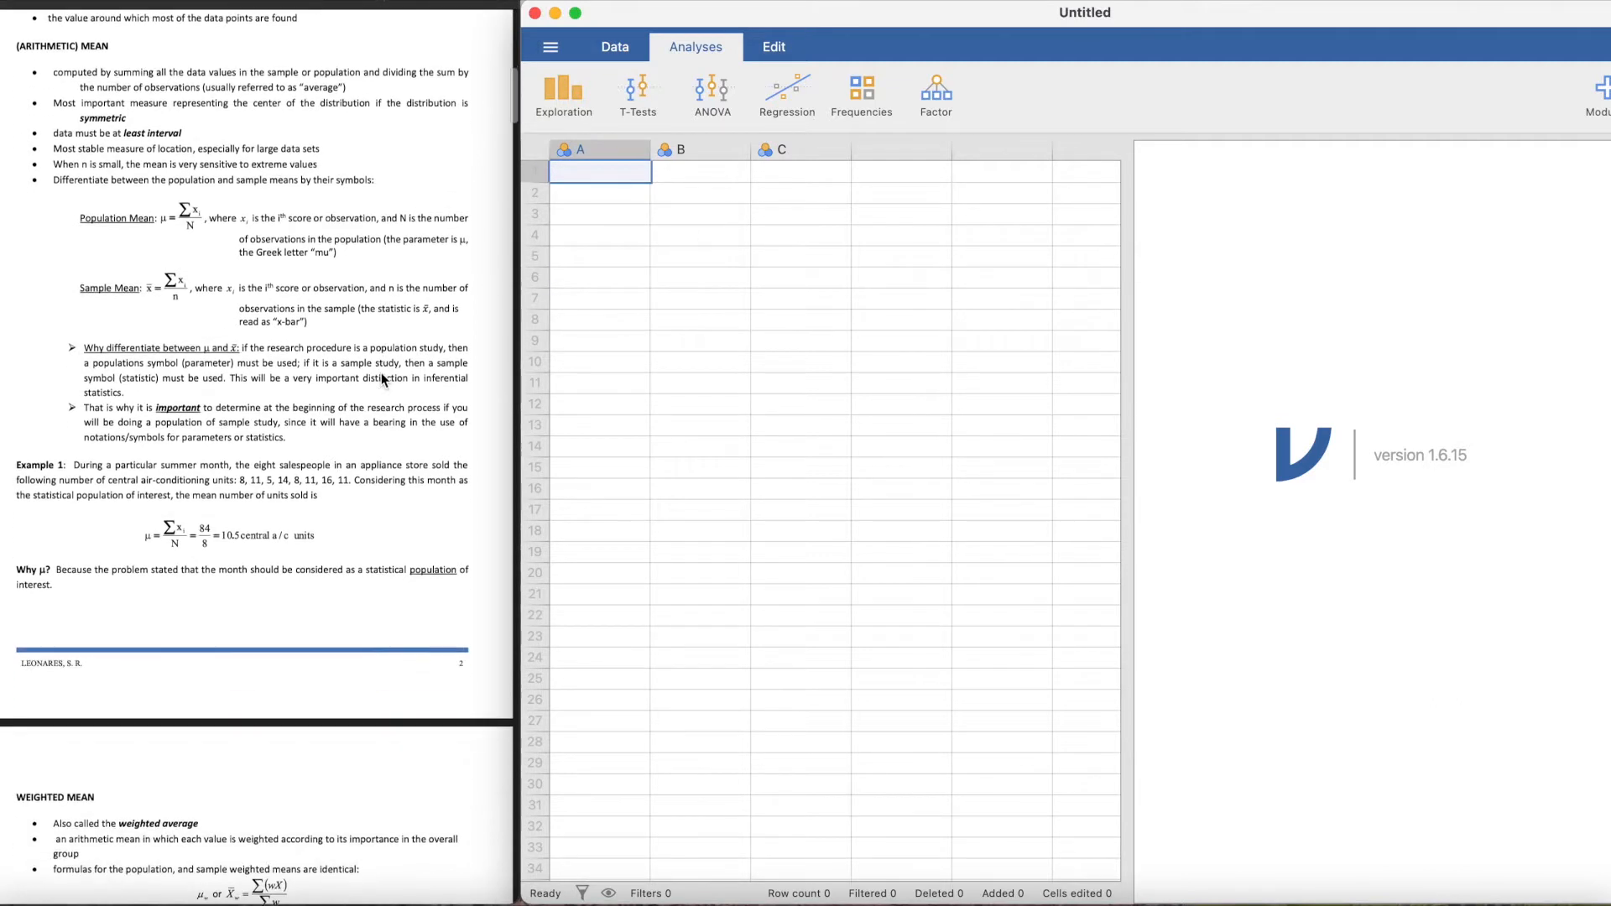
pyautogui.scroll(-3)
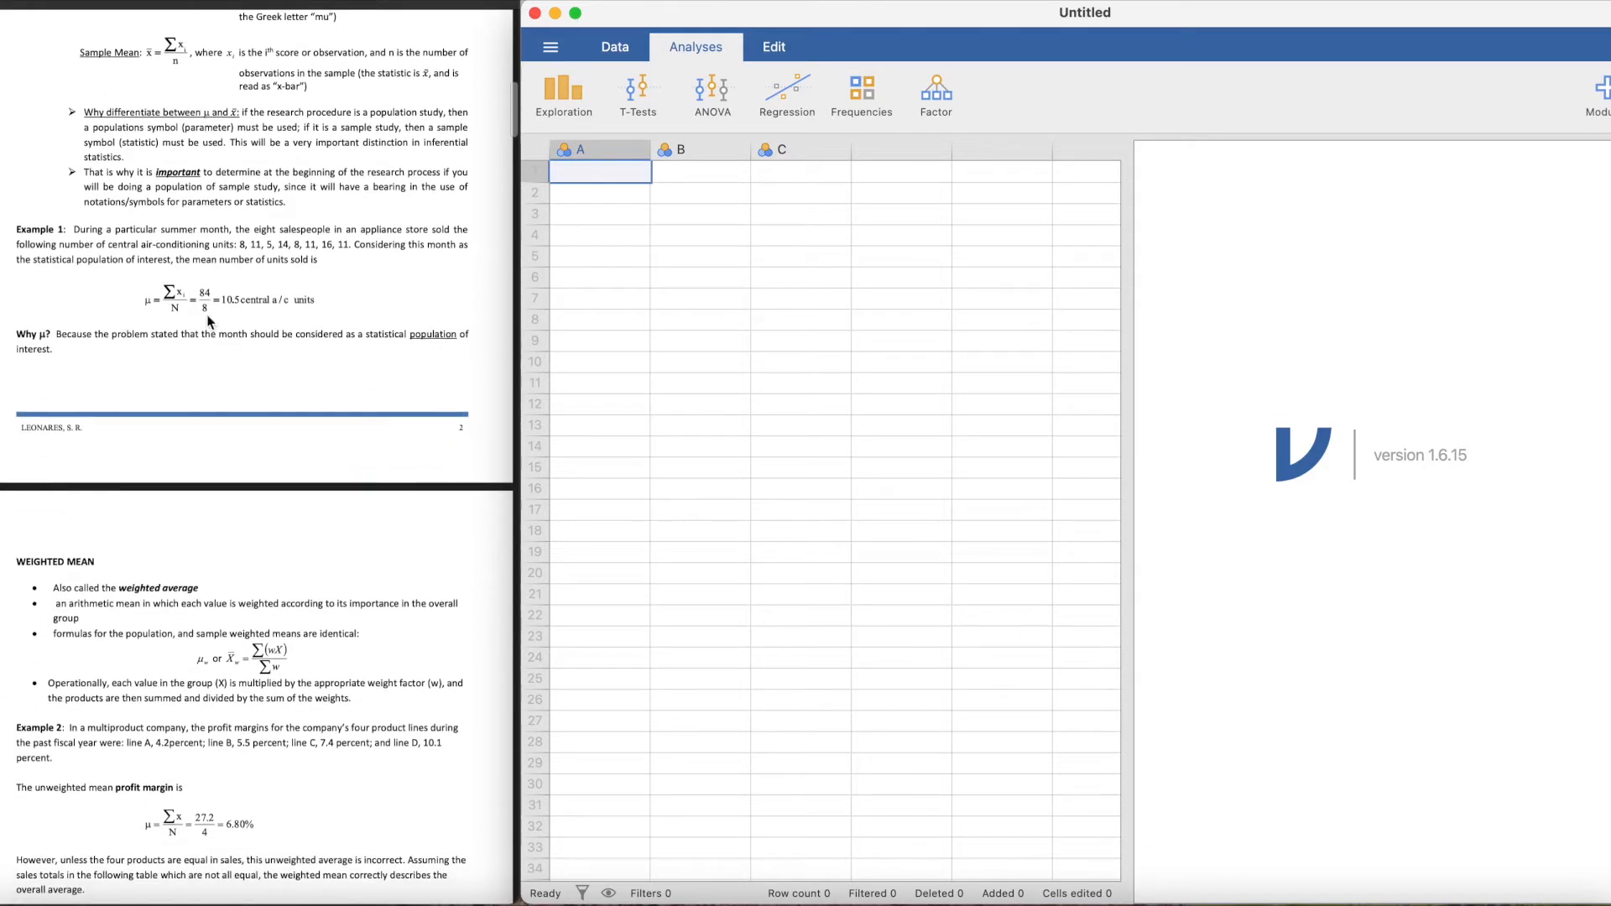
pyautogui.moveTo(47, 442)
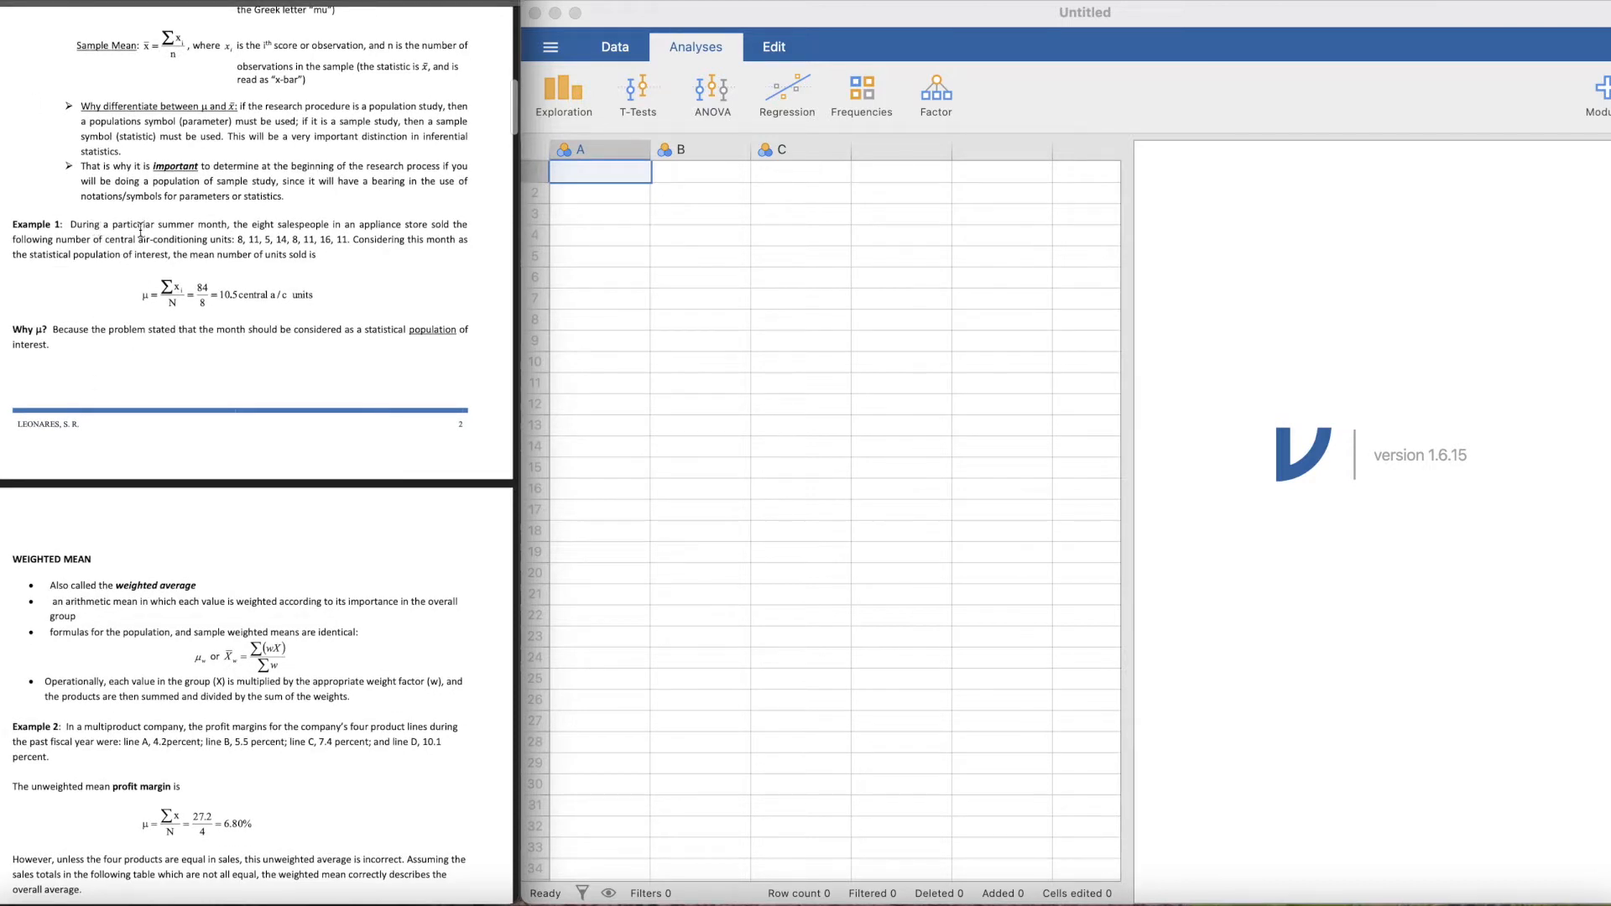
pyautogui.moveTo(400, 264)
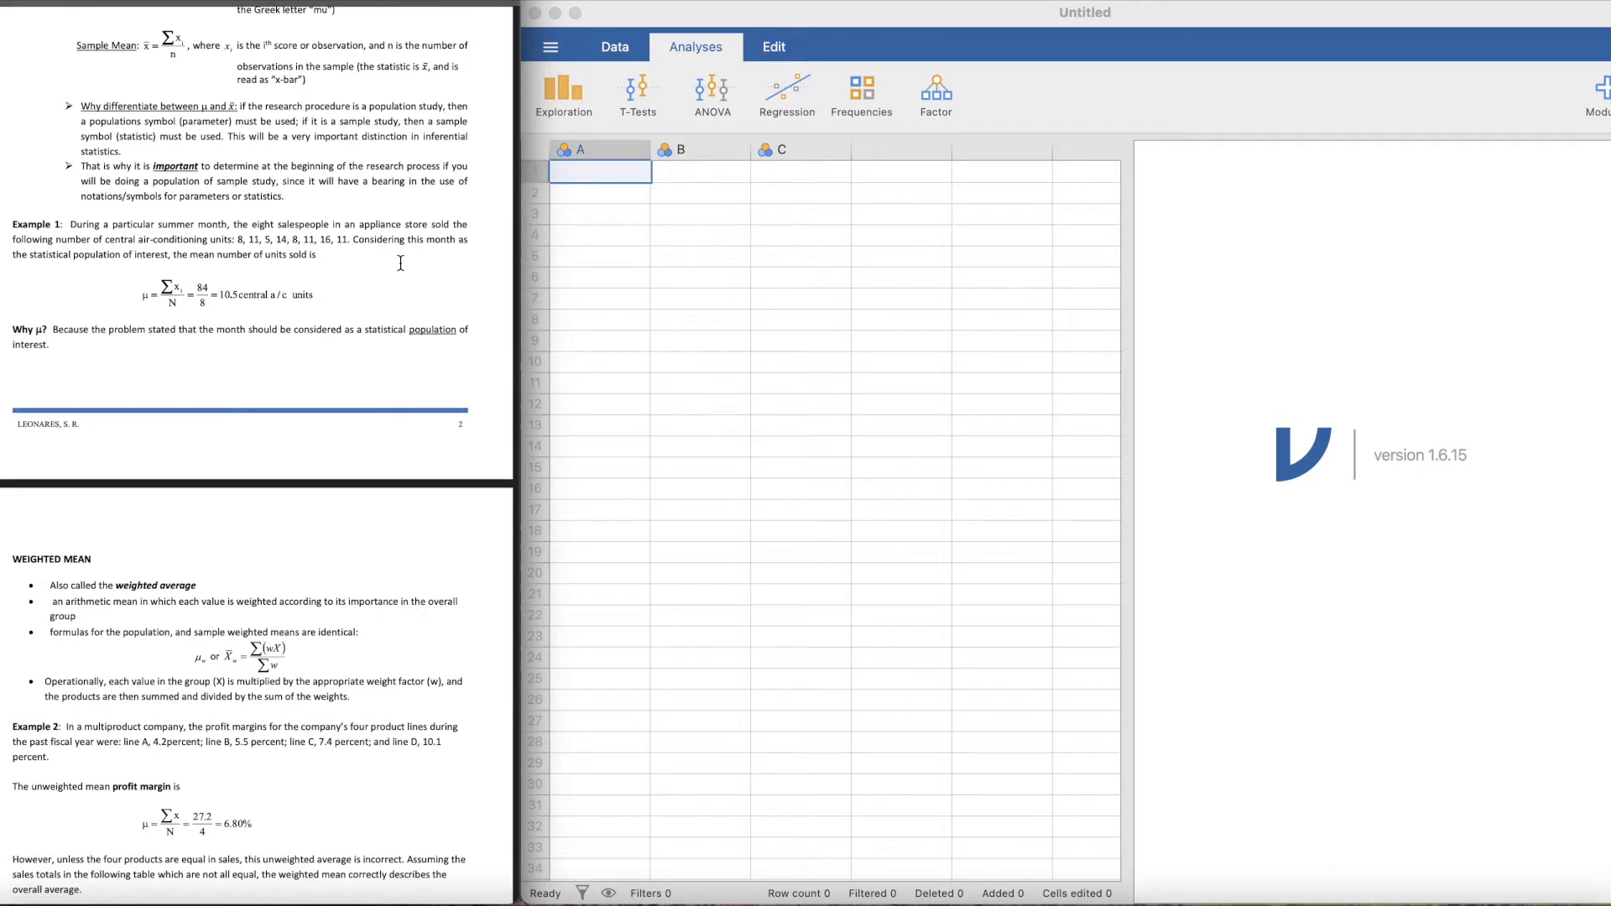
pyautogui.moveTo(149, 247)
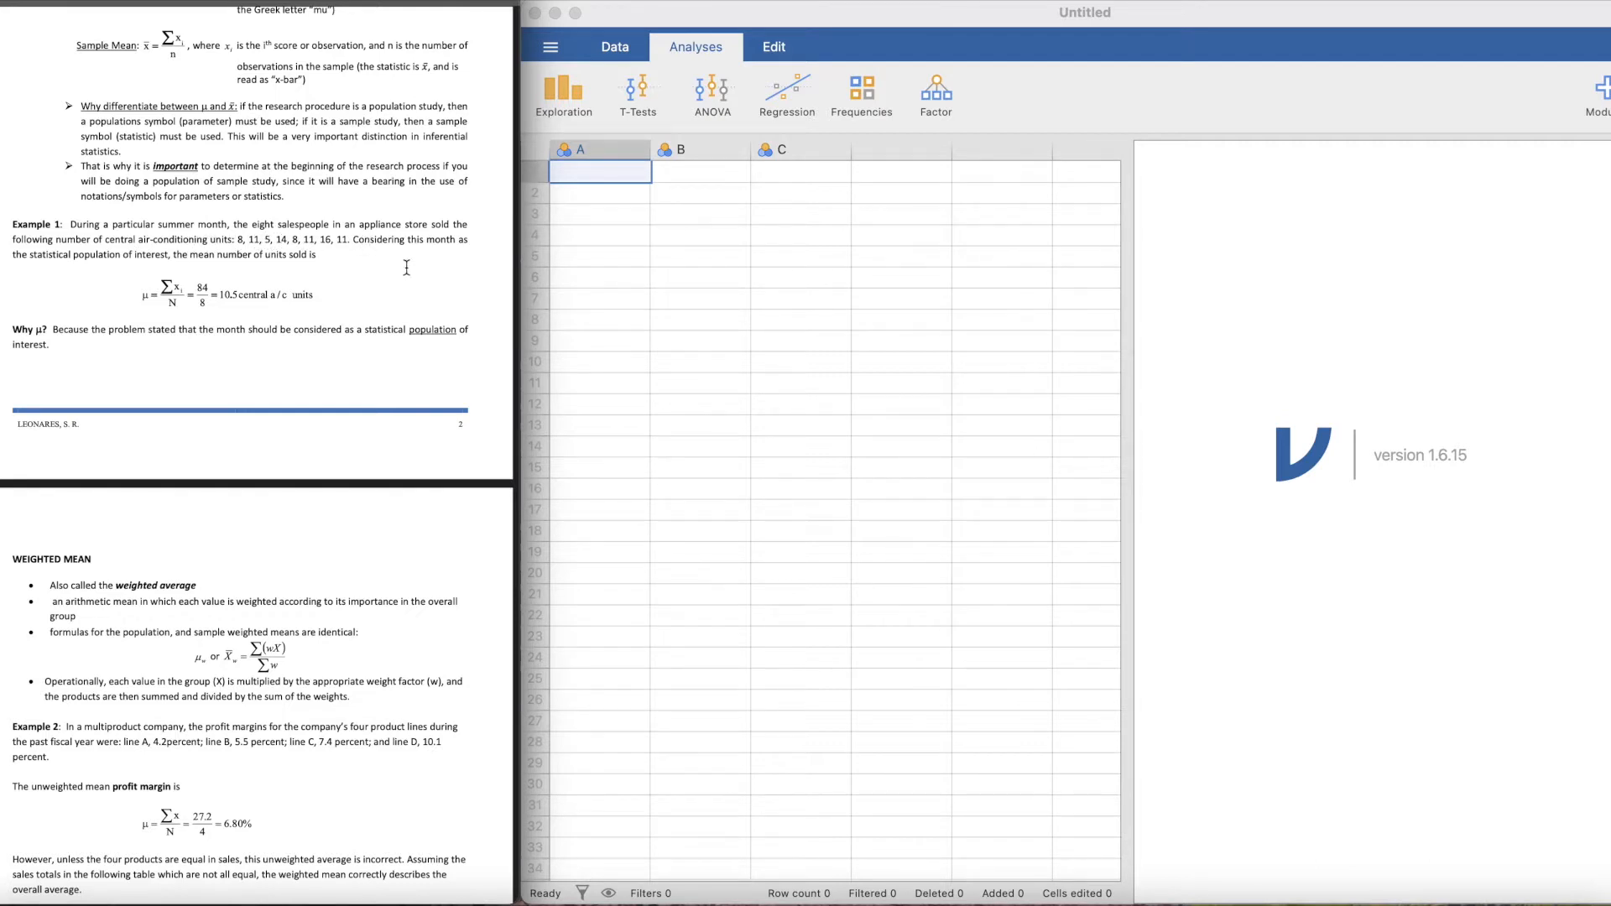
pyautogui.moveTo(93, 274)
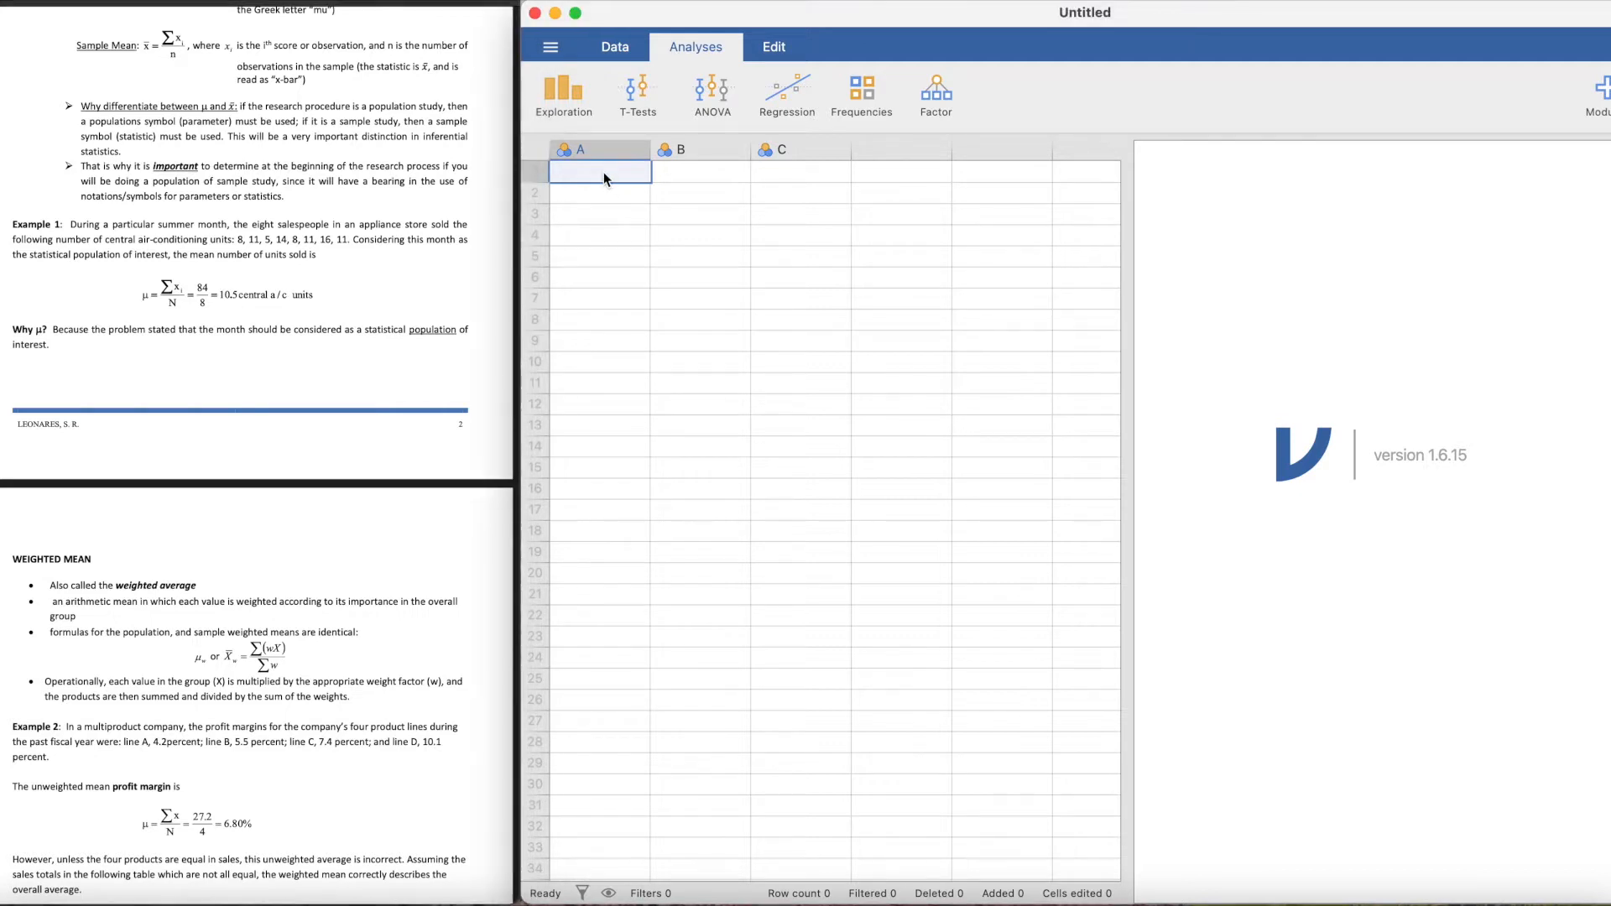
pyautogui.write('8')
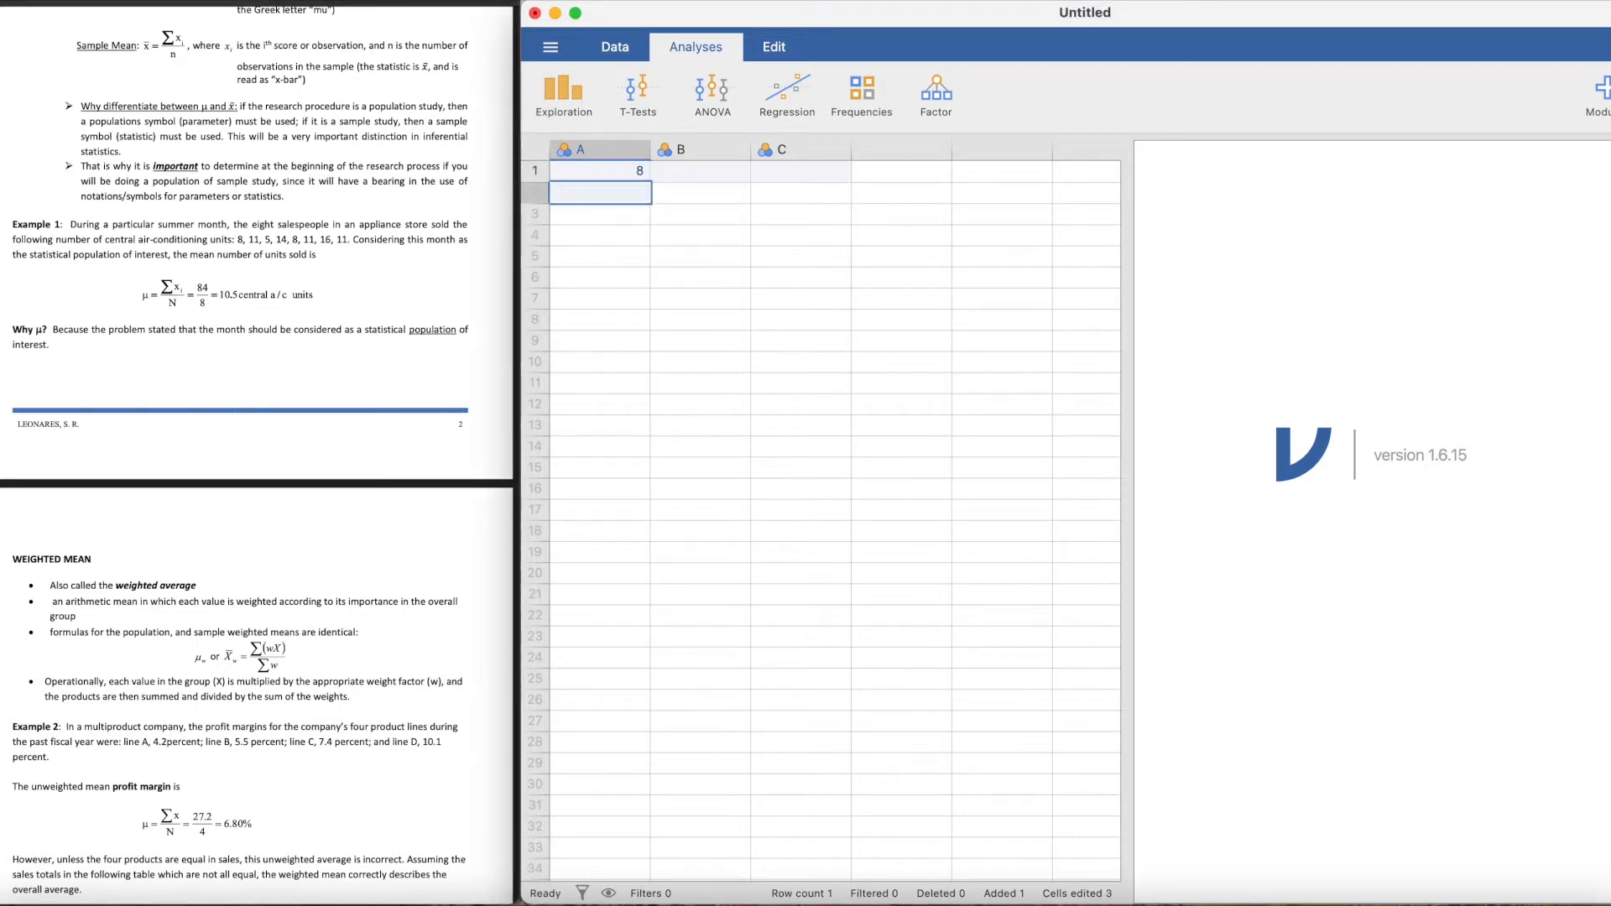
pyautogui.write('11')
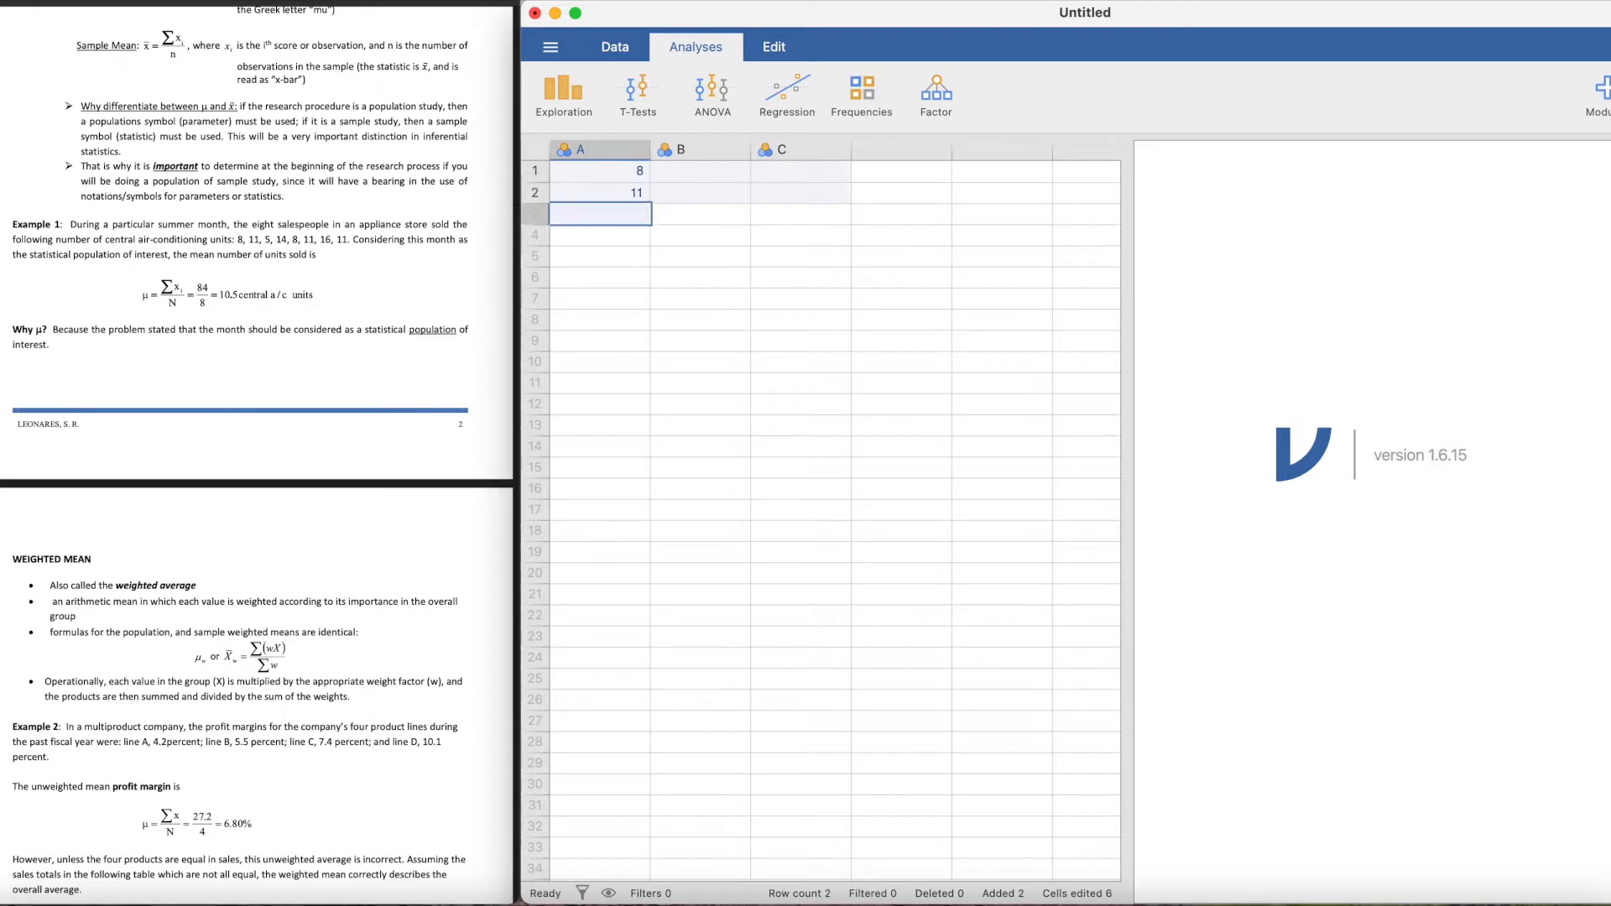
pyautogui.write('14')
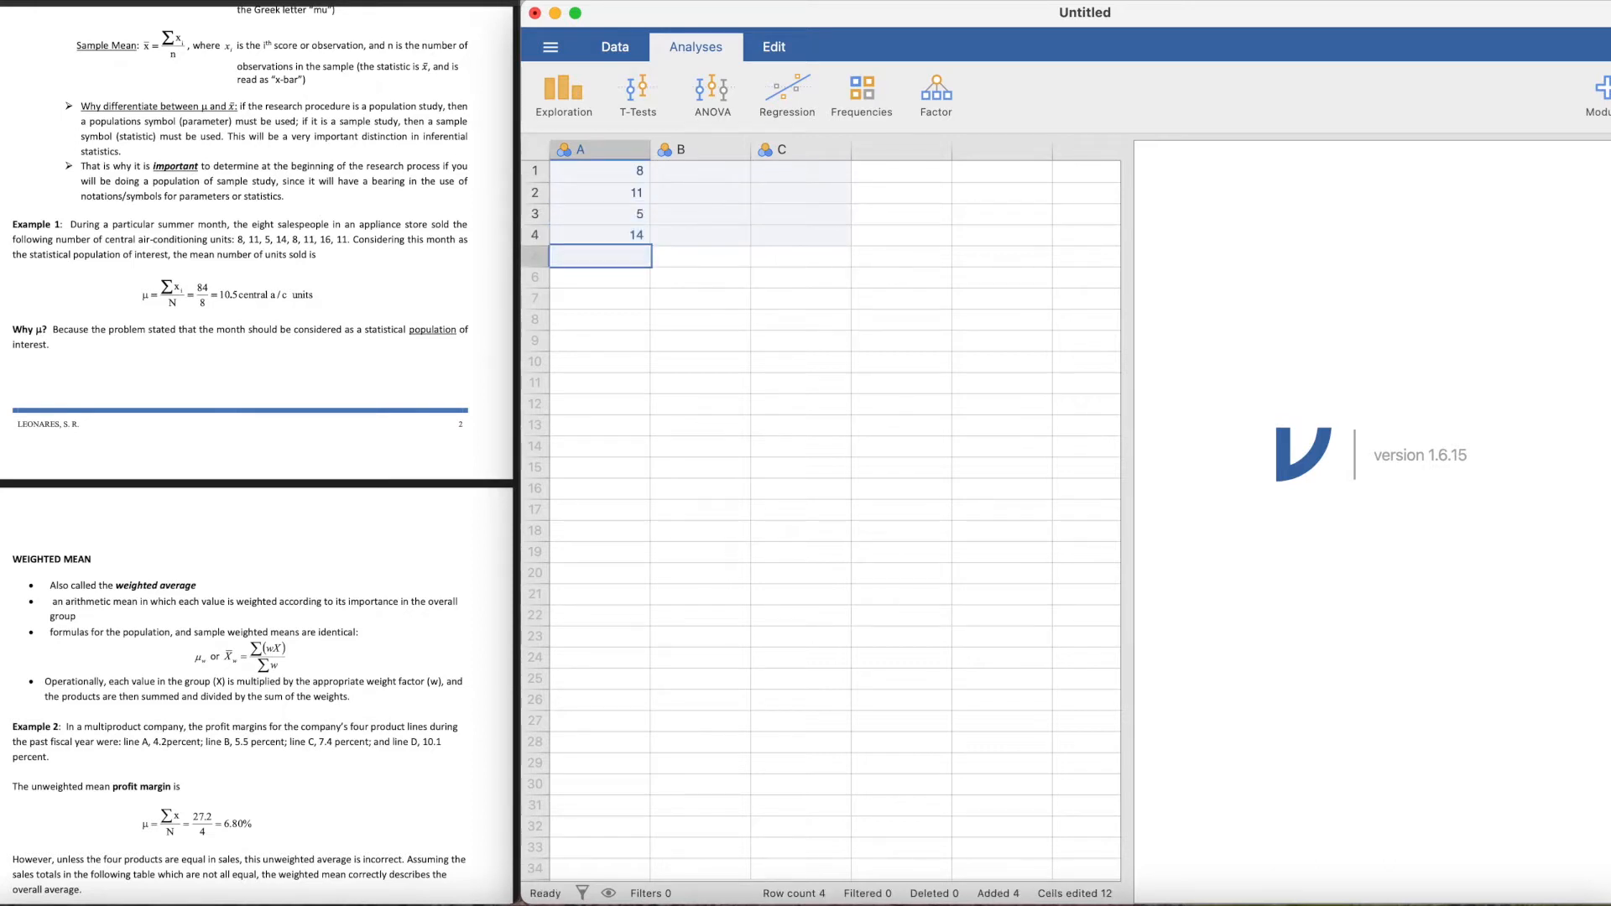
pyautogui.write('11')
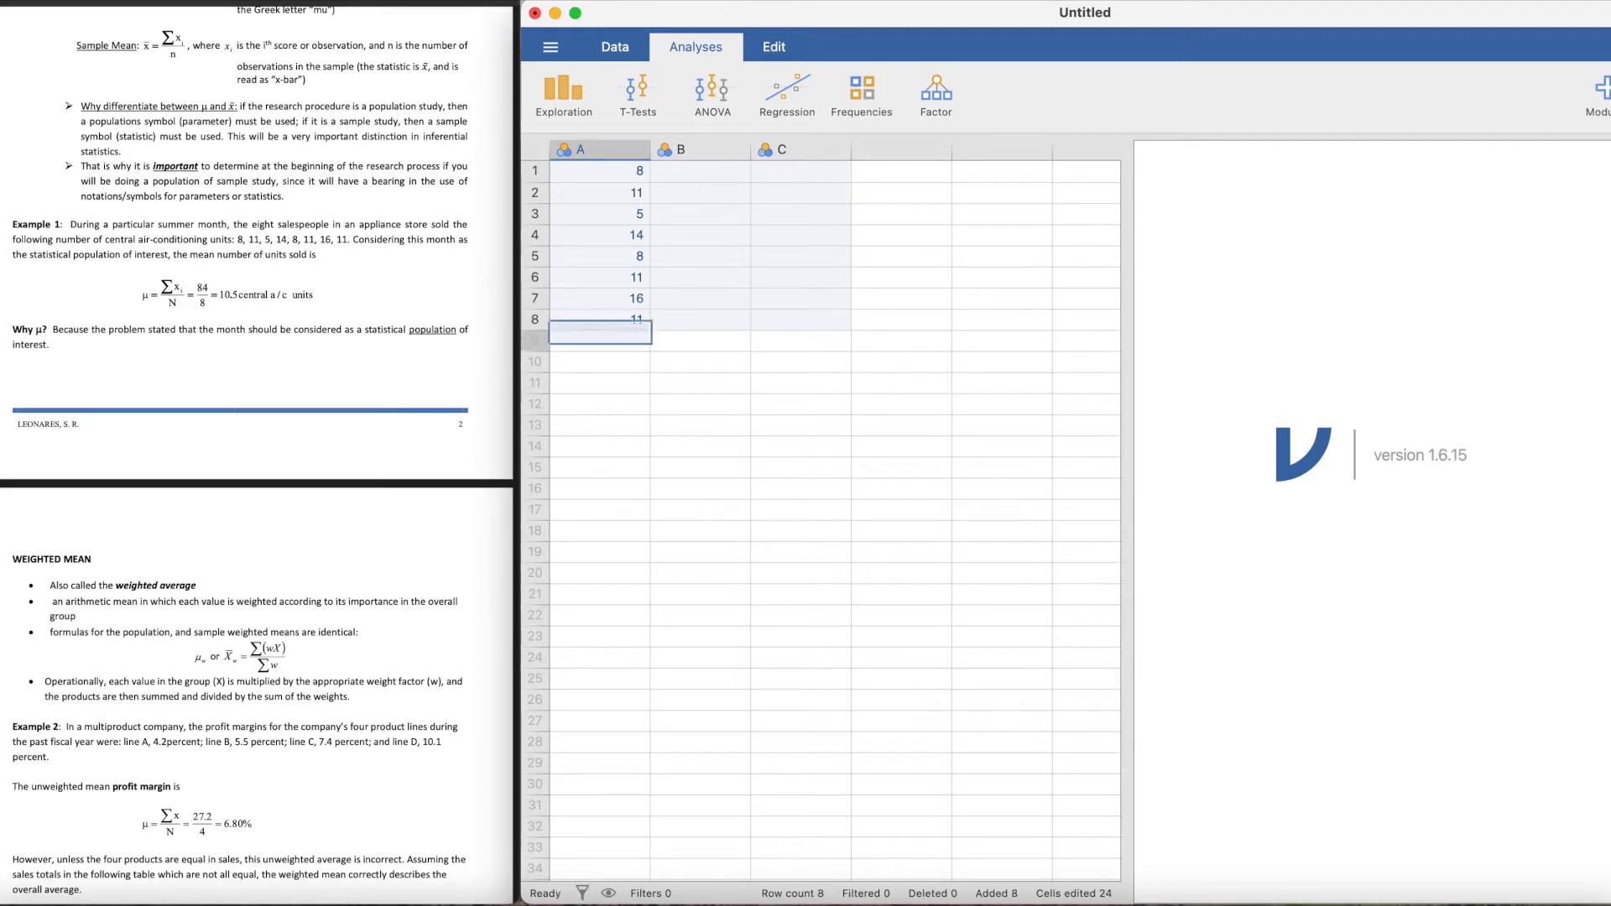
pyautogui.click(601, 235)
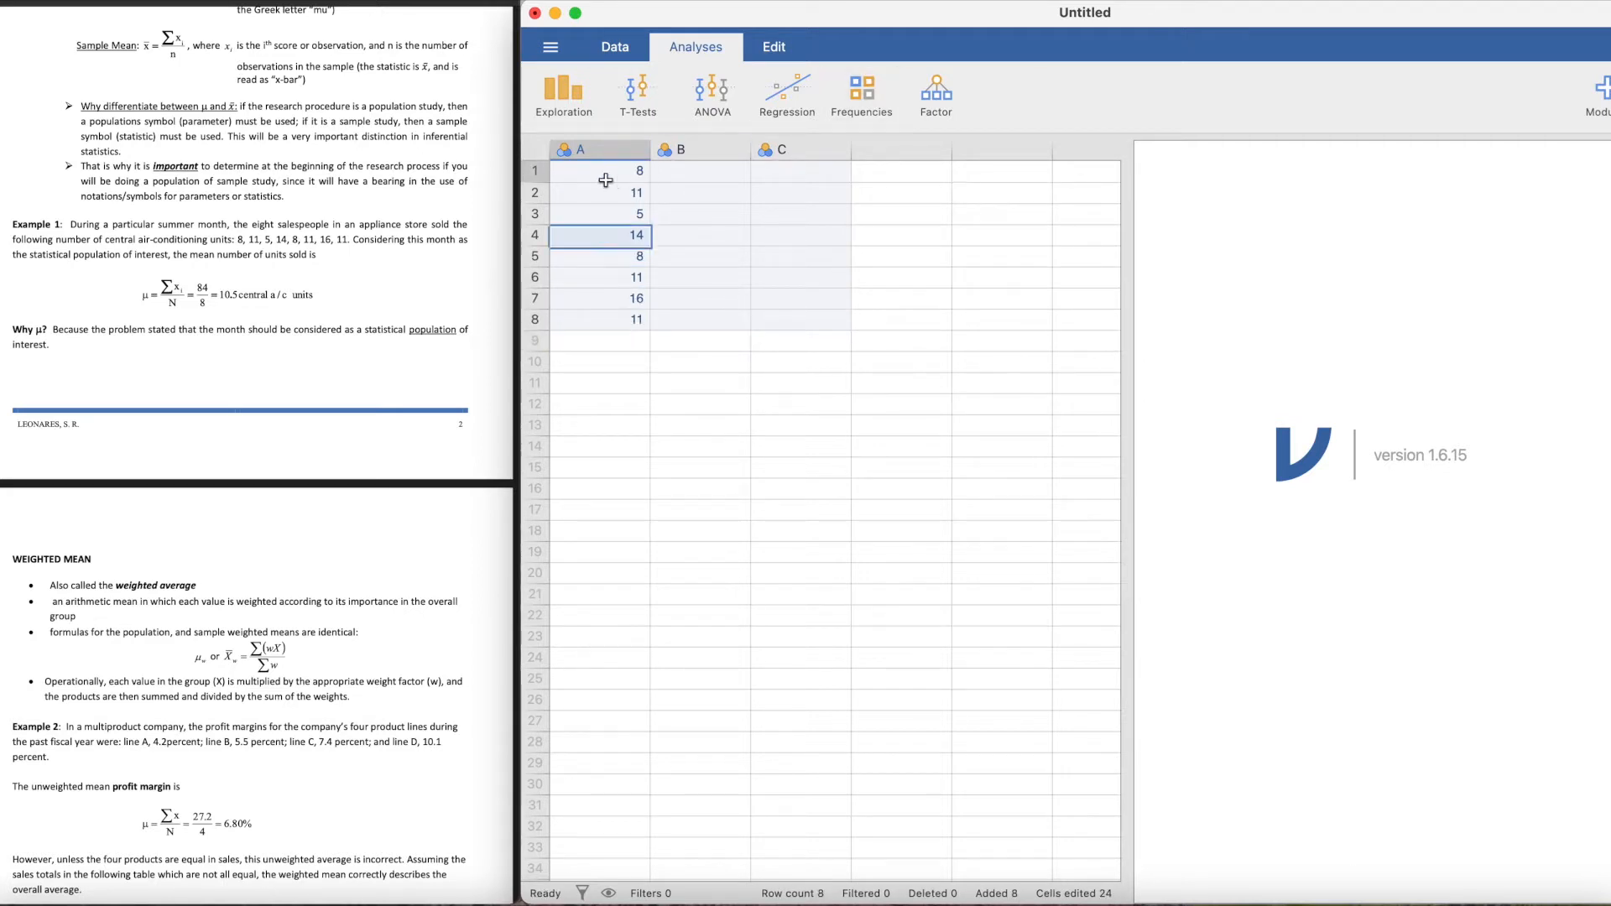
pyautogui.click(580, 150)
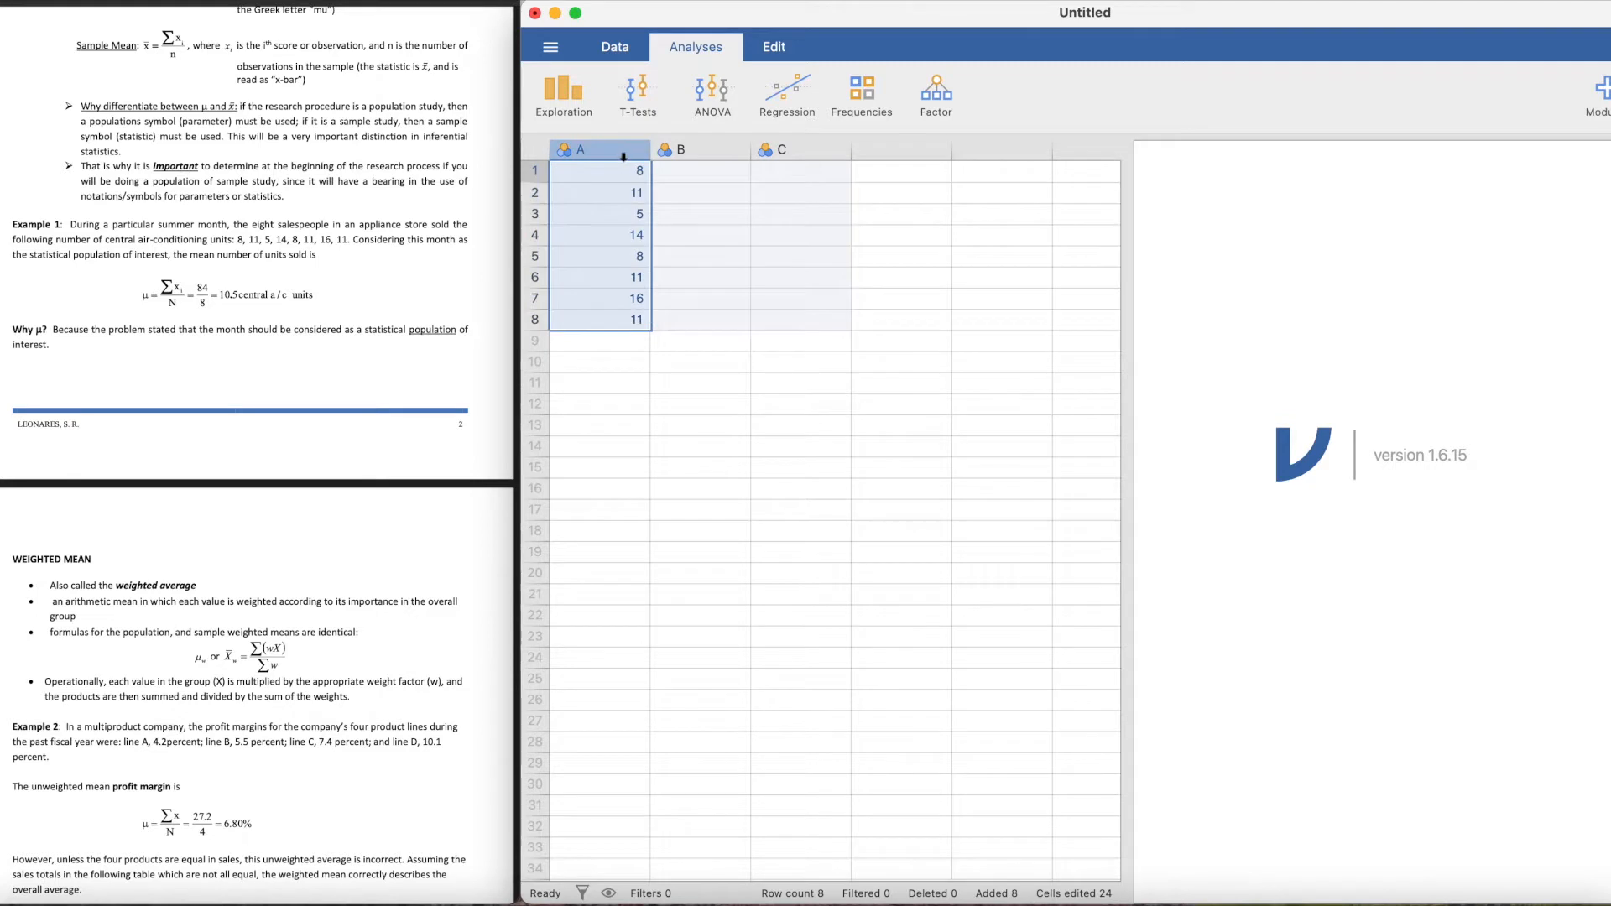
# Step: Rename column A to 'N of Central a/c units' in its variable setup
pyautogui.doubleClick(582, 150)
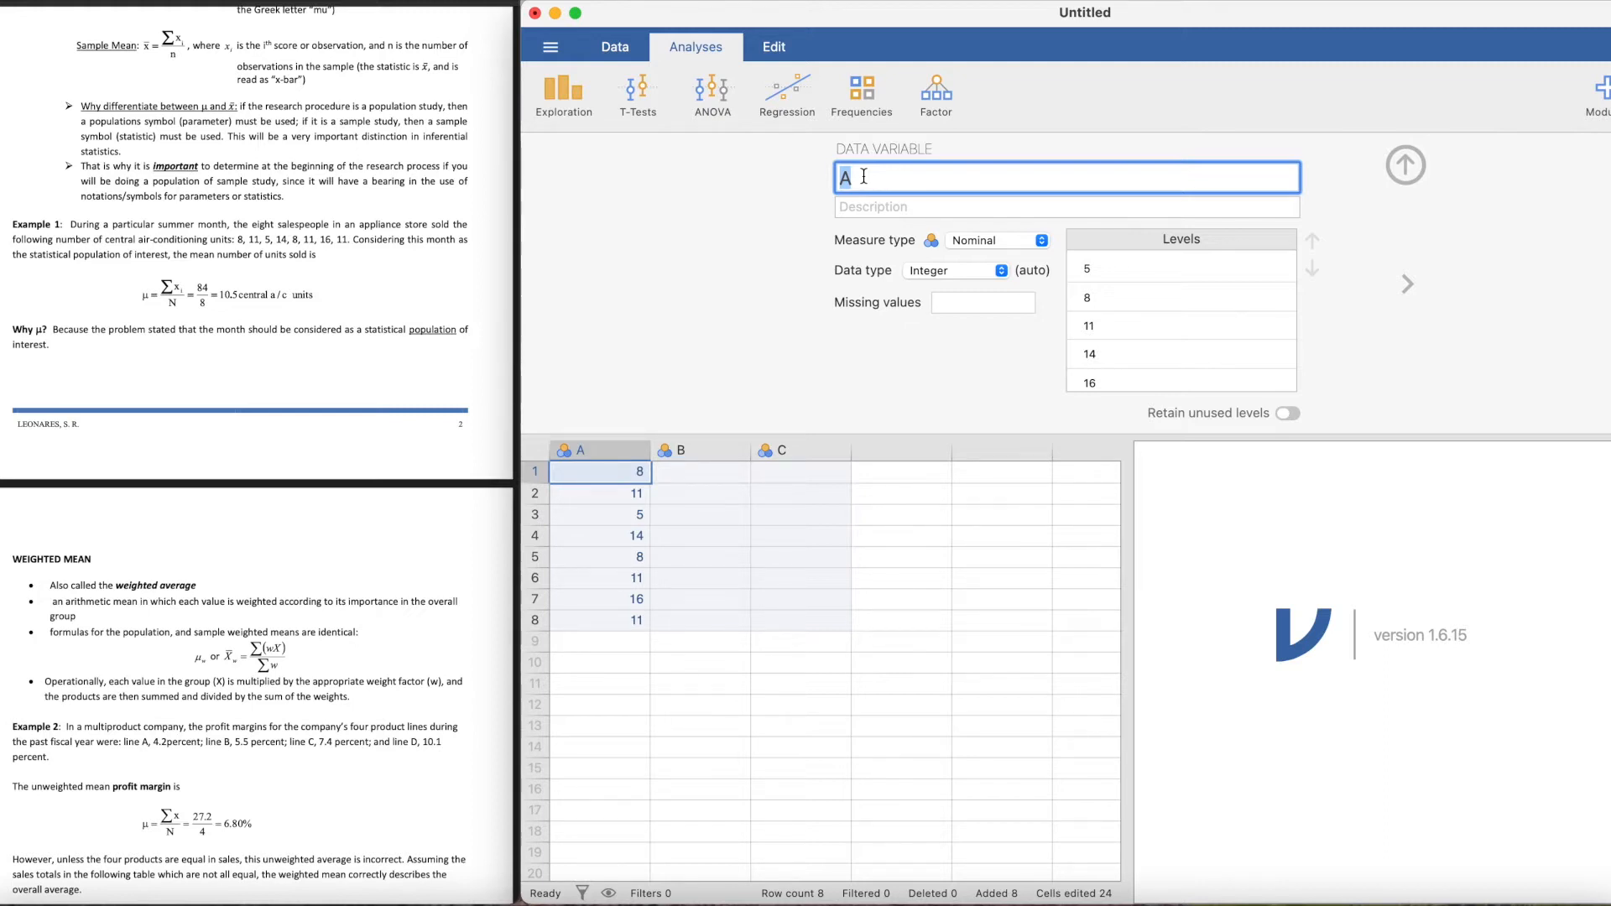
pyautogui.write('No')
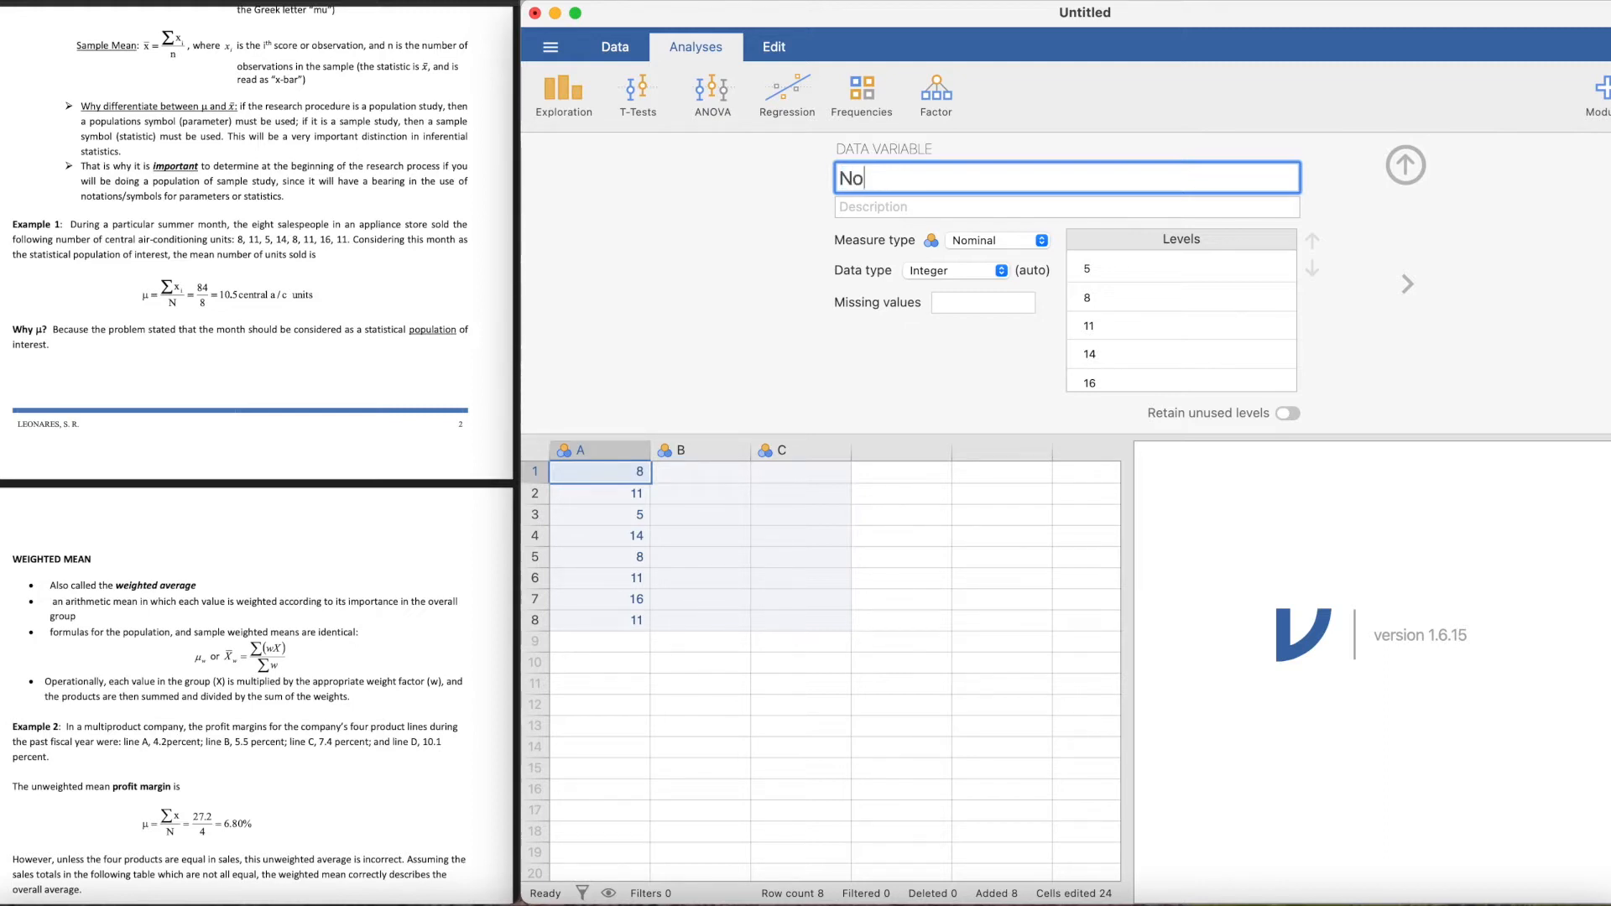
pyautogui.write('fc')
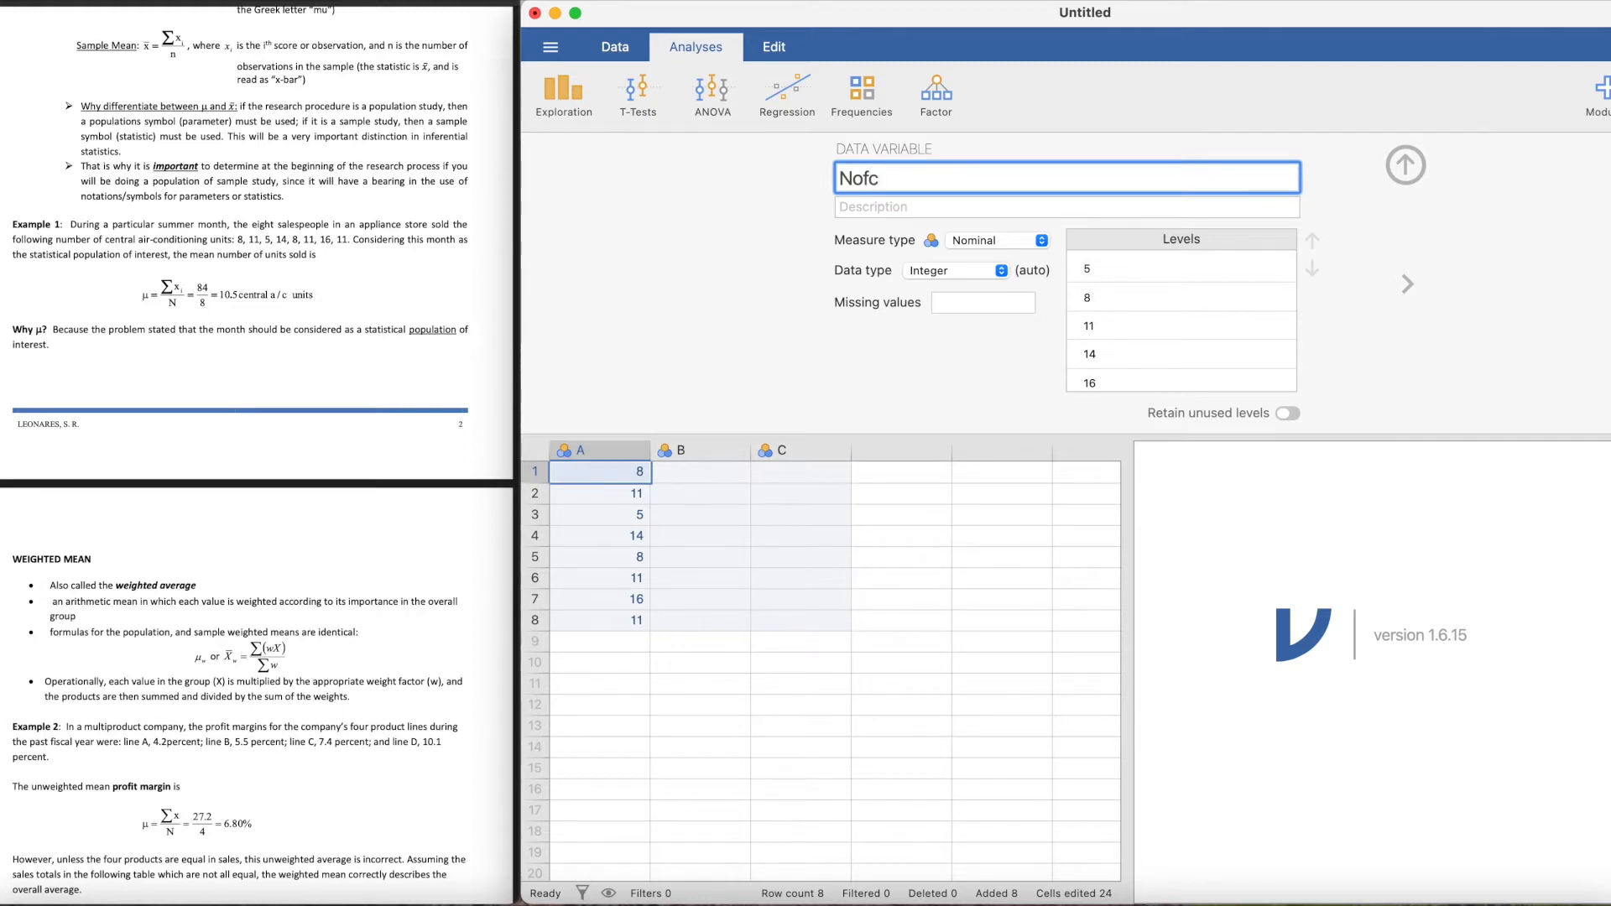
pyautogui.write('Ca')
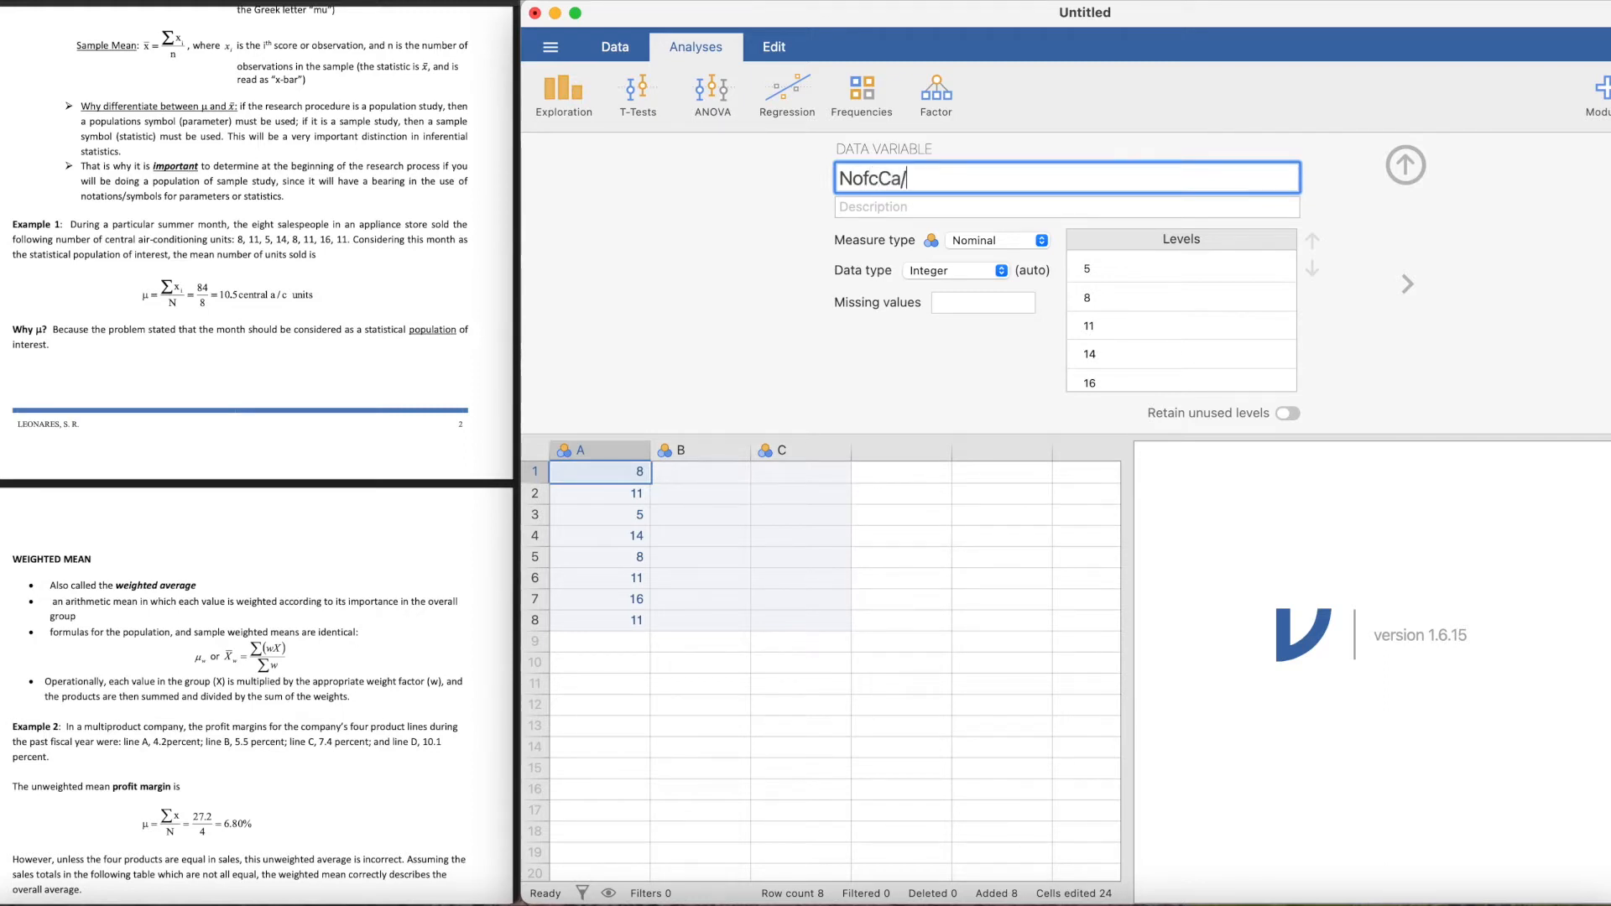
pyautogui.write('/c')
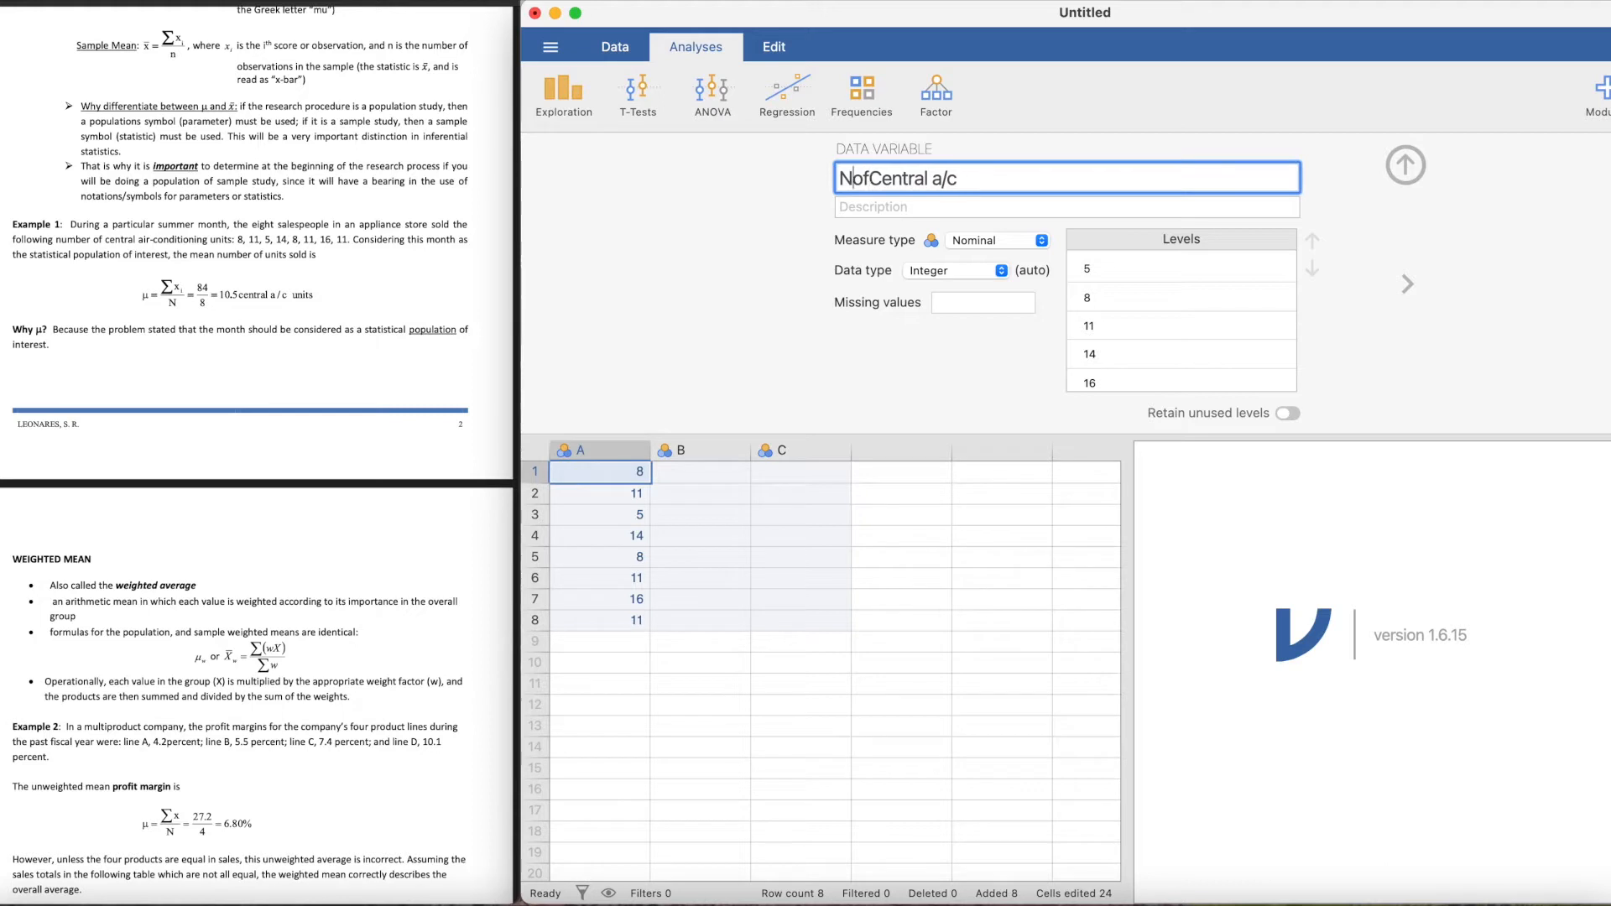
pyautogui.write('N of Central a/c')
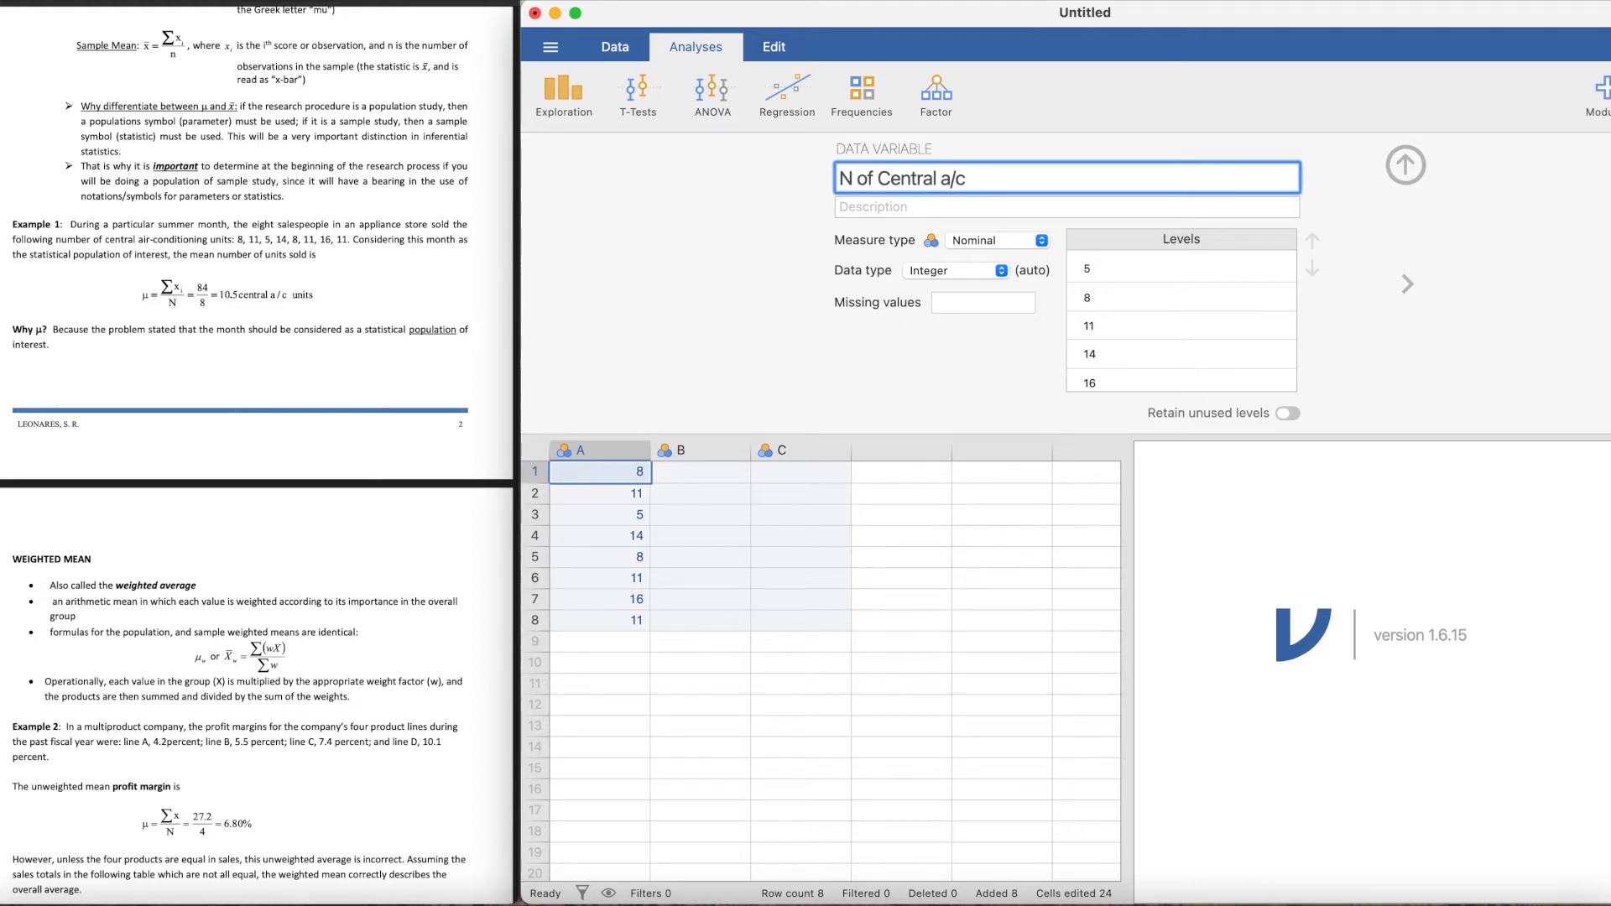
pyautogui.write('u')
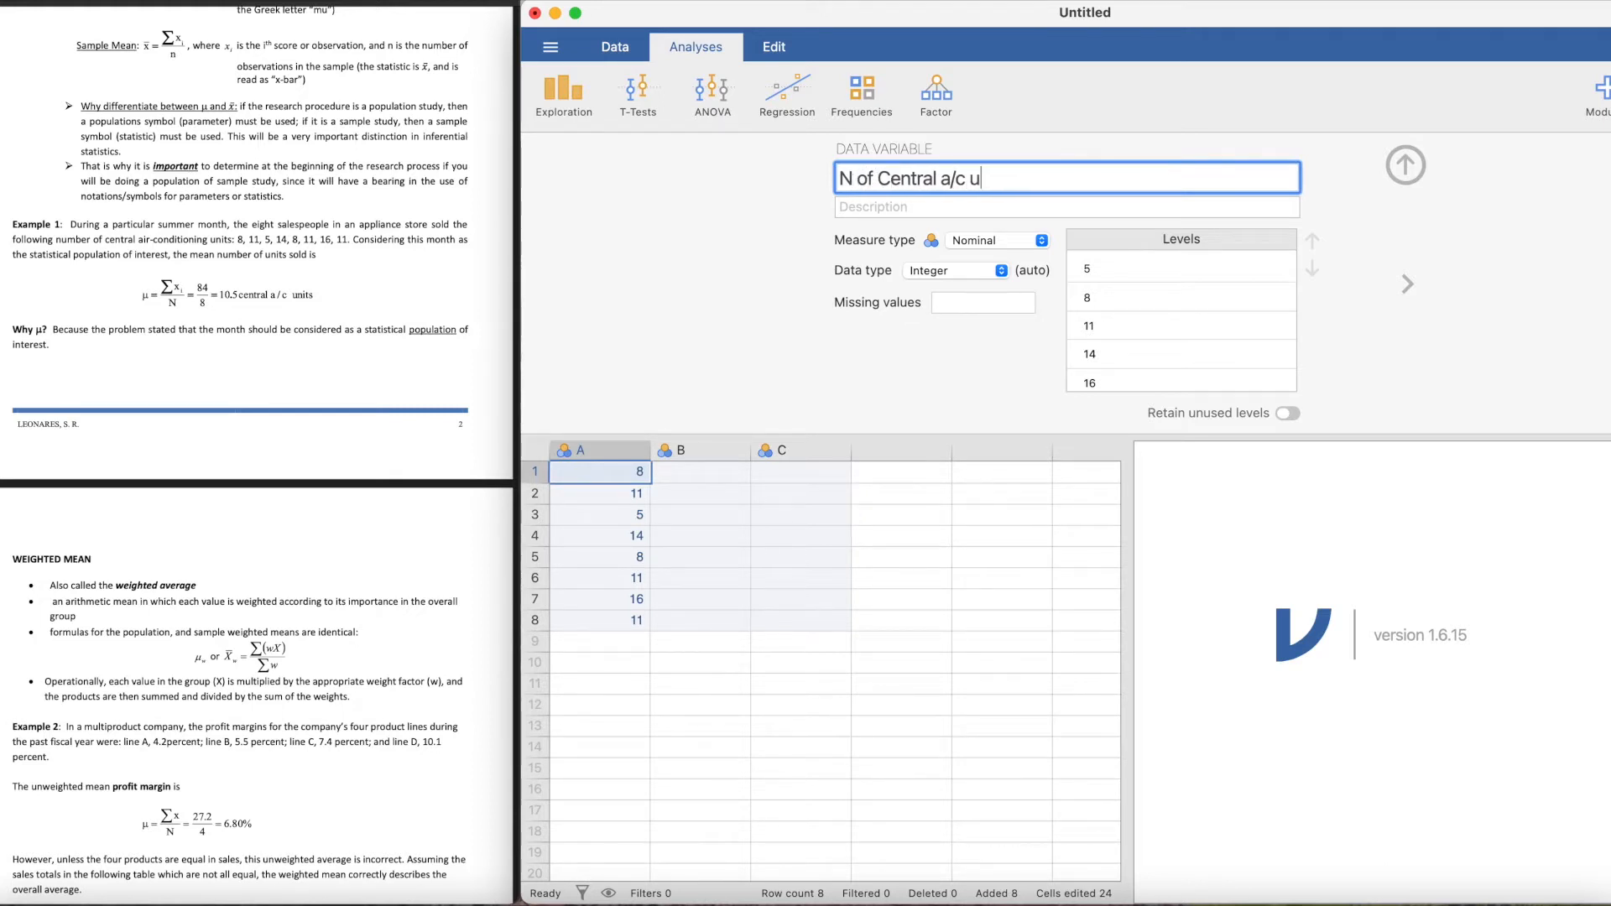
pyautogui.write('nit')
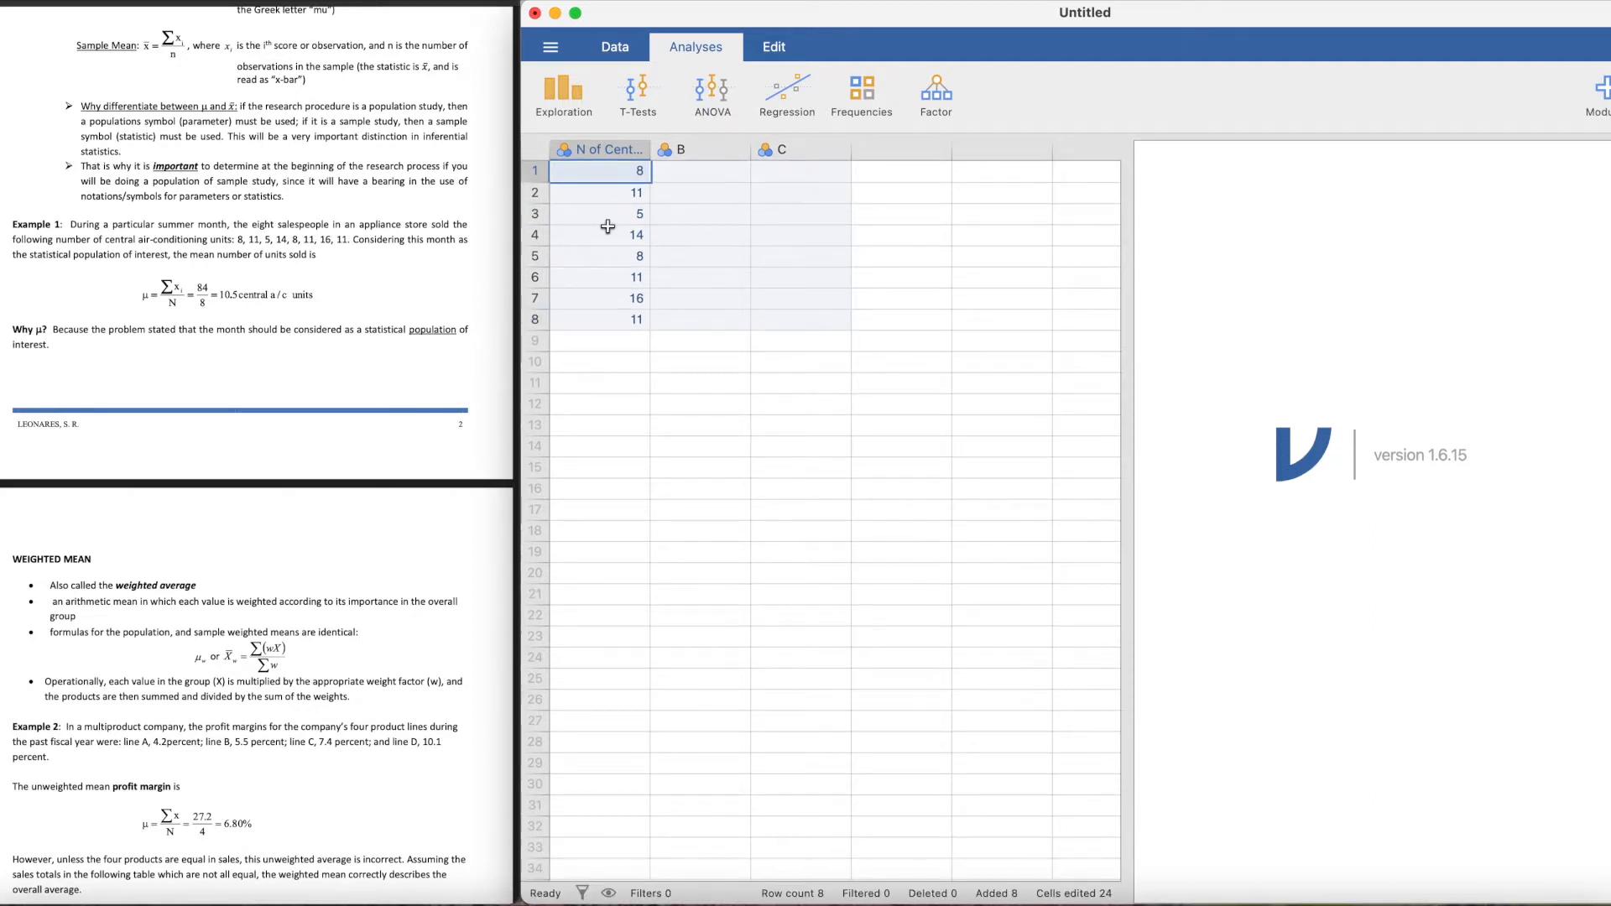
# Step: Start an Exploration > Descriptives analysis with 'N of Central a/c unit' as the variable
pyautogui.click(562, 93)
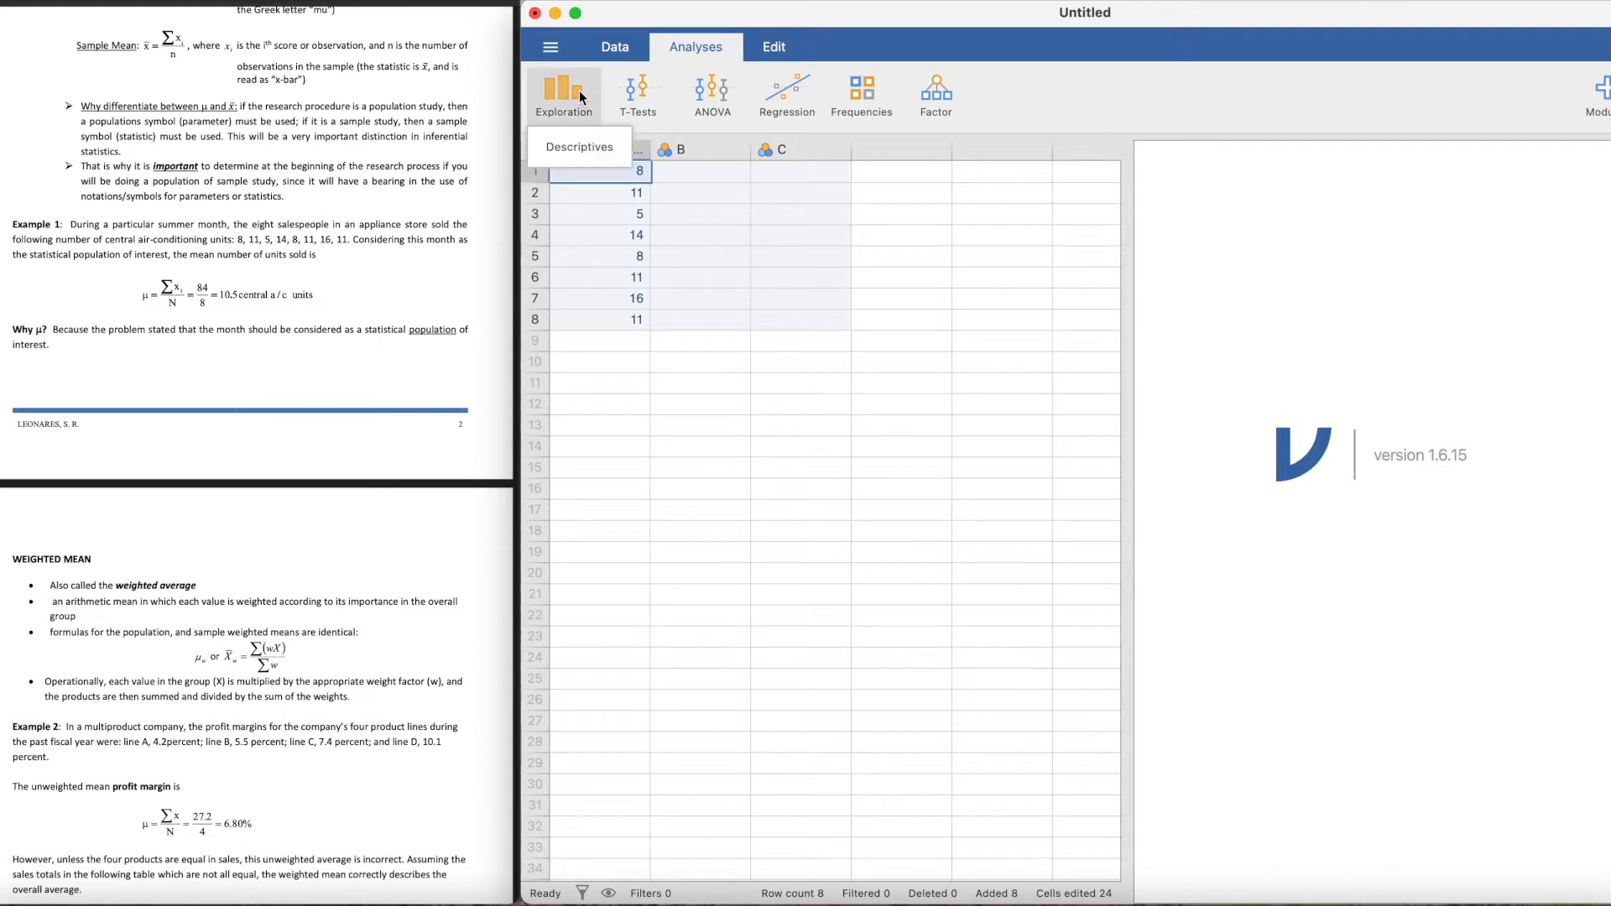
pyautogui.click(579, 146)
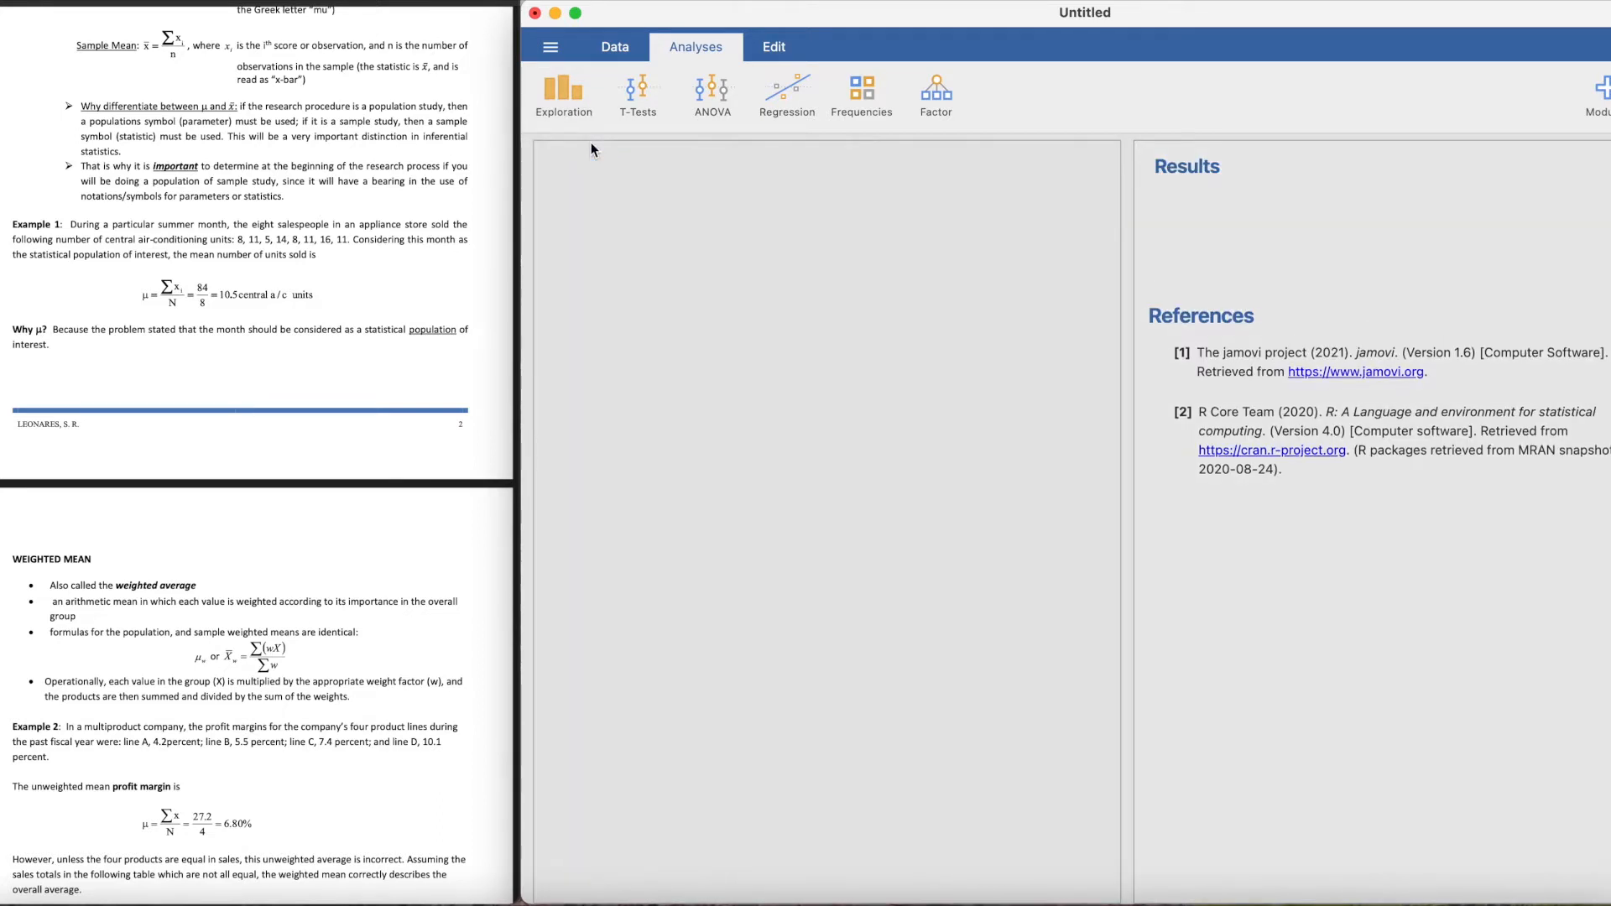
pyautogui.click(563, 92)
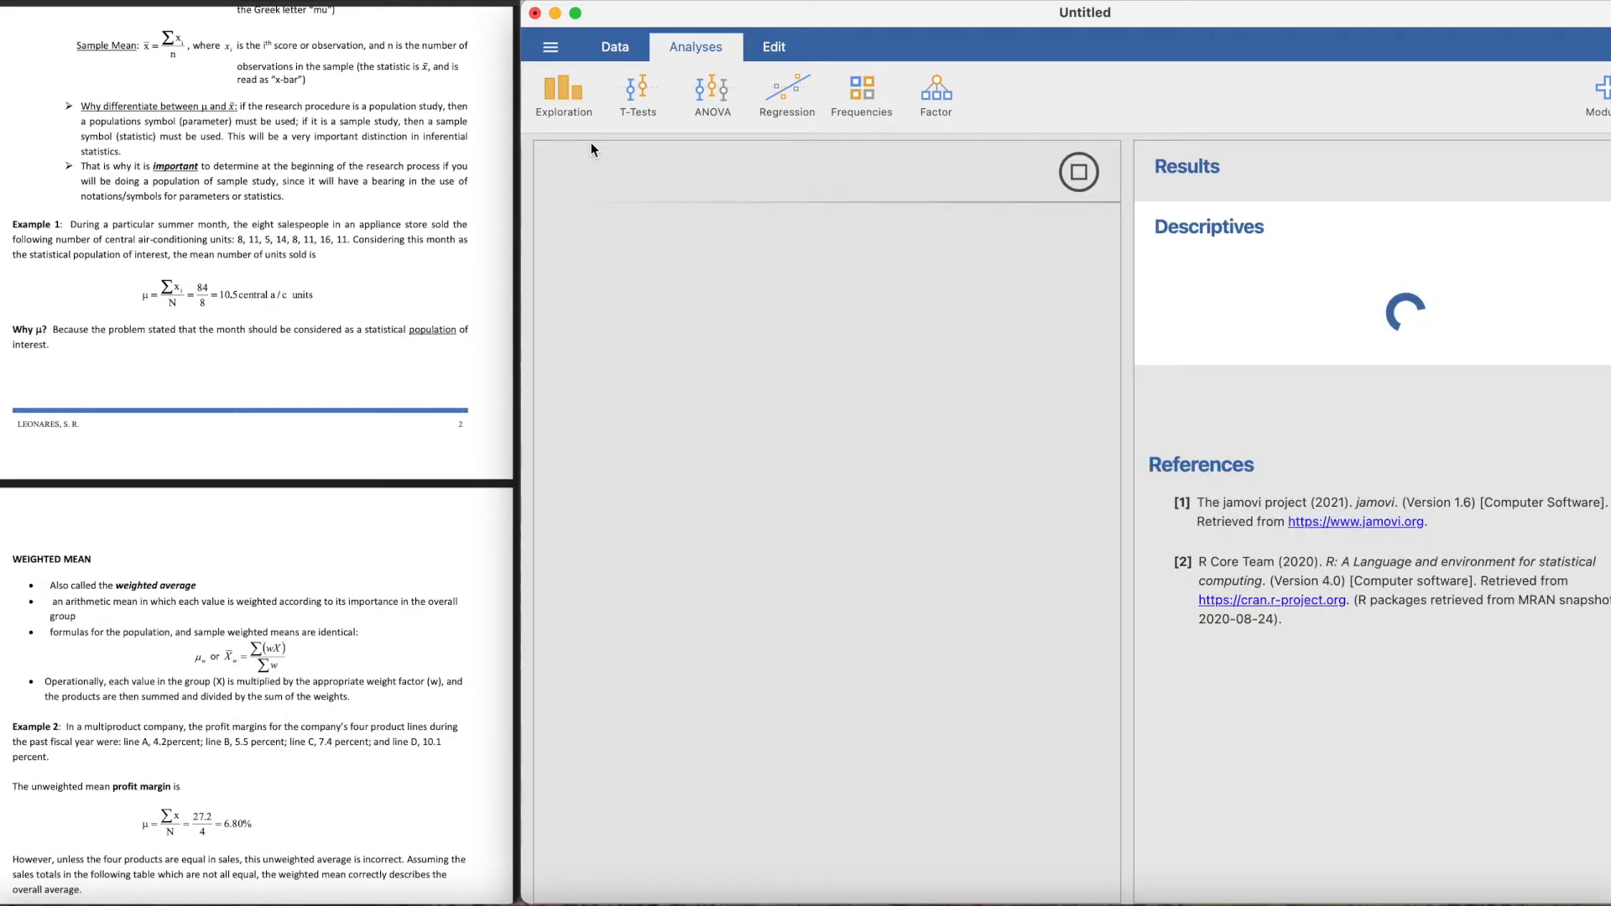
pyautogui.click(564, 92)
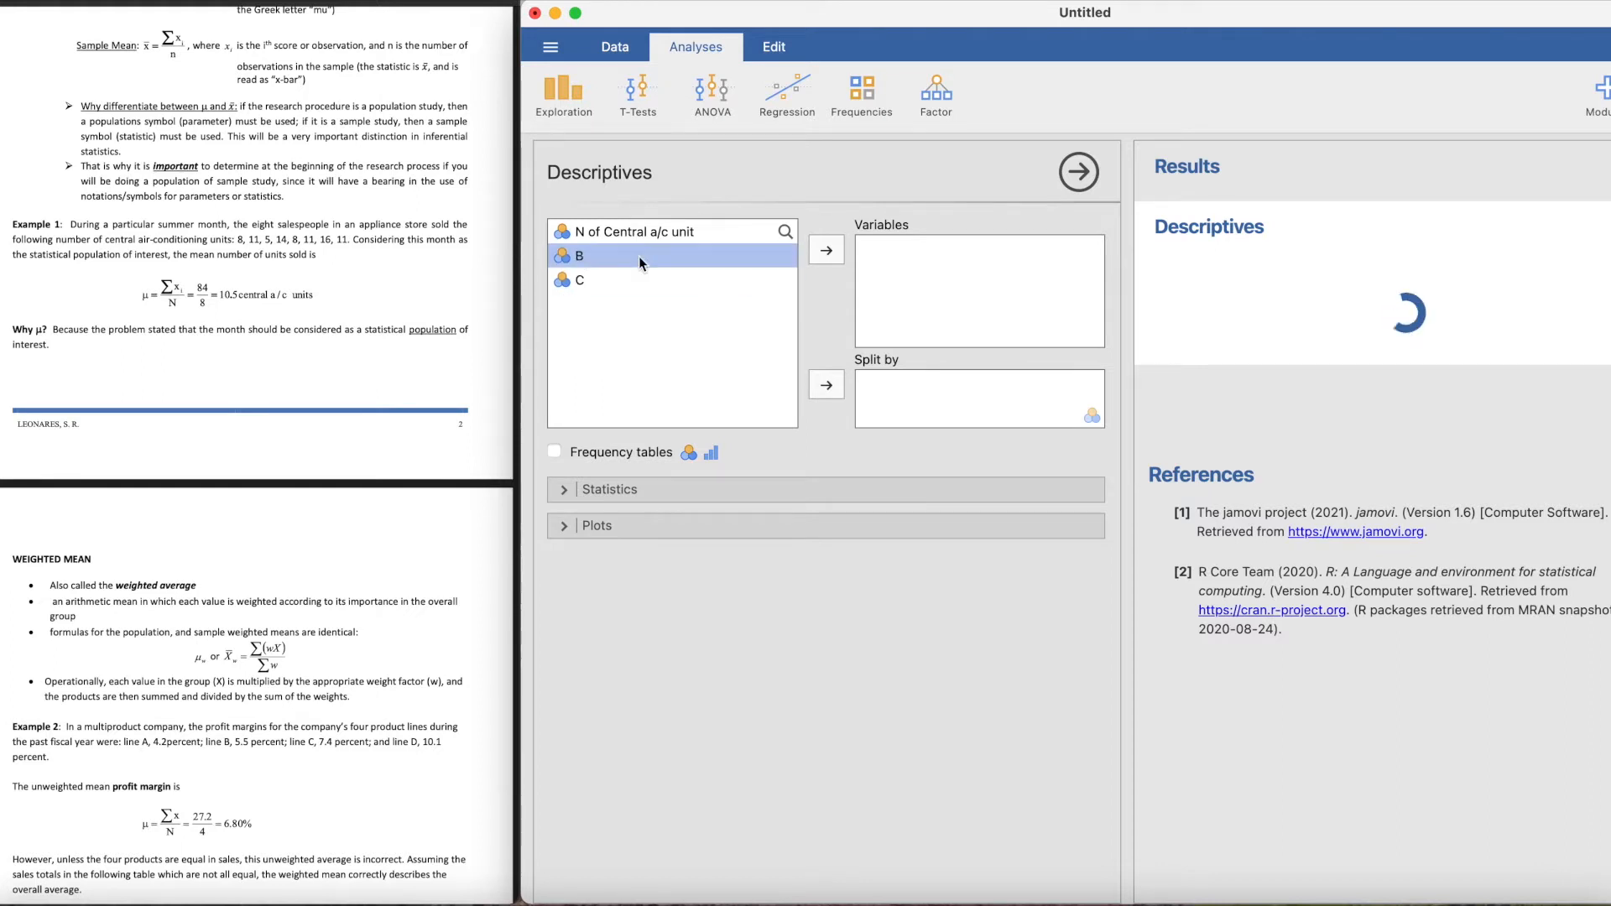
pyautogui.moveTo(771, 255)
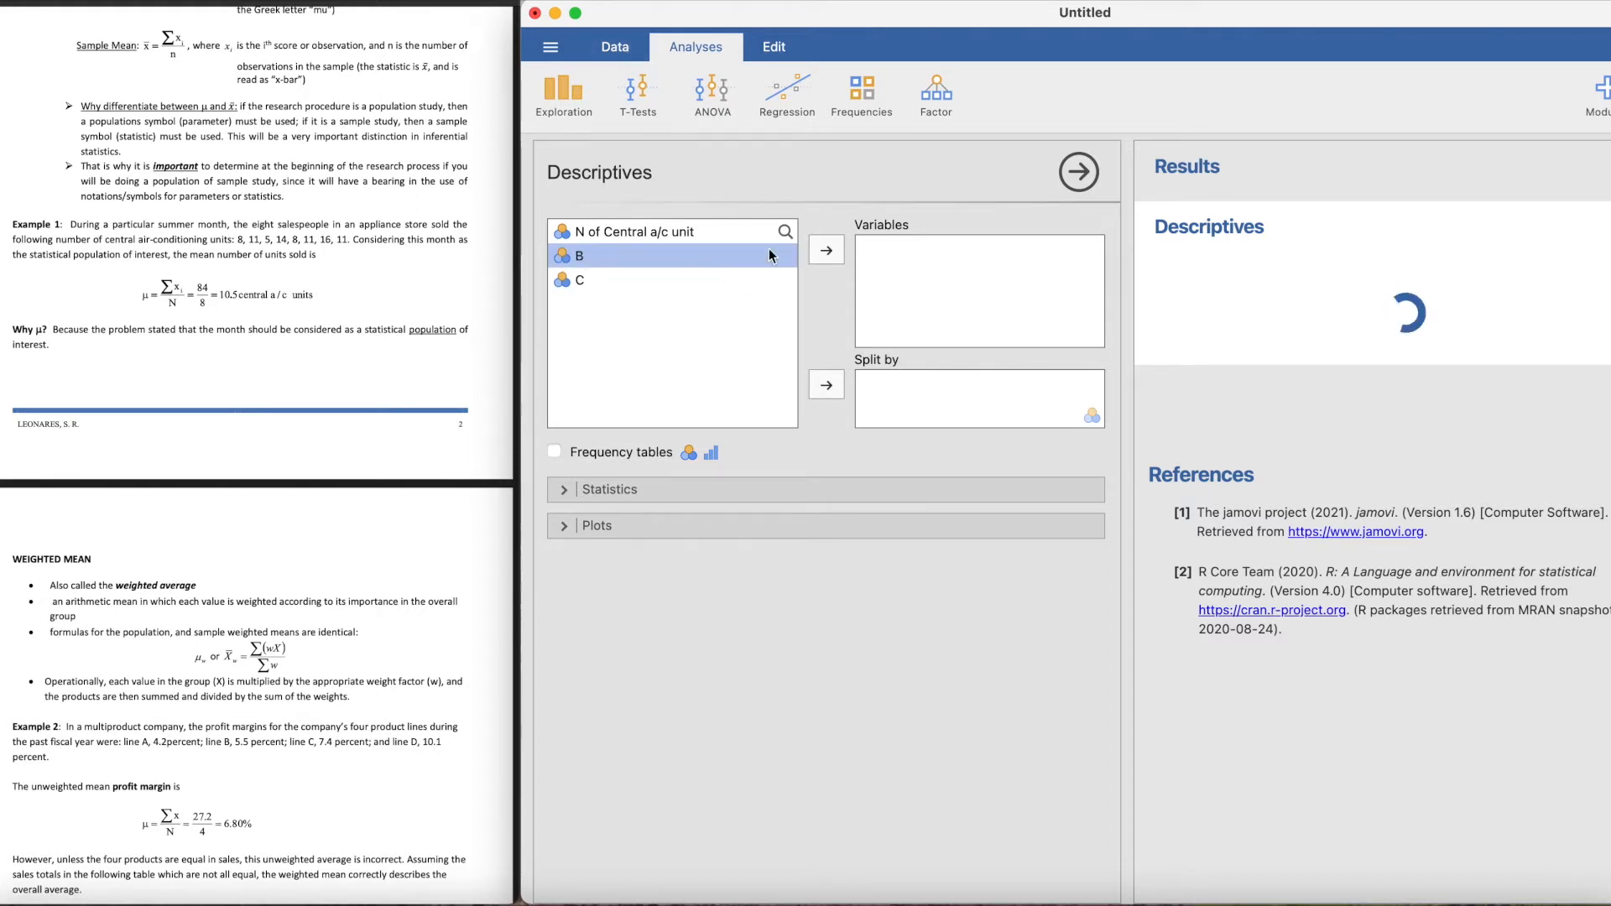
pyautogui.click(663, 232)
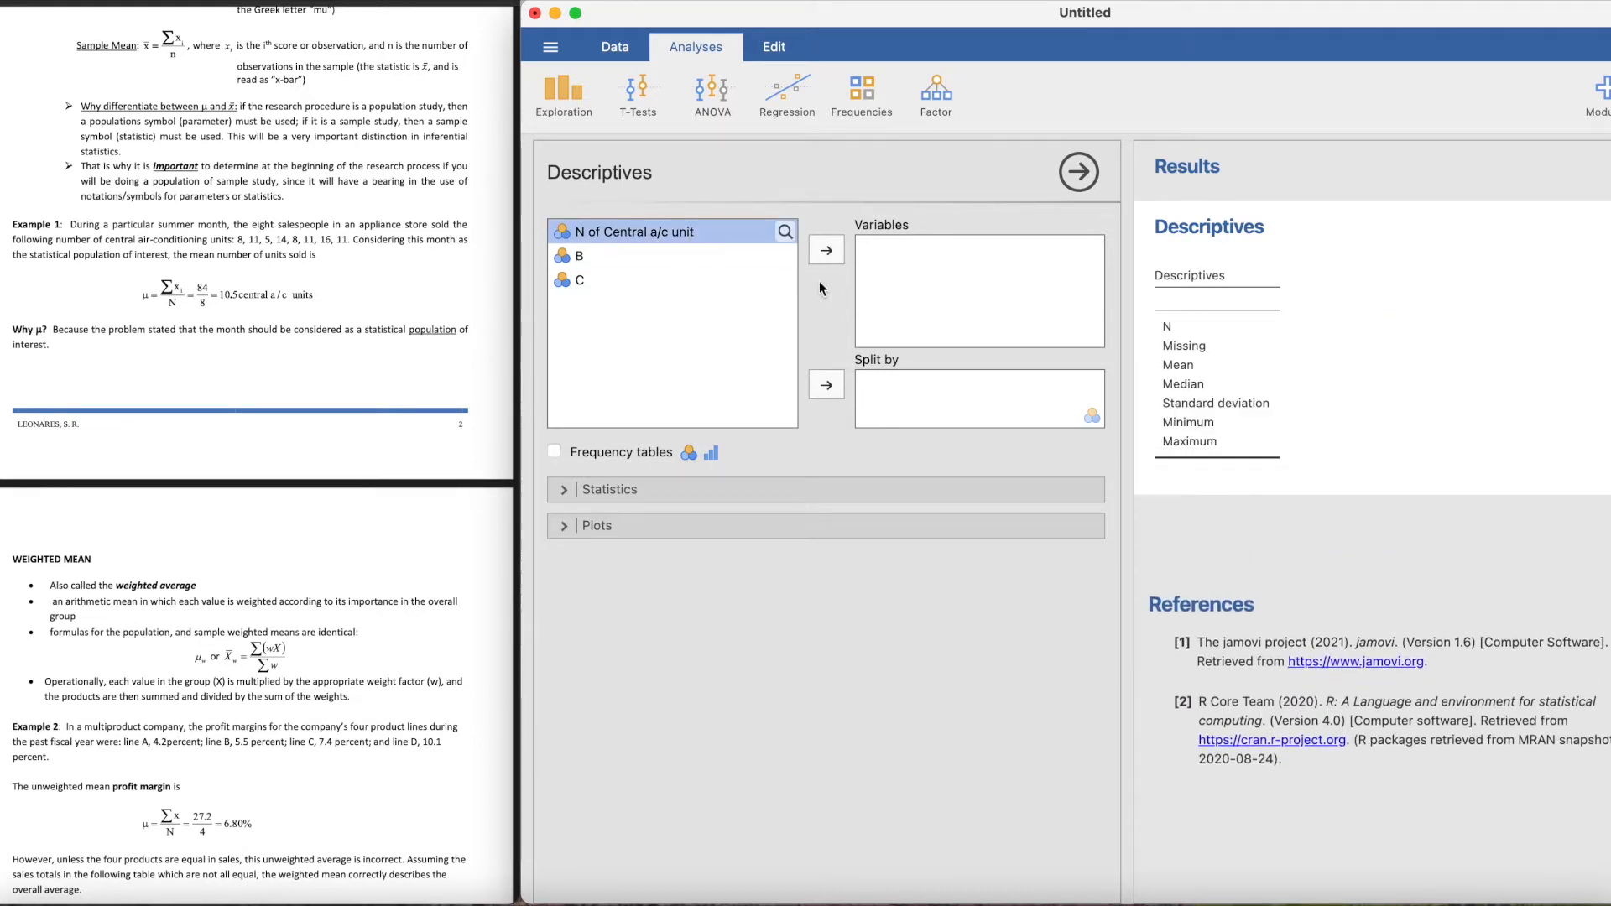
pyautogui.click(826, 248)
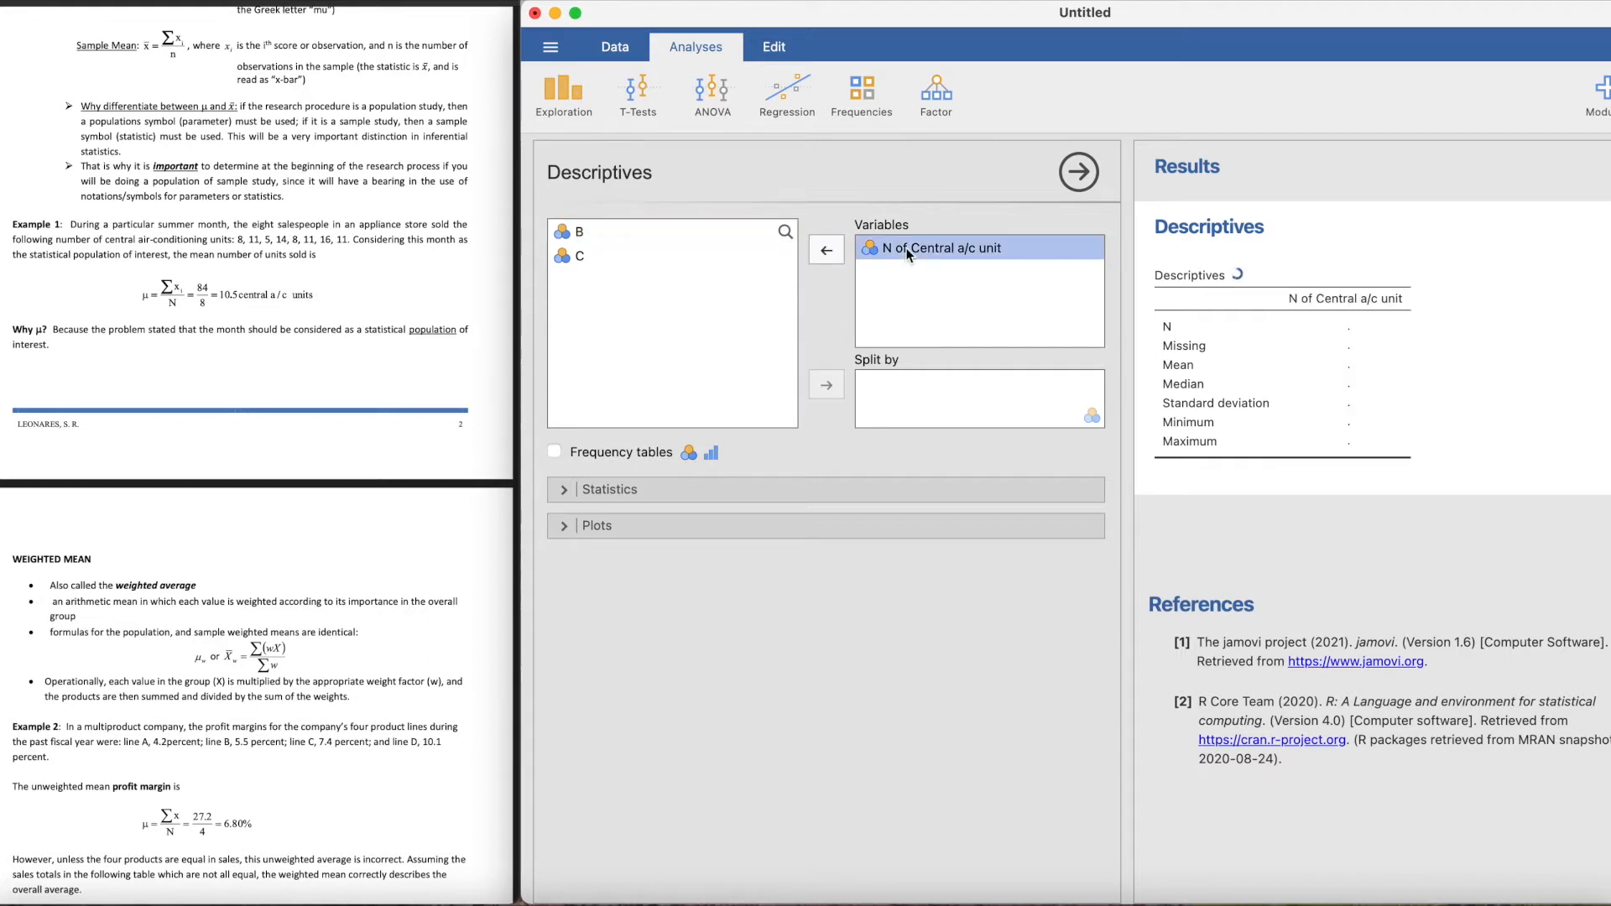
pyautogui.moveTo(727, 460)
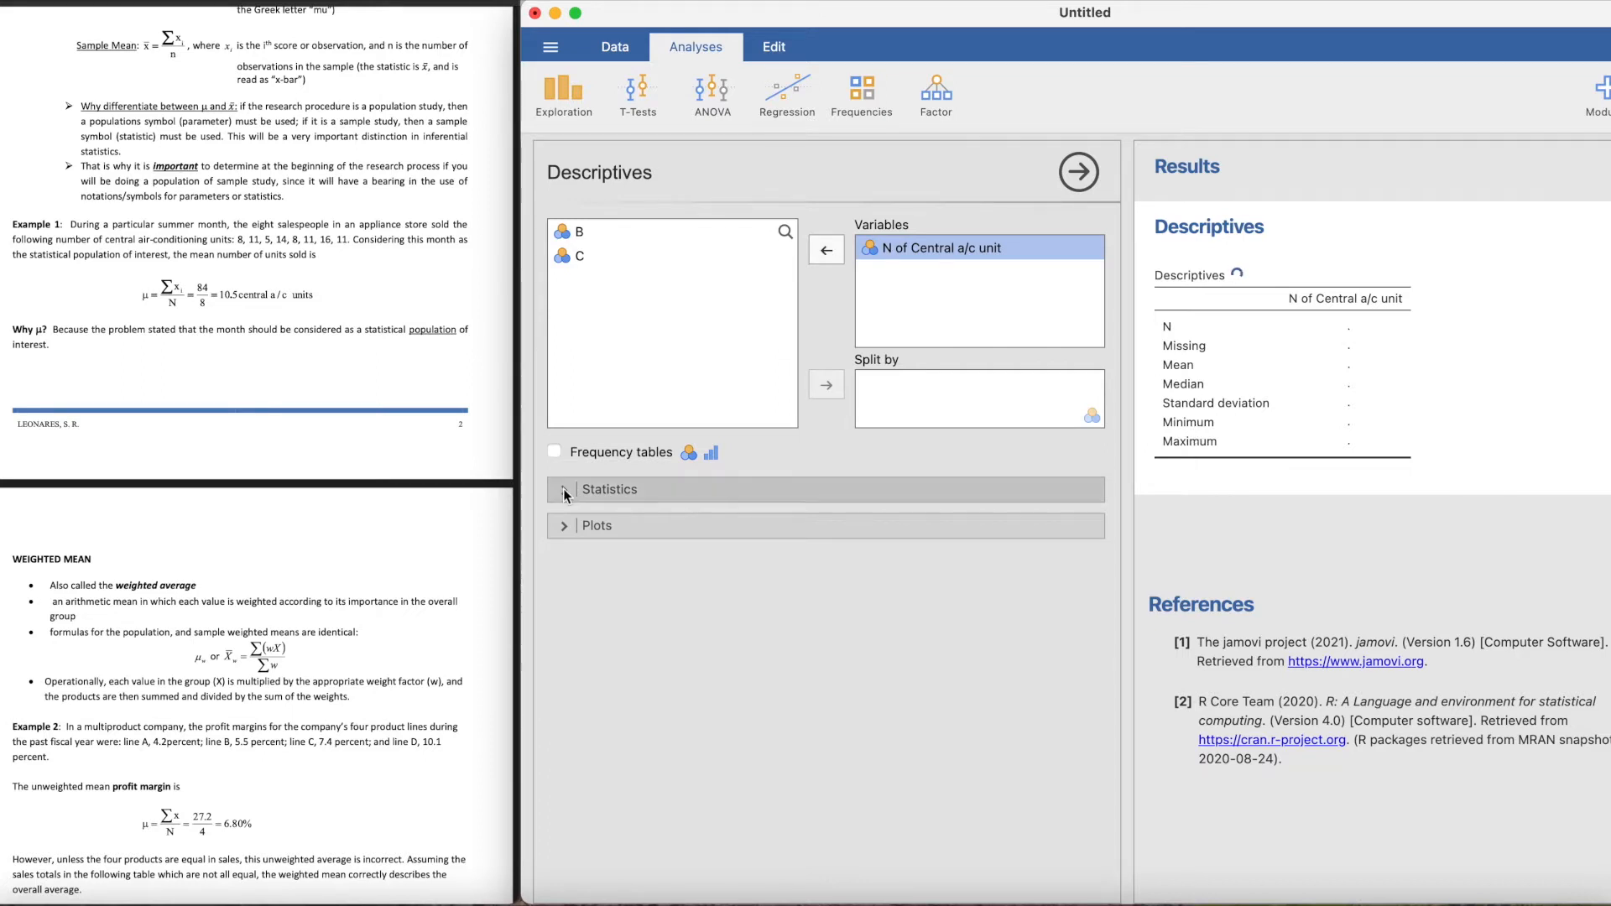
# Step: Untick median and minimum so the table reports only N 8 and mean 10.5
pyautogui.click(564, 489)
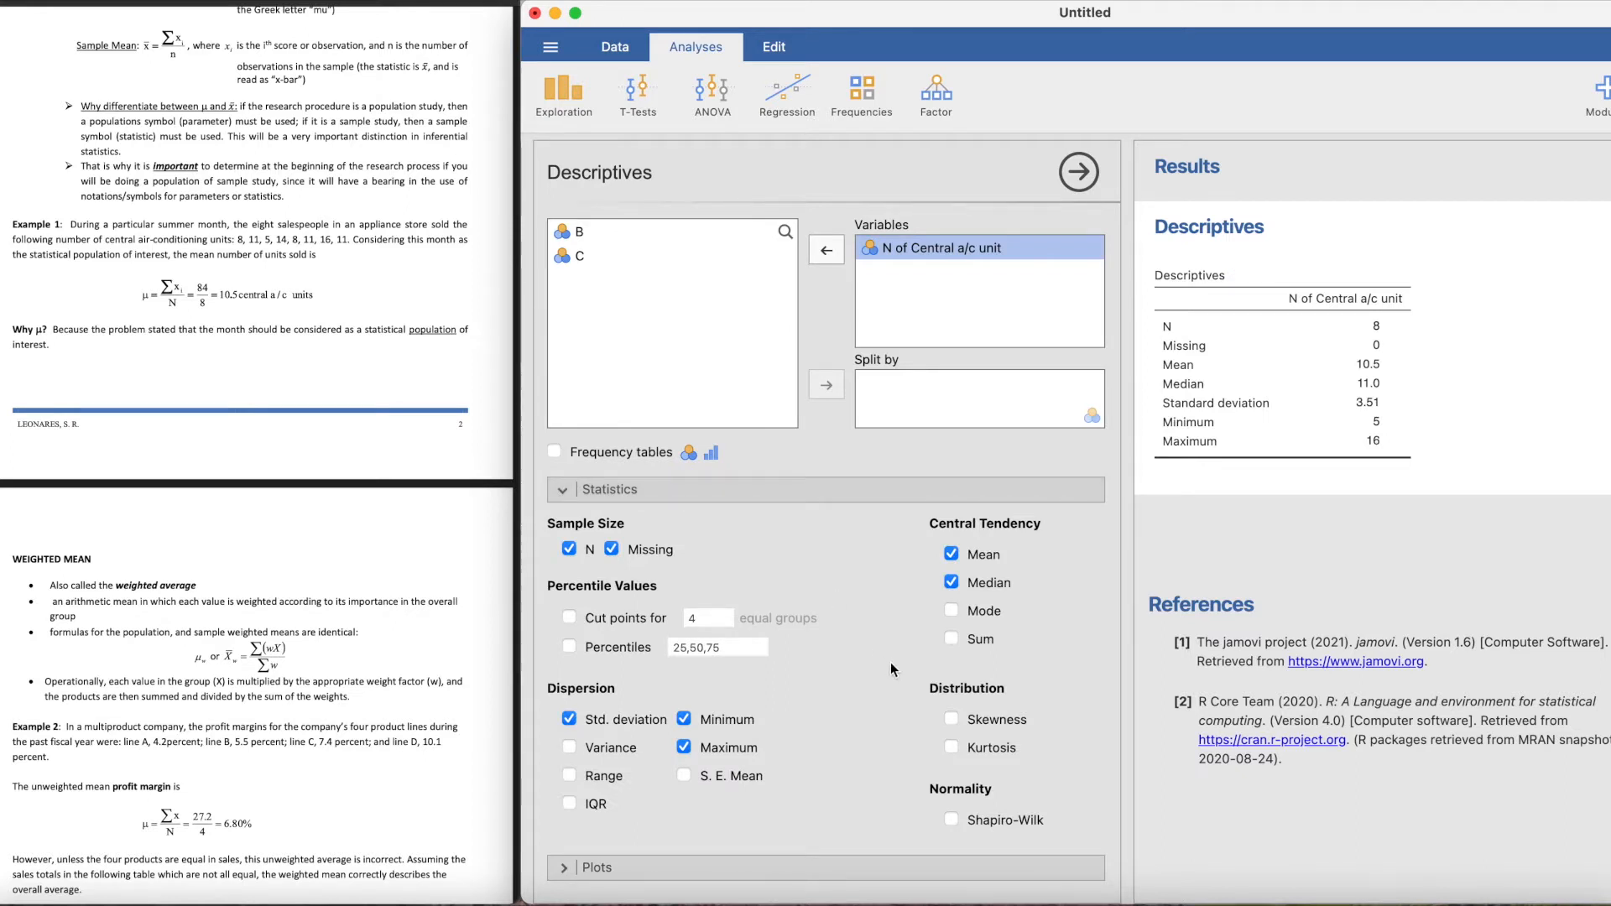
pyautogui.moveTo(753, 685)
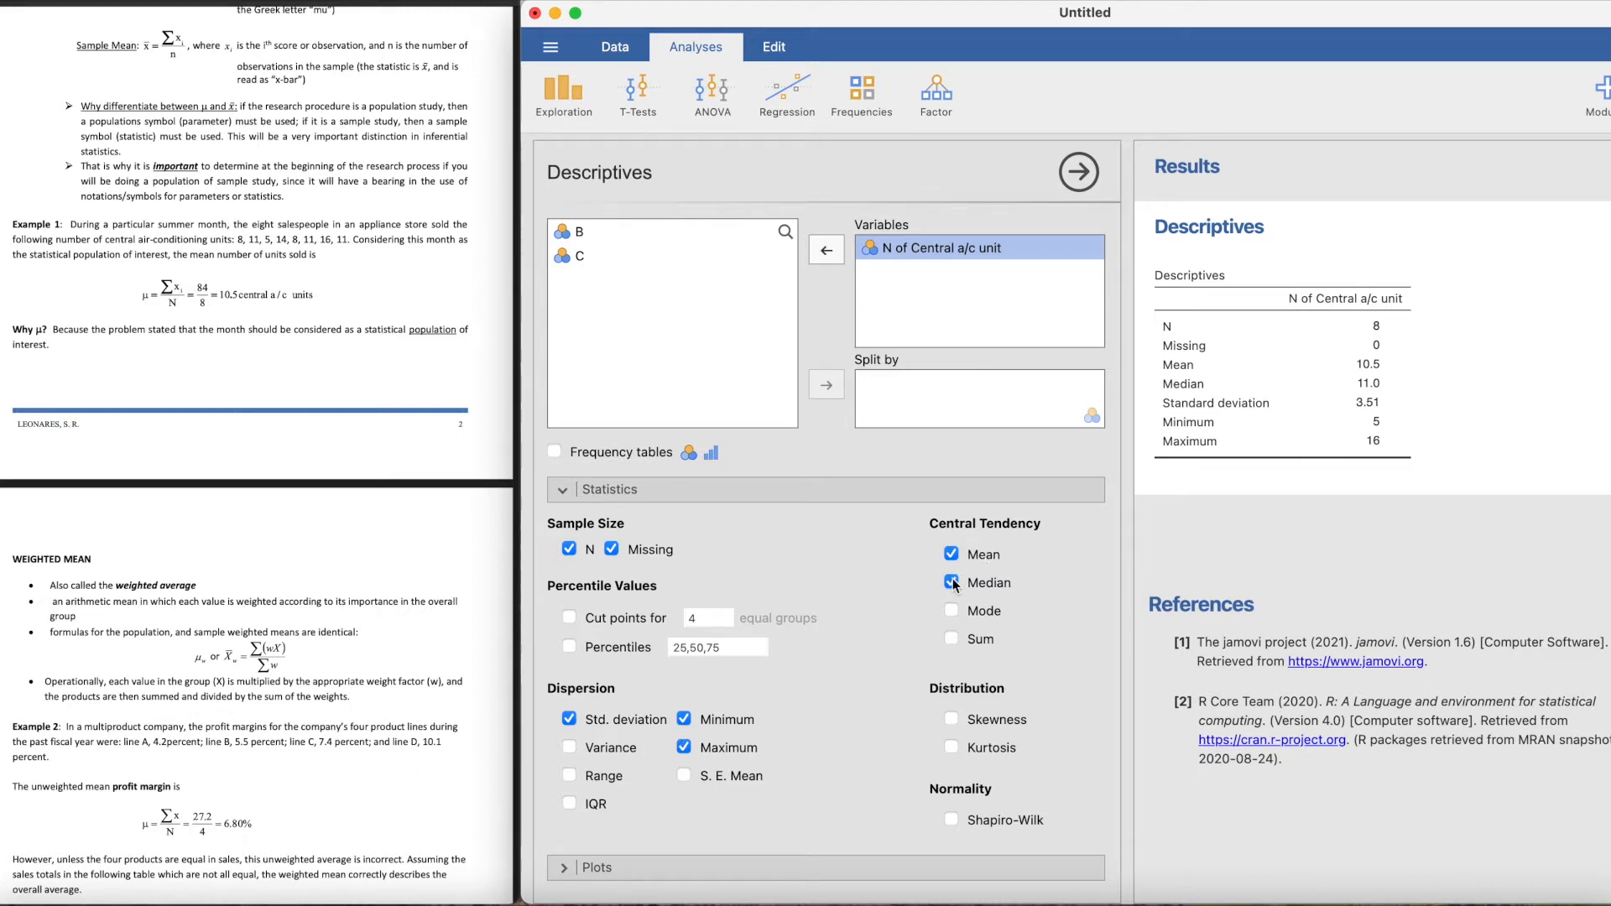
pyautogui.click(952, 582)
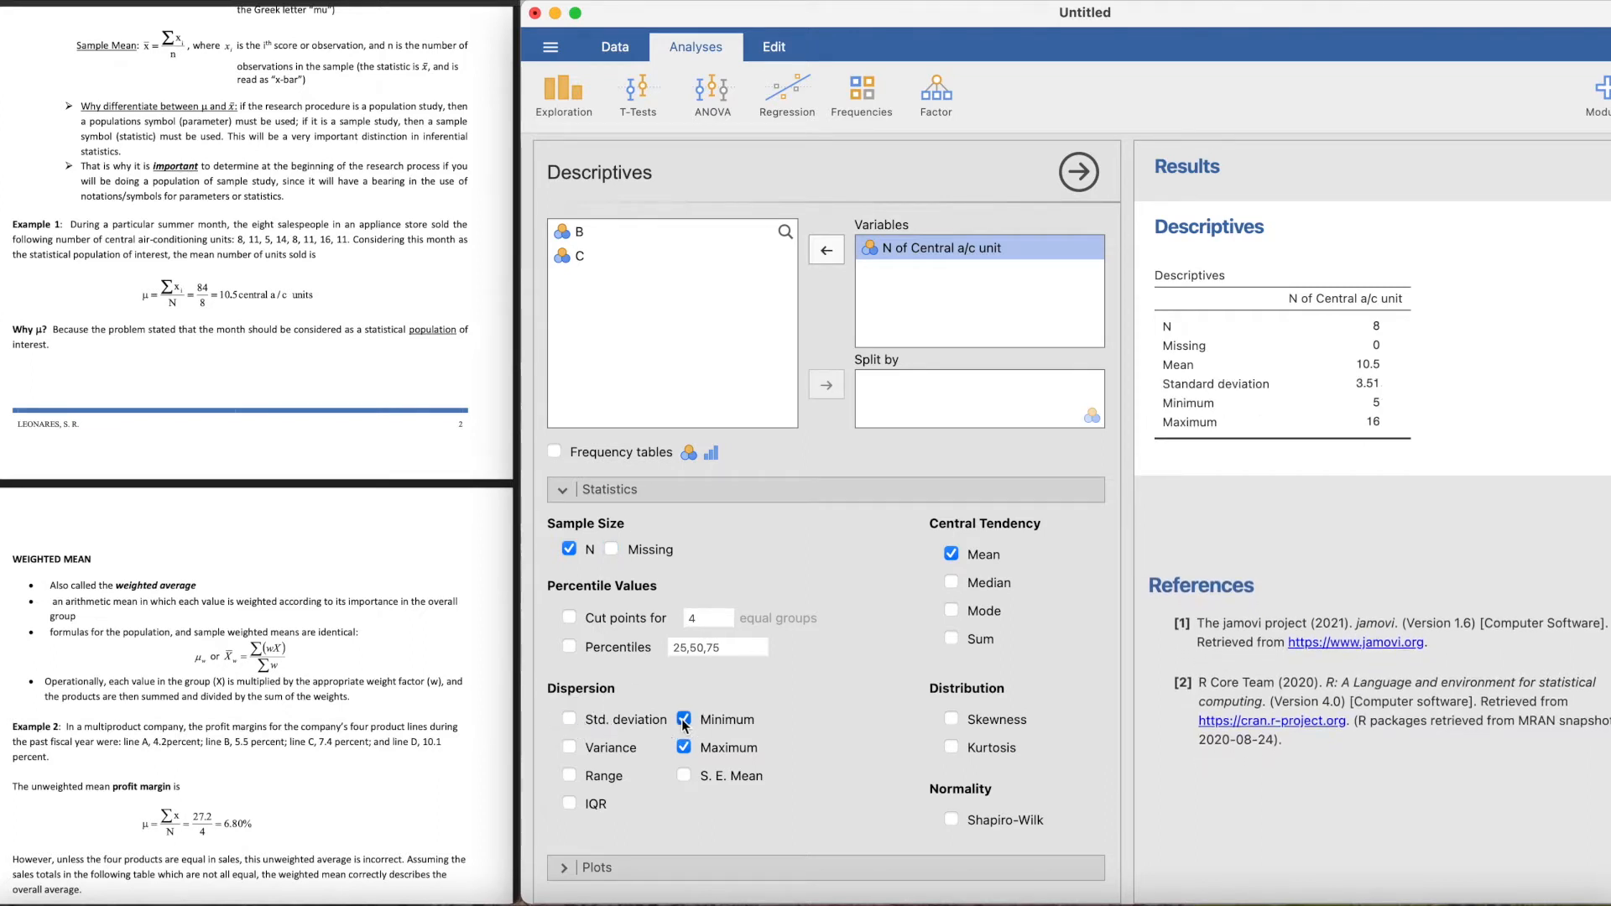
pyautogui.click(684, 720)
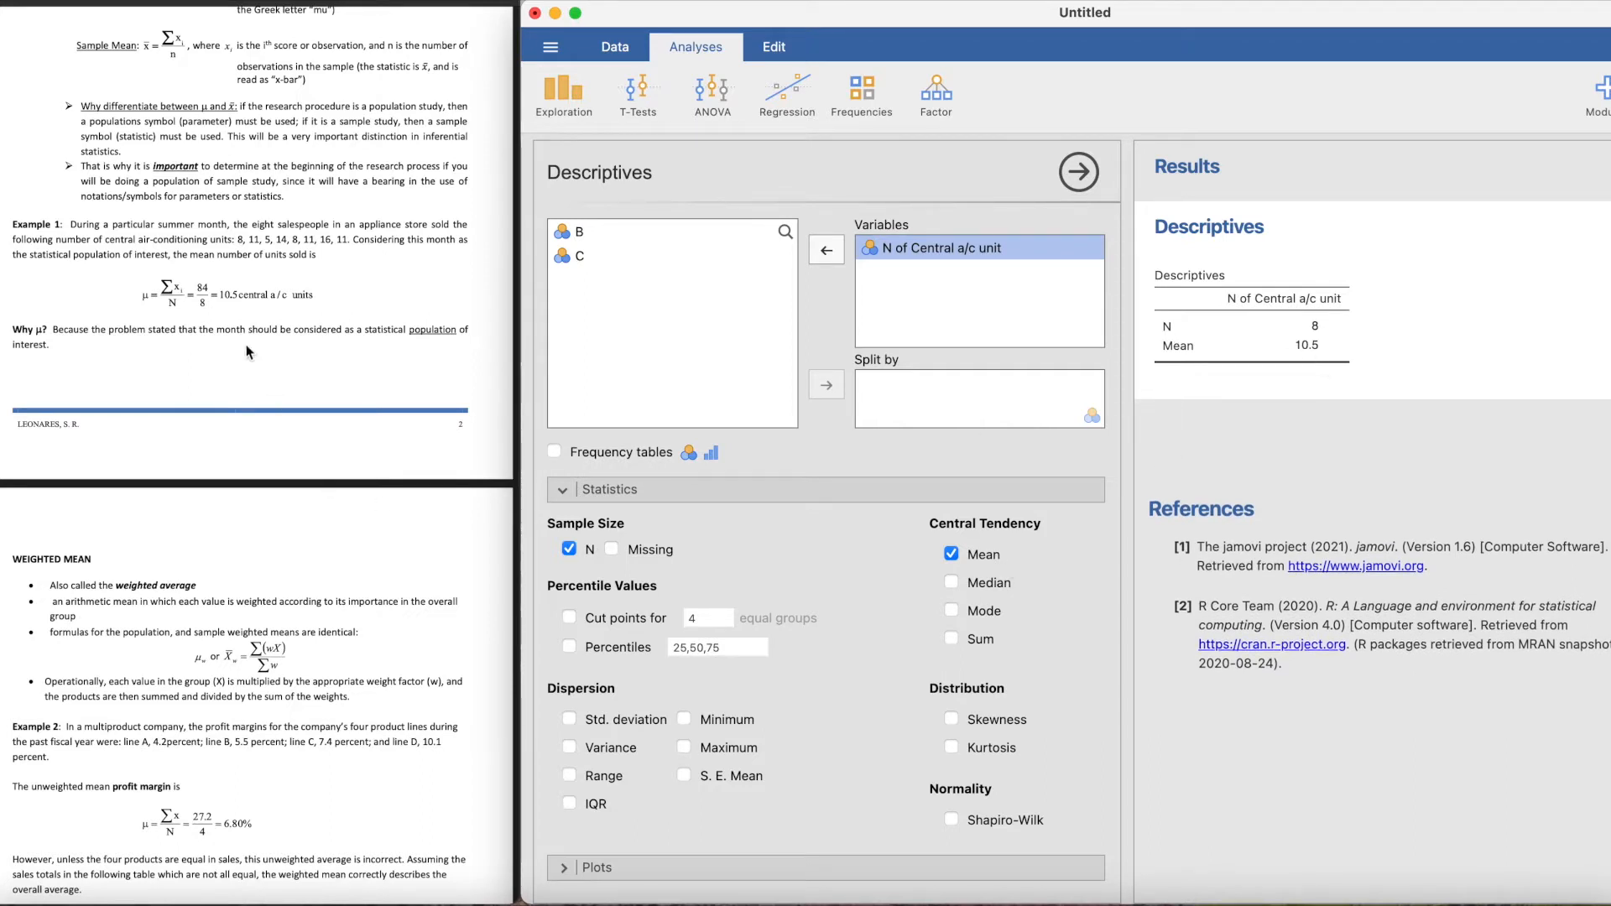
pyautogui.moveTo(239, 334)
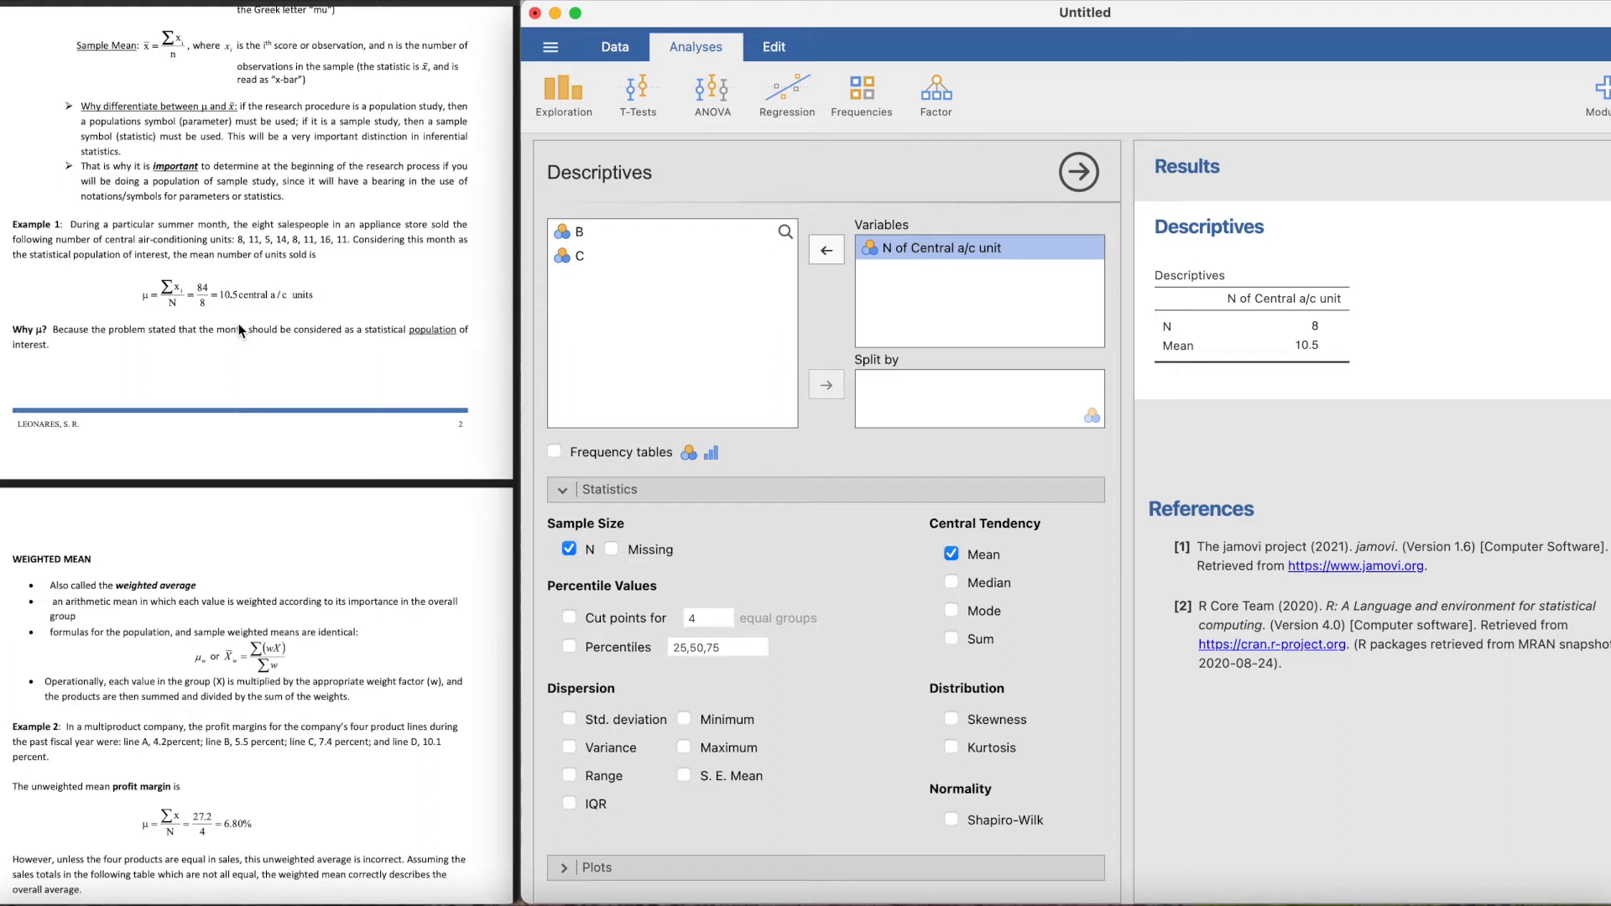
pyautogui.moveTo(298, 458)
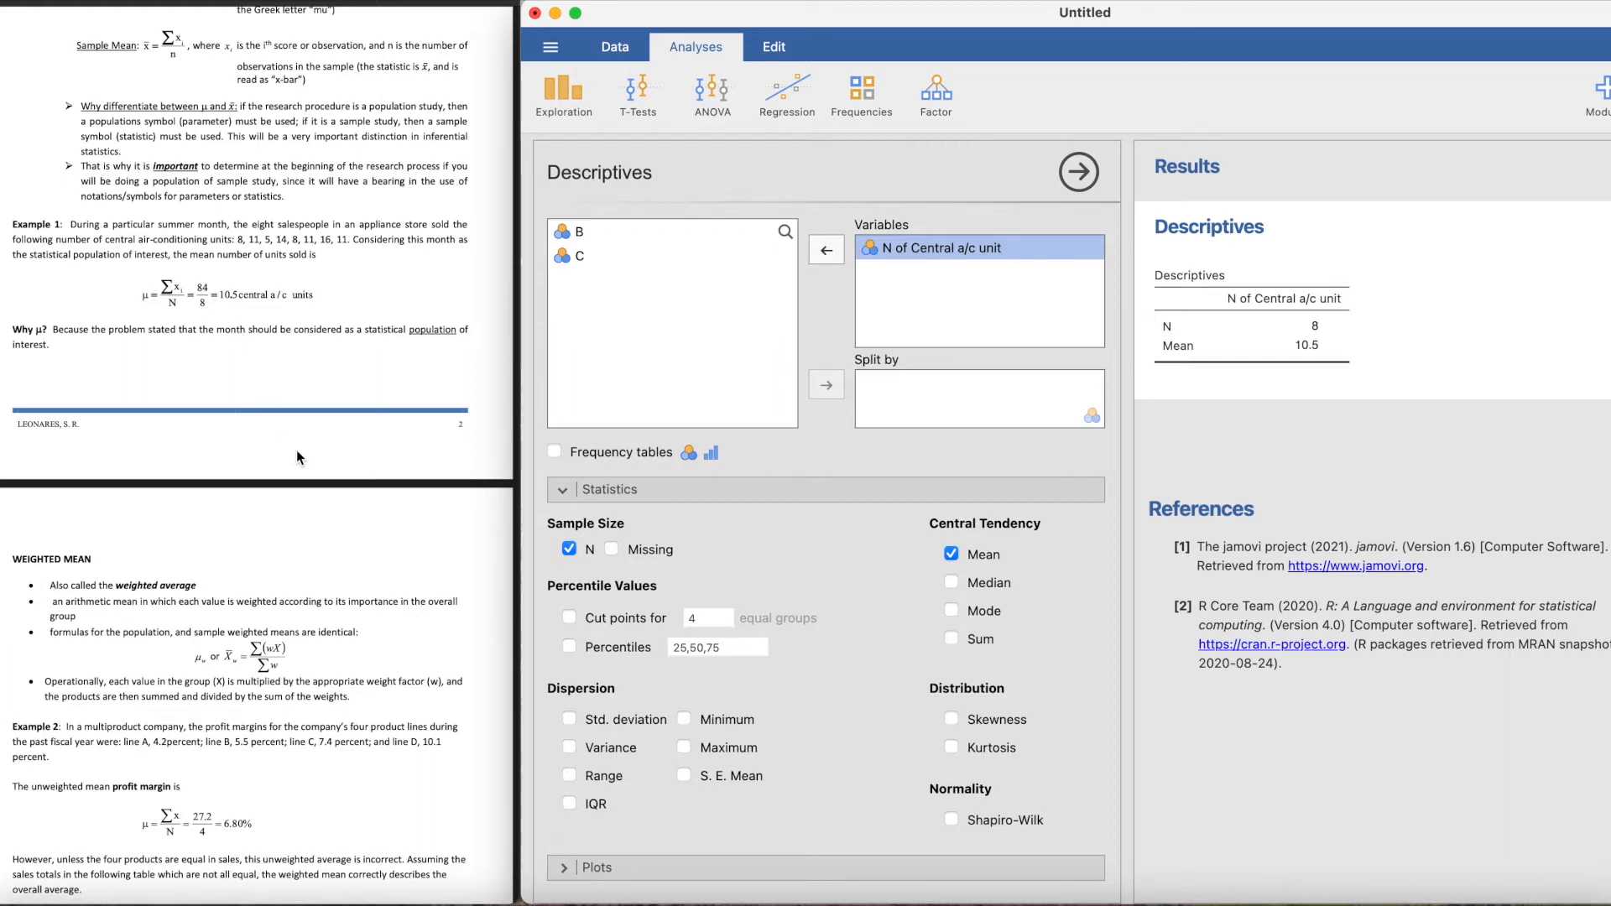
pyautogui.moveTo(890, 650)
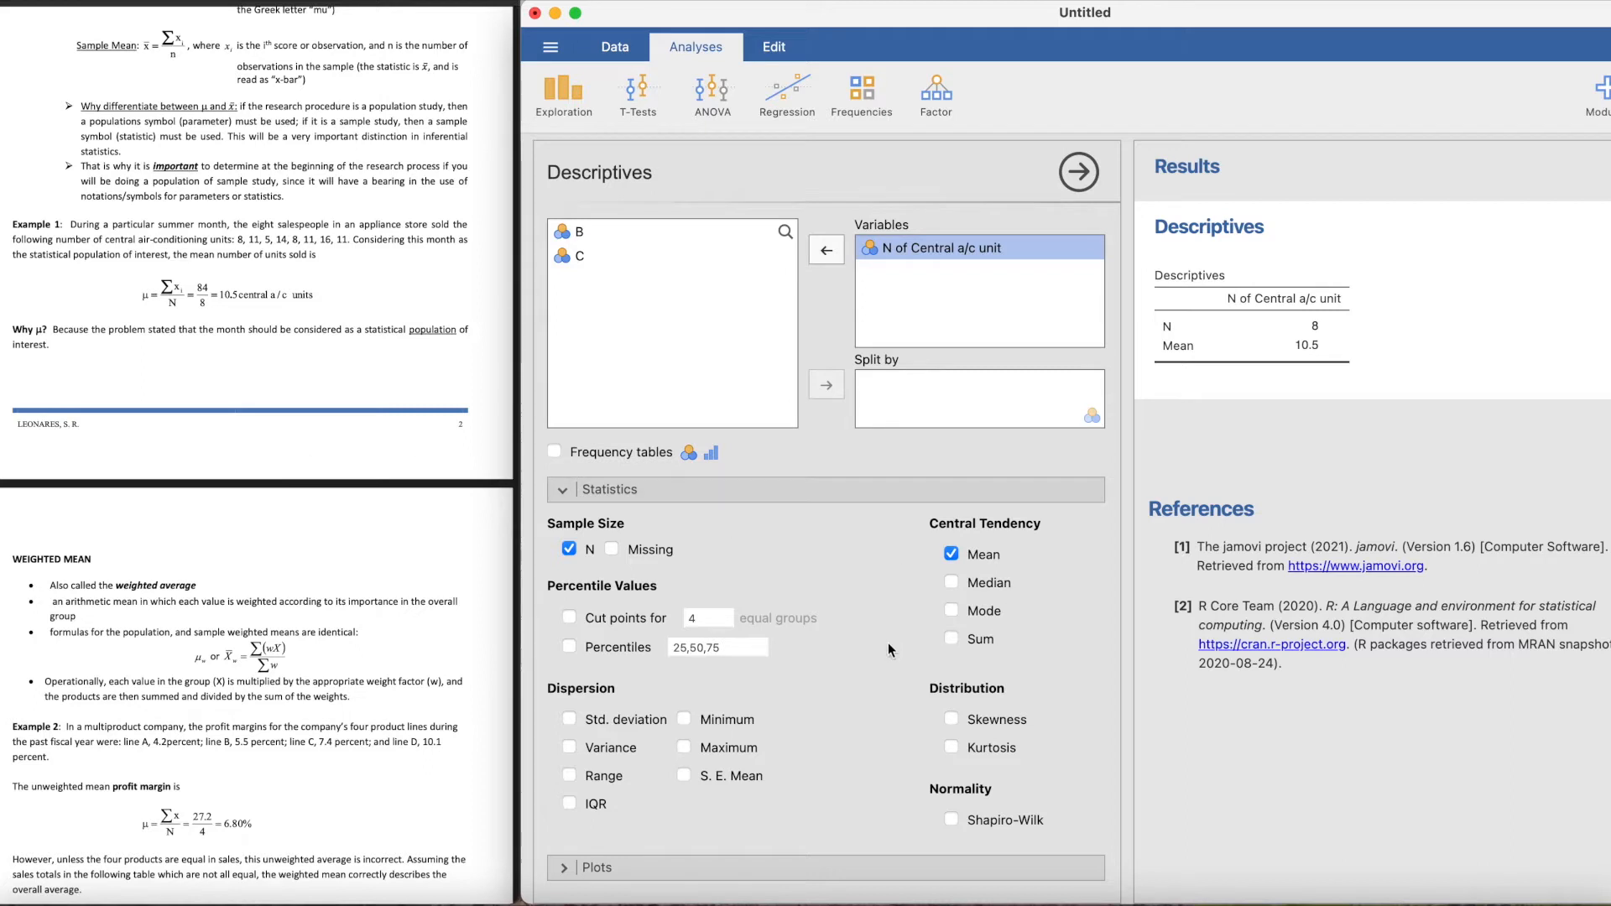
# Step: Tick Median, Mode, Std. deviation, Variance, Range, Minimum and Maximum in the Statistics options
pyautogui.click(950, 583)
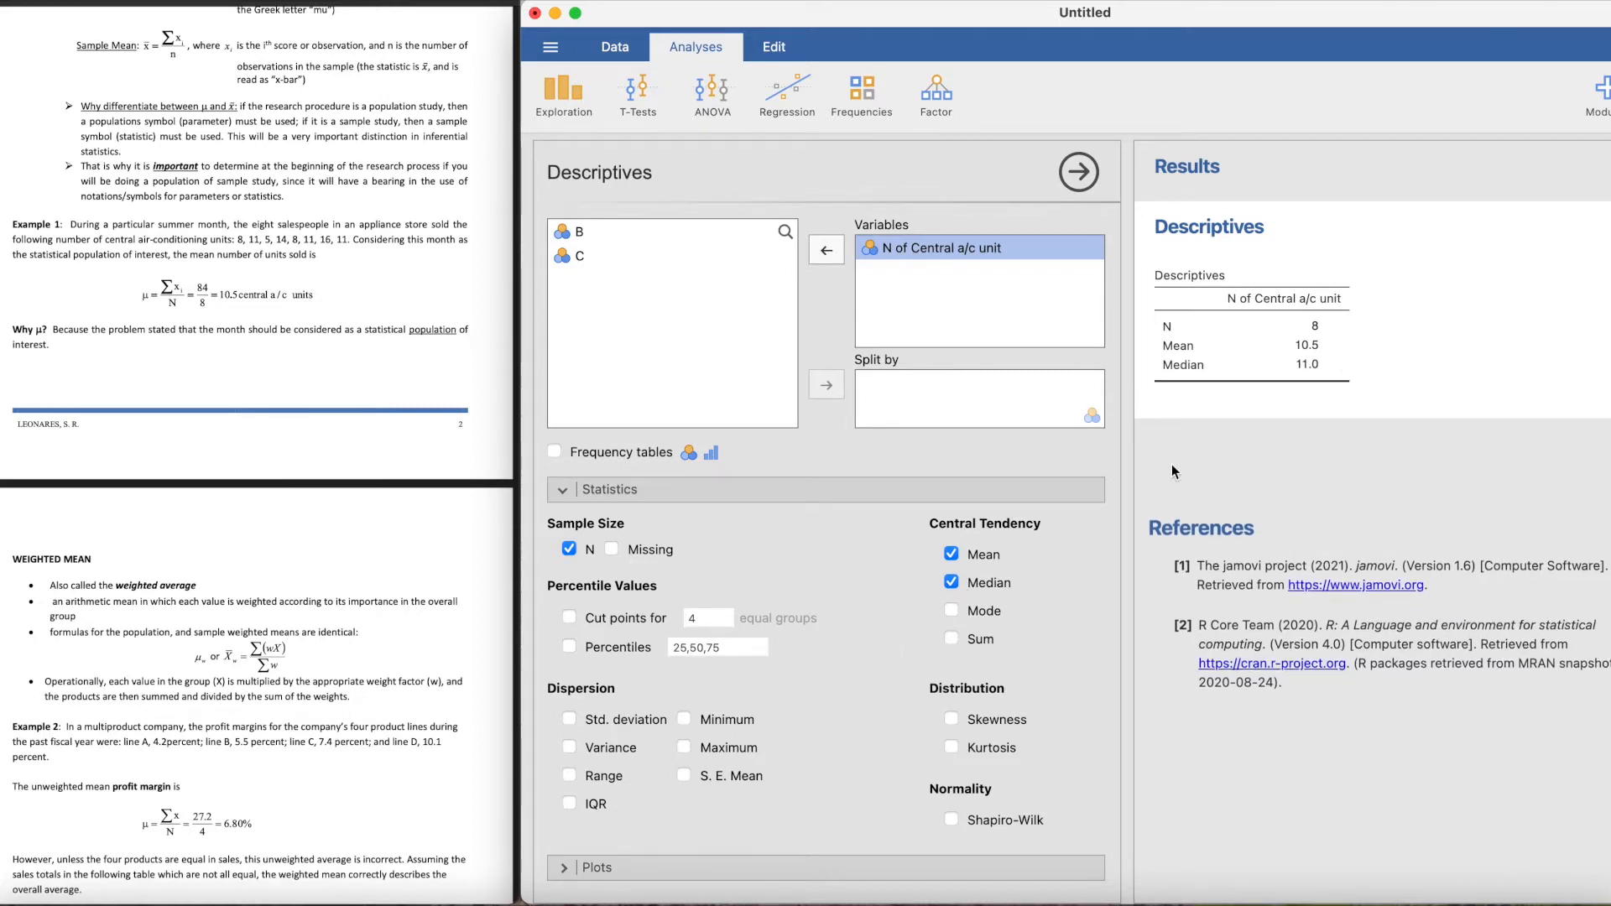
pyautogui.click(952, 611)
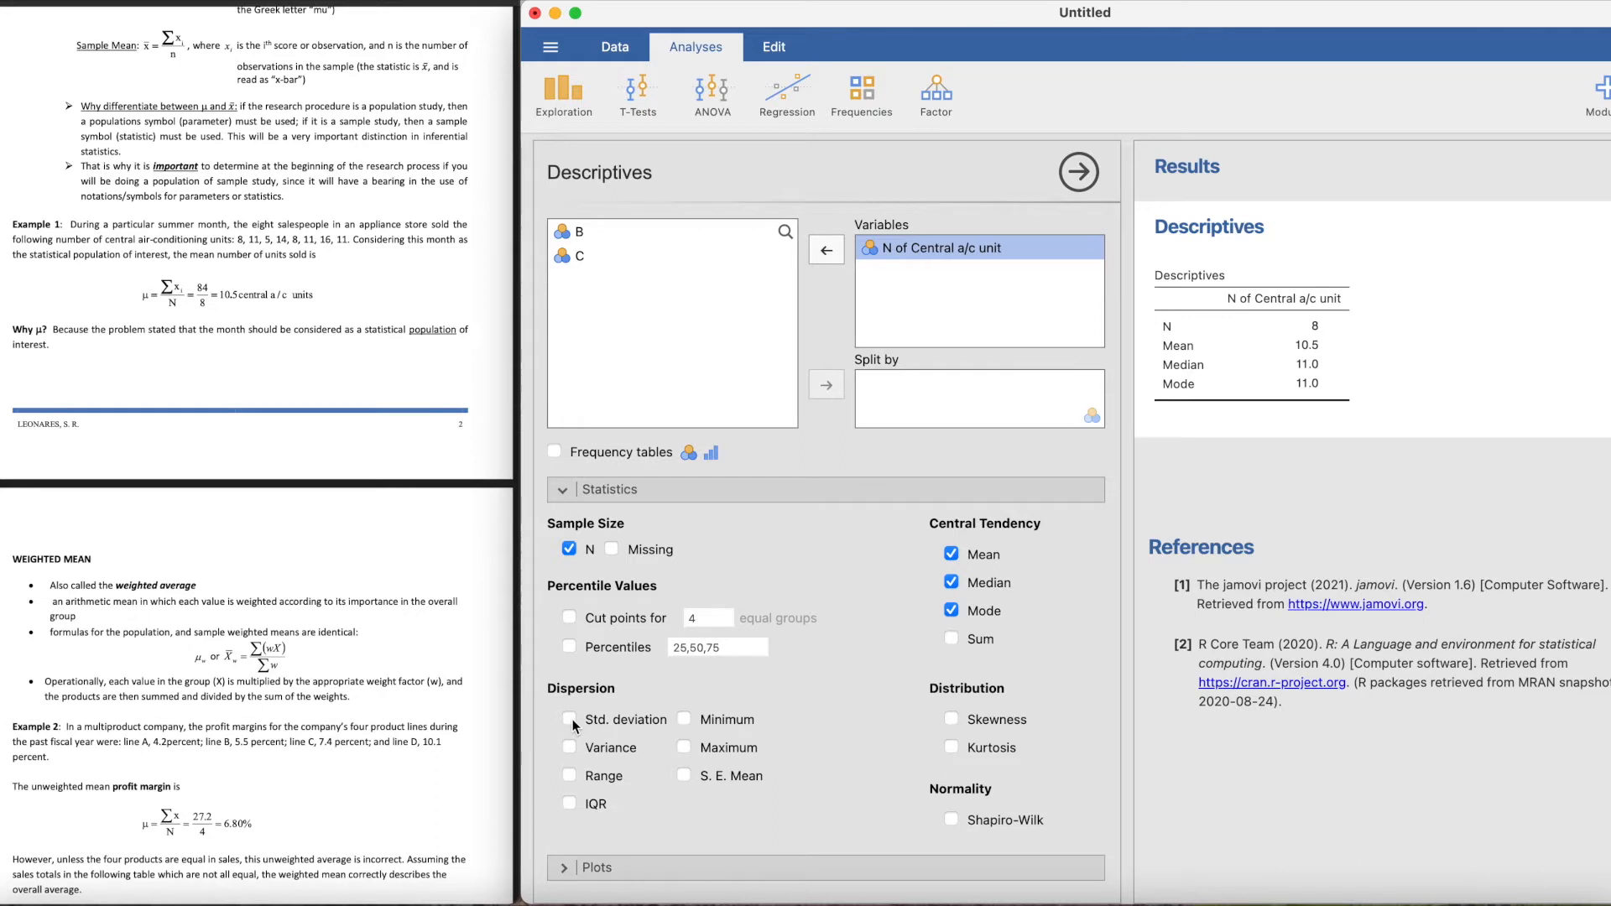
pyautogui.click(569, 720)
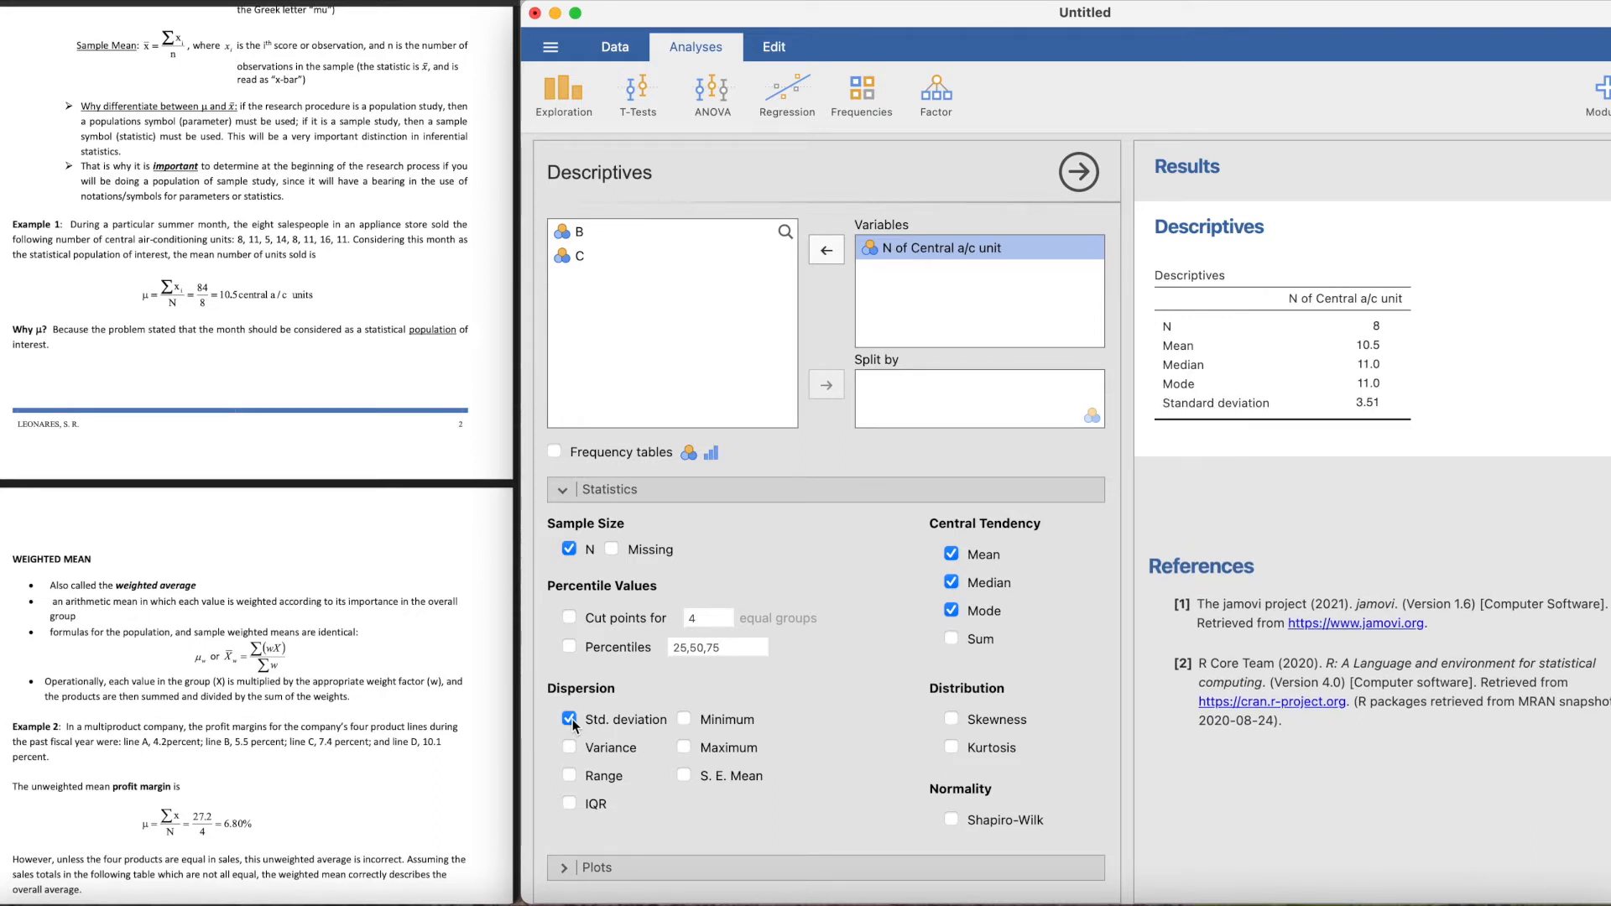
pyautogui.click(569, 747)
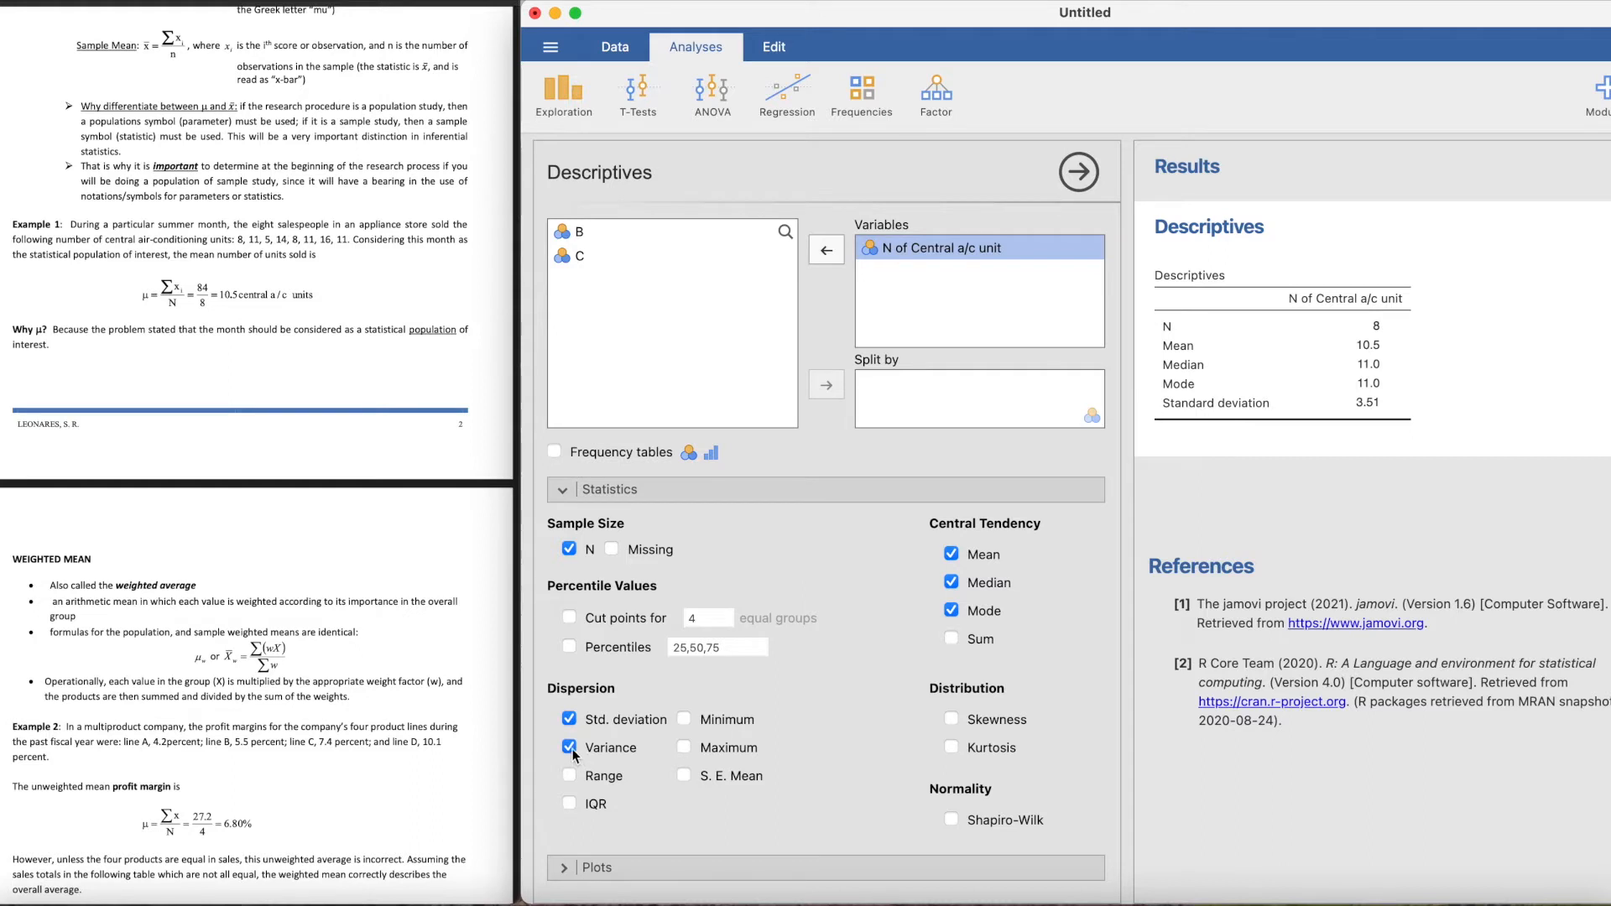
pyautogui.click(569, 747)
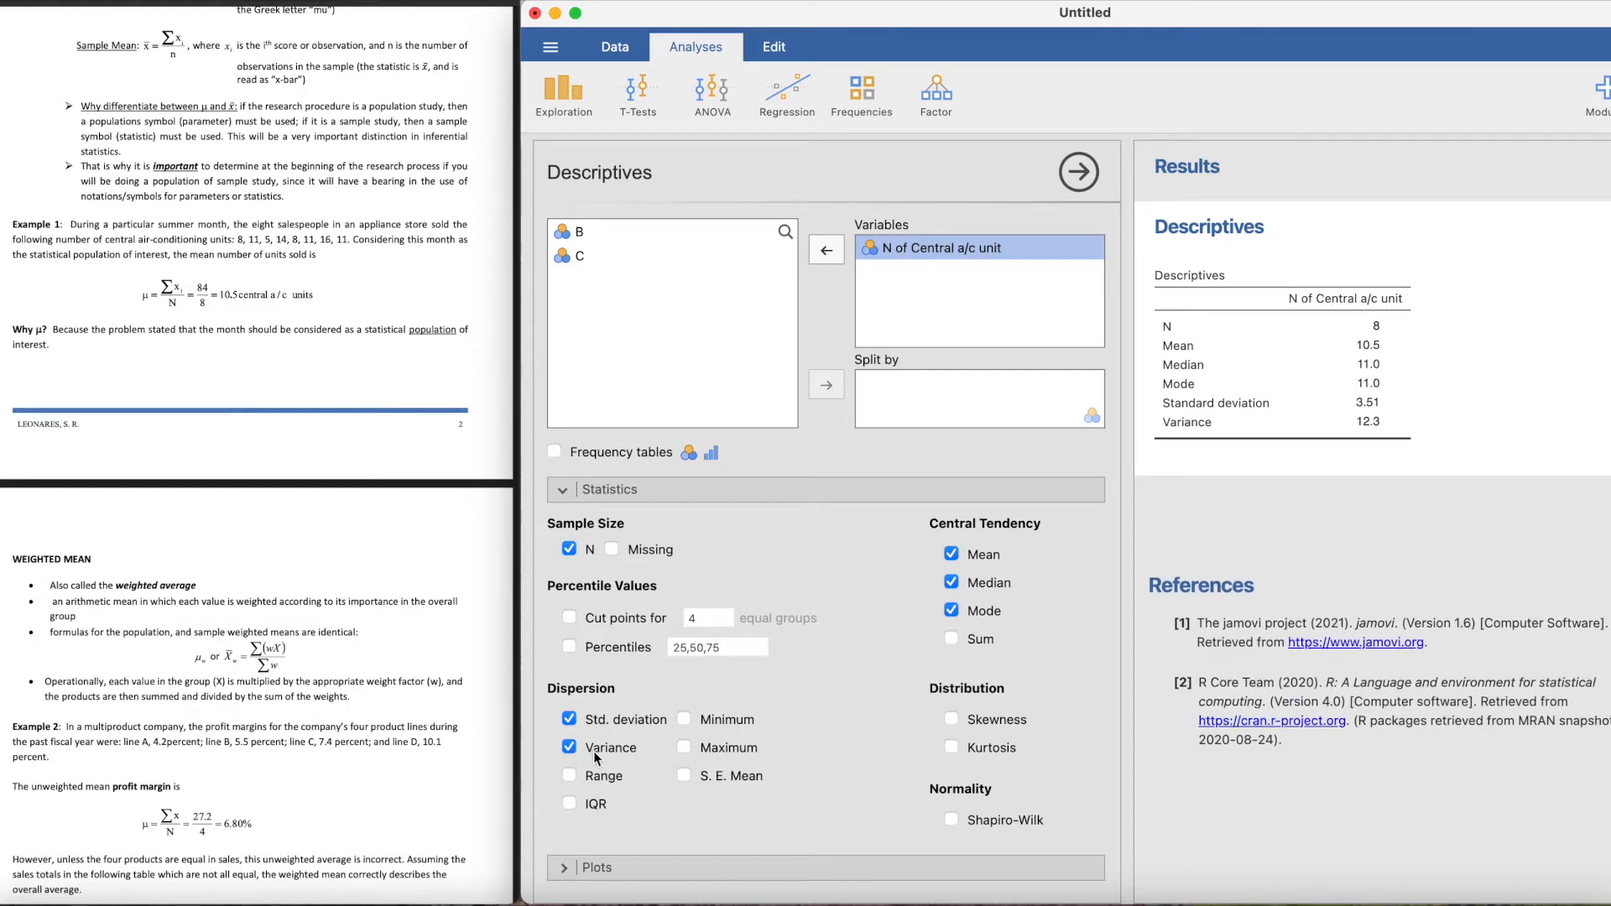
pyautogui.click(569, 776)
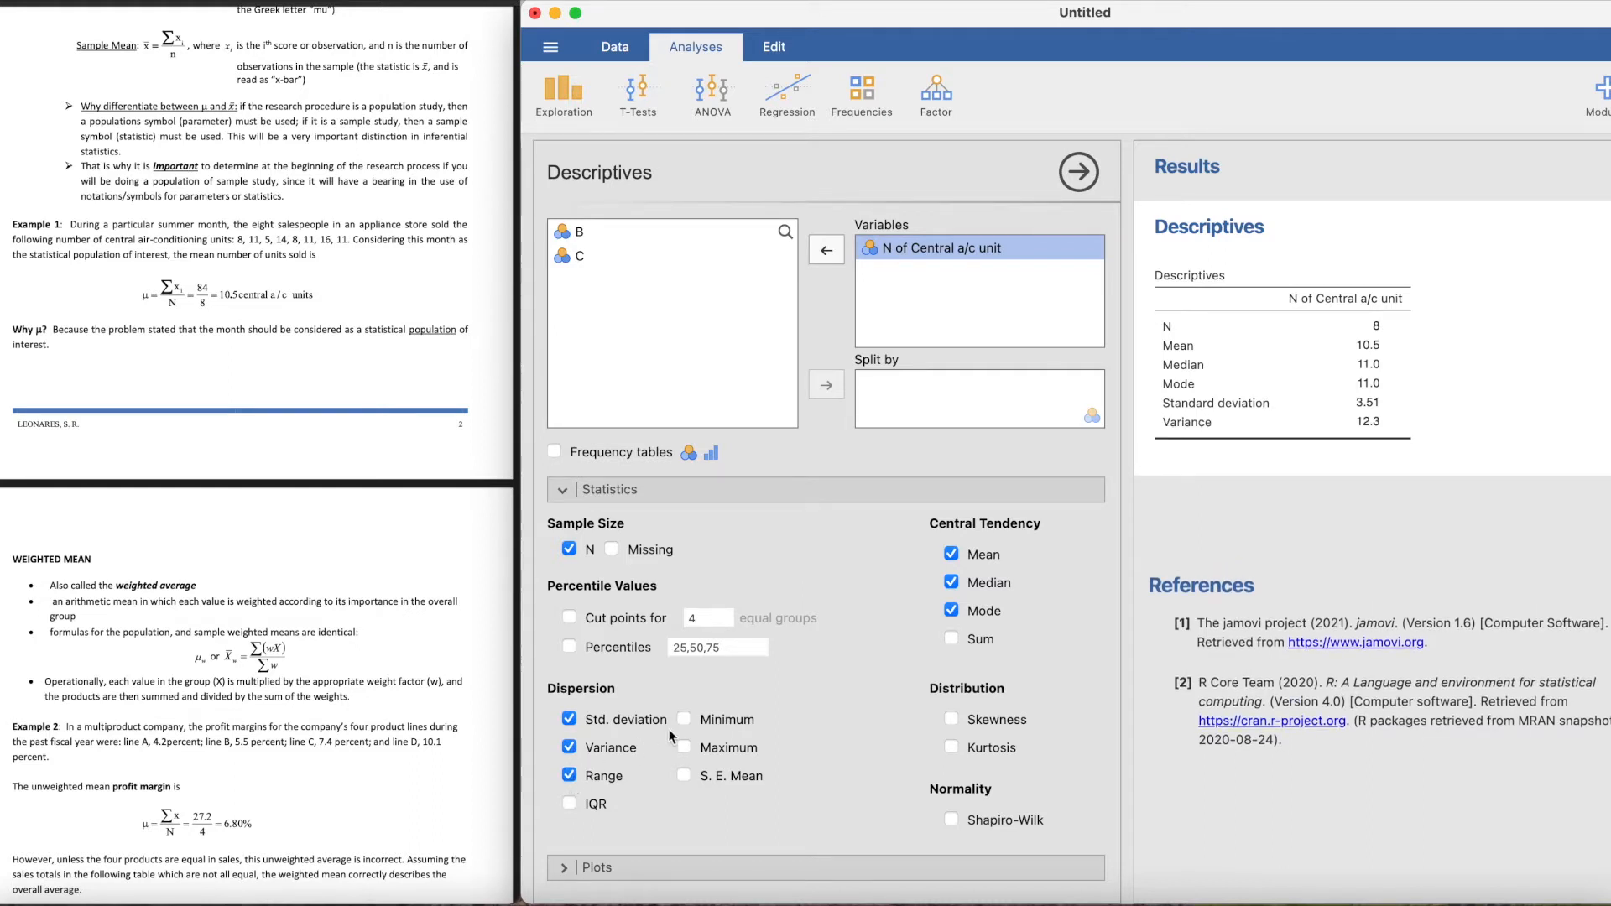
pyautogui.click(685, 720)
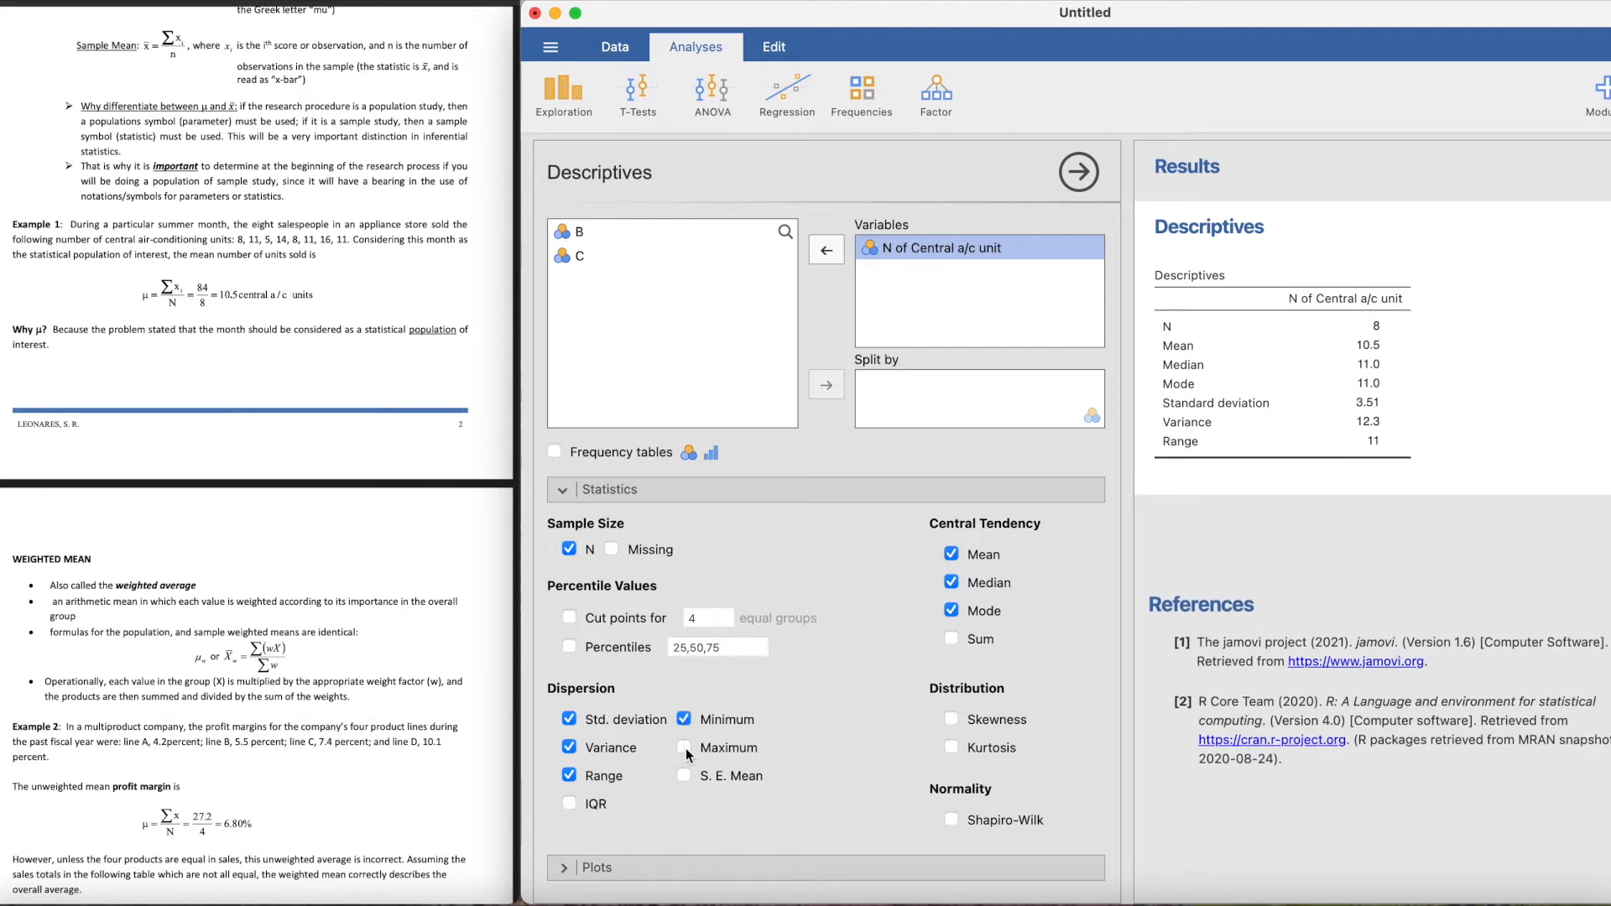
pyautogui.click(685, 747)
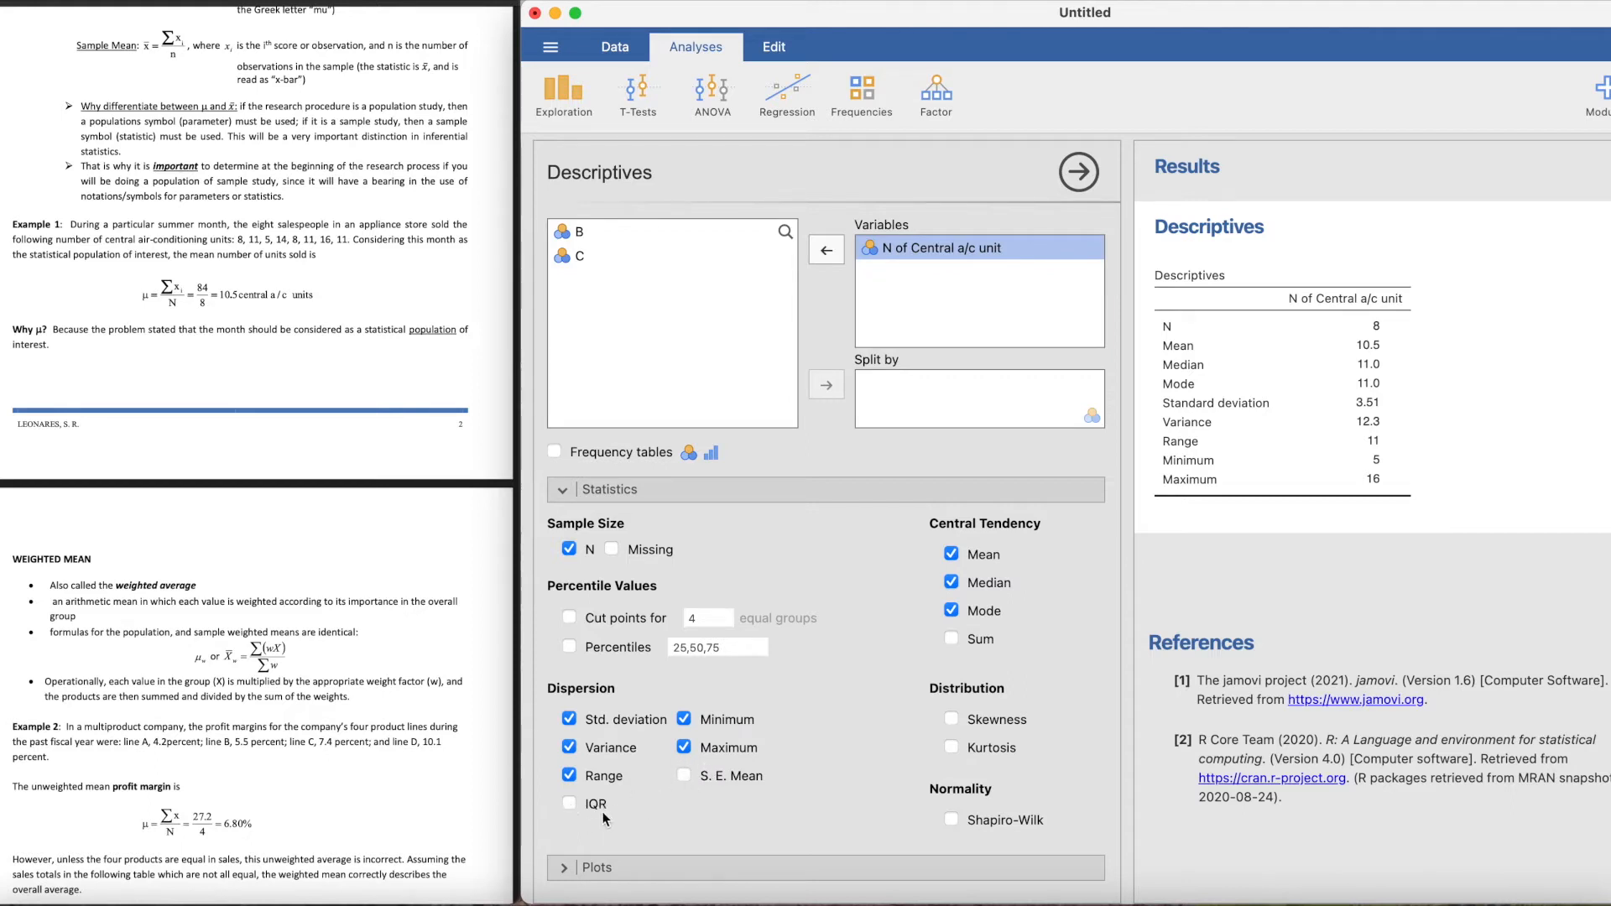
# Step: Tick IQR, S.E. Mean, Sum, Skewness, Kurtosis and Shapiro-Wilk for the descriptives table
pyautogui.click(569, 802)
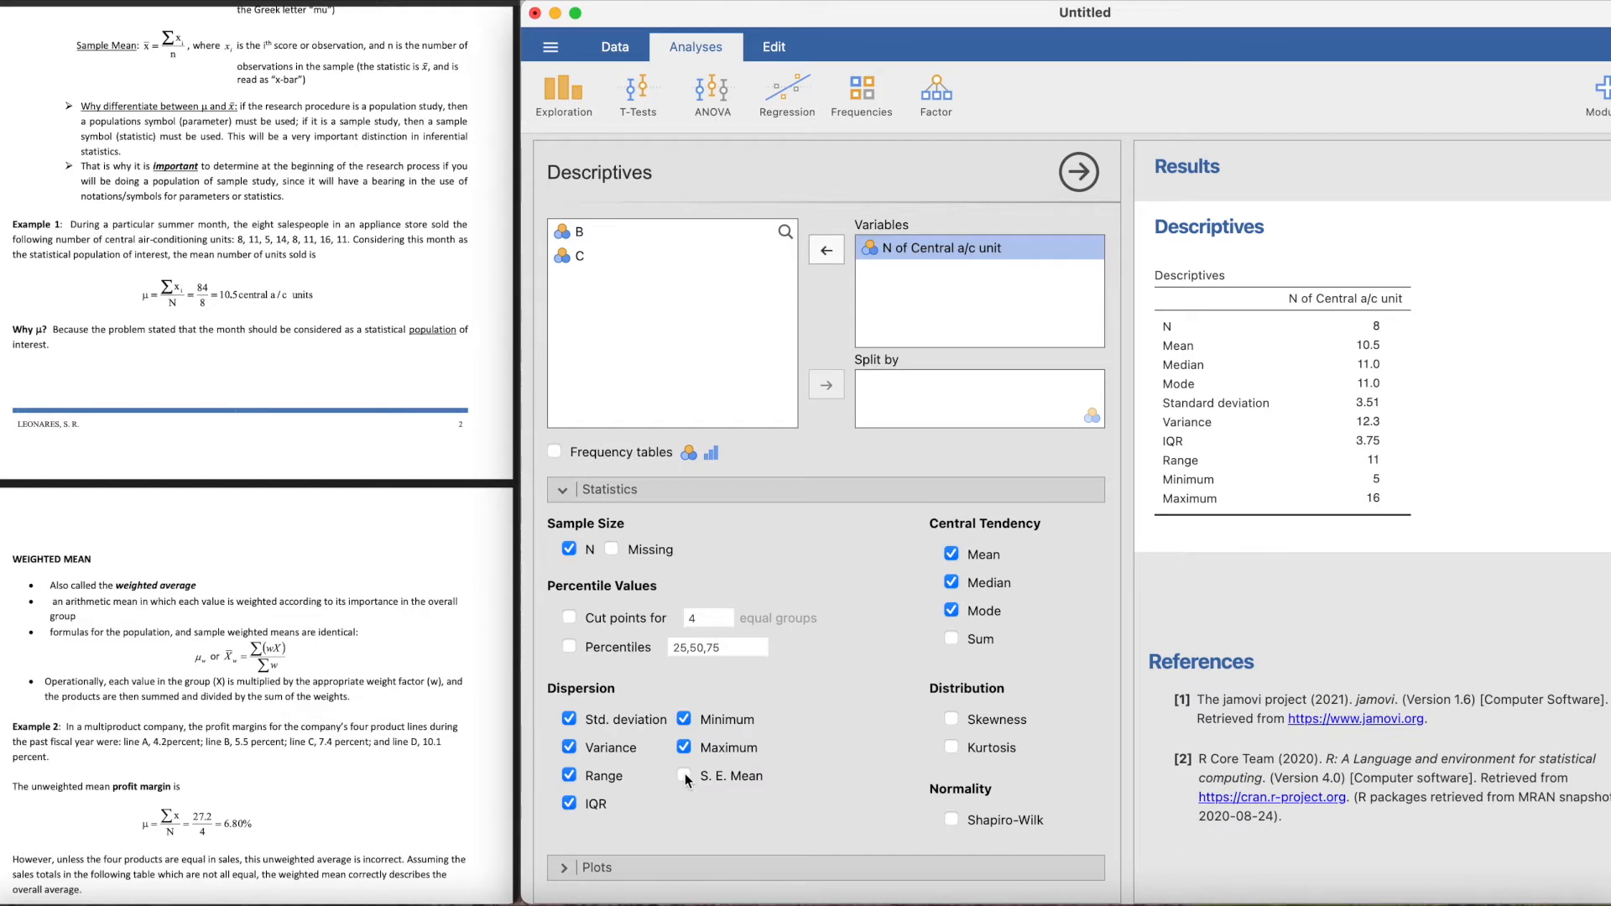
pyautogui.click(685, 778)
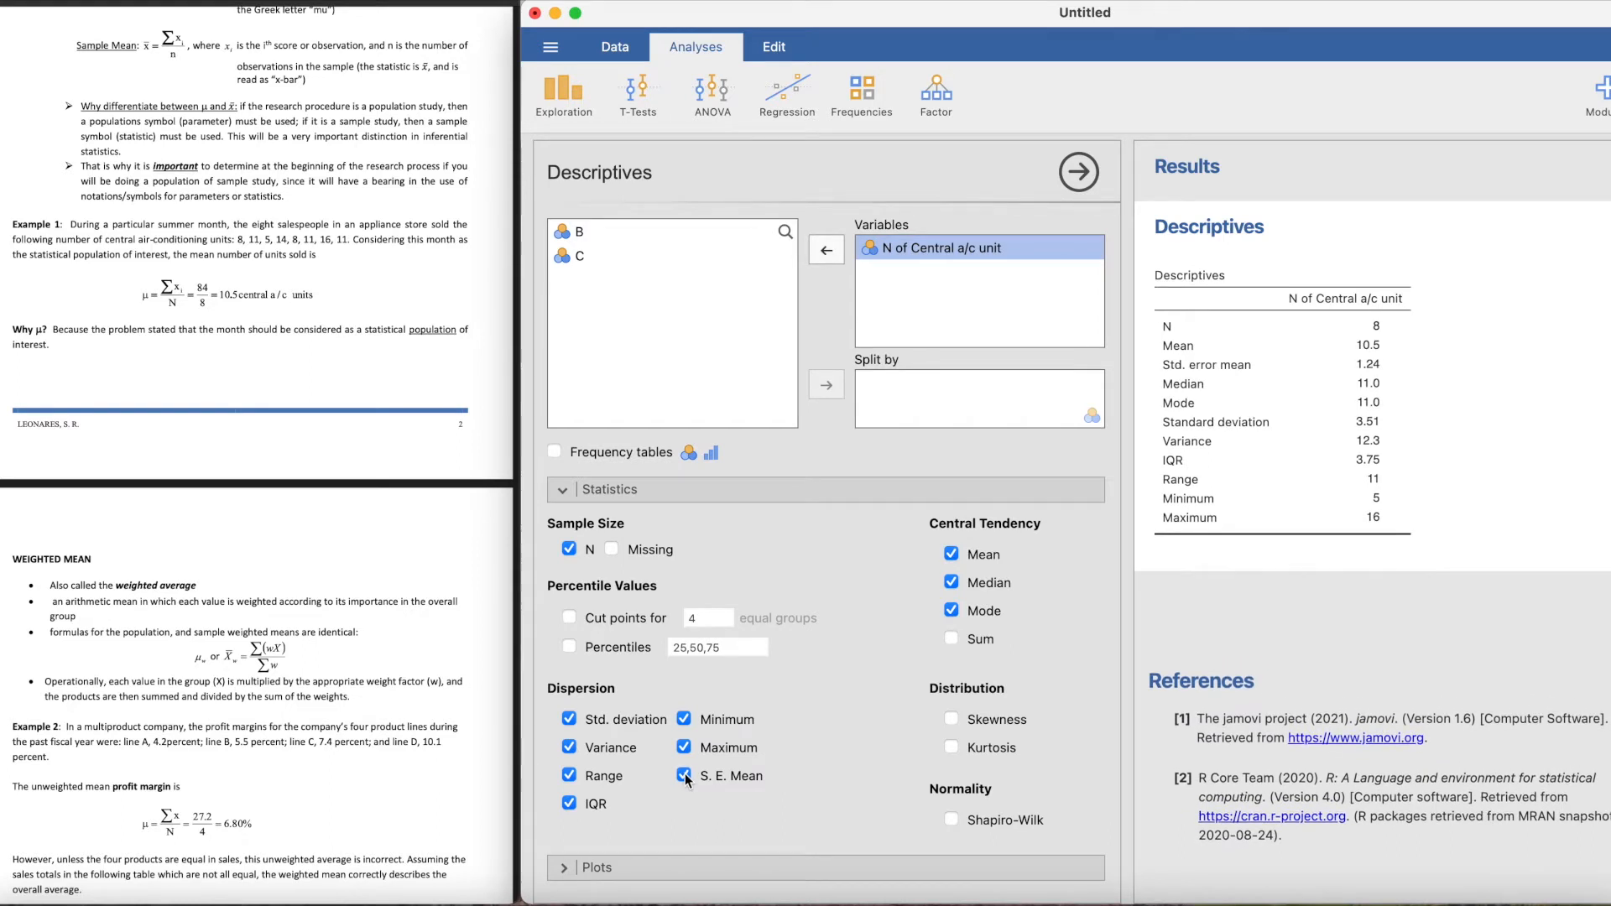
pyautogui.click(683, 775)
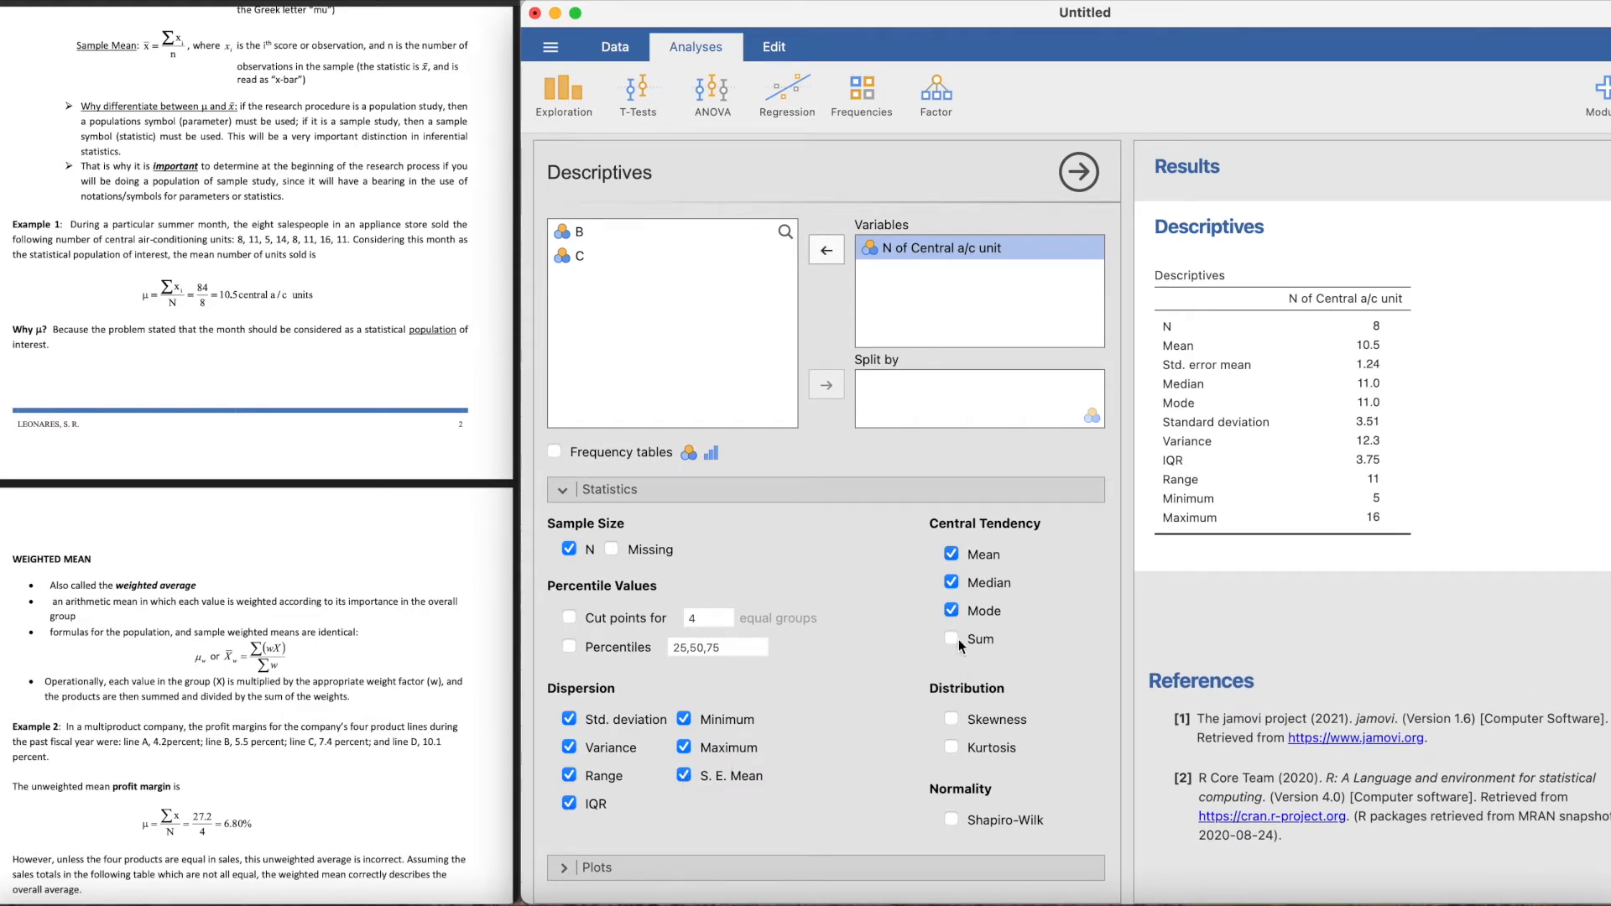
pyautogui.click(950, 638)
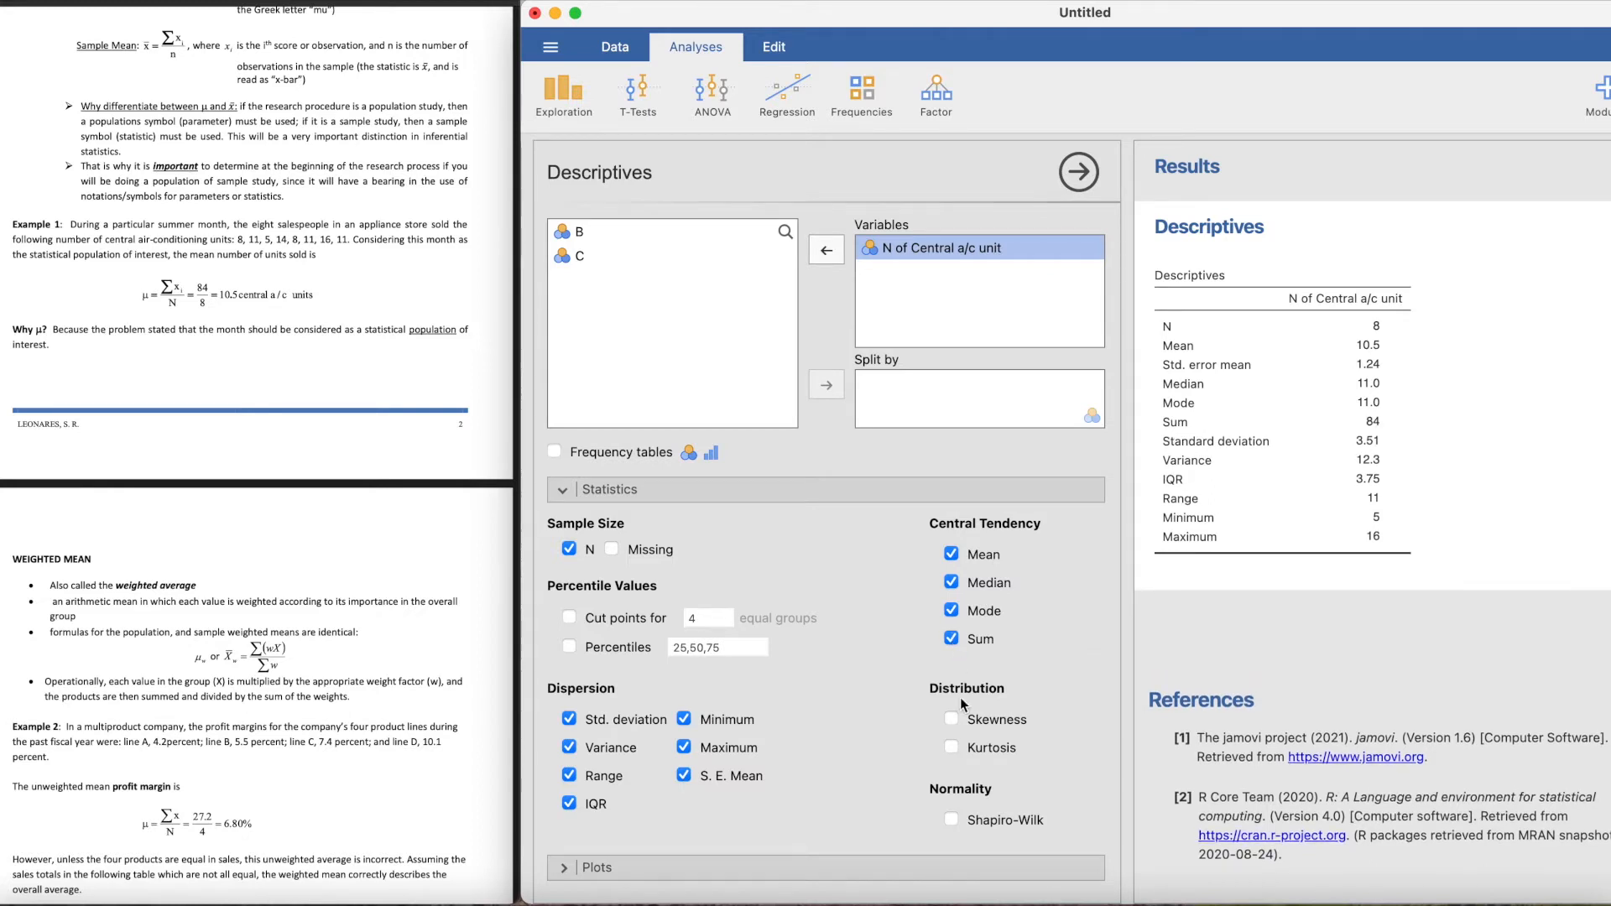
pyautogui.click(950, 747)
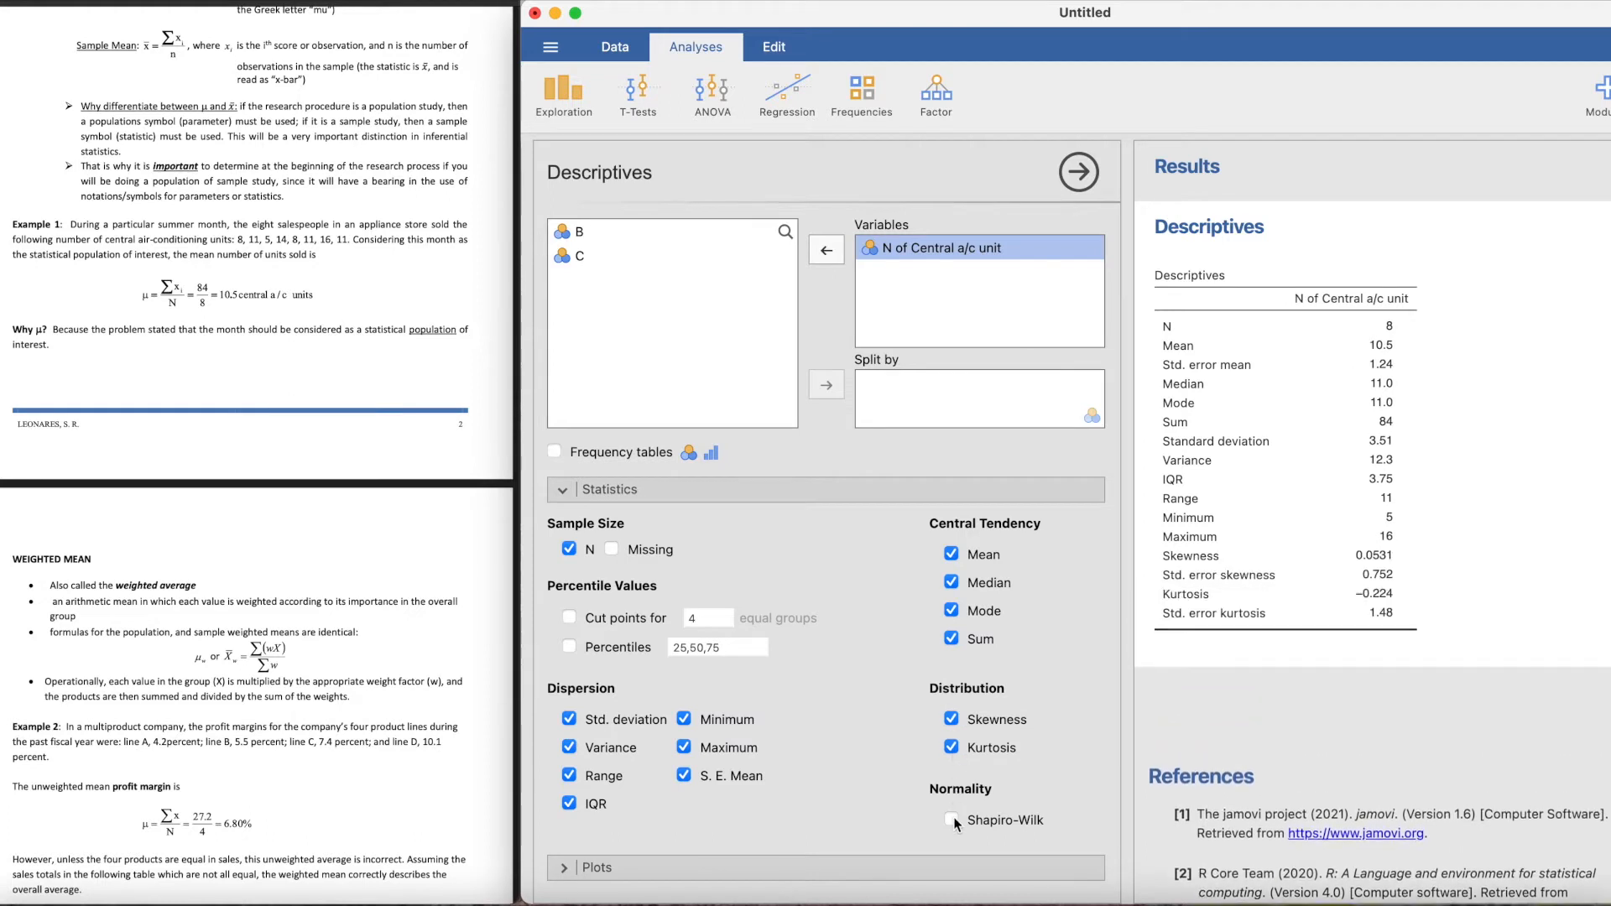
pyautogui.click(950, 819)
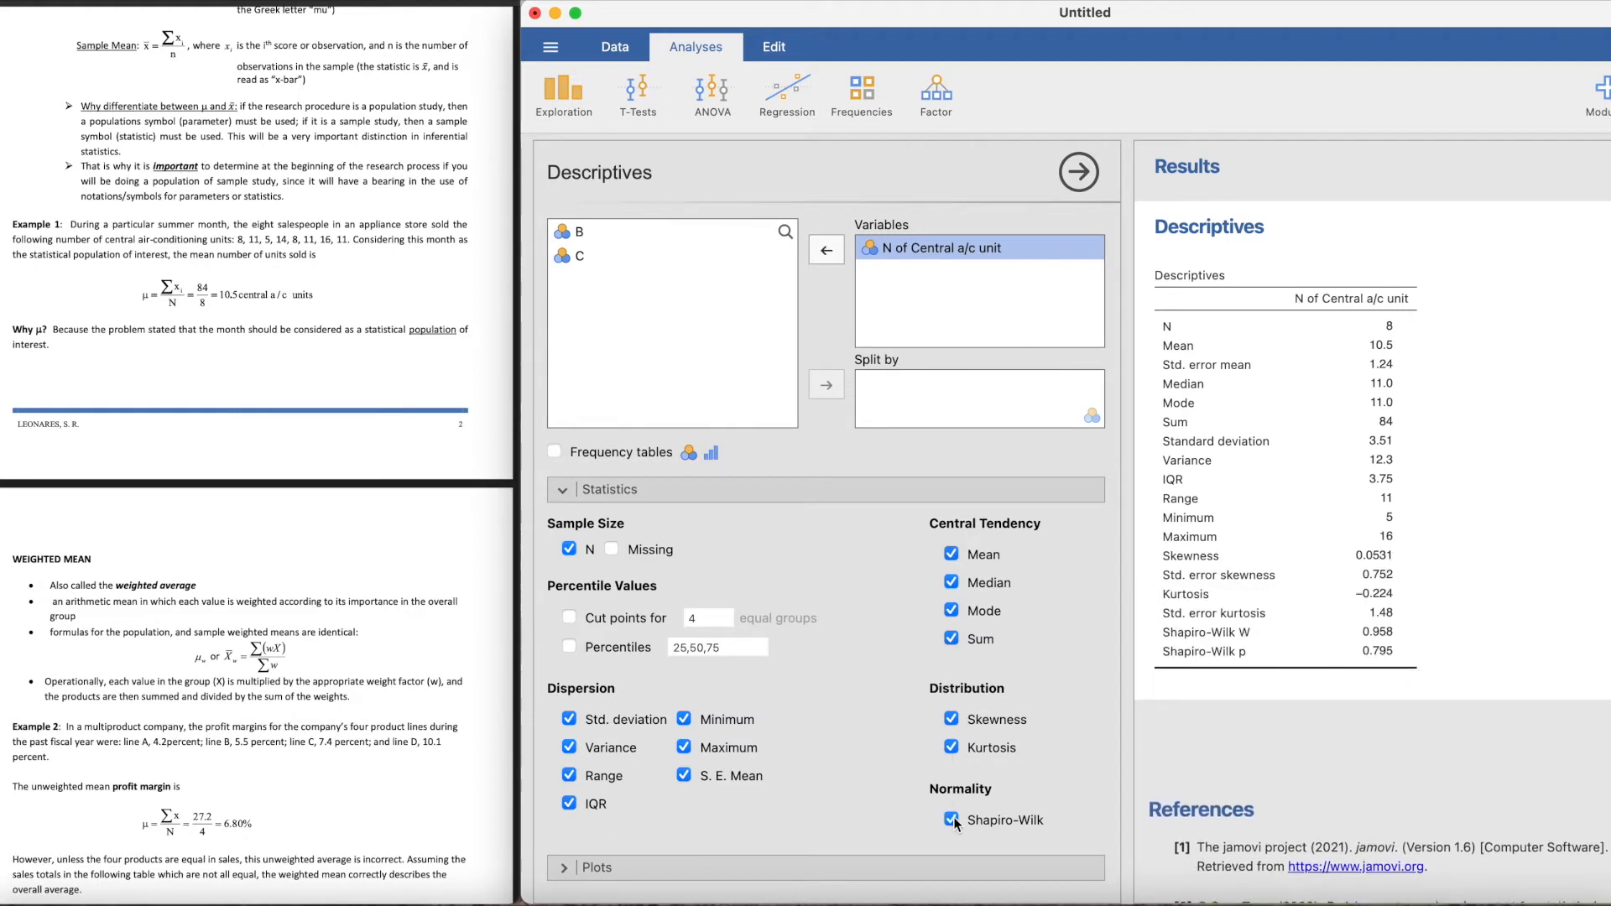
pyautogui.click(952, 819)
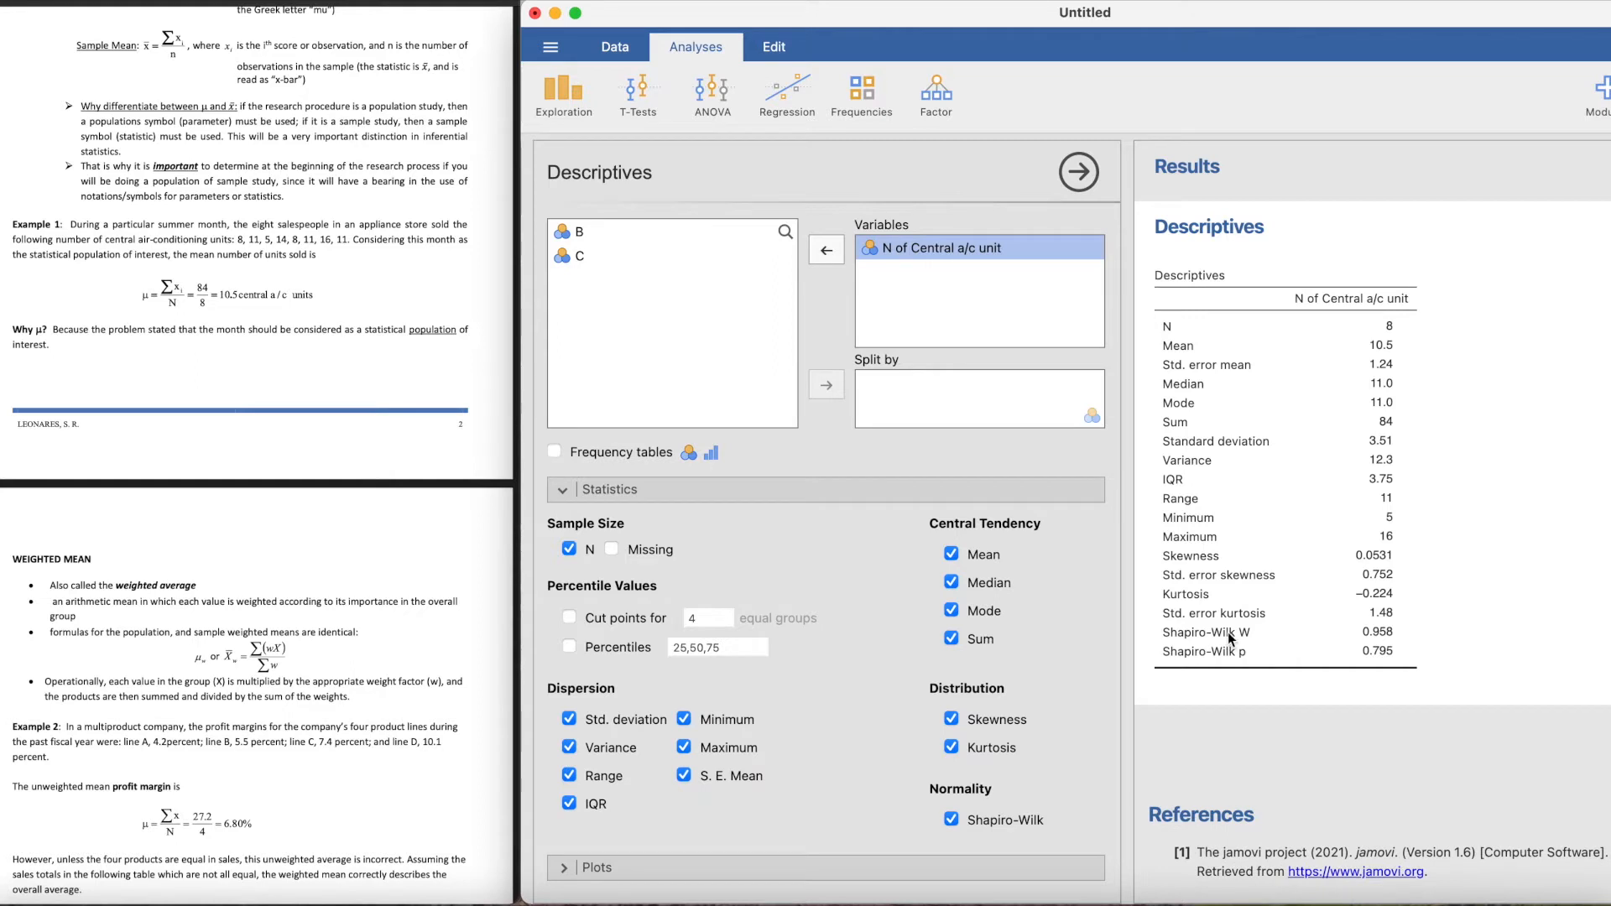
pyautogui.moveTo(1309, 685)
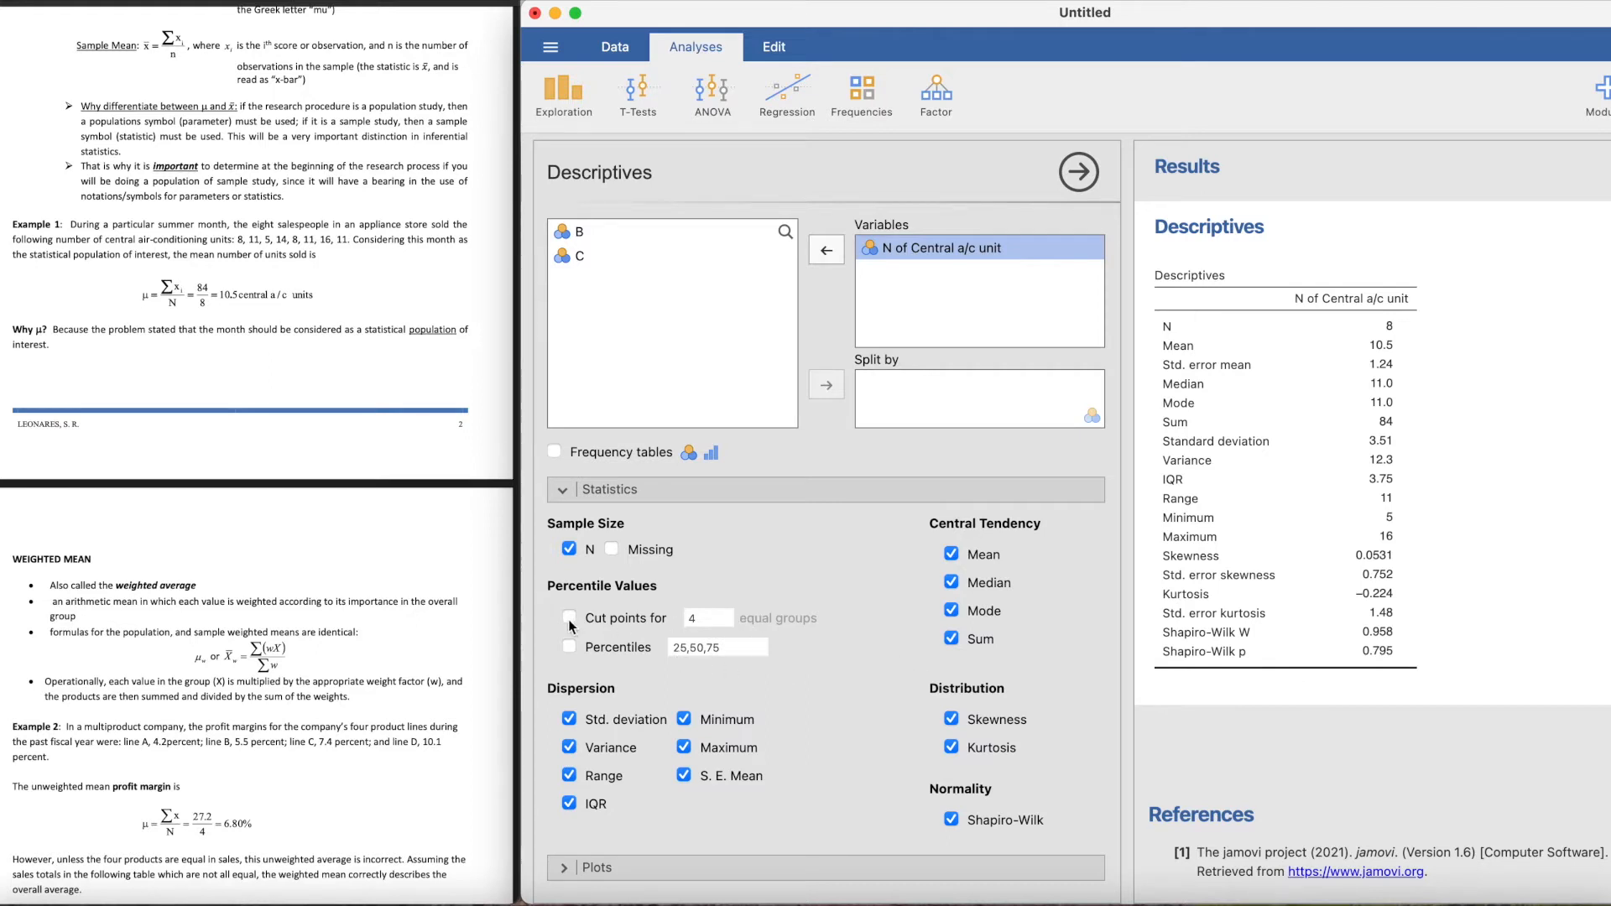
pyautogui.click(569, 618)
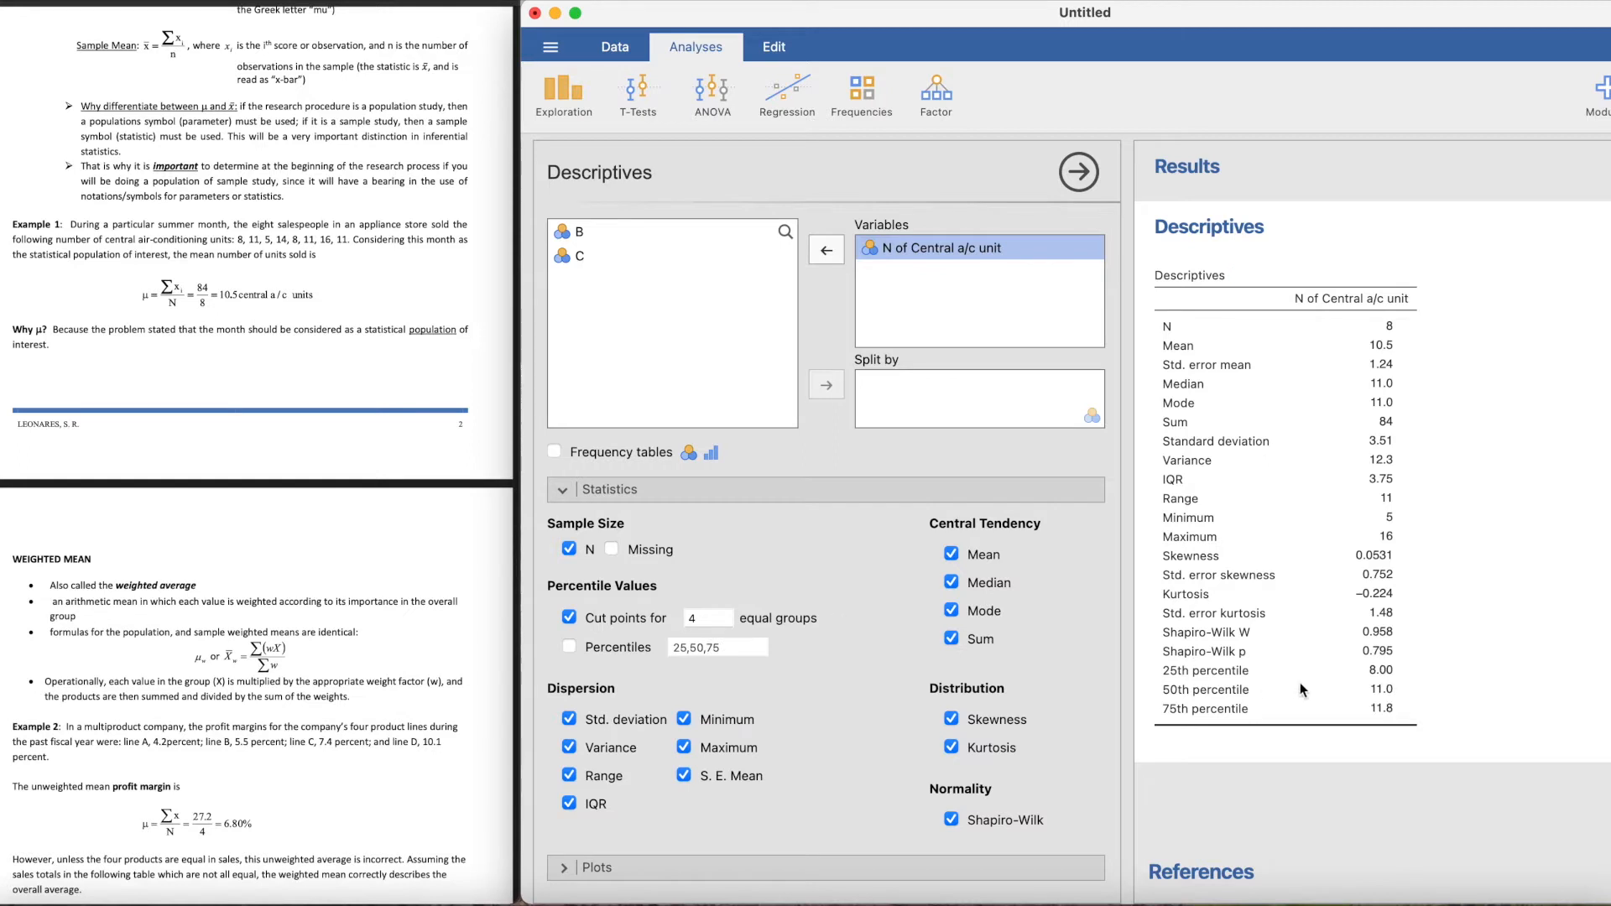
pyautogui.moveTo(1229, 705)
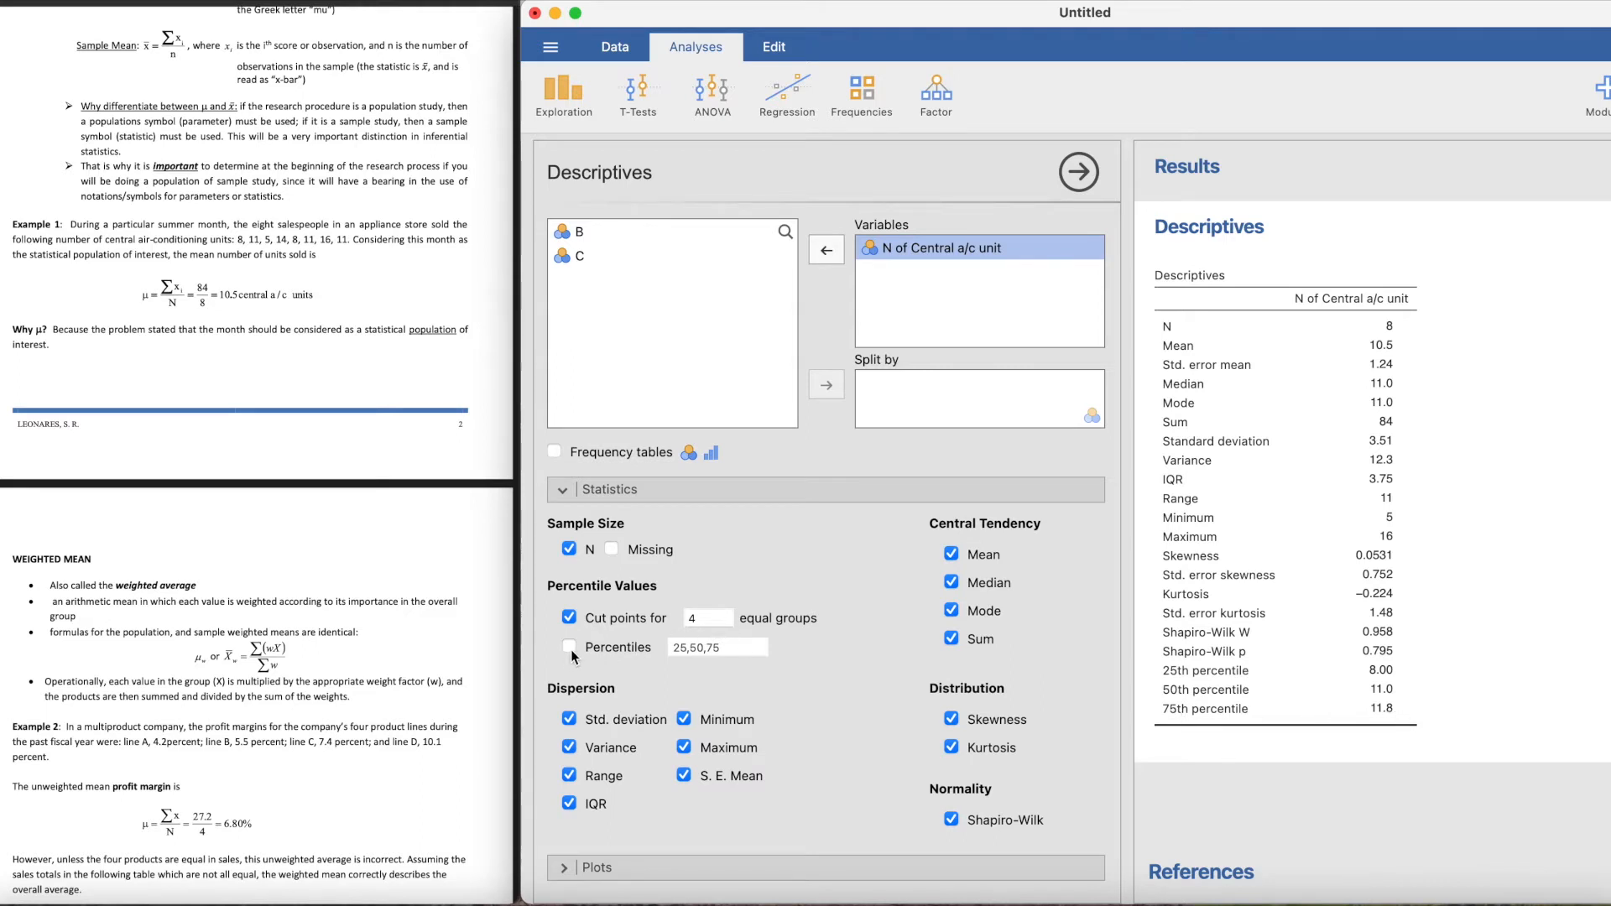
pyautogui.click(569, 617)
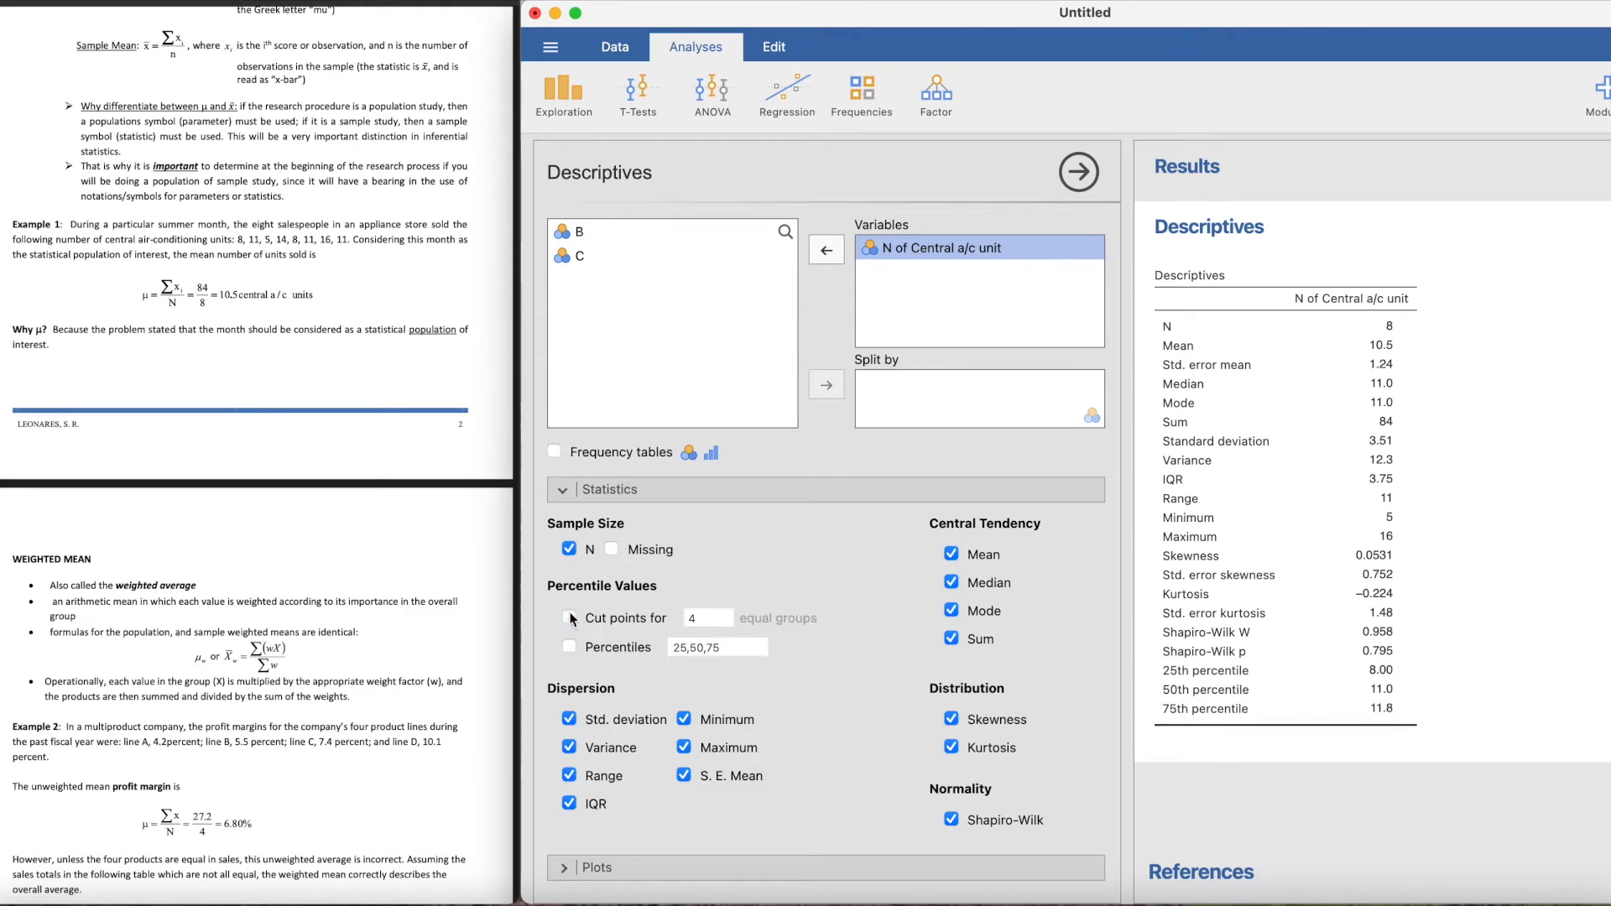
pyautogui.click(570, 620)
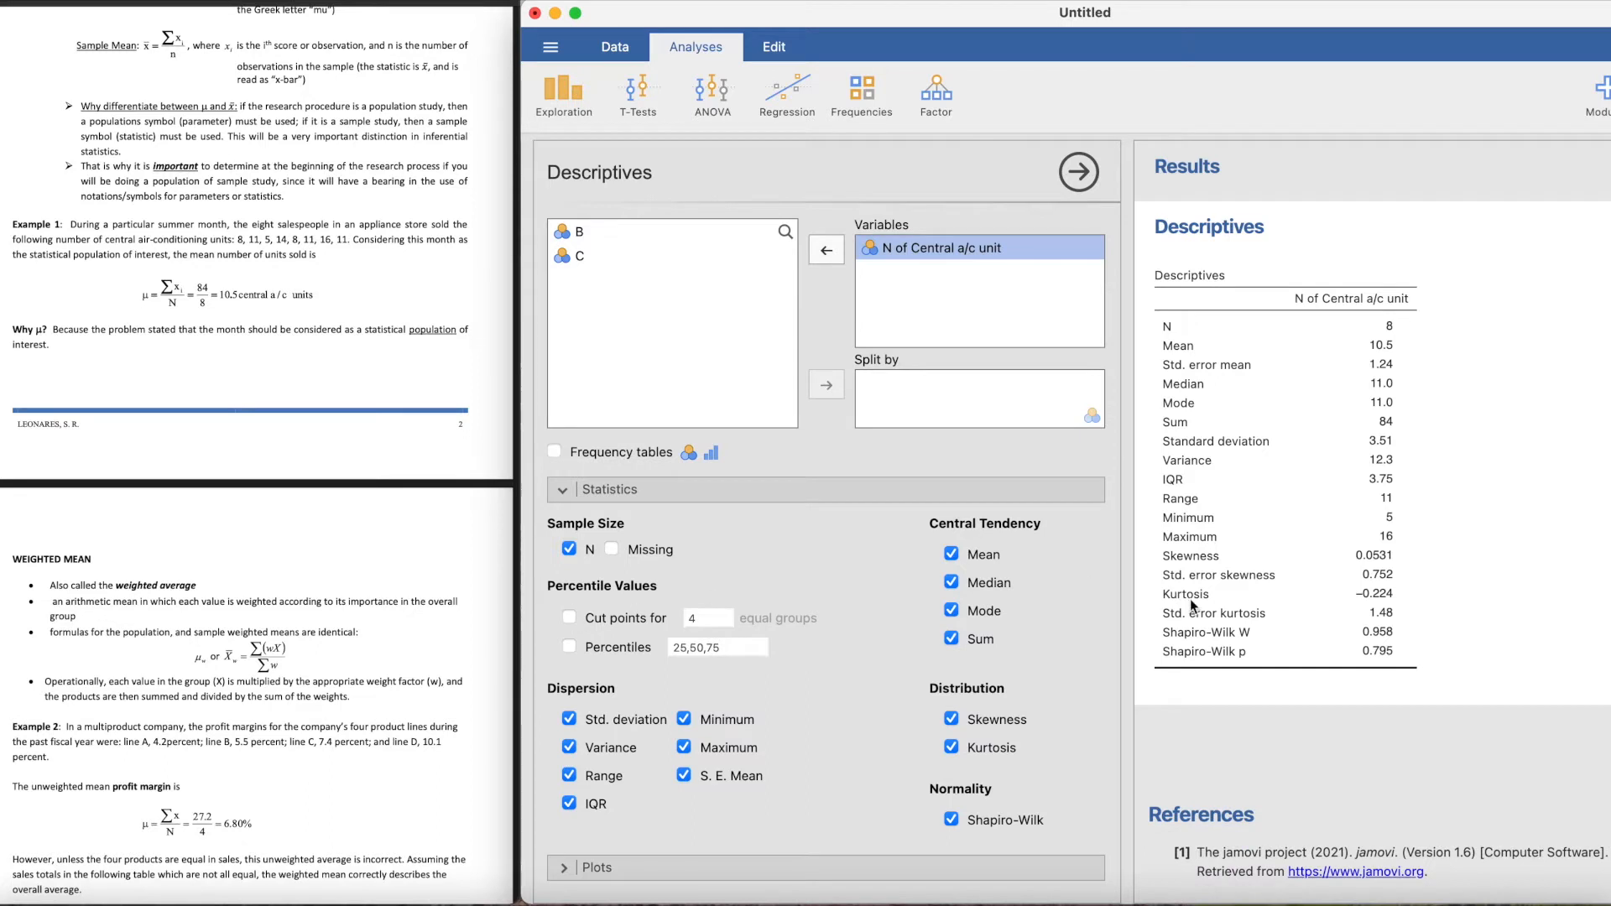
pyautogui.scroll(-3)
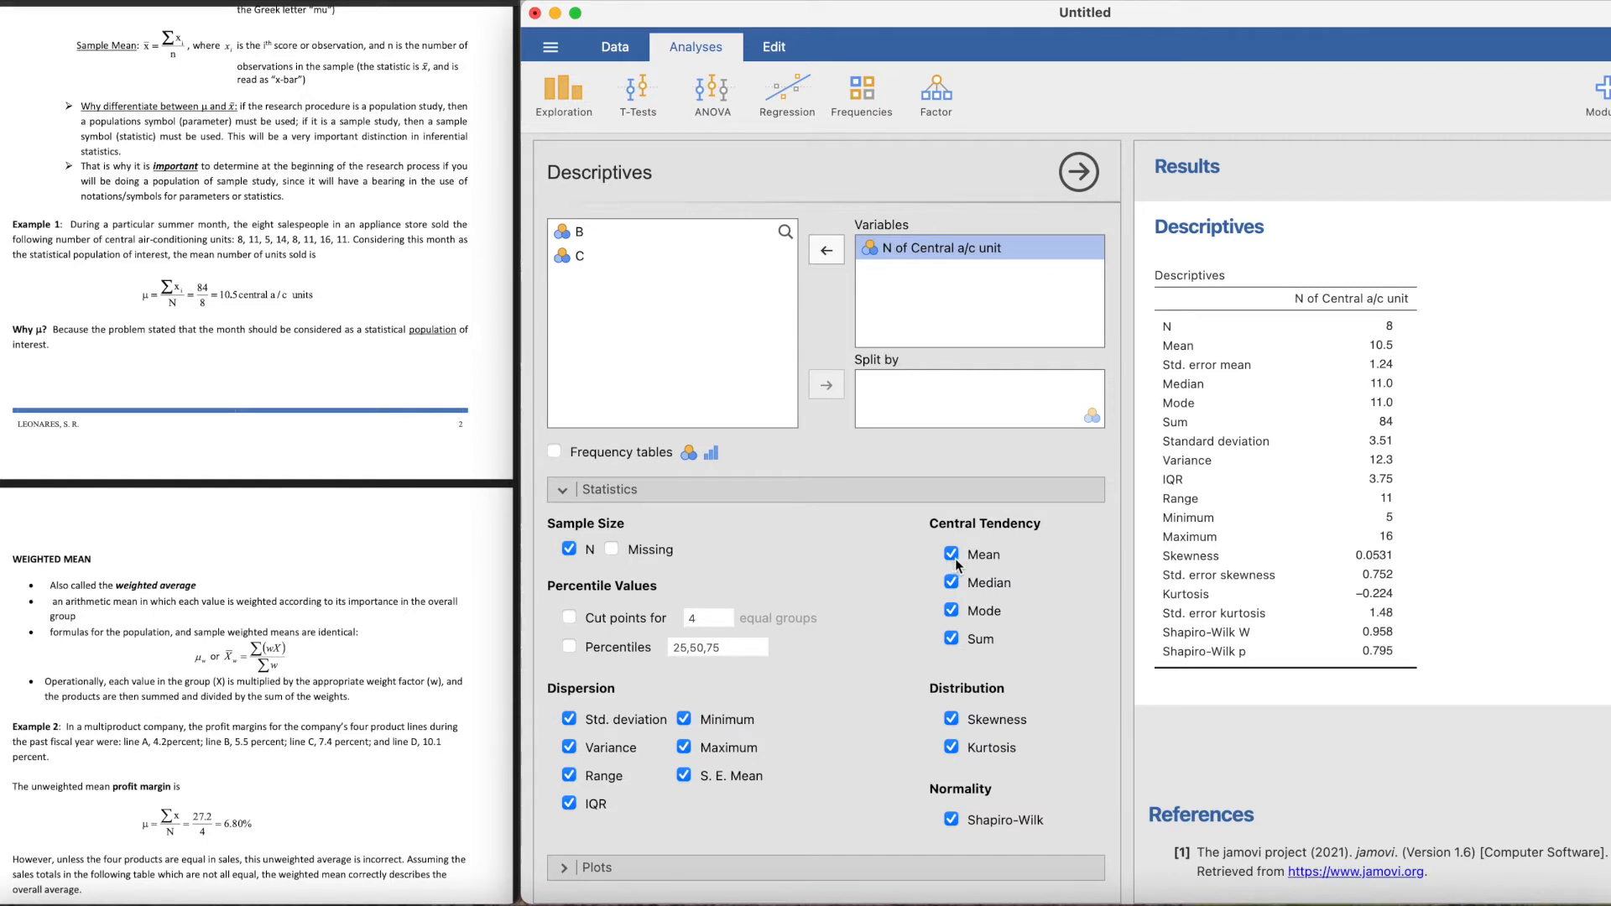
pyautogui.moveTo(1381, 367)
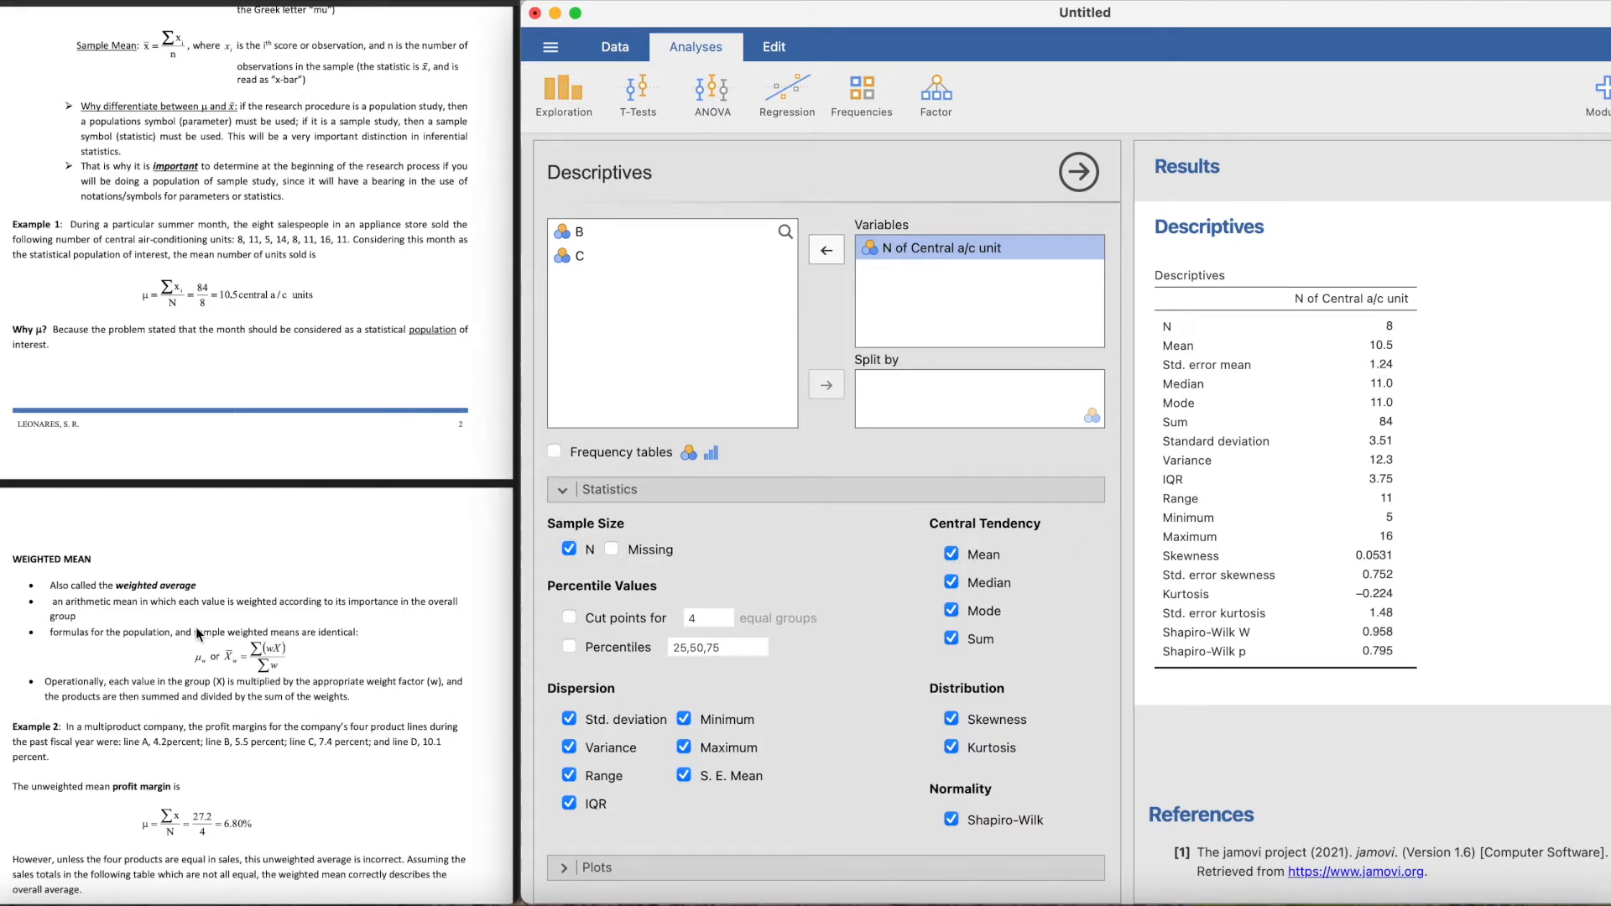
pyautogui.scroll(-3)
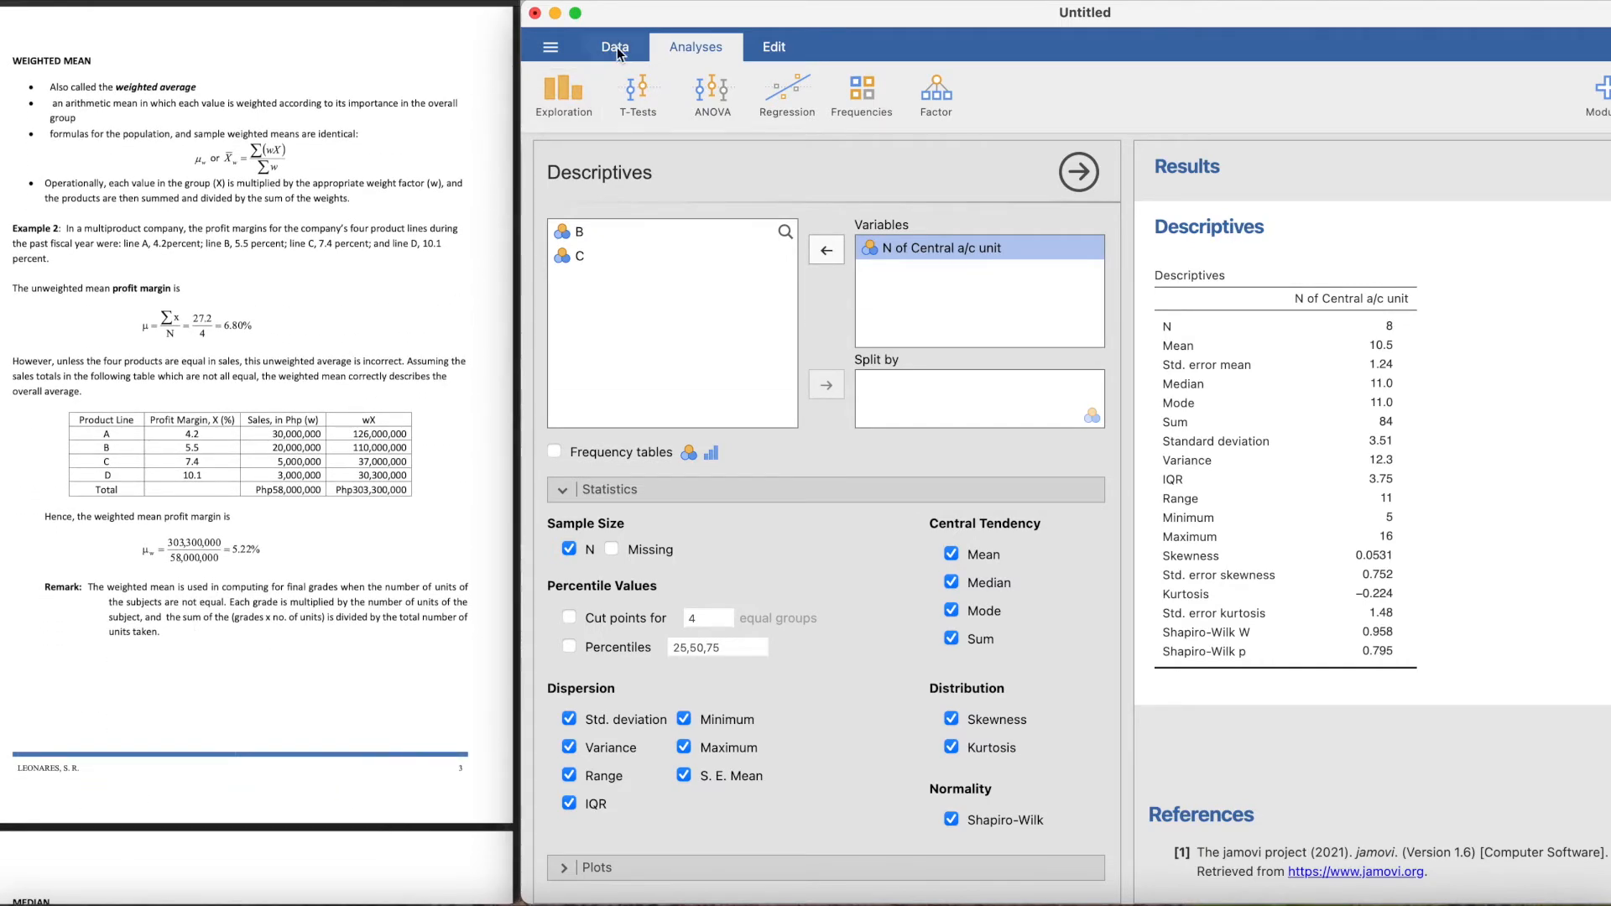
# Step: In the Data tab, rename column B to 'Profit Margin (X)'
pyautogui.click(614, 47)
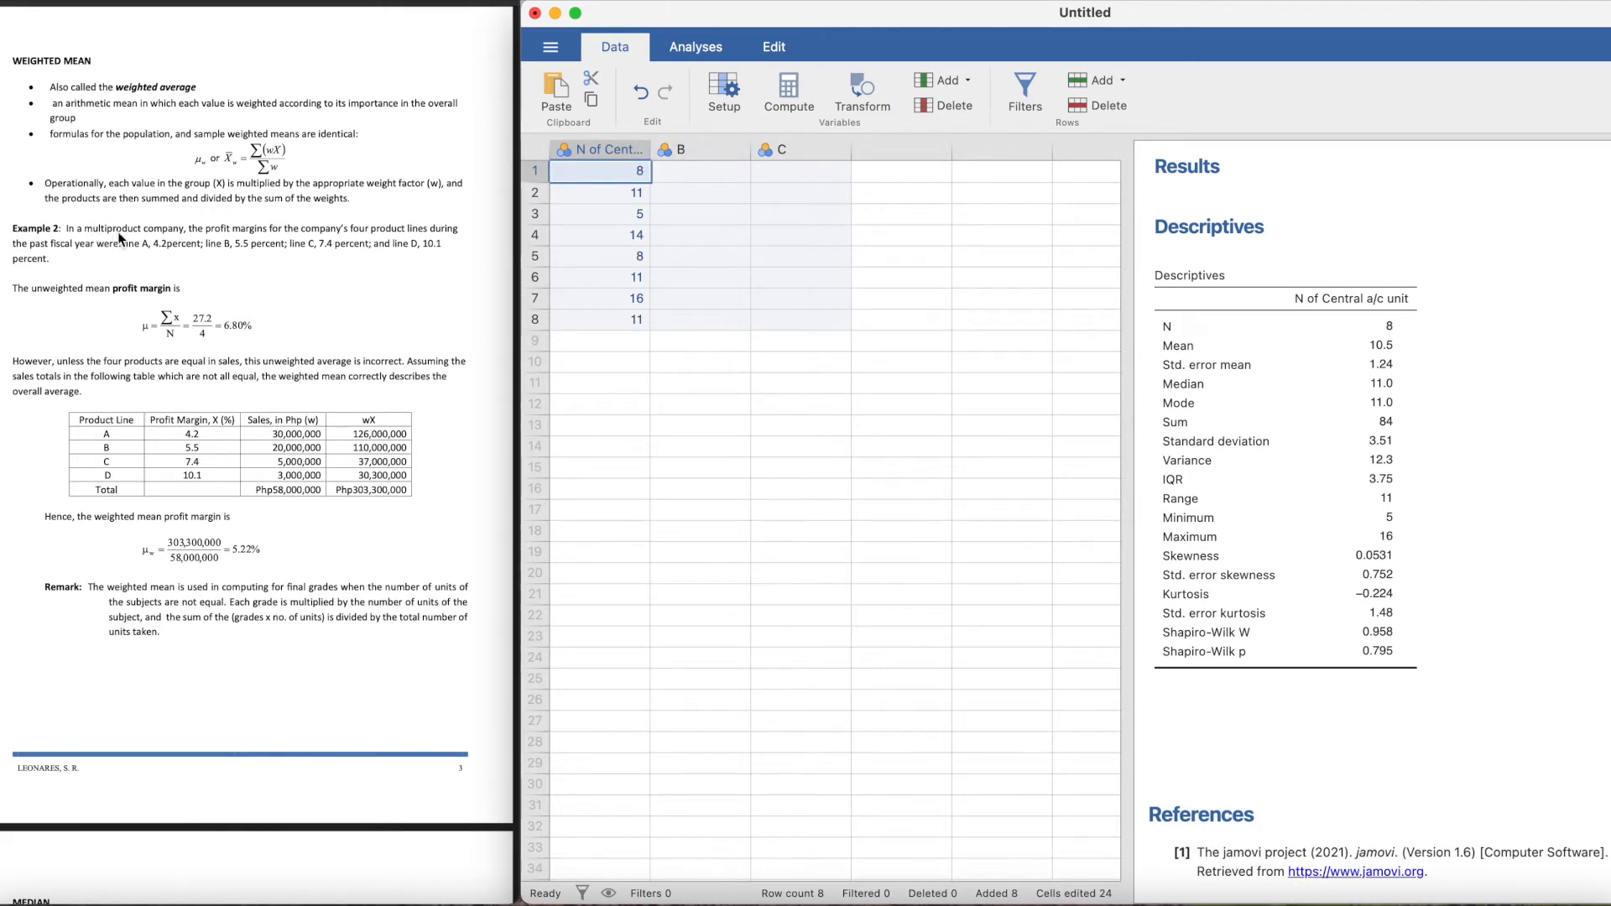
pyautogui.moveTo(364, 235)
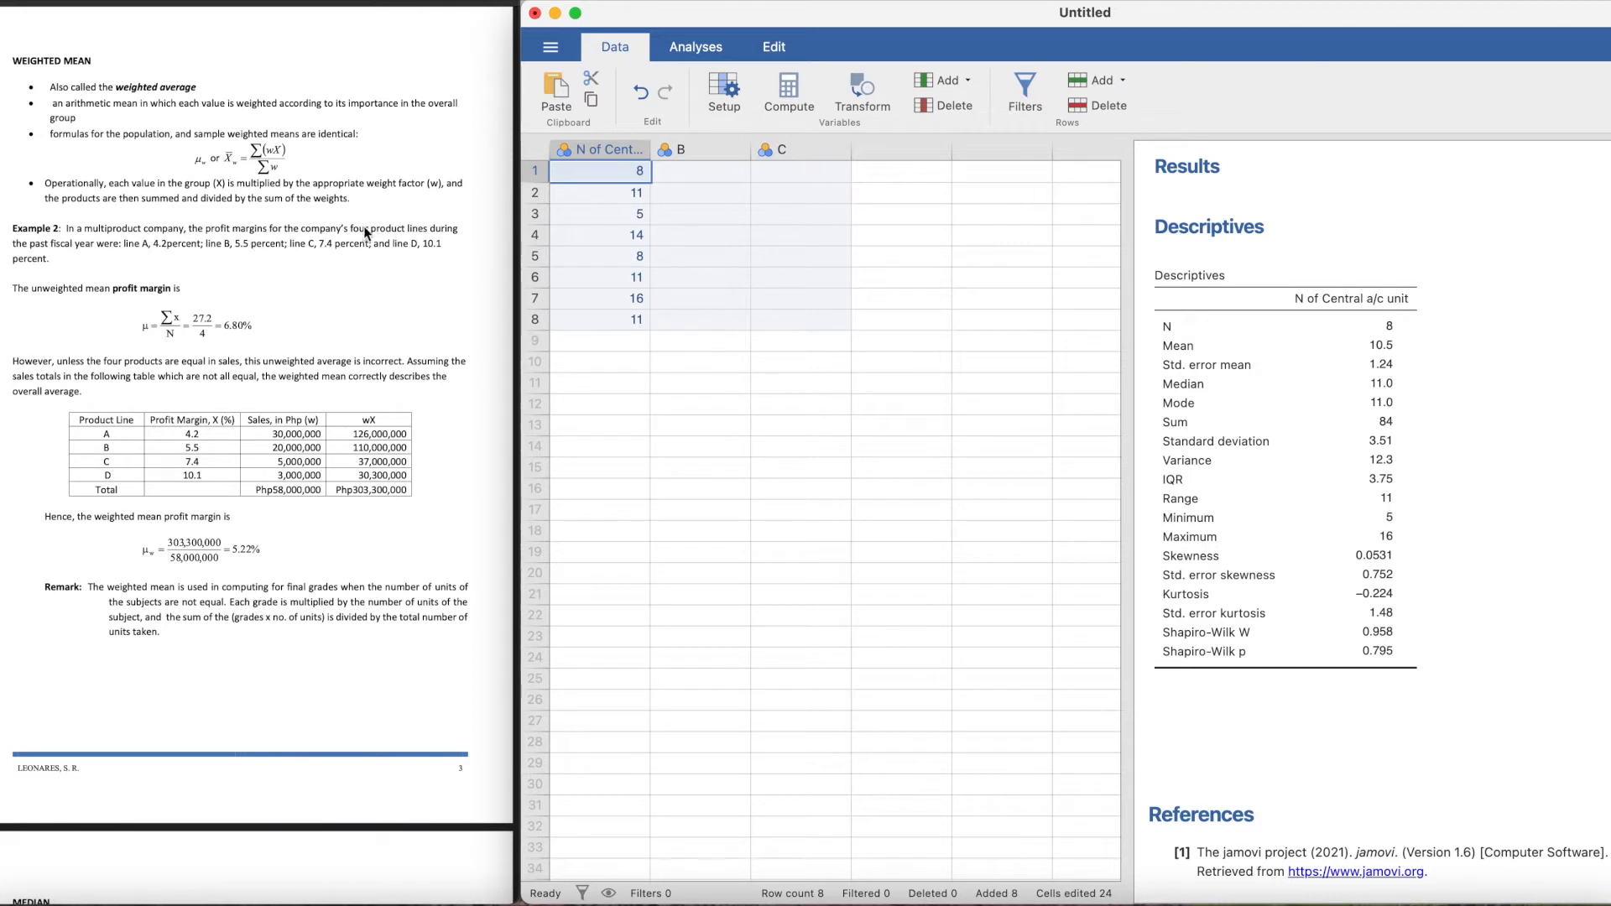
pyautogui.moveTo(666, 163)
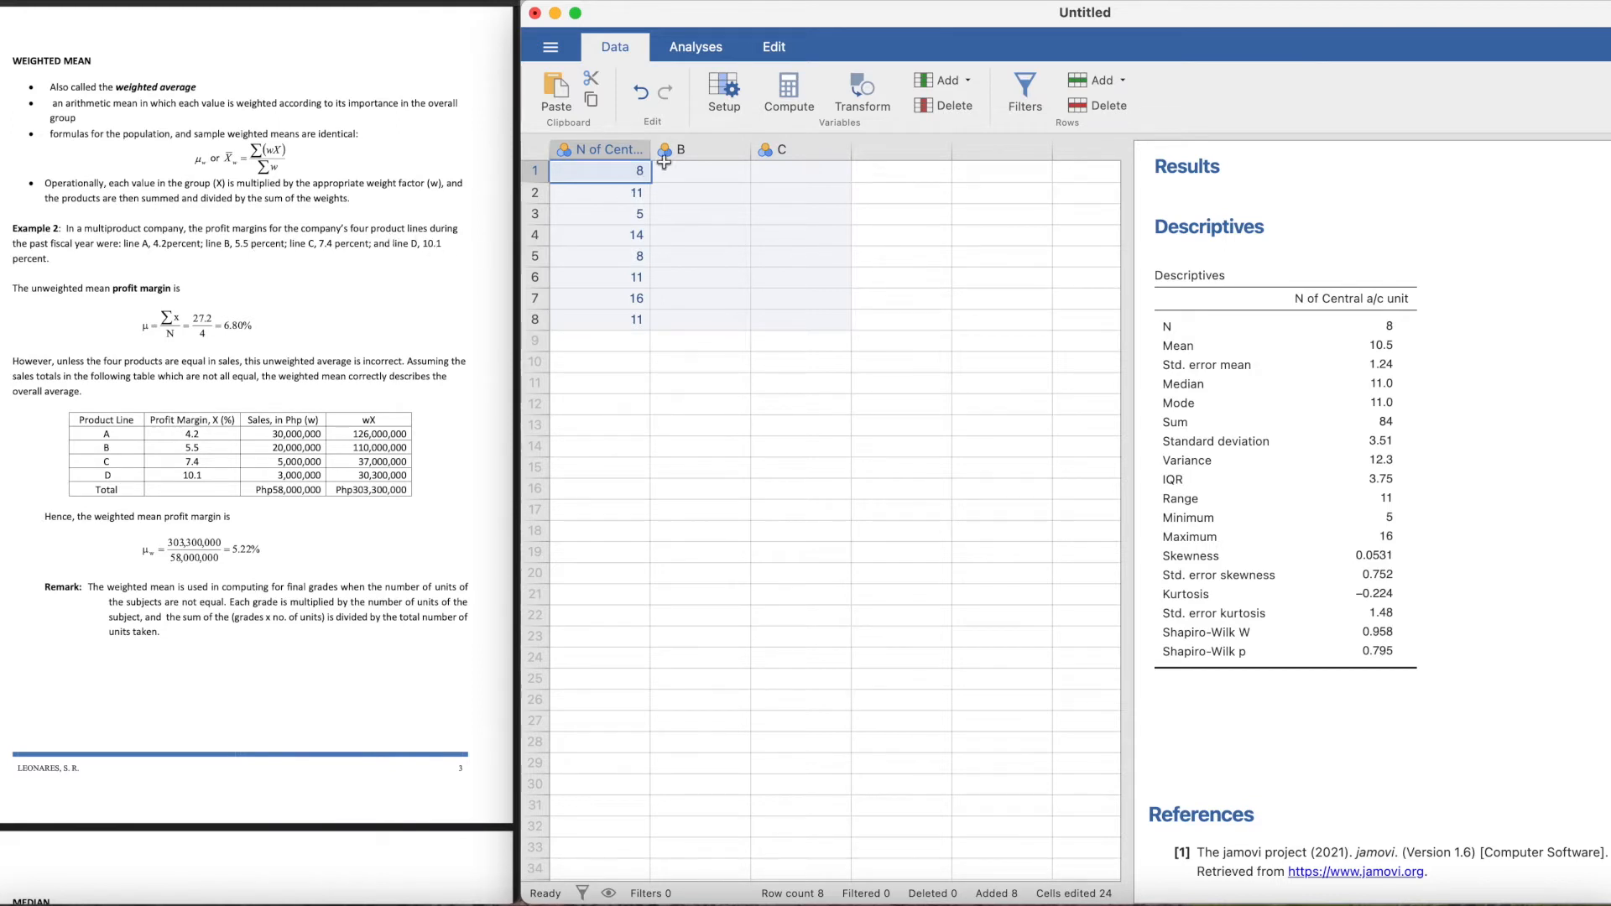
pyautogui.doubleClick(677, 150)
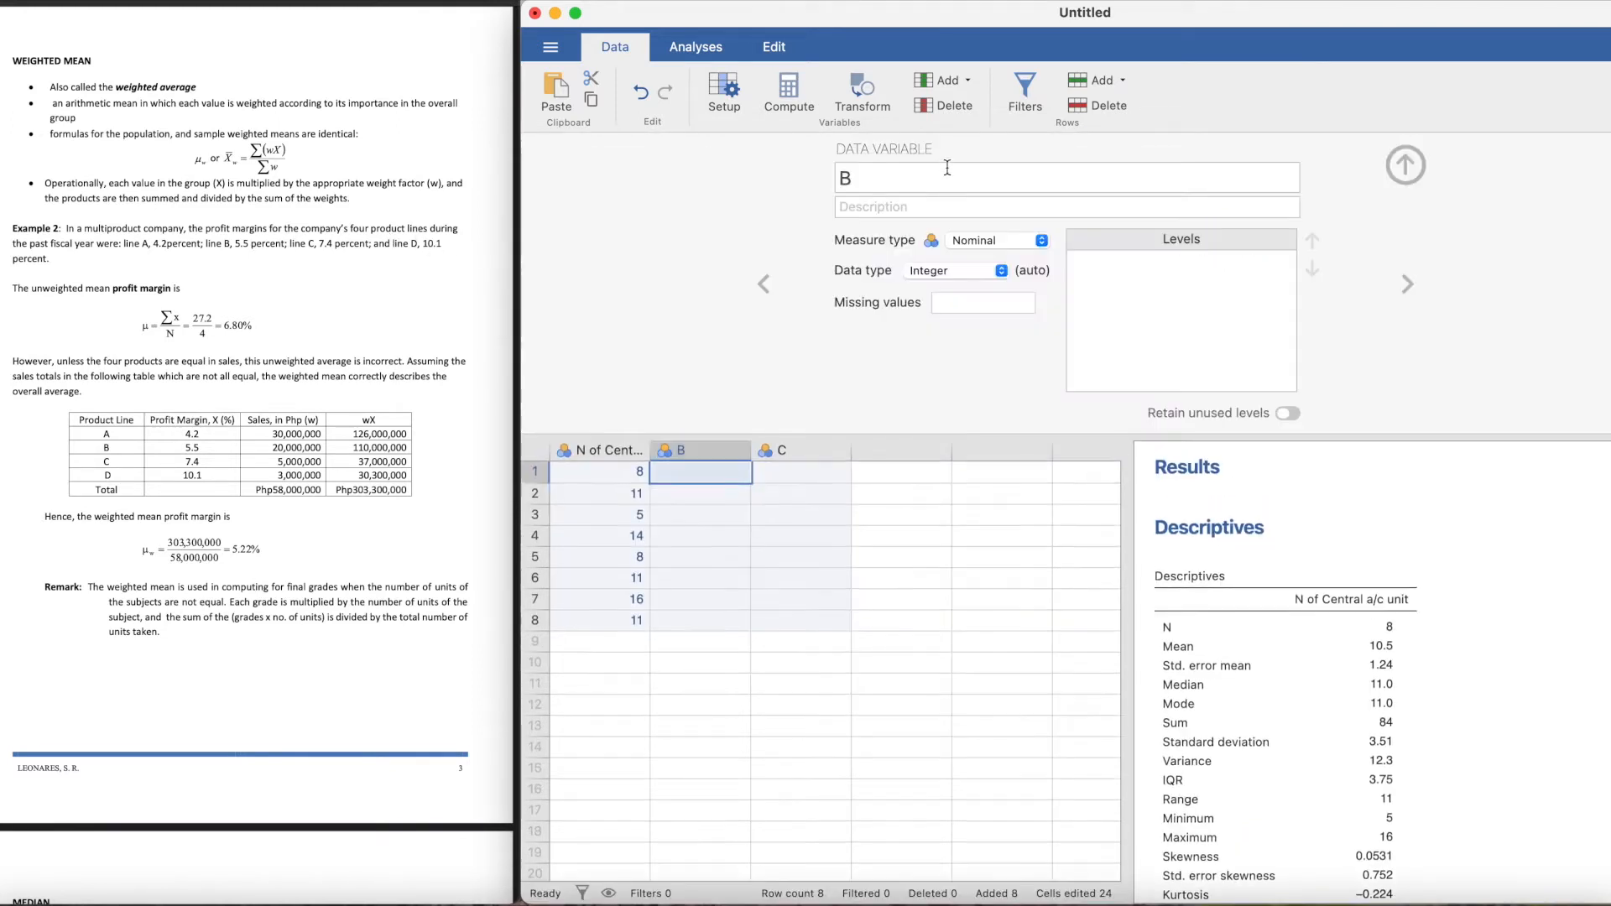
pyautogui.write('P')
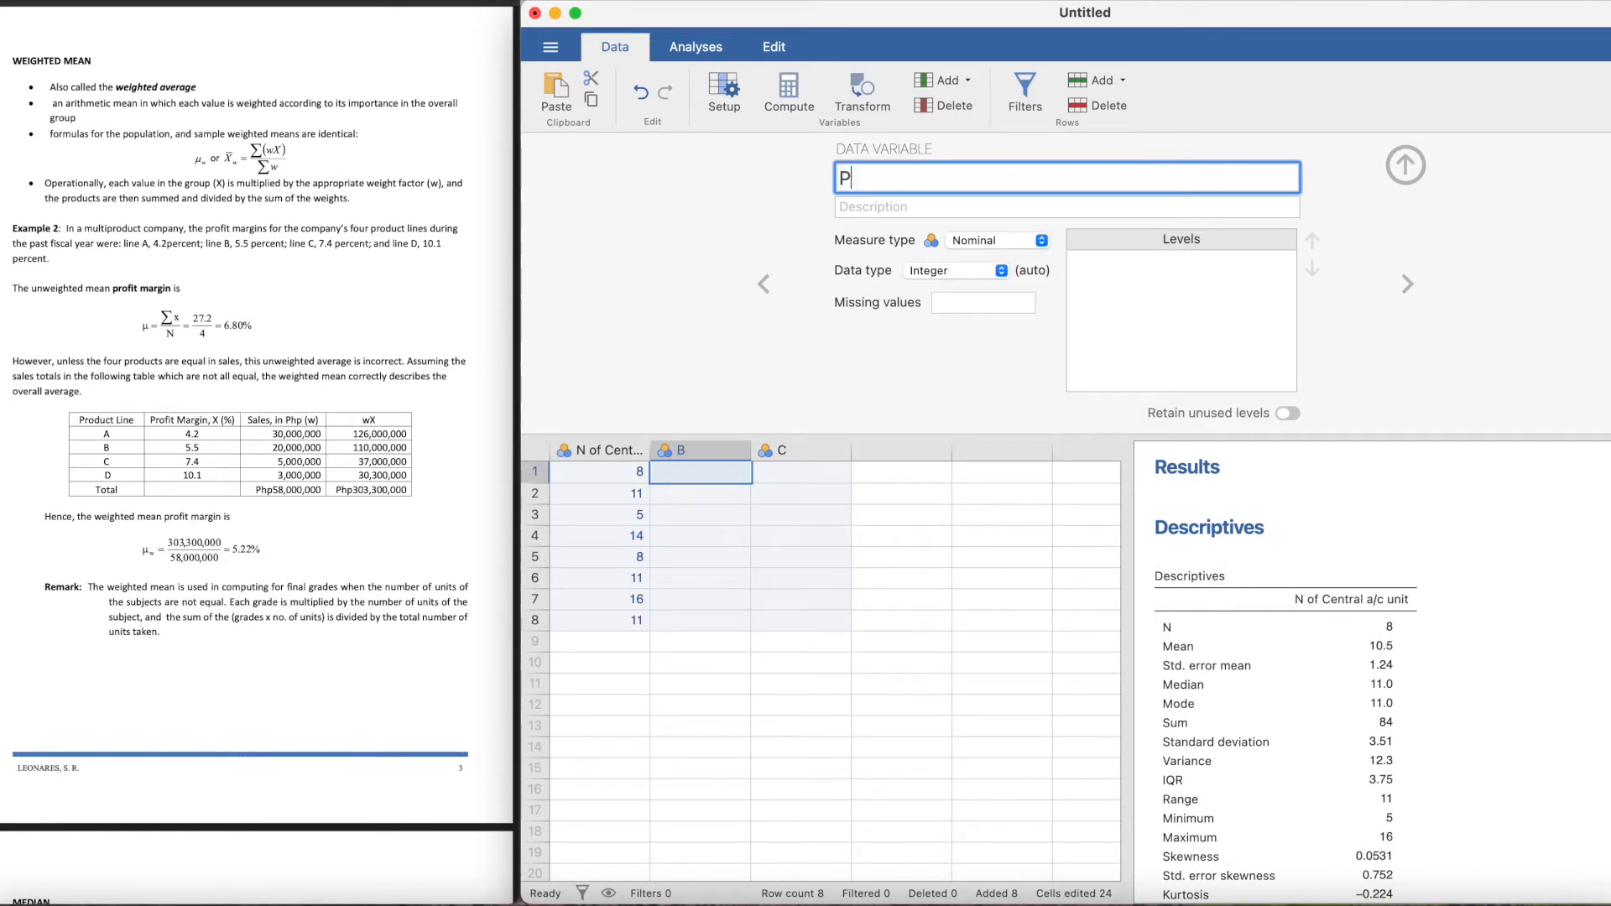
pyautogui.write('roduct')
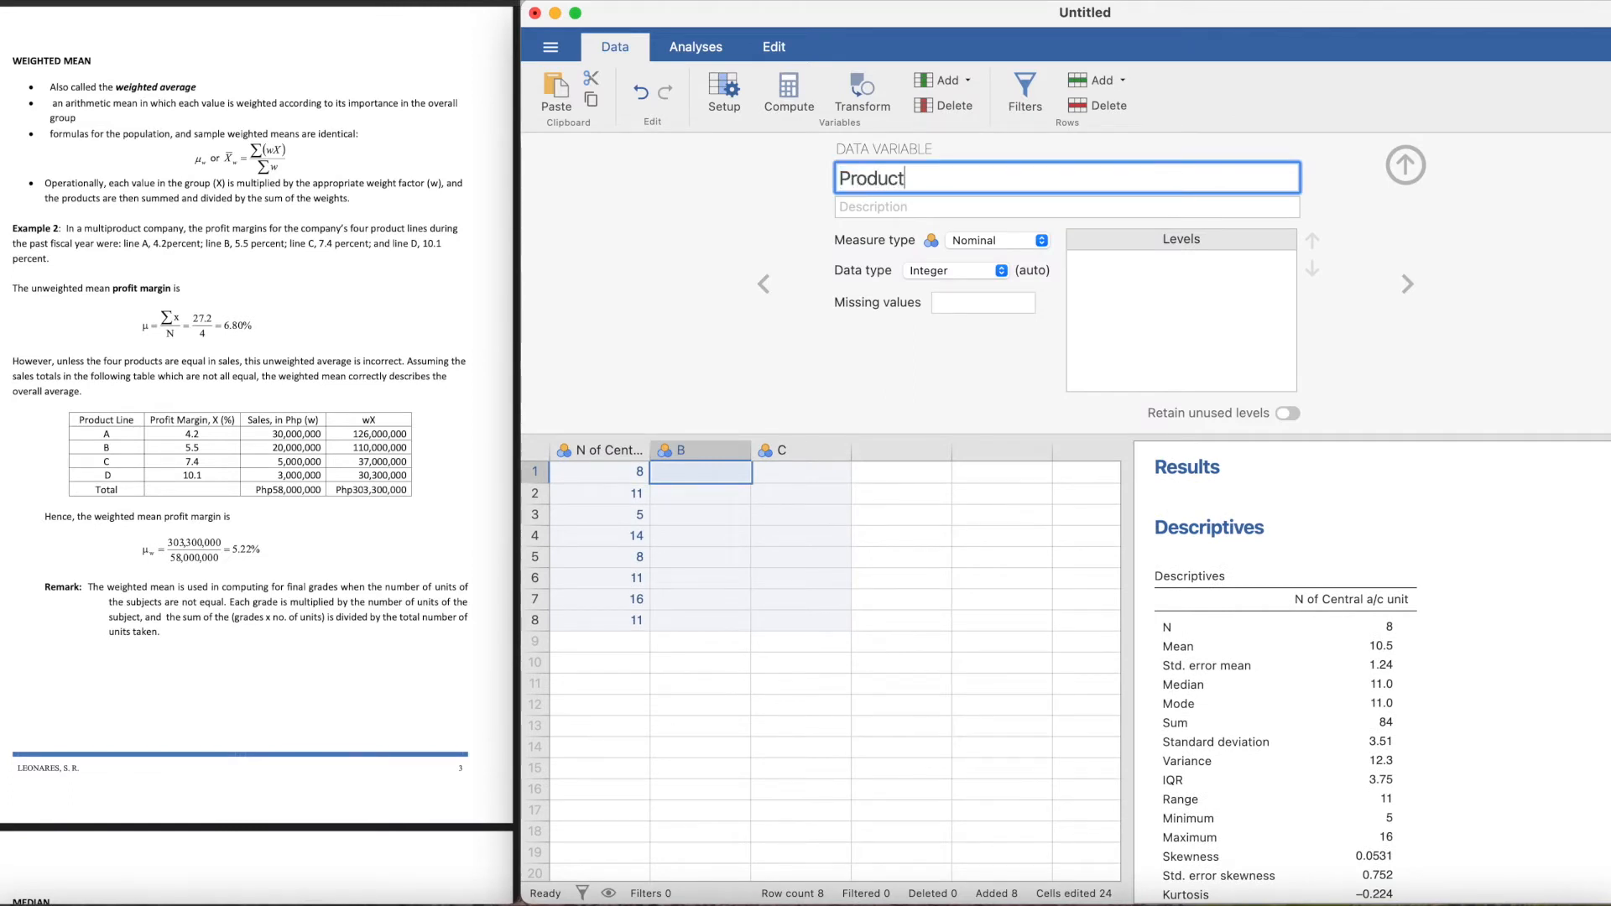
pyautogui.write('Profit Margin')
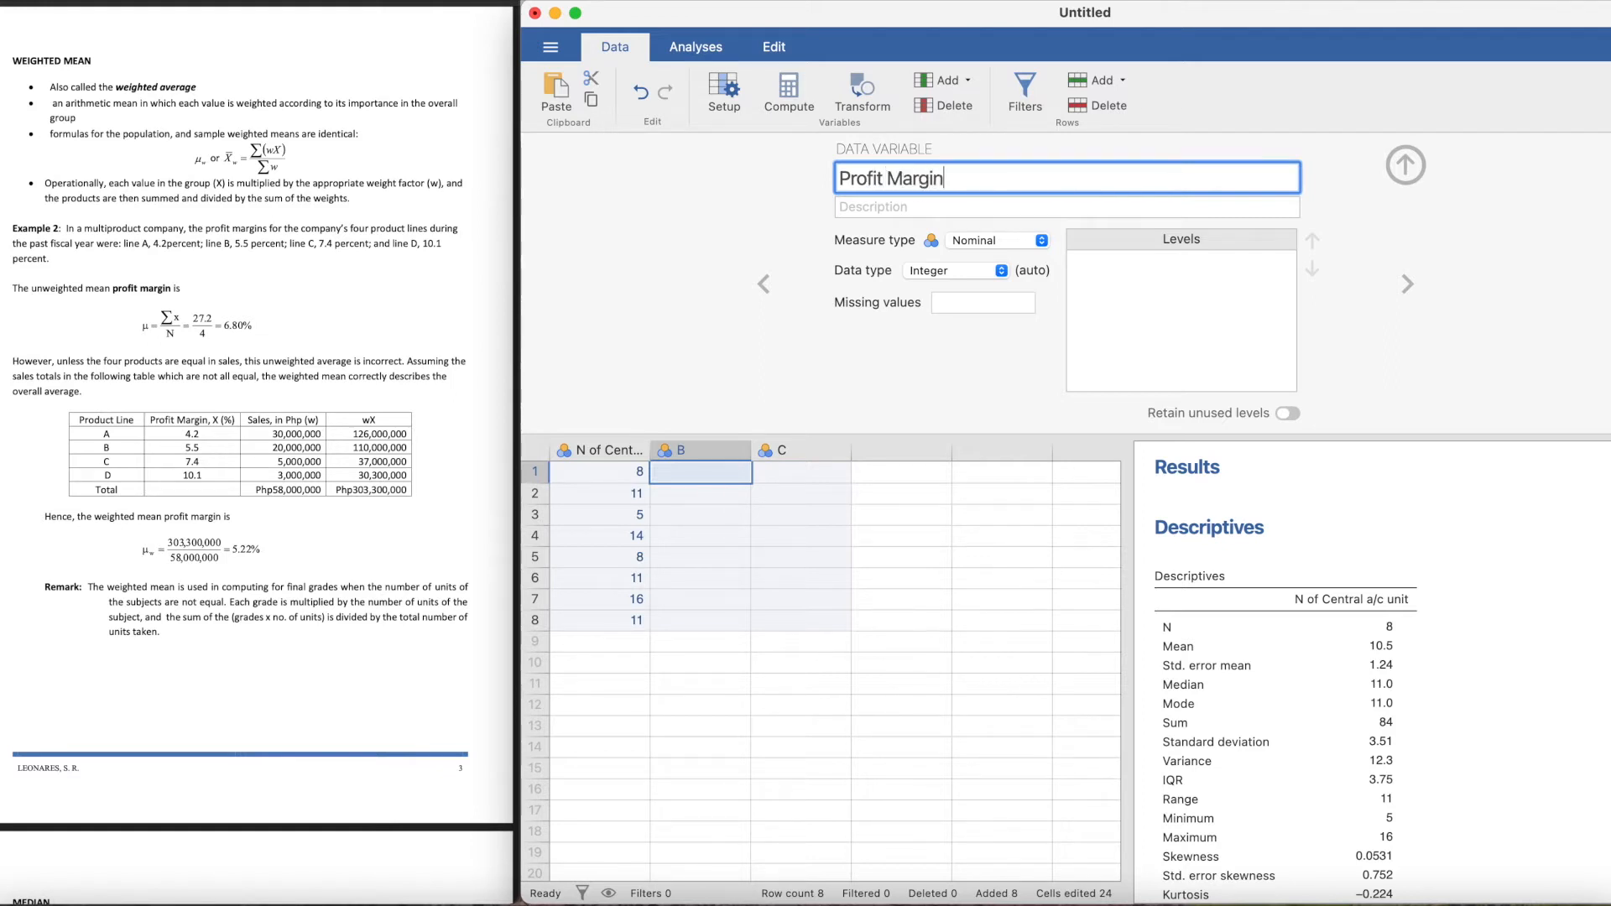
pyautogui.write('(X)')
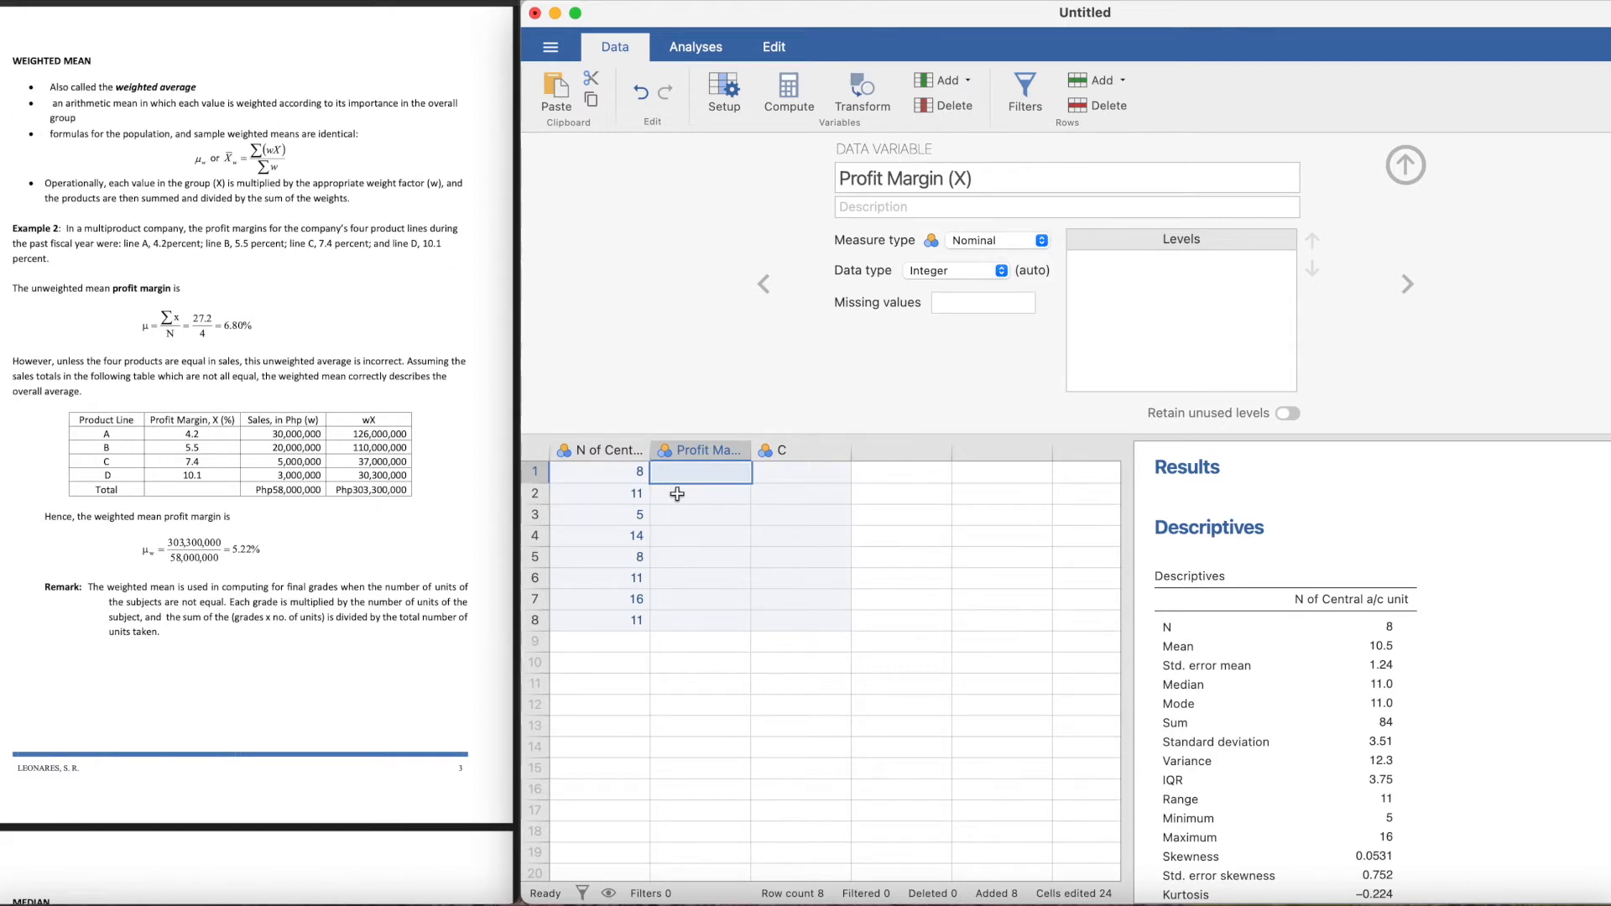
pyautogui.moveTo(694, 476)
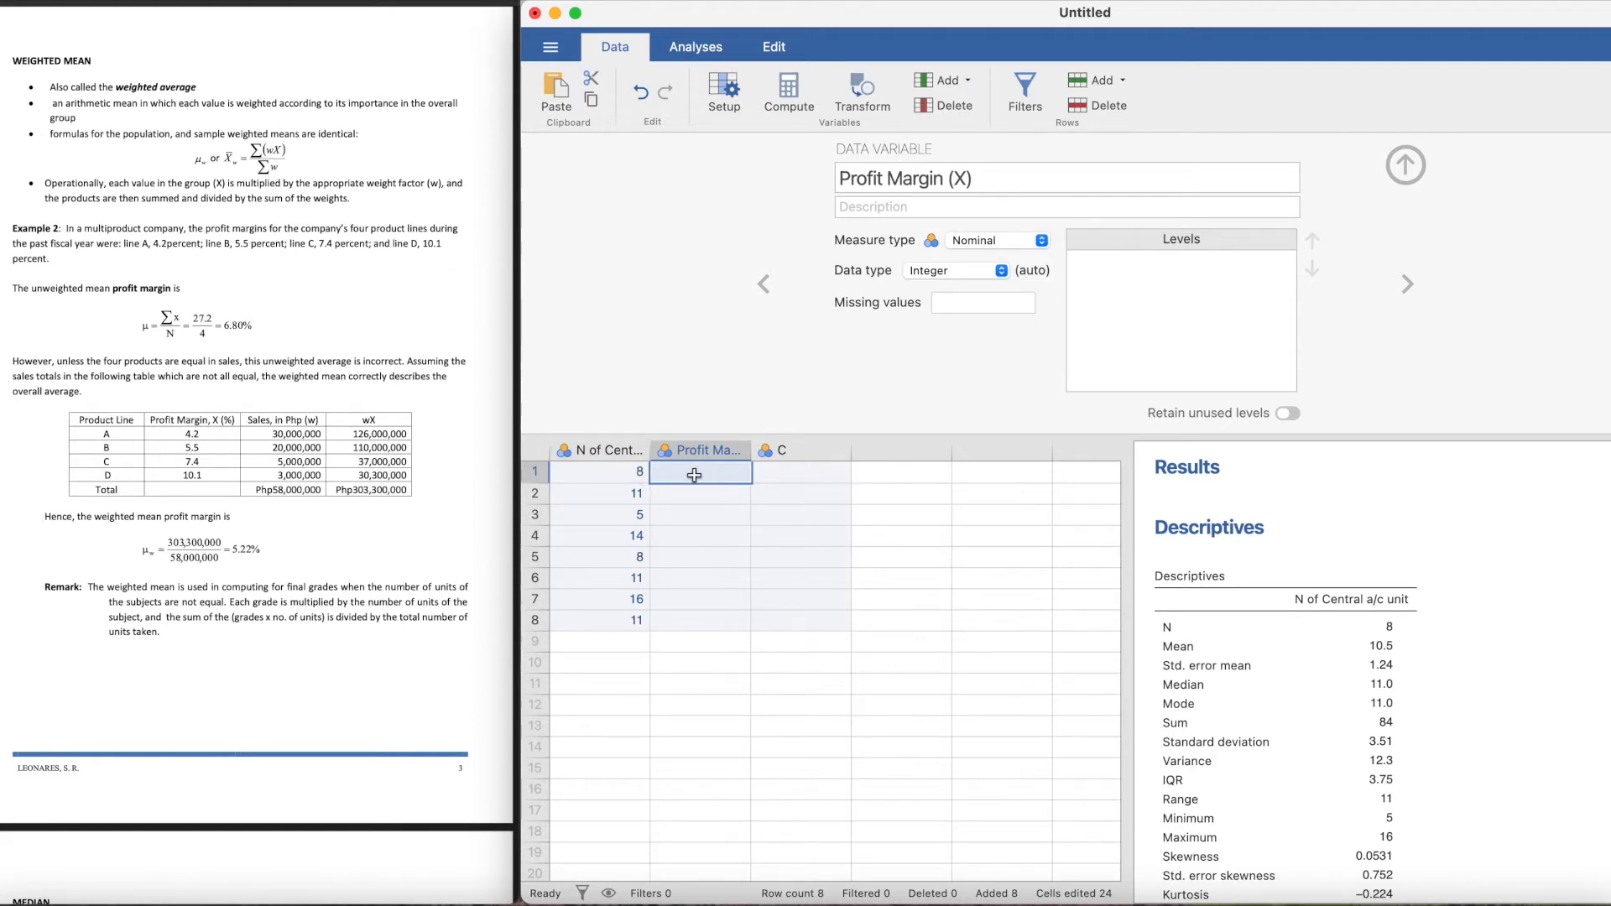
pyautogui.moveTo(687, 482)
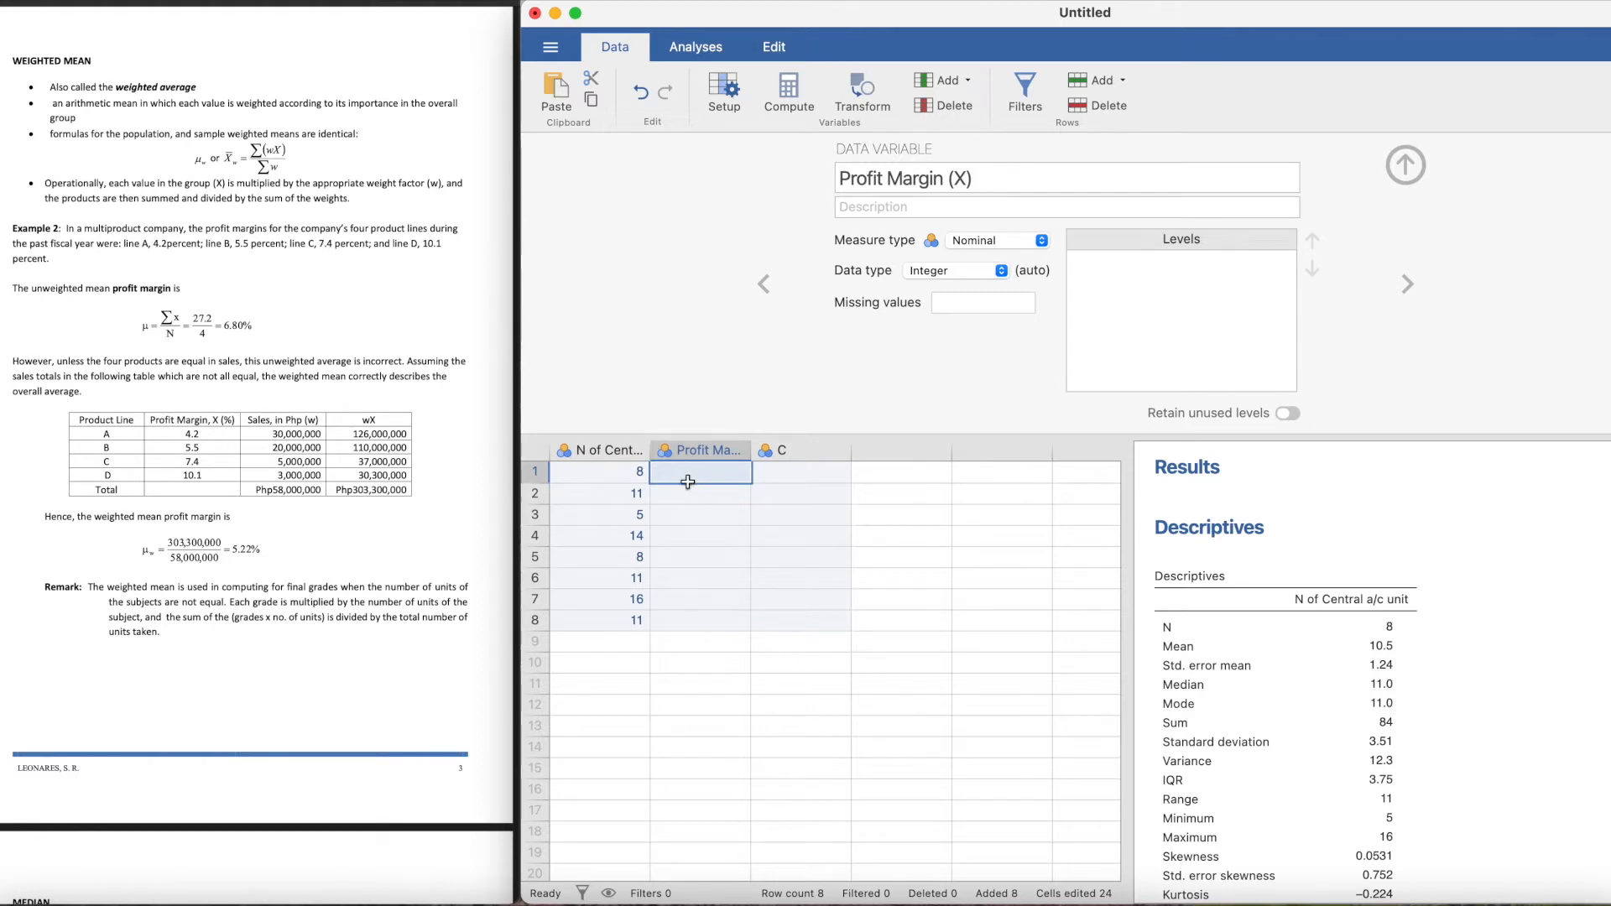
# Step: Enter 4.2, 5.5, 7.4 and 10.1 into rows 1–4 of Profit Margin (X)
pyautogui.write('4.2')
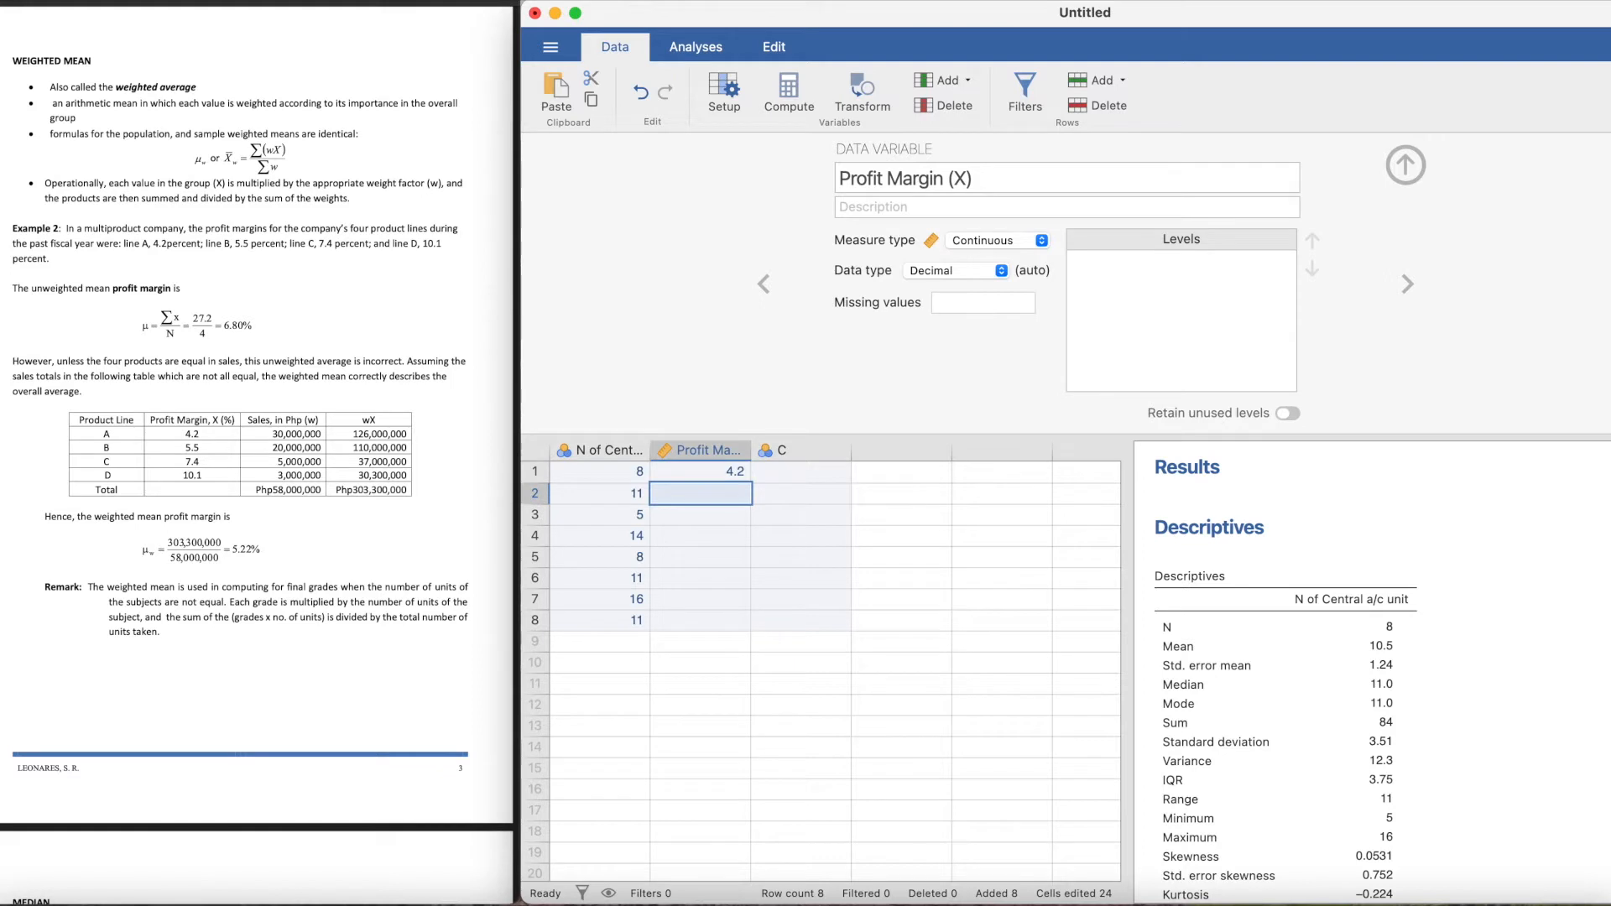
pyautogui.write('5.5')
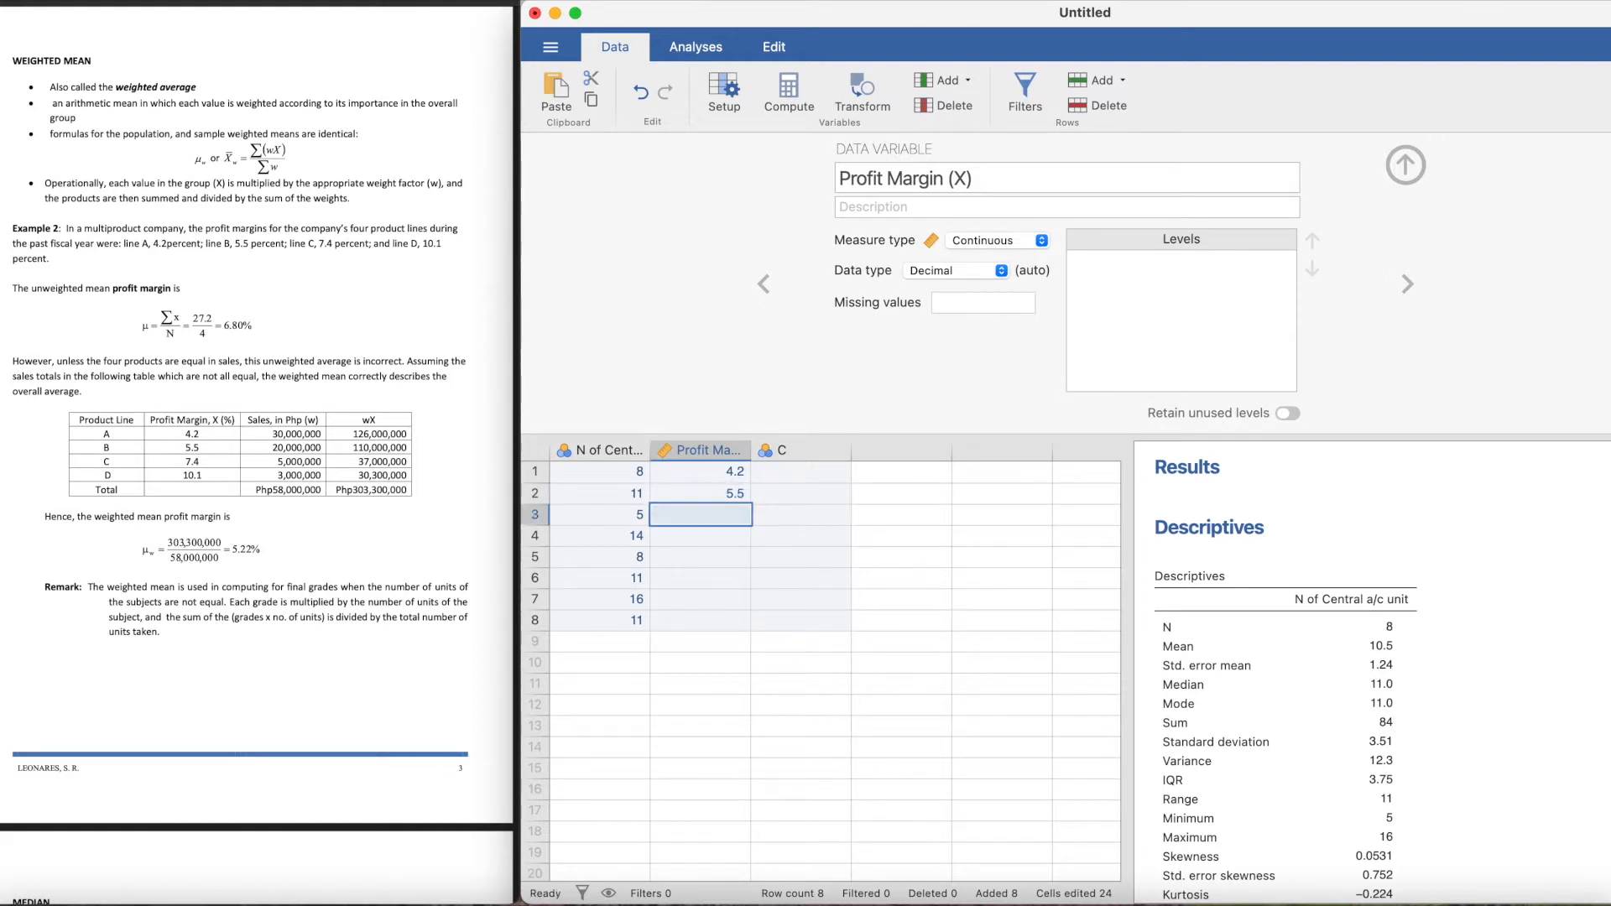
pyautogui.write('7.4')
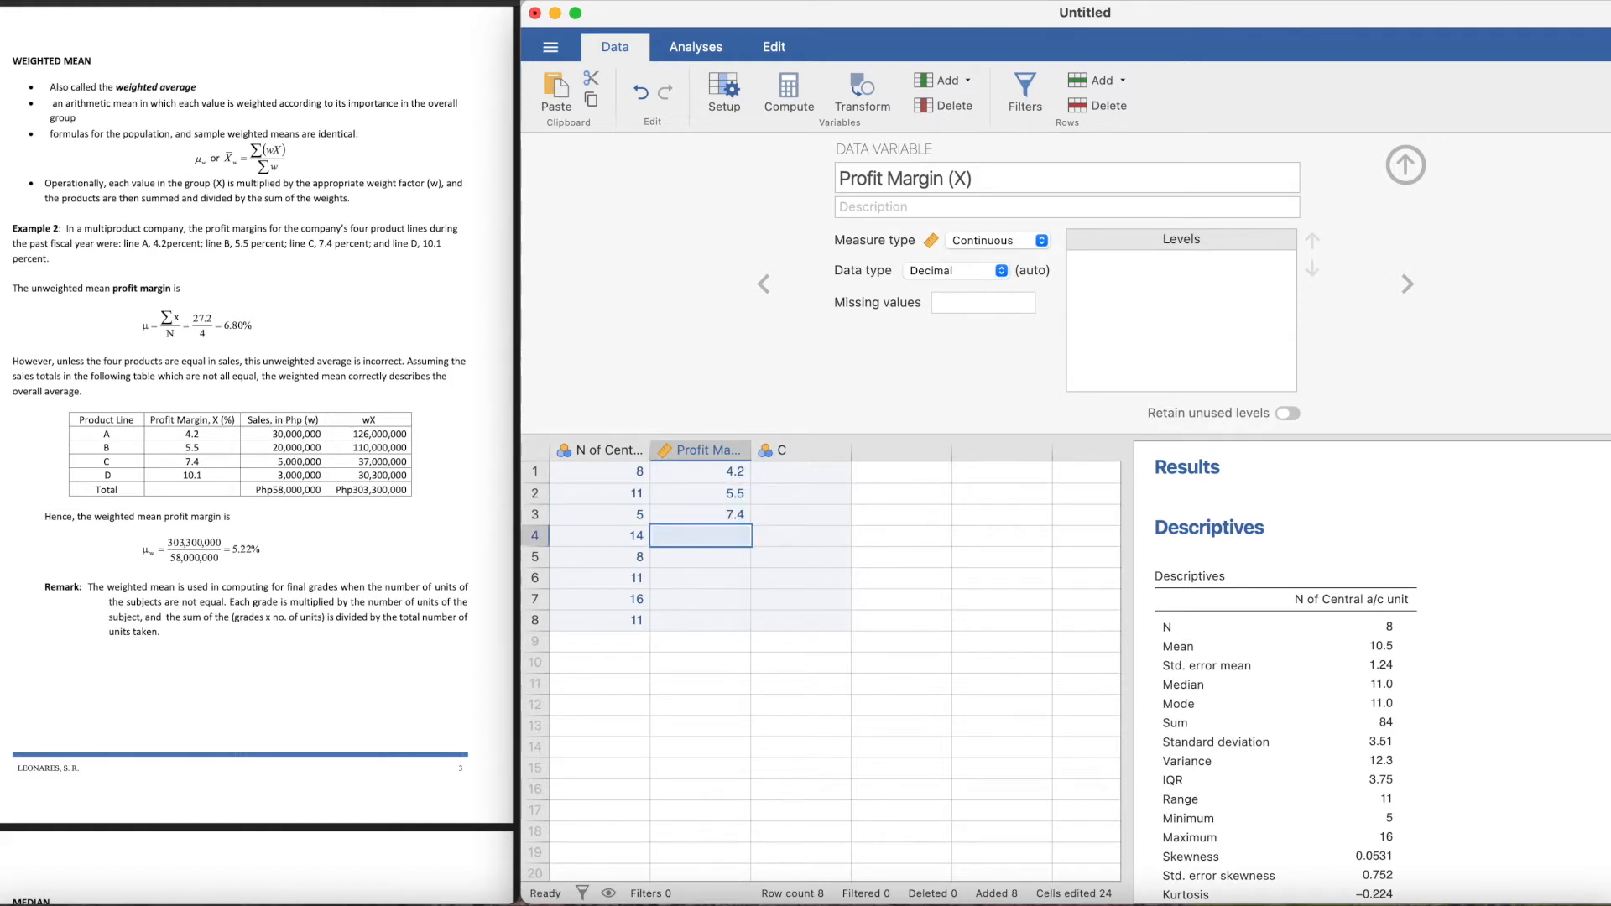
pyautogui.write('10.1')
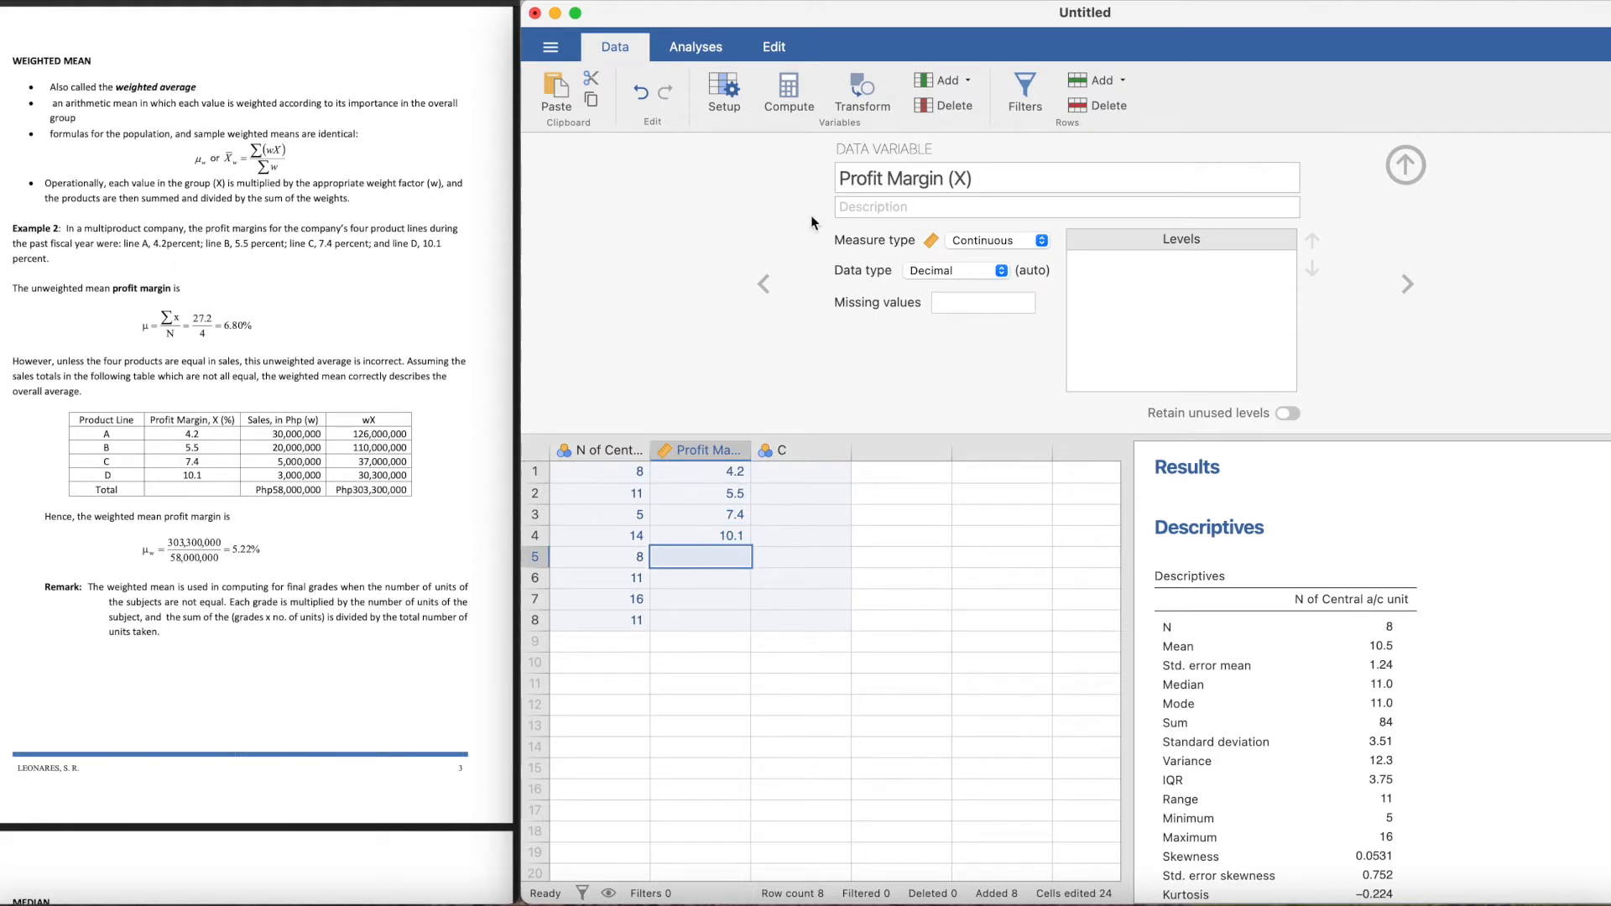
pyautogui.moveTo(1407, 165)
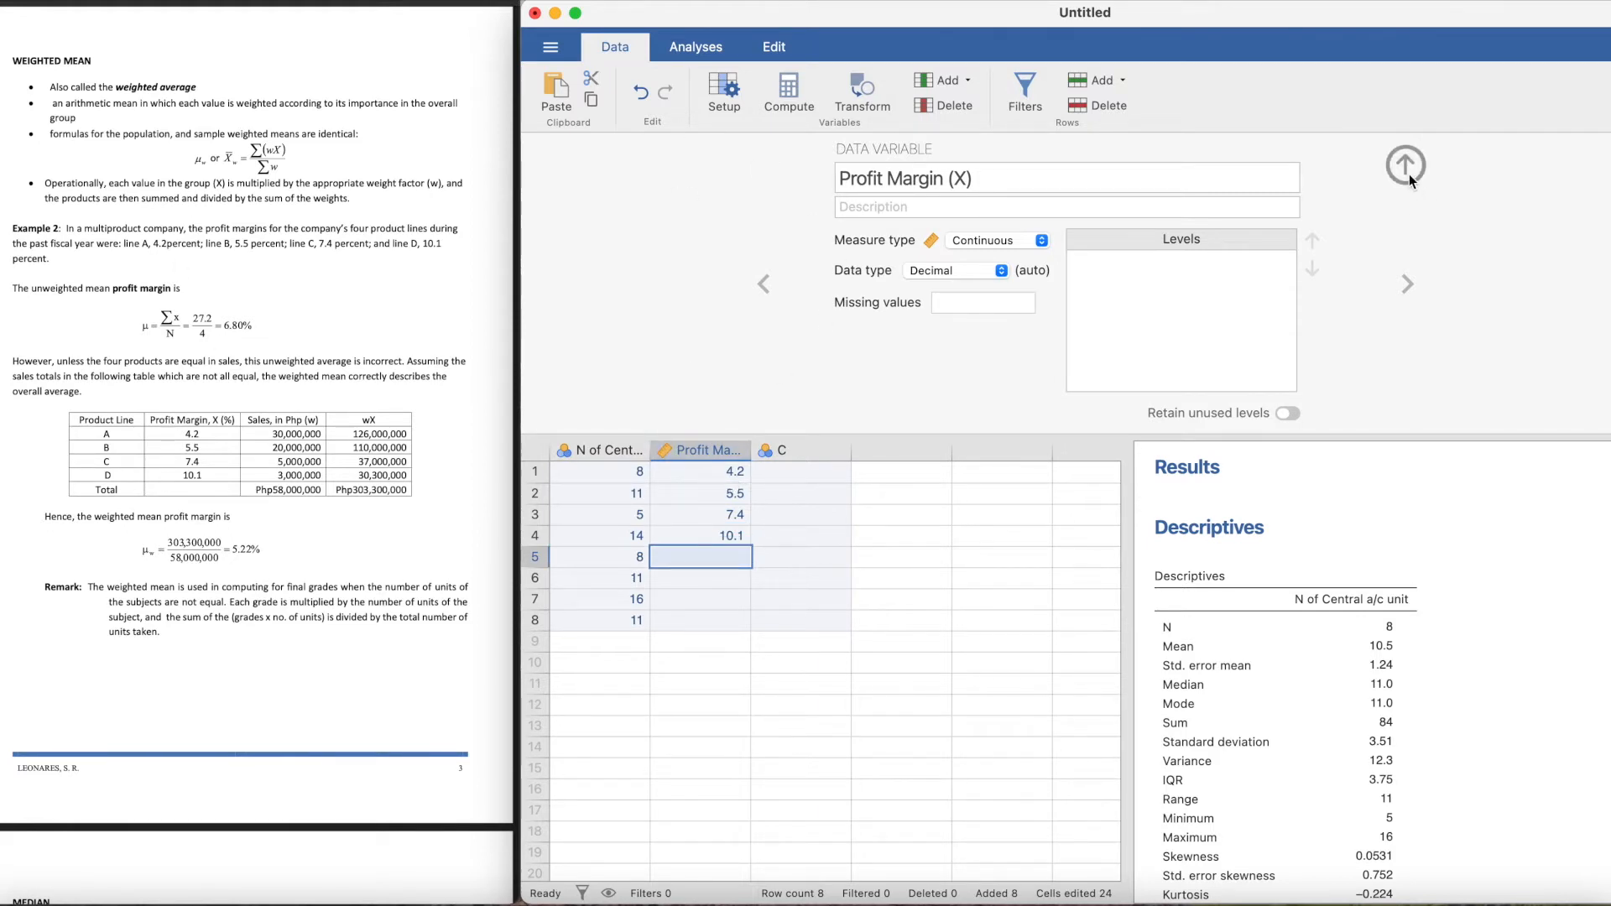
# Step: Run a new Descriptives analysis on Profit Margin (X), giving N 4 and mean 6.80
pyautogui.click(1407, 165)
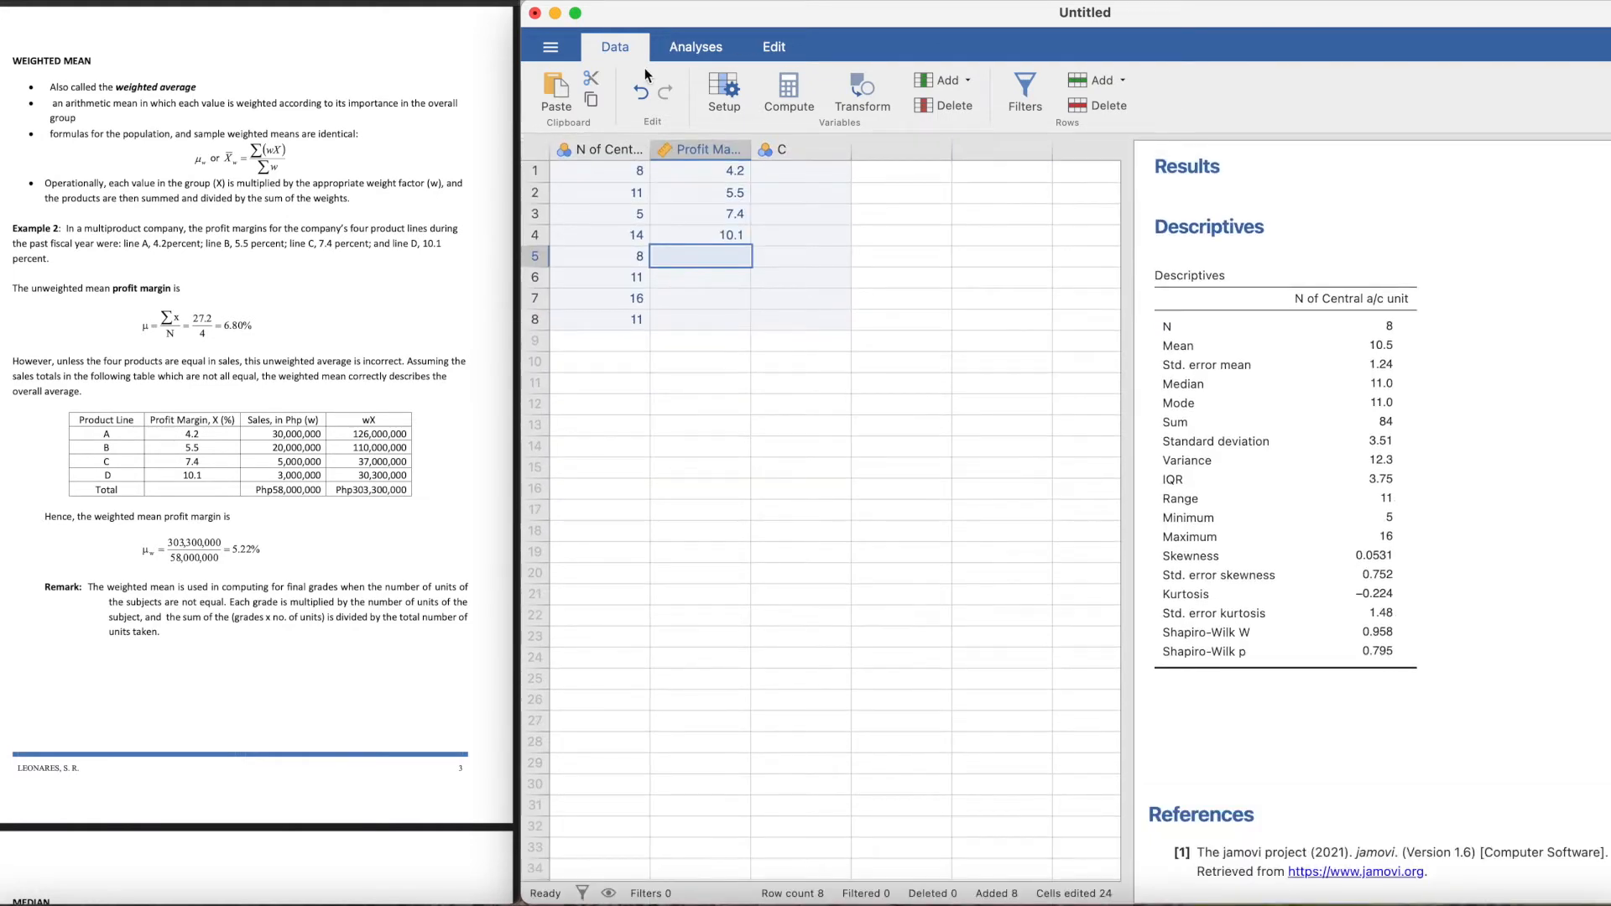
pyautogui.click(695, 47)
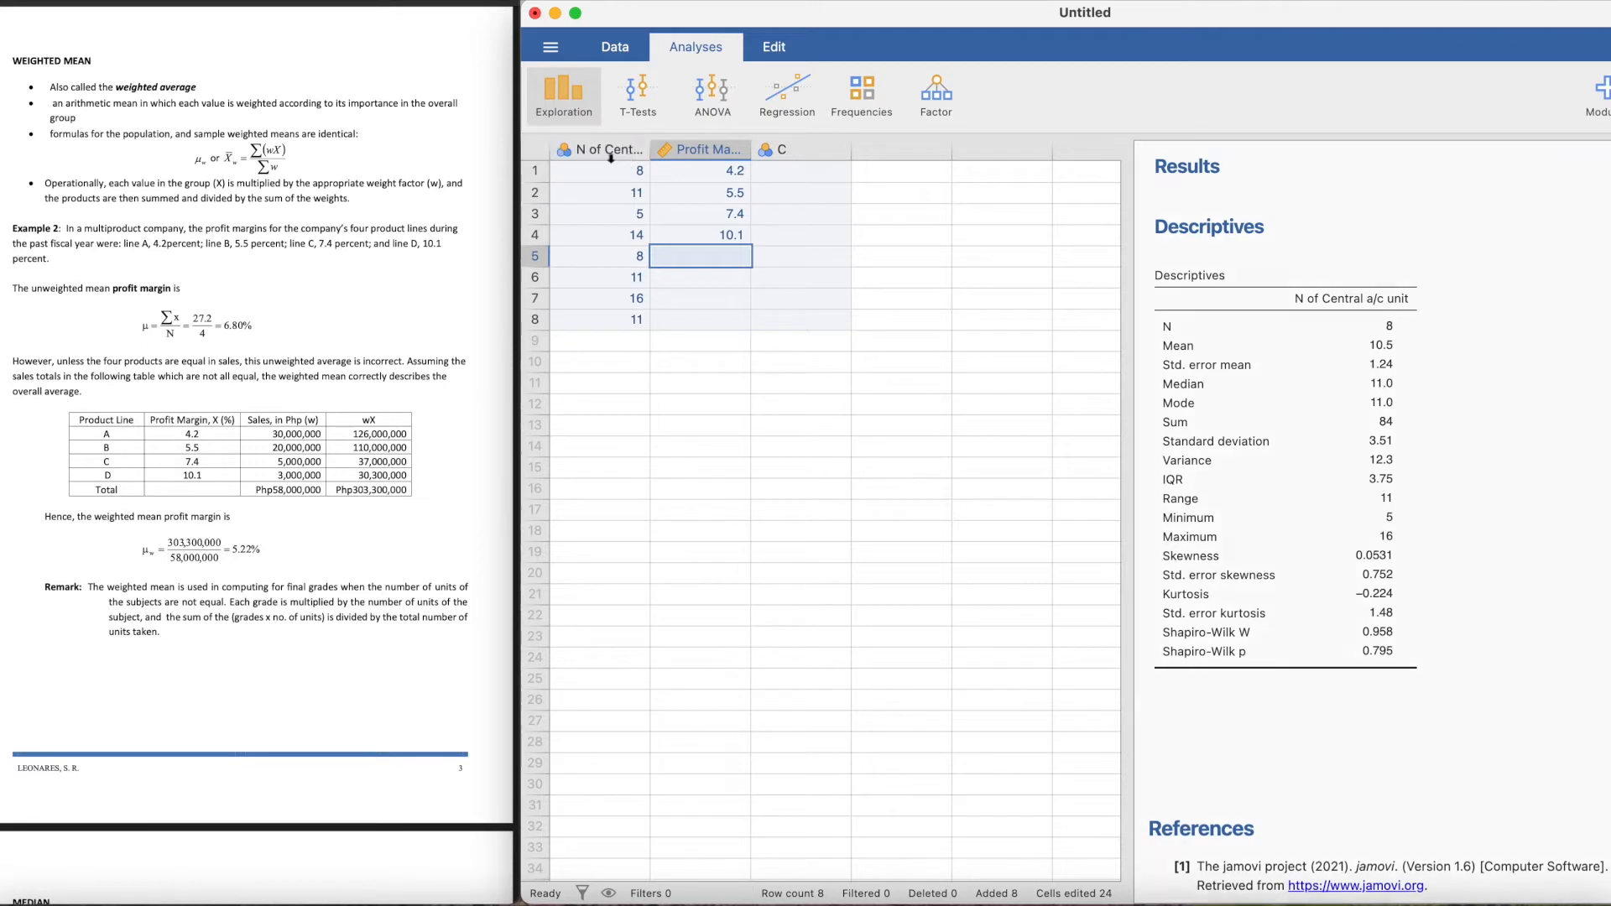
pyautogui.click(564, 93)
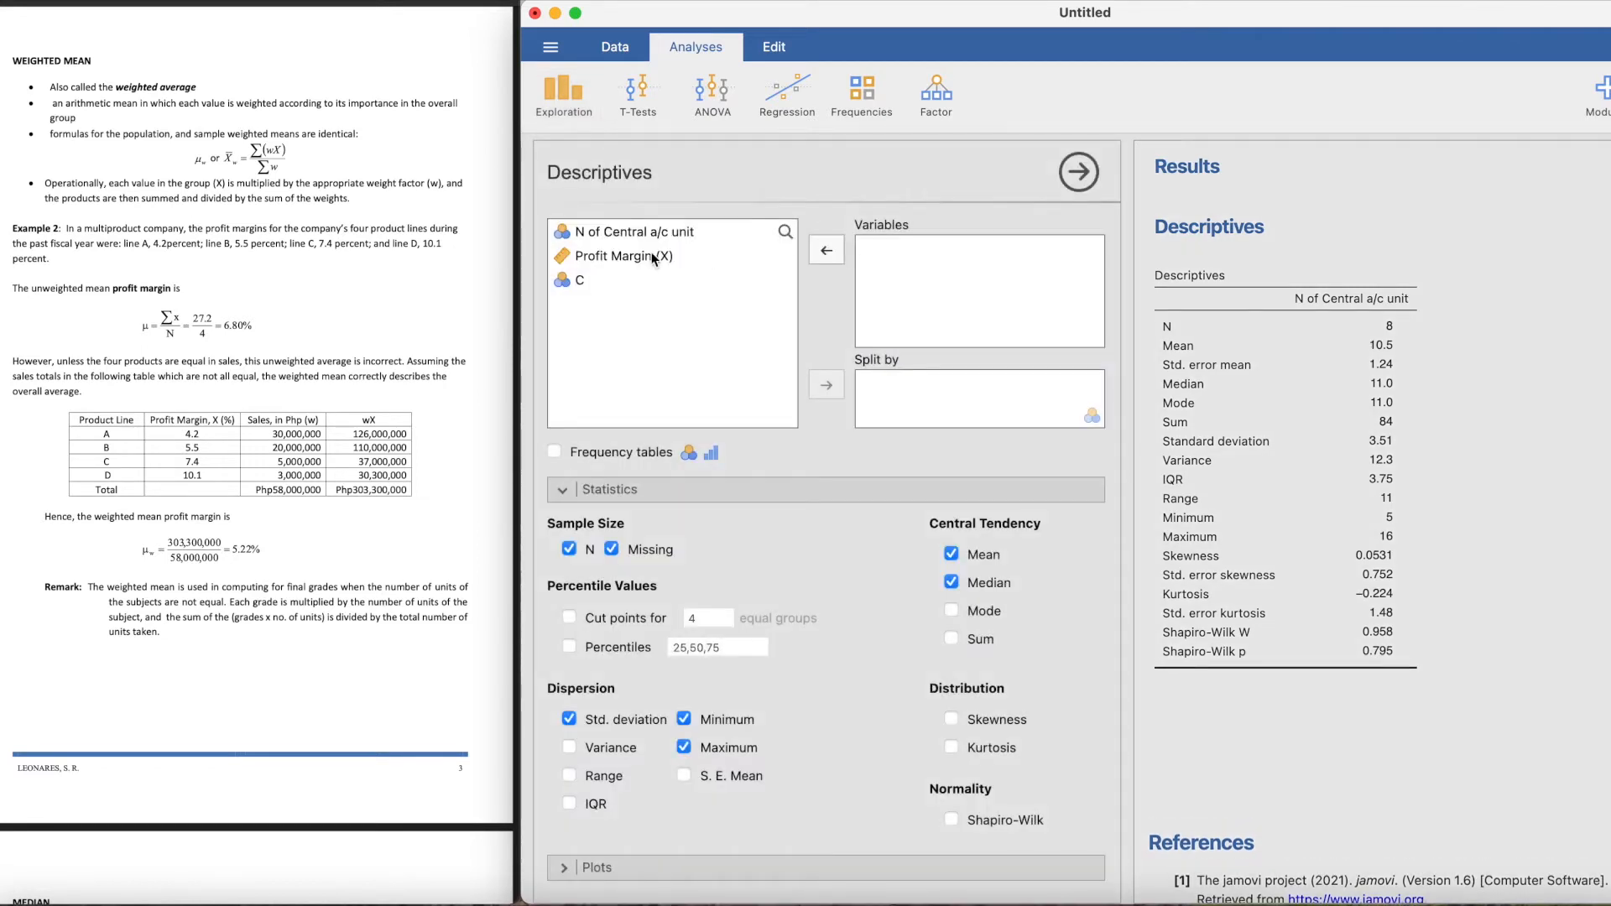
pyautogui.click(629, 256)
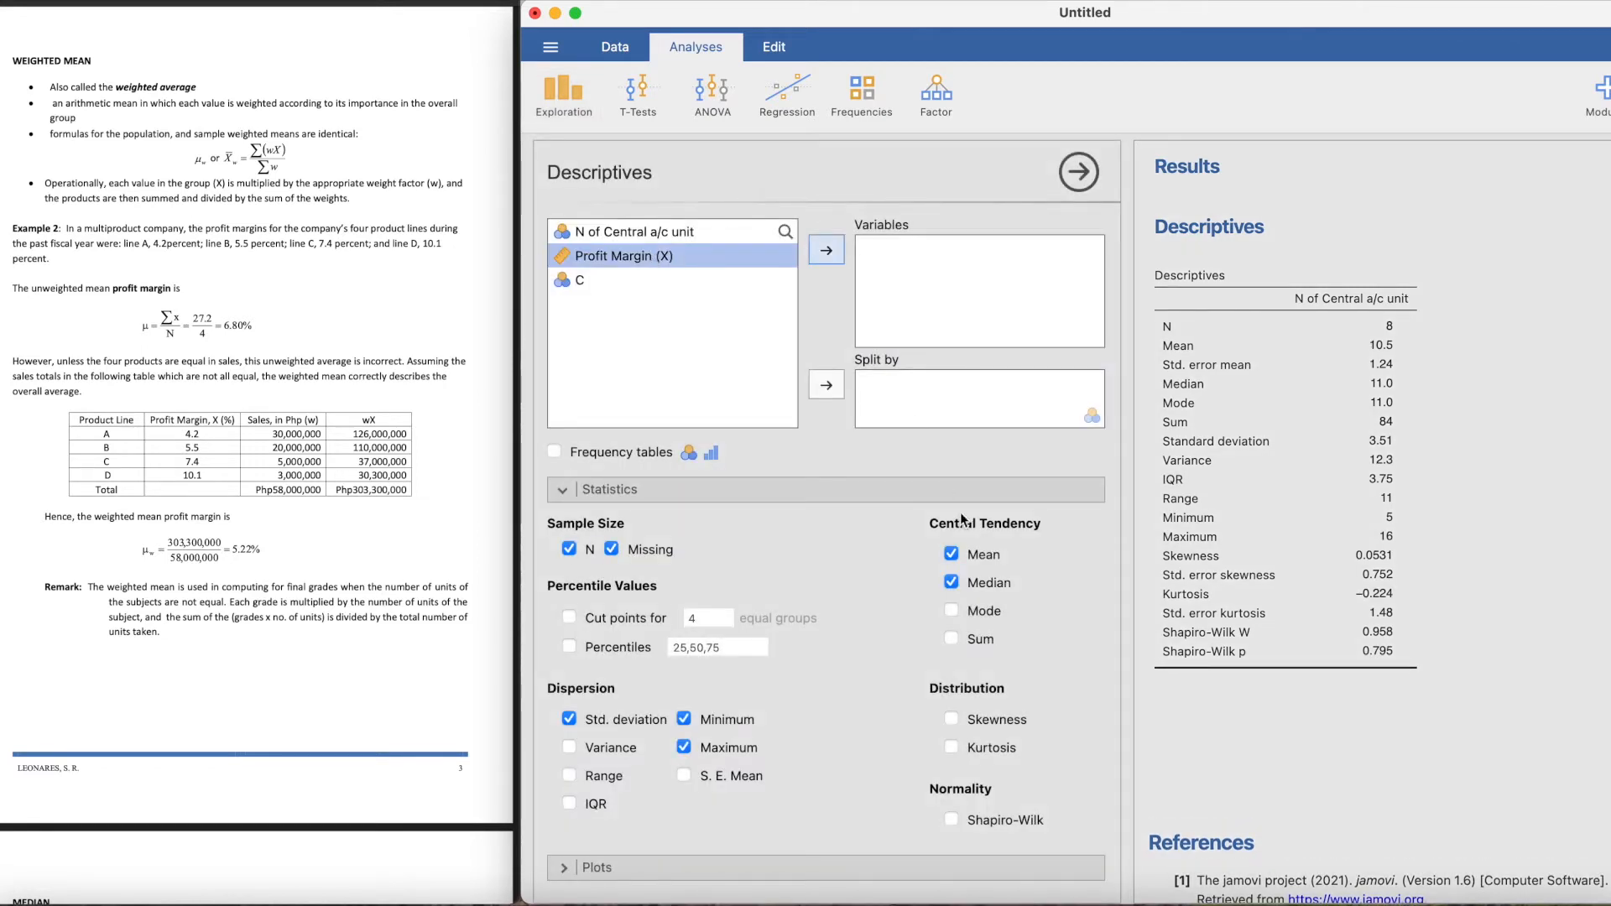
pyautogui.click(826, 248)
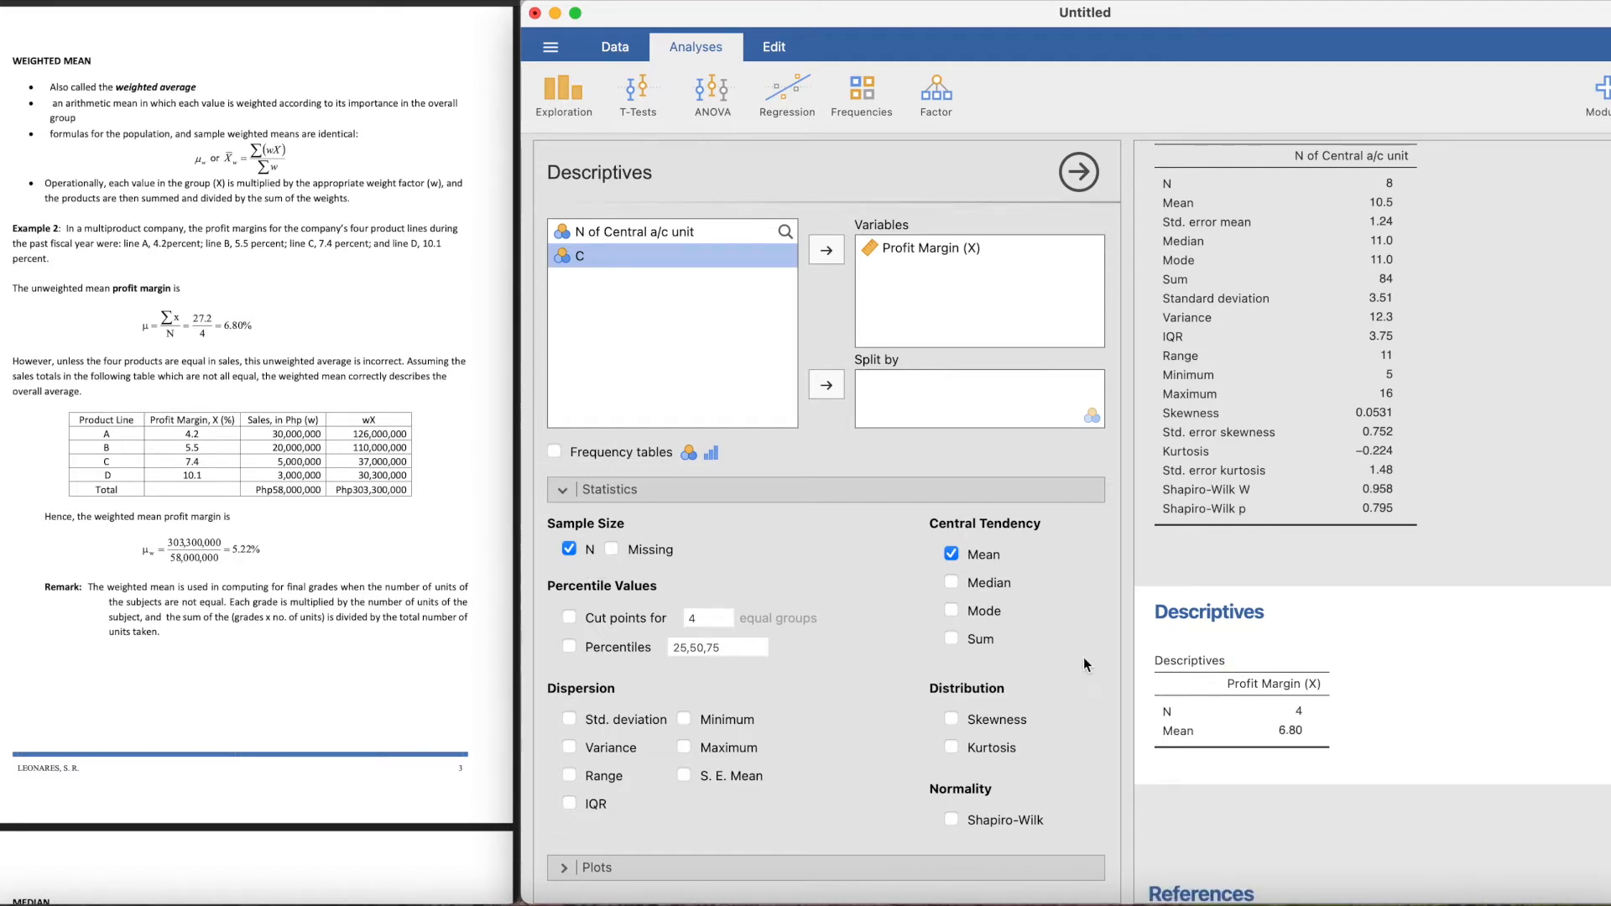
pyautogui.moveTo(312, 282)
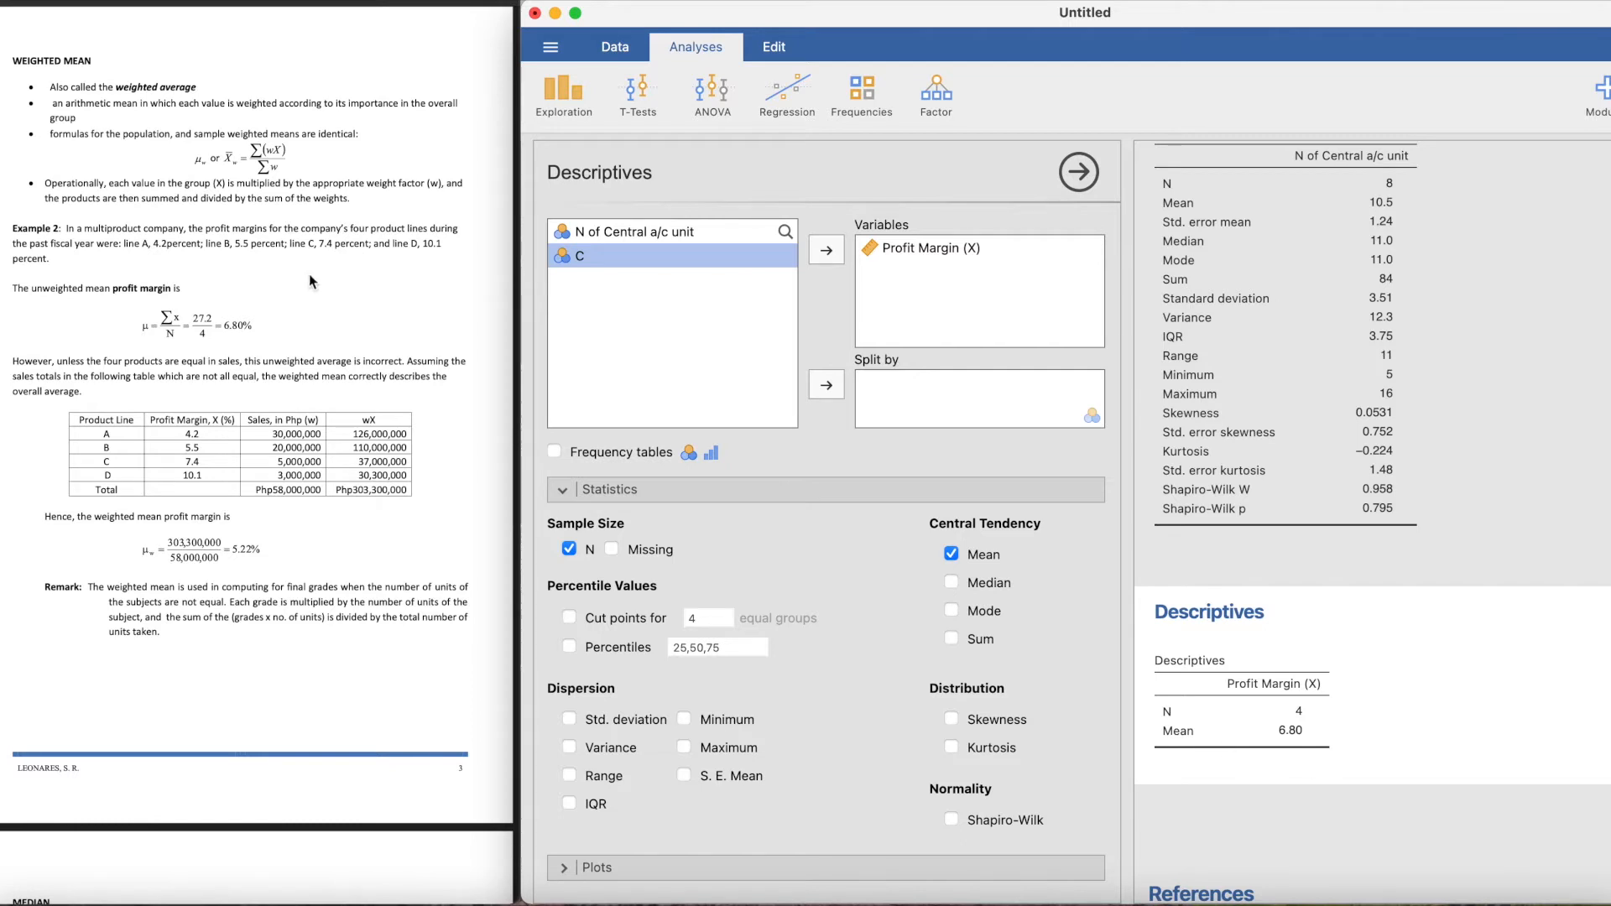
pyautogui.moveTo(233, 342)
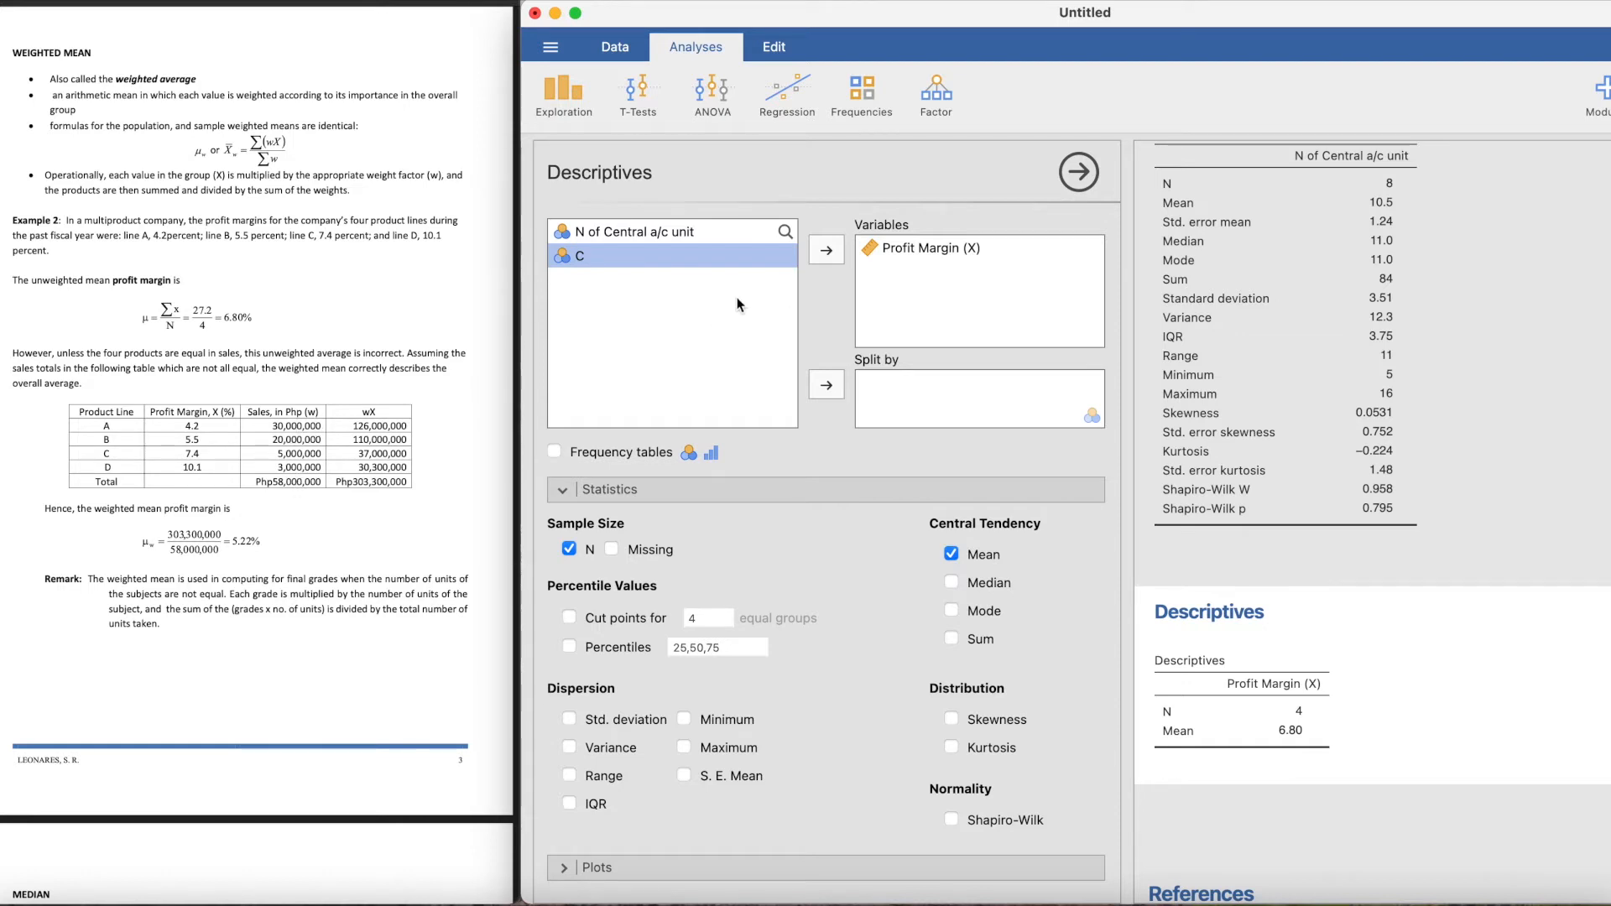
# Step: In the Data tab, rename column C to 'Sales (w)'
pyautogui.click(614, 47)
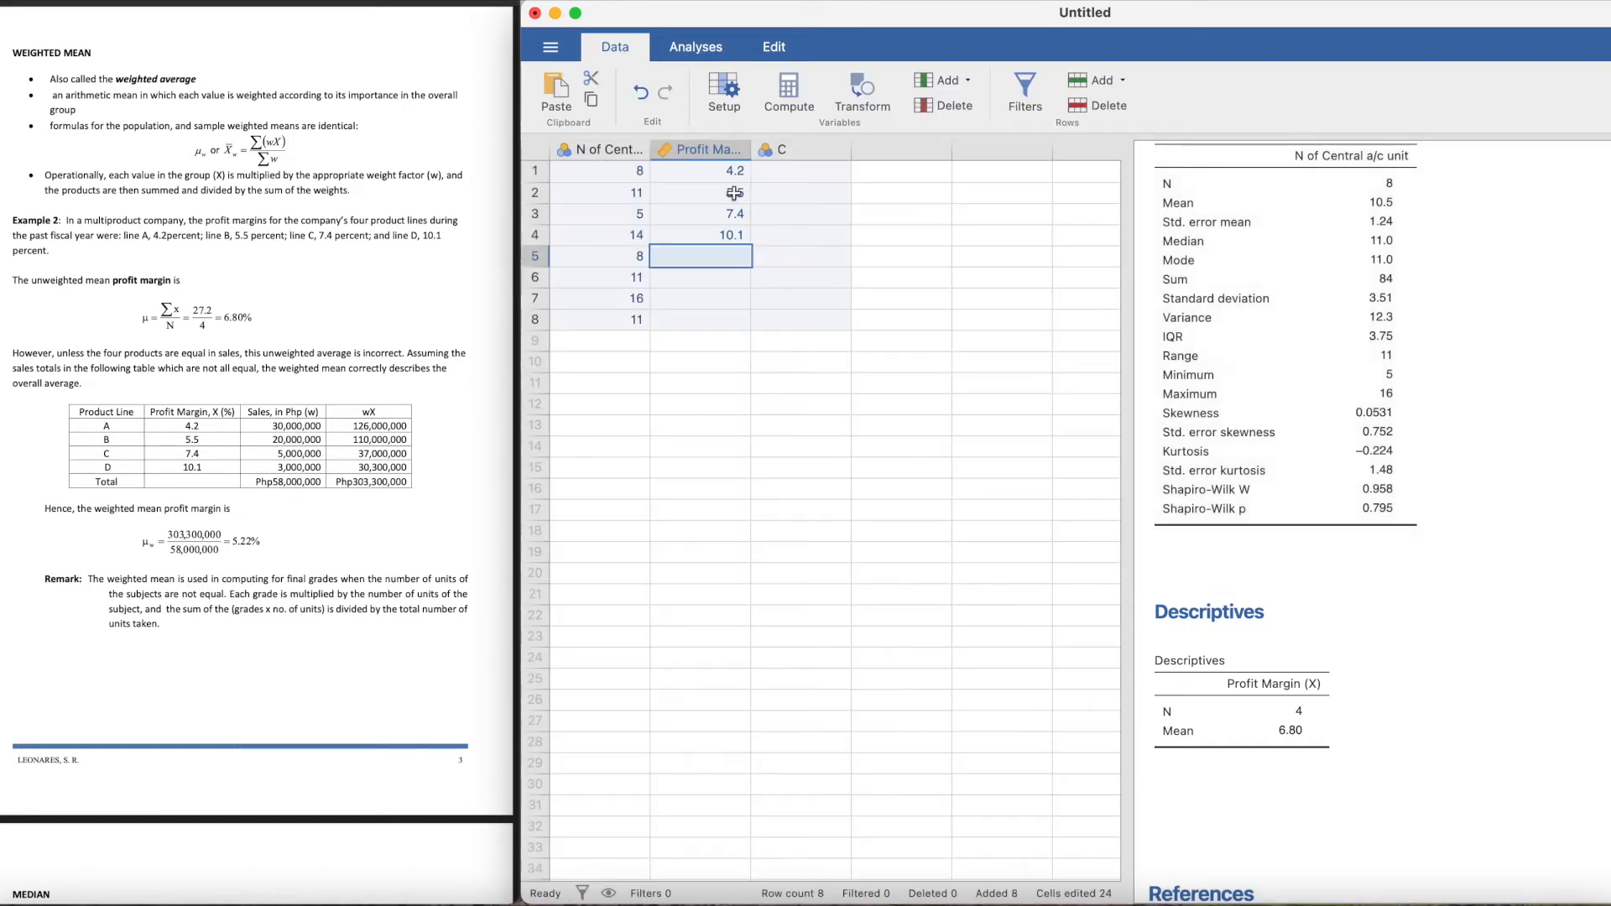
pyautogui.doubleClick(780, 150)
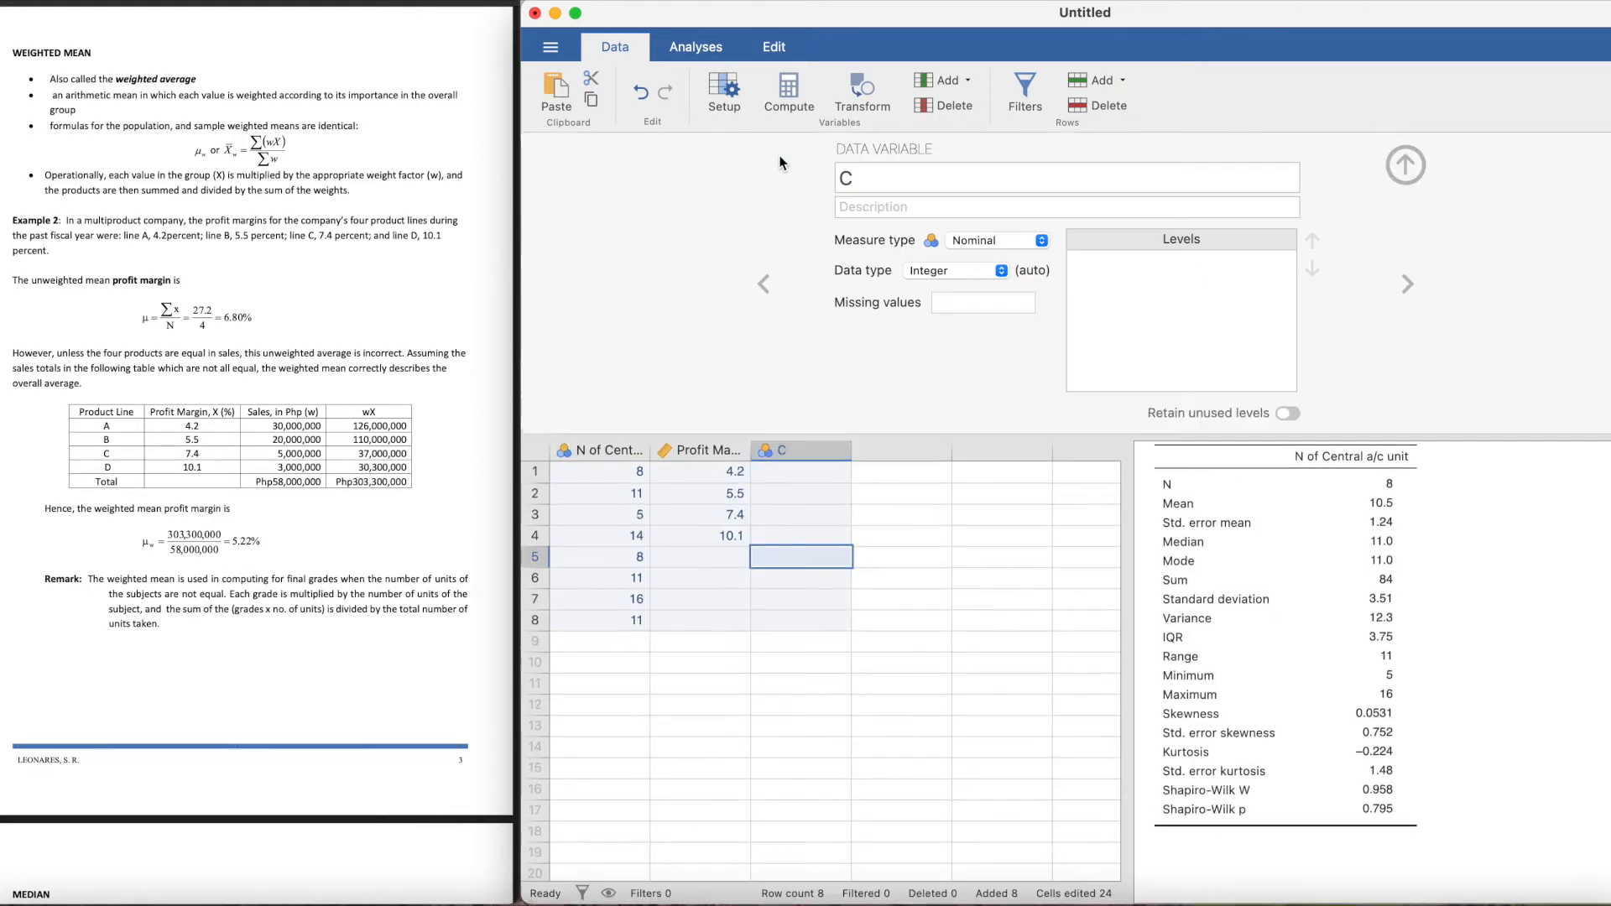
pyautogui.write('Sal')
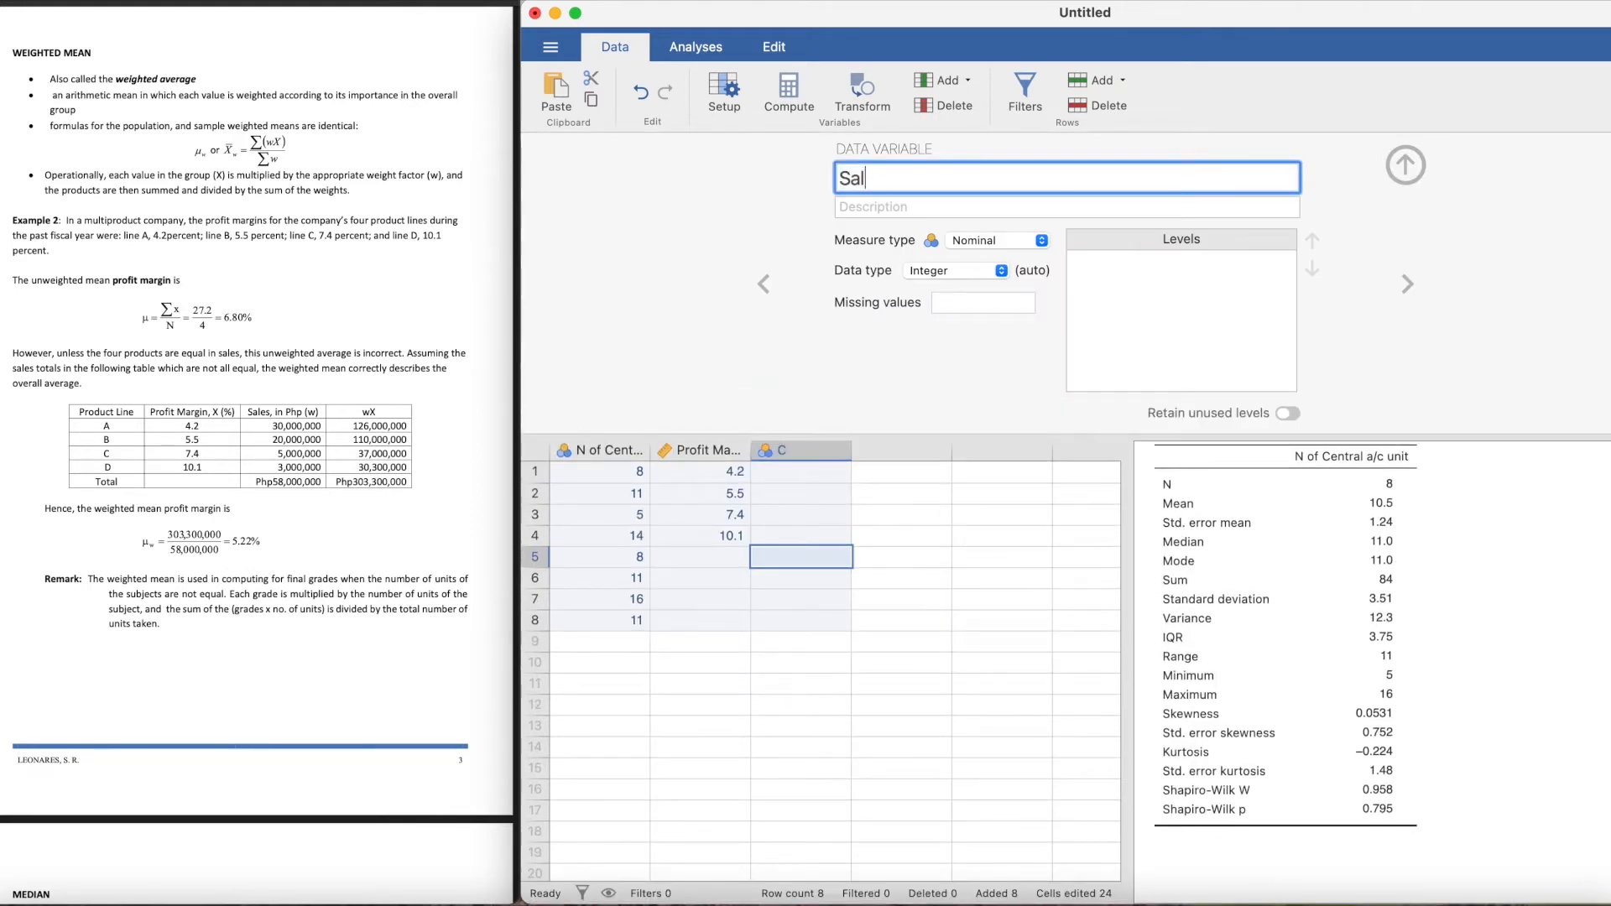
pyautogui.write('es')
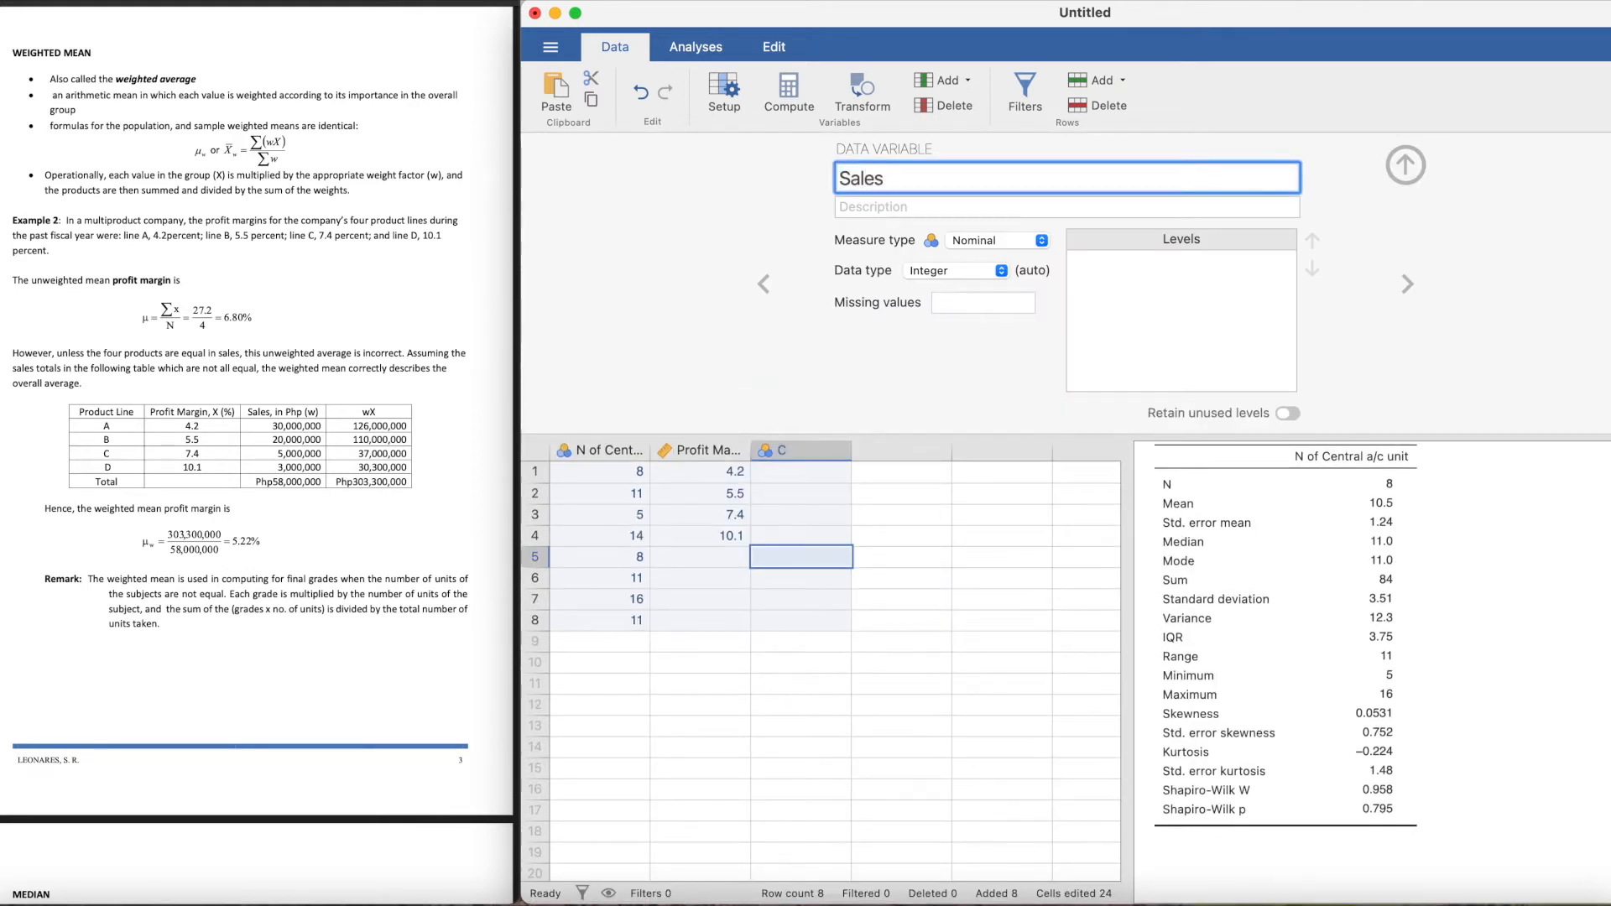
pyautogui.write(',')
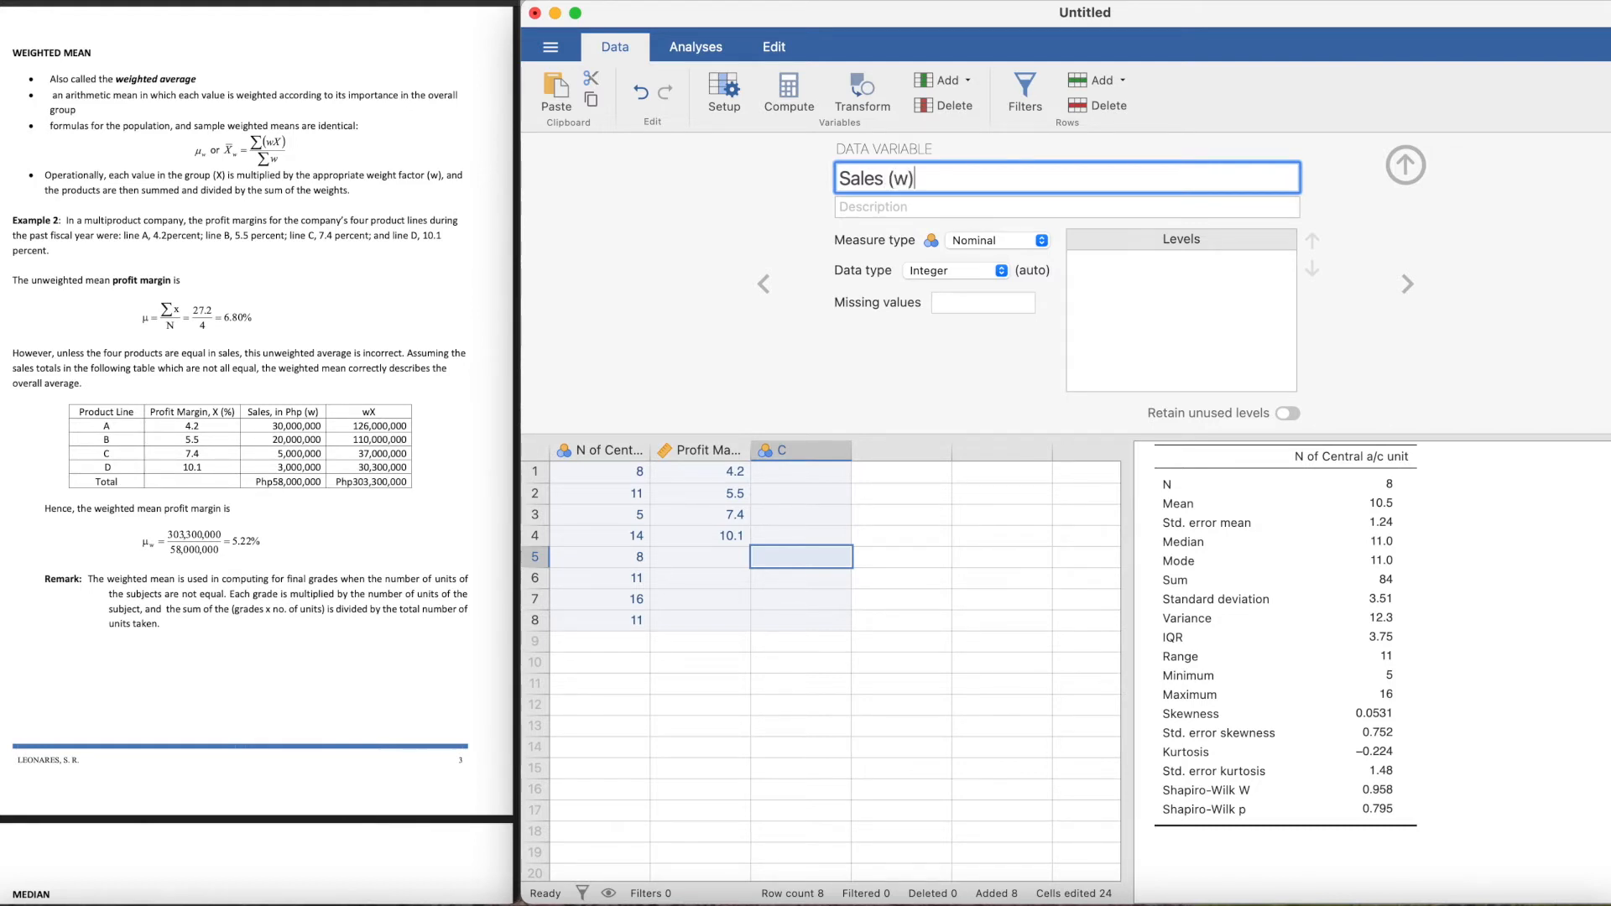
pyautogui.click(801, 450)
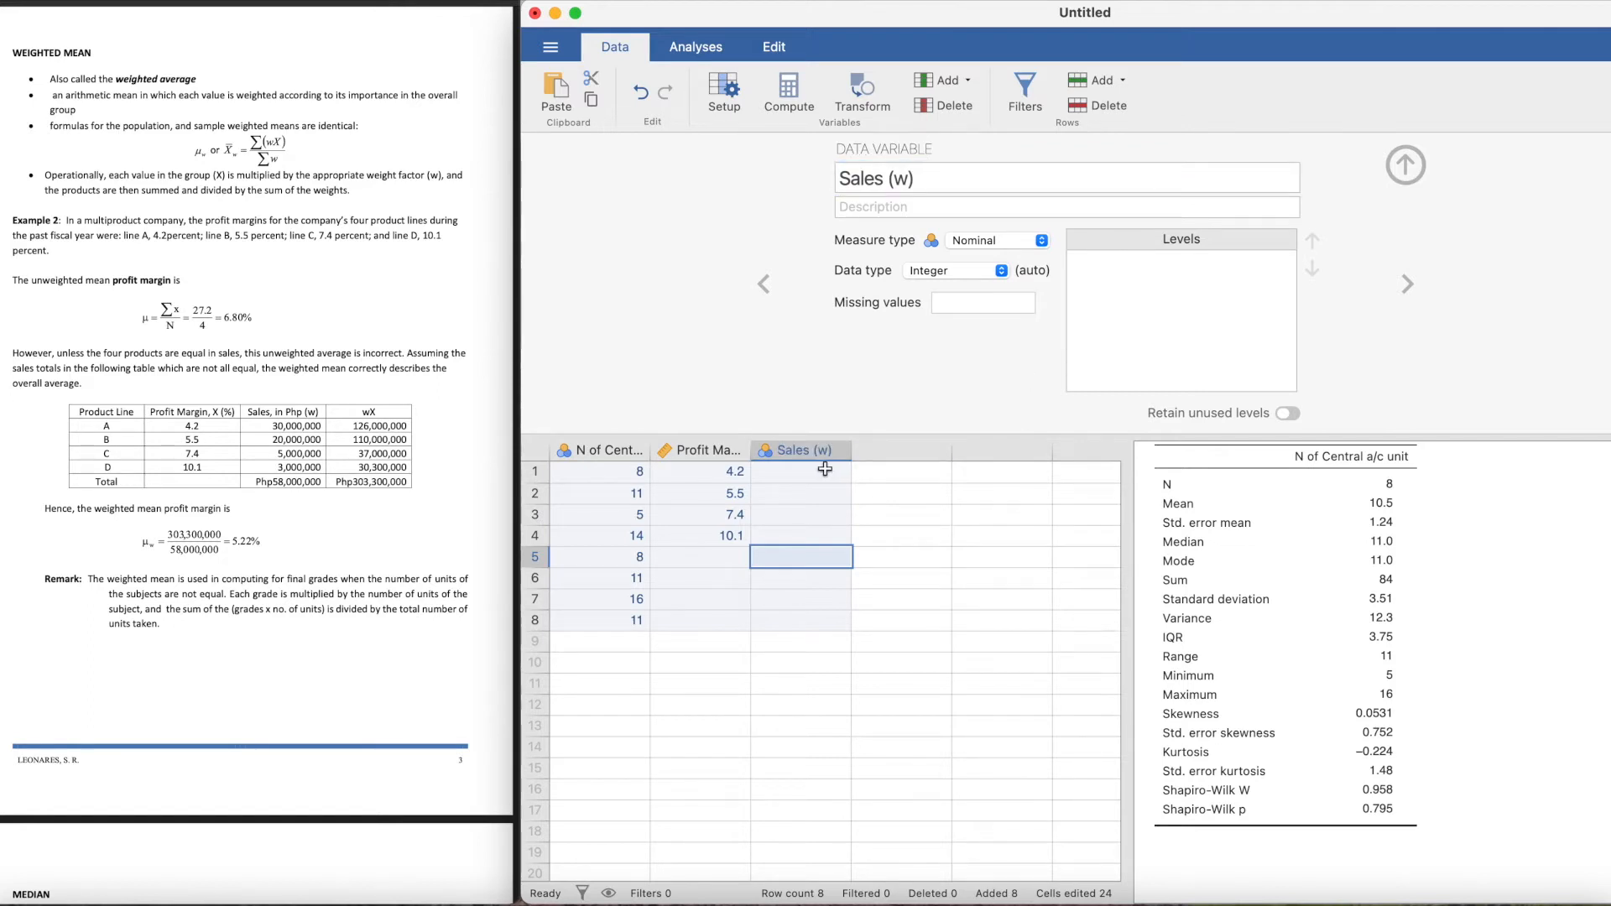
# Step: Enter the sales values 30000000, 20000000, 5000000 and 3000000 into rows 1–4
pyautogui.click(801, 472)
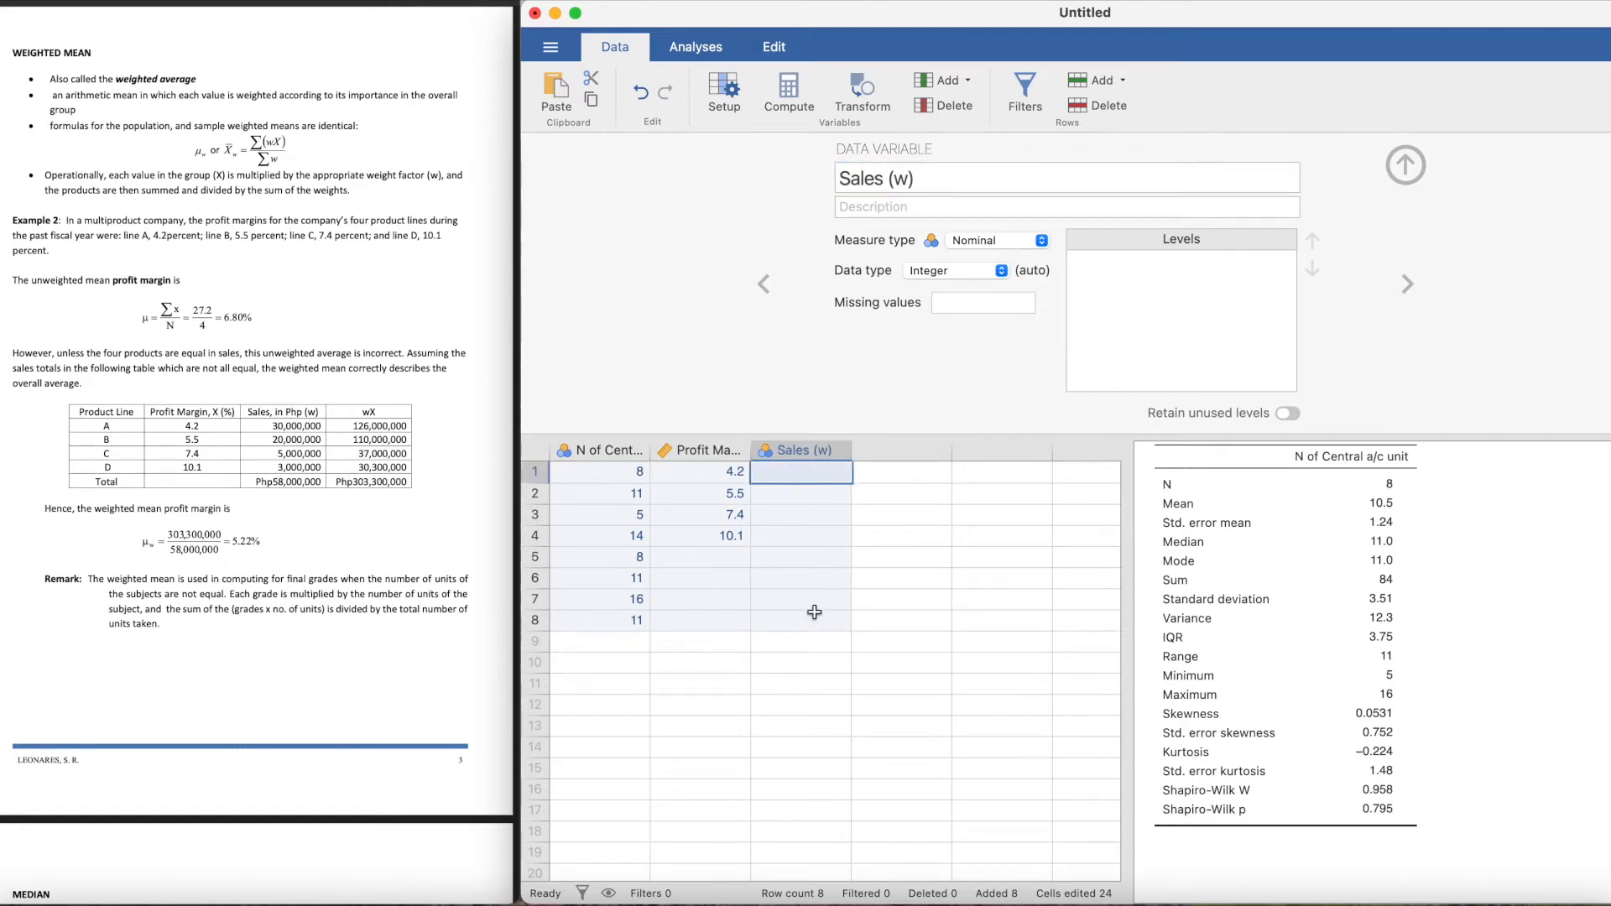
pyautogui.write('30000000')
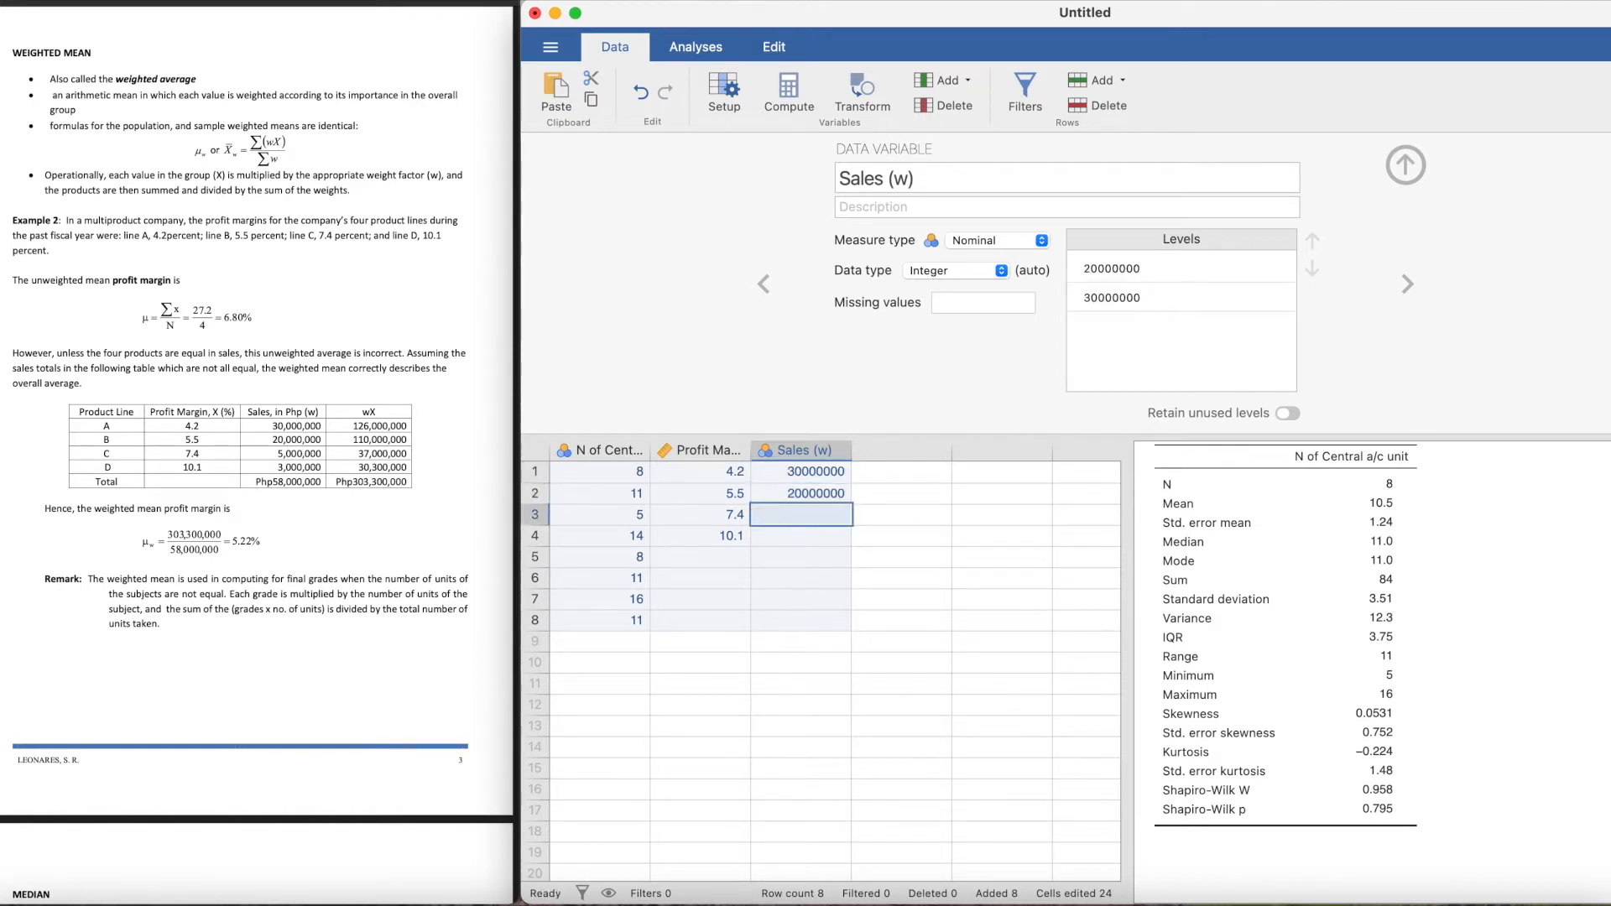
pyautogui.write('5000000')
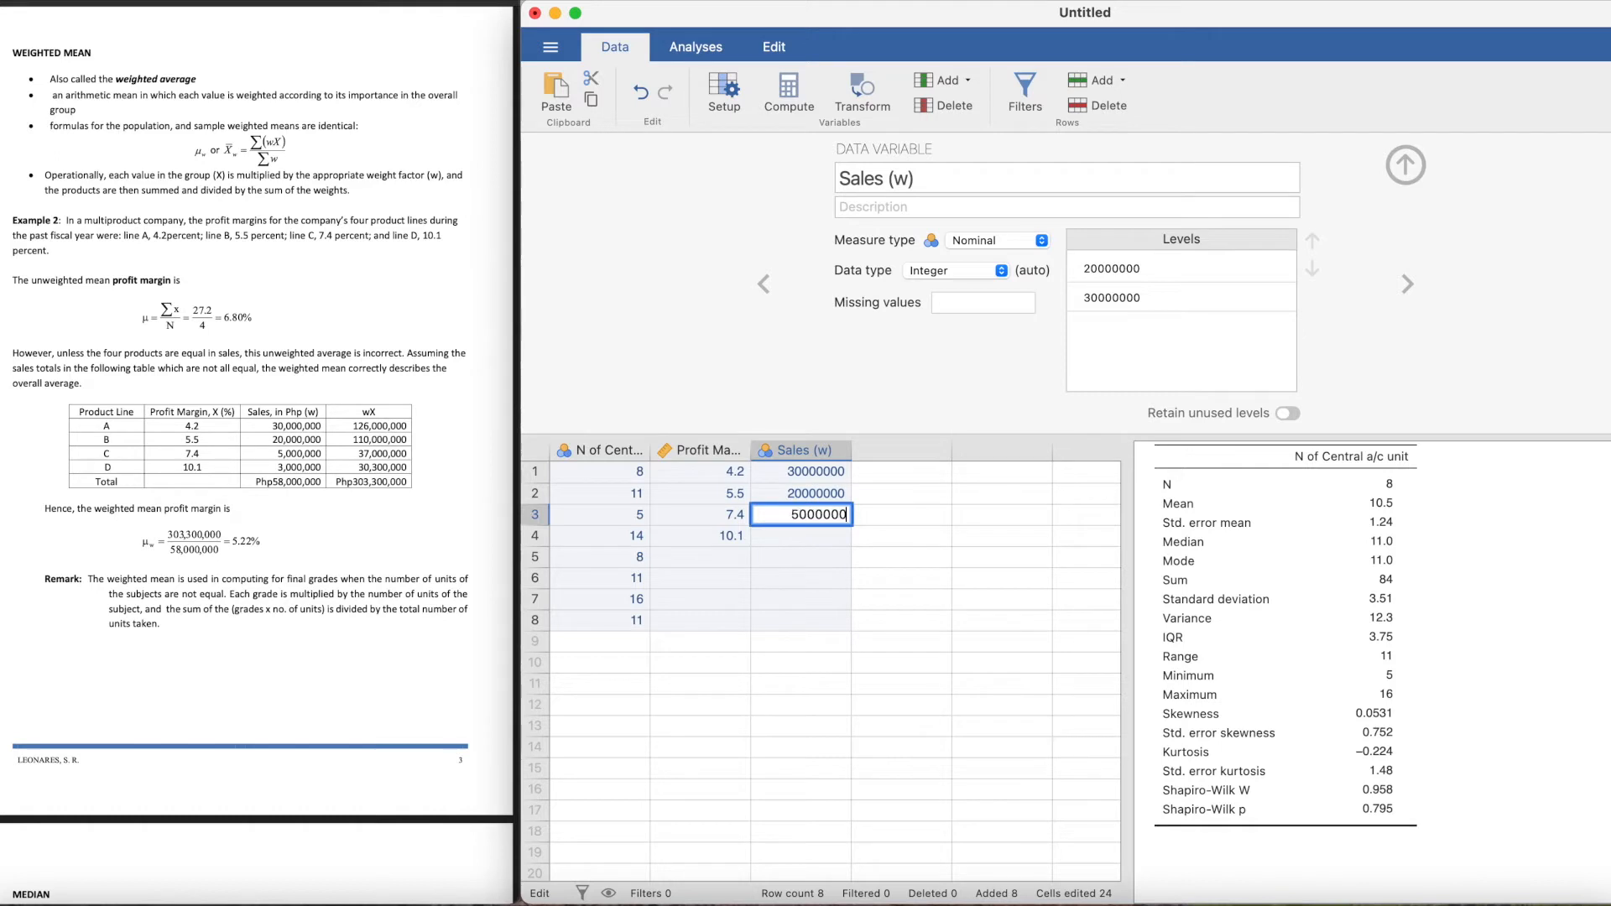
pyautogui.write('3000000')
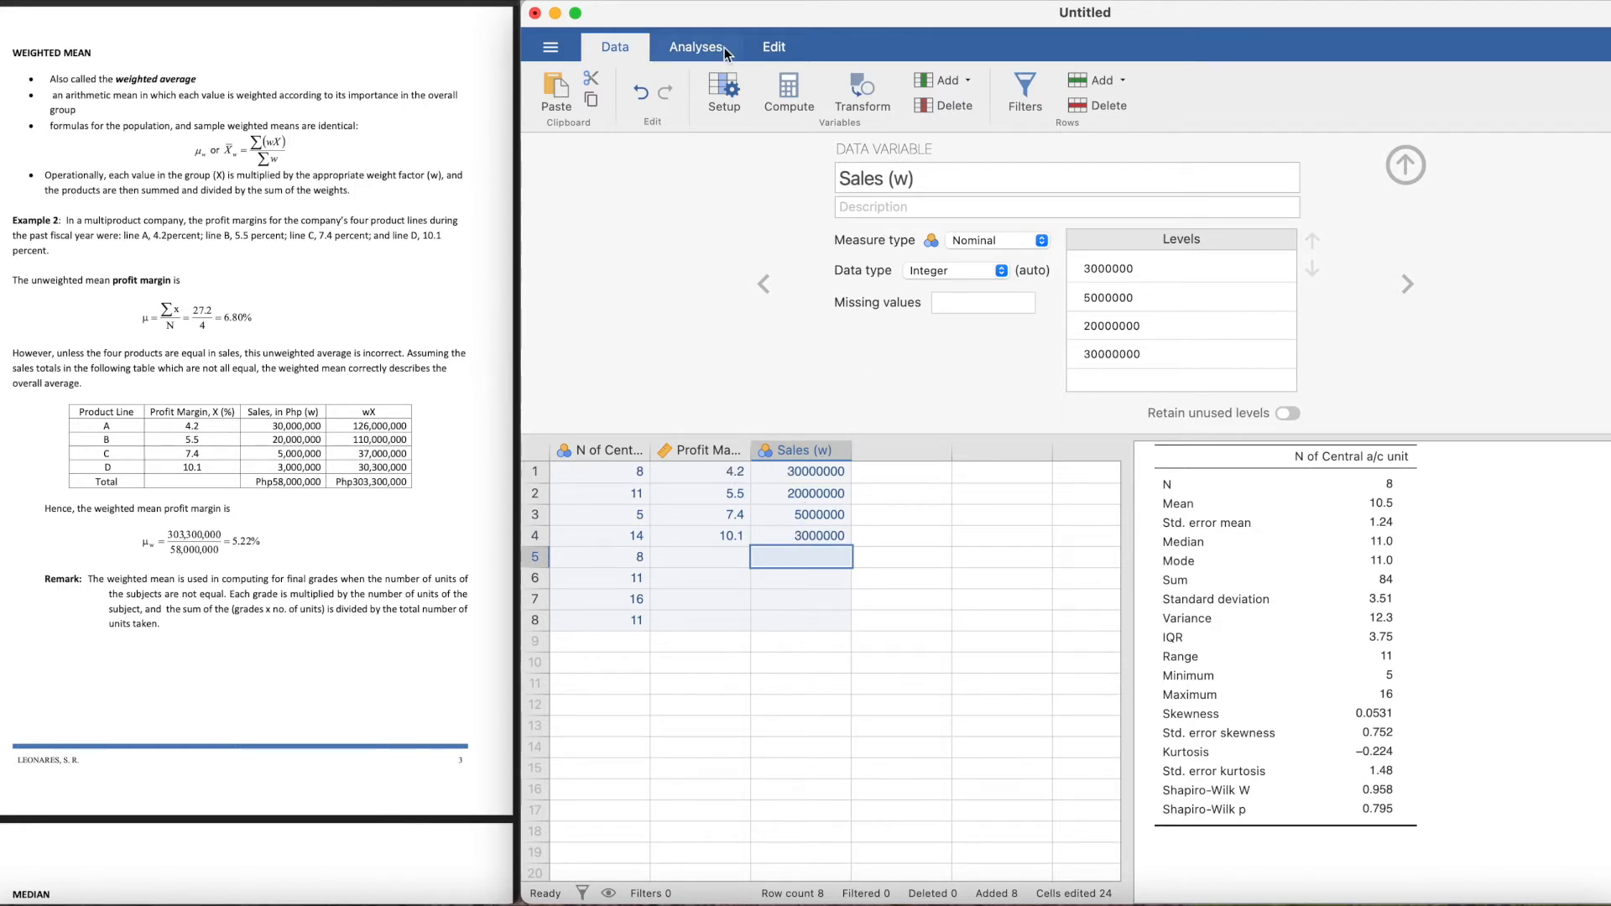
pyautogui.click(695, 47)
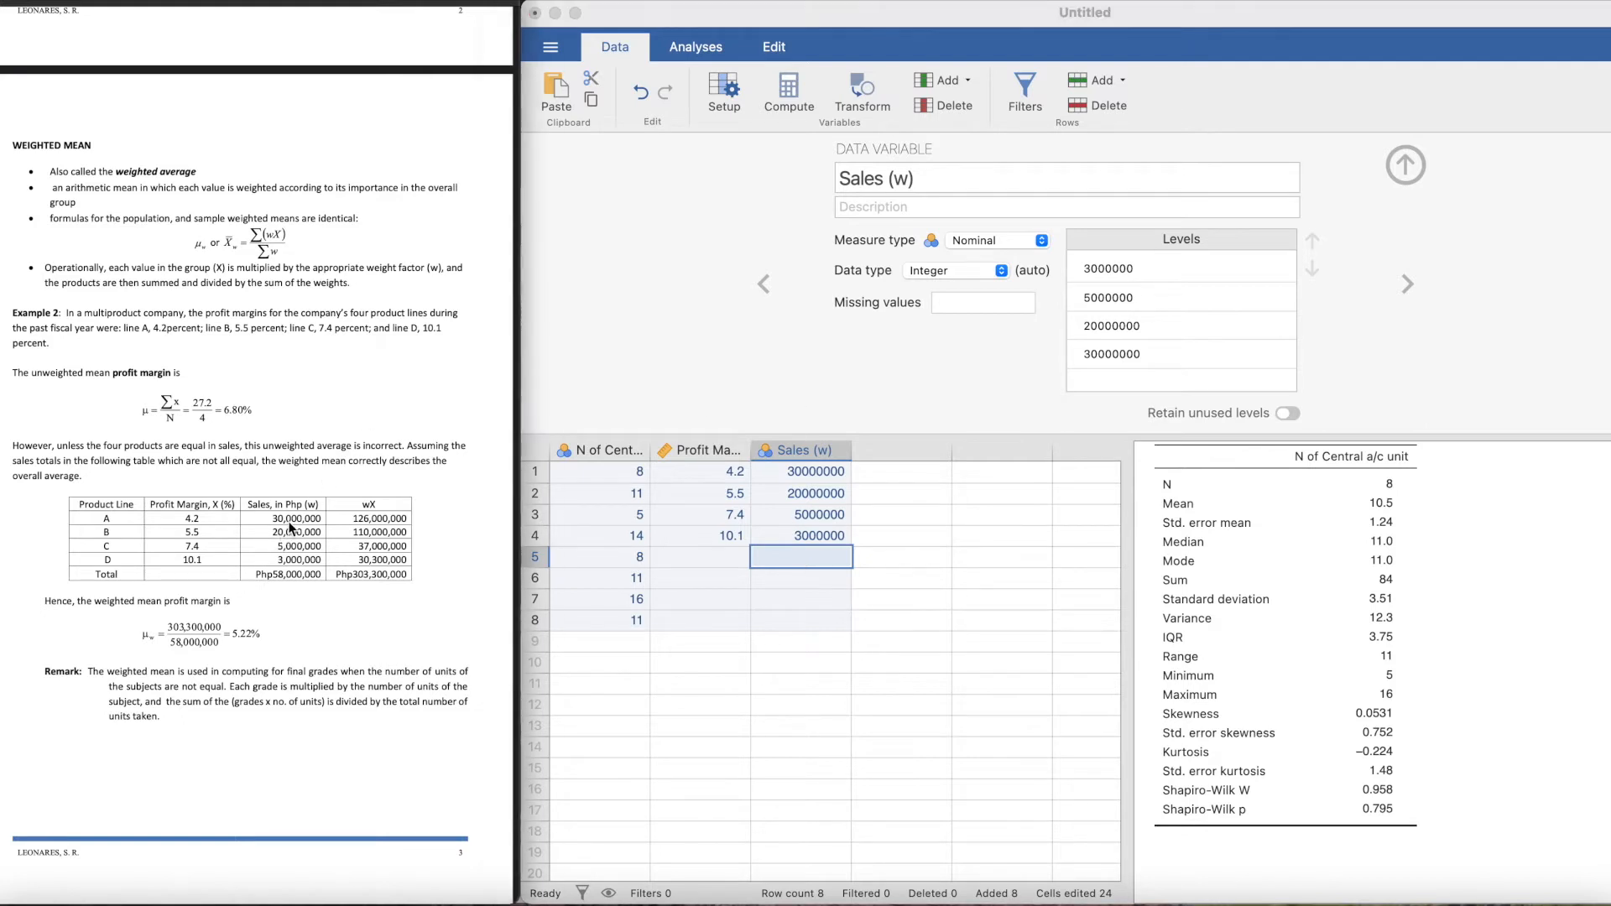
pyautogui.moveTo(351, 609)
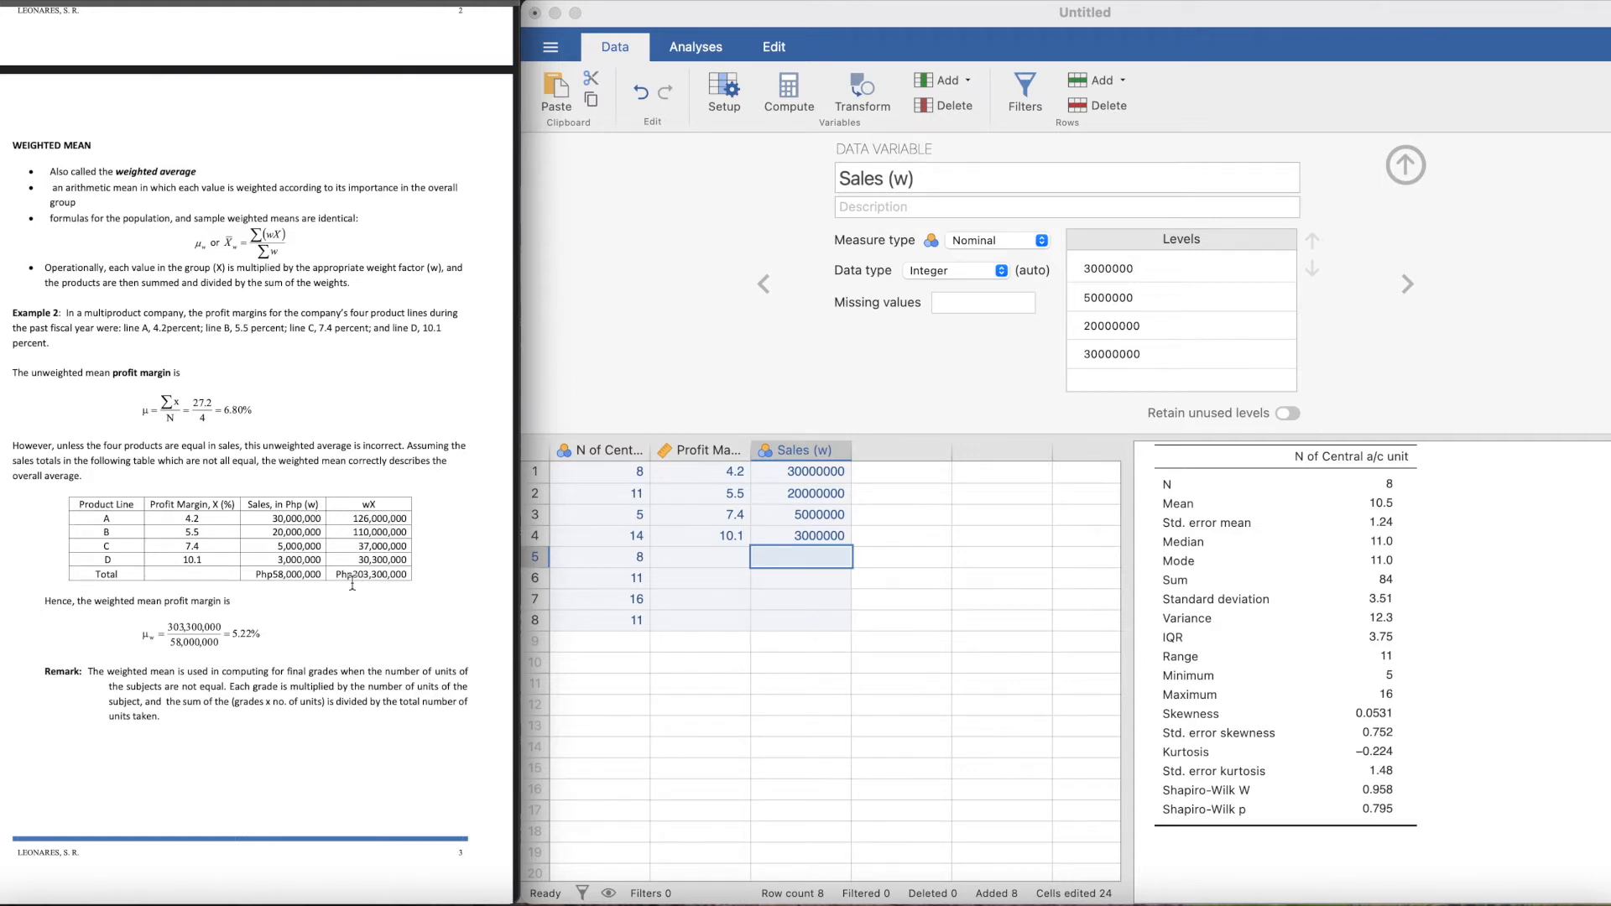
pyautogui.scroll(-3)
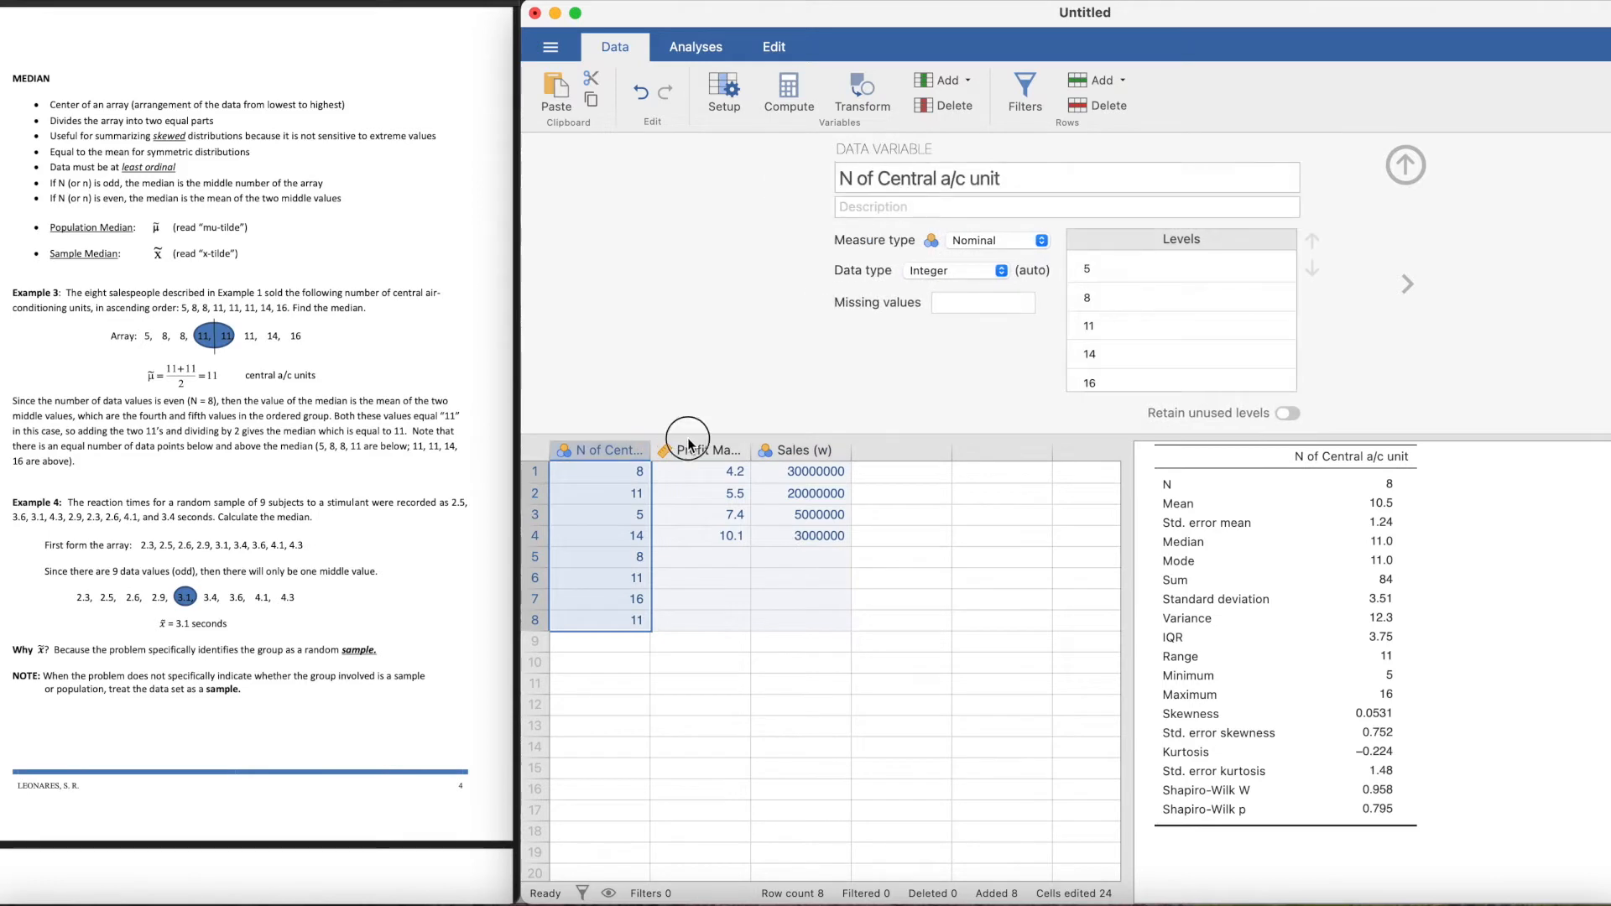
# Step: Check the Profit Margin and a/c unit column setups and the a/c unit descriptives, then return to the data sheet
pyautogui.click(701, 450)
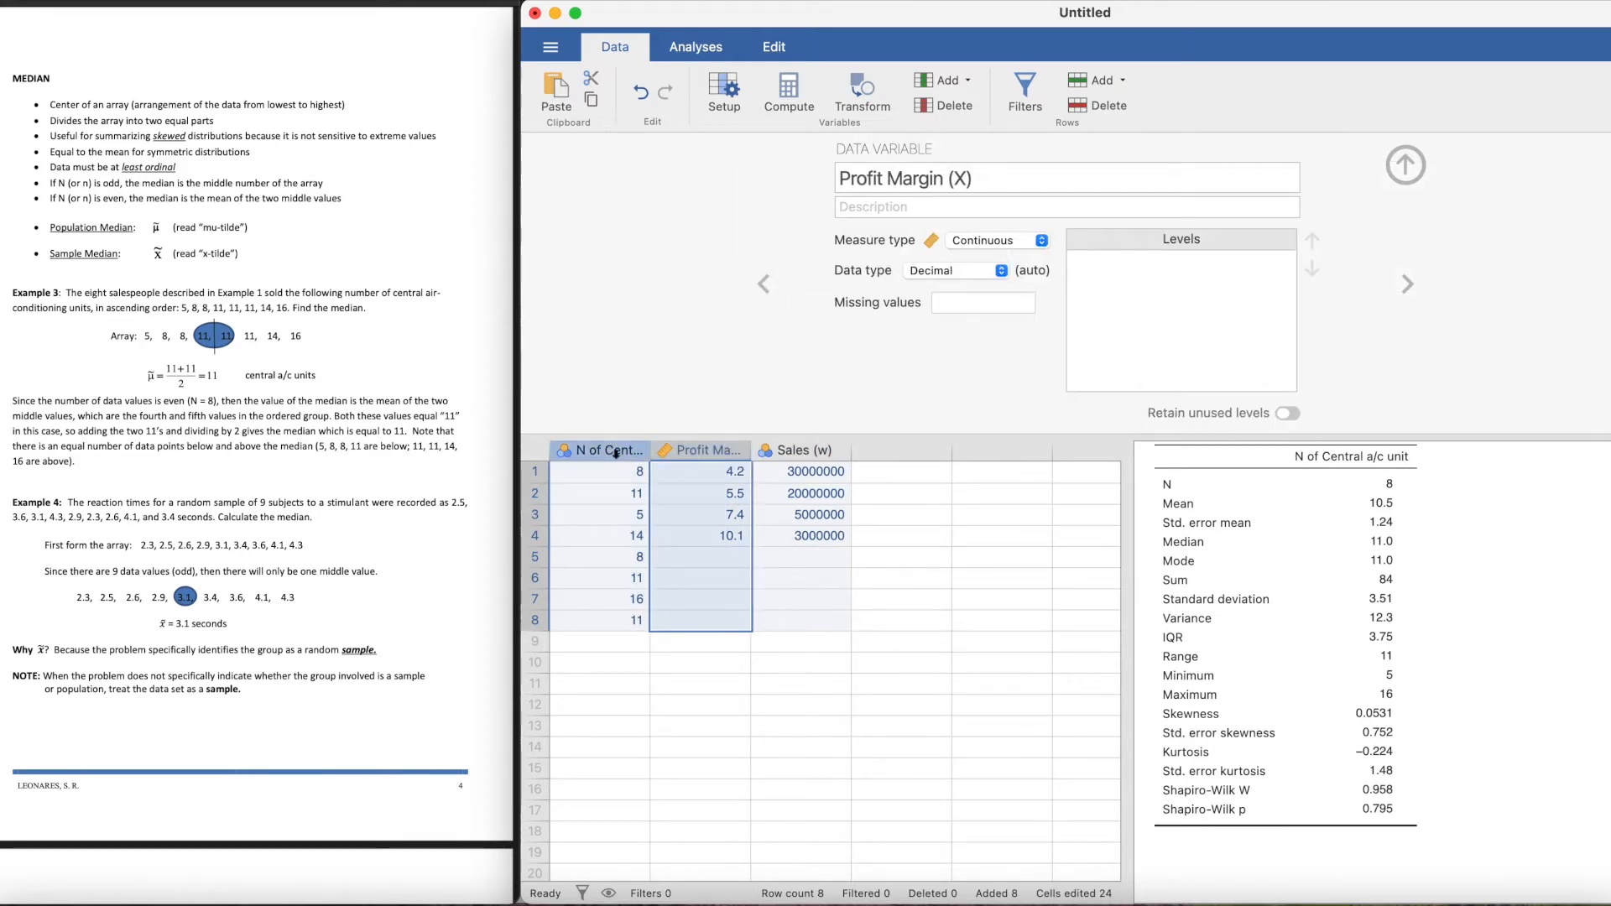
pyautogui.click(601, 450)
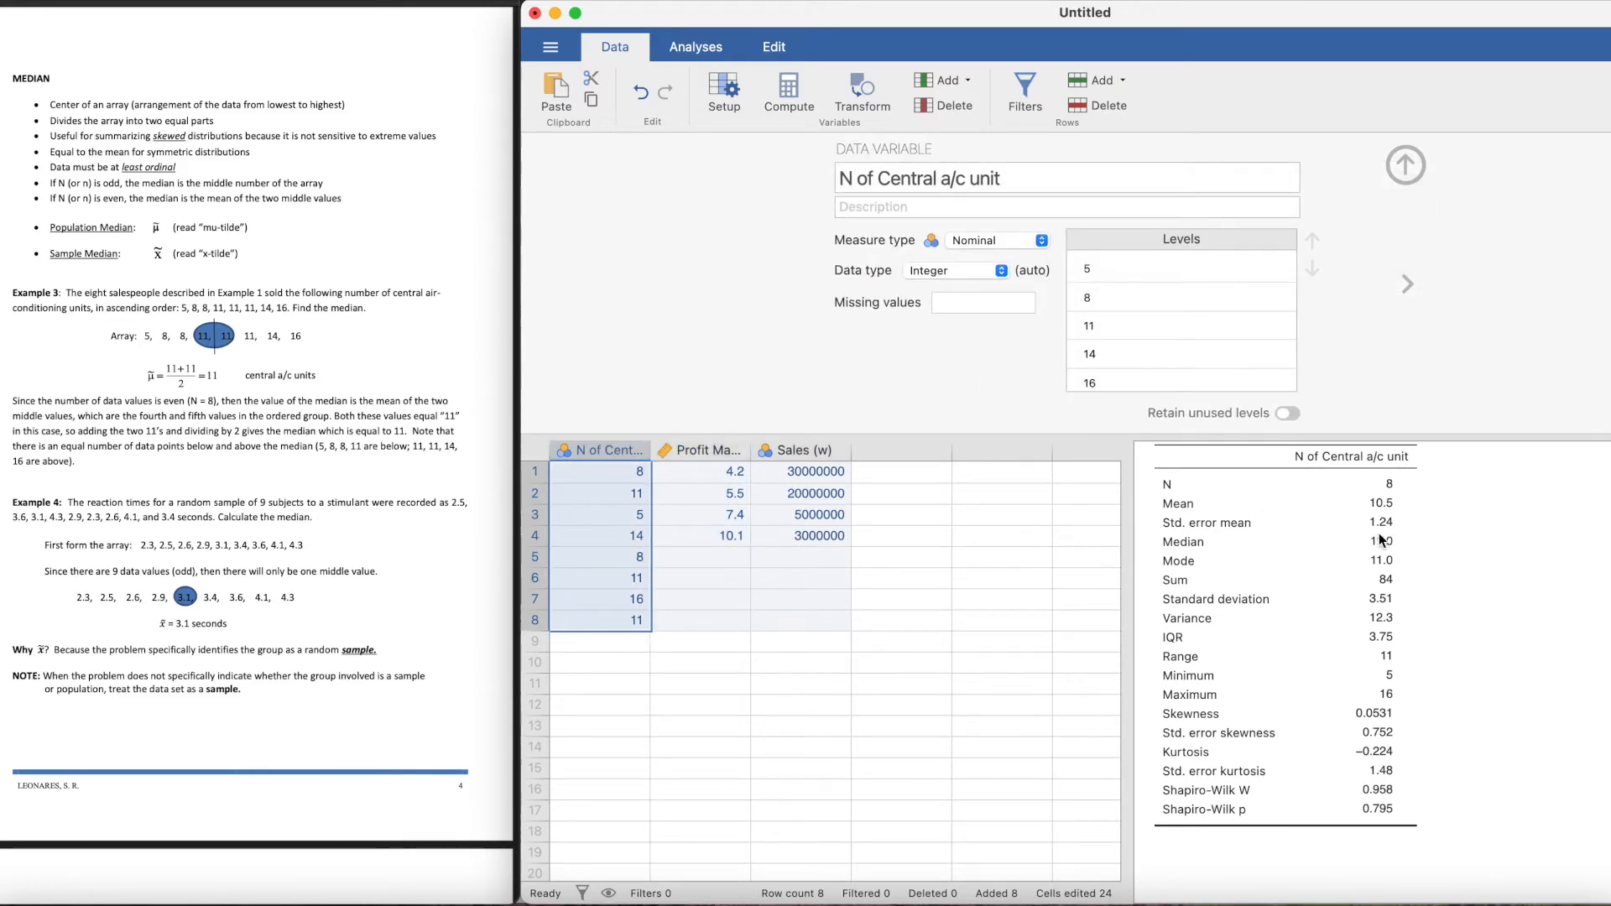
pyautogui.click(695, 47)
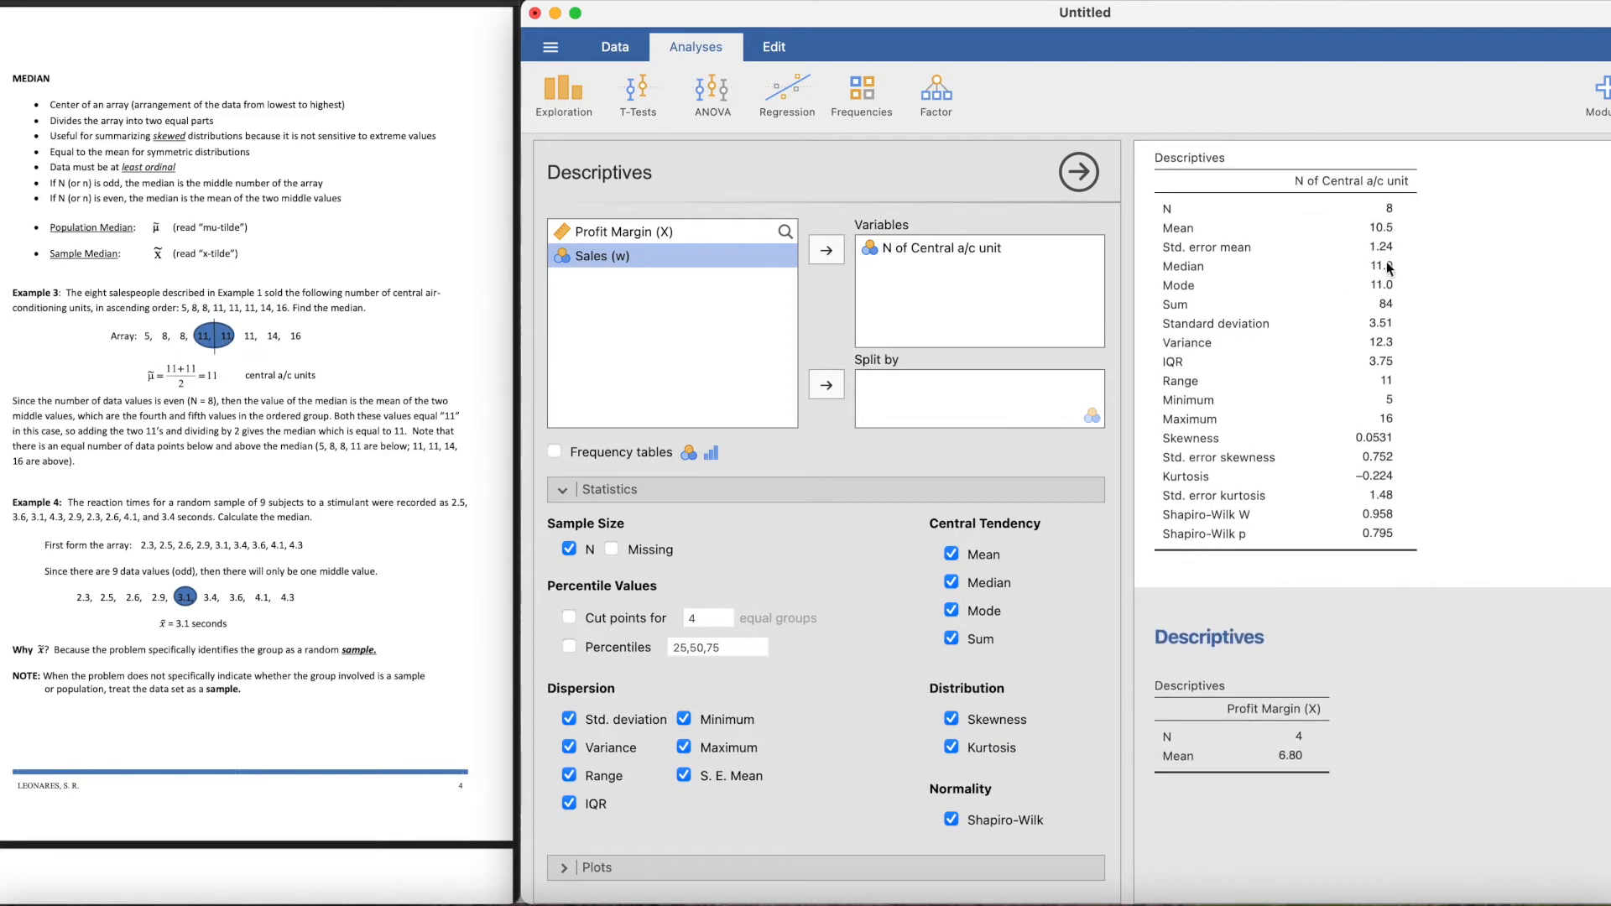
pyautogui.click(614, 47)
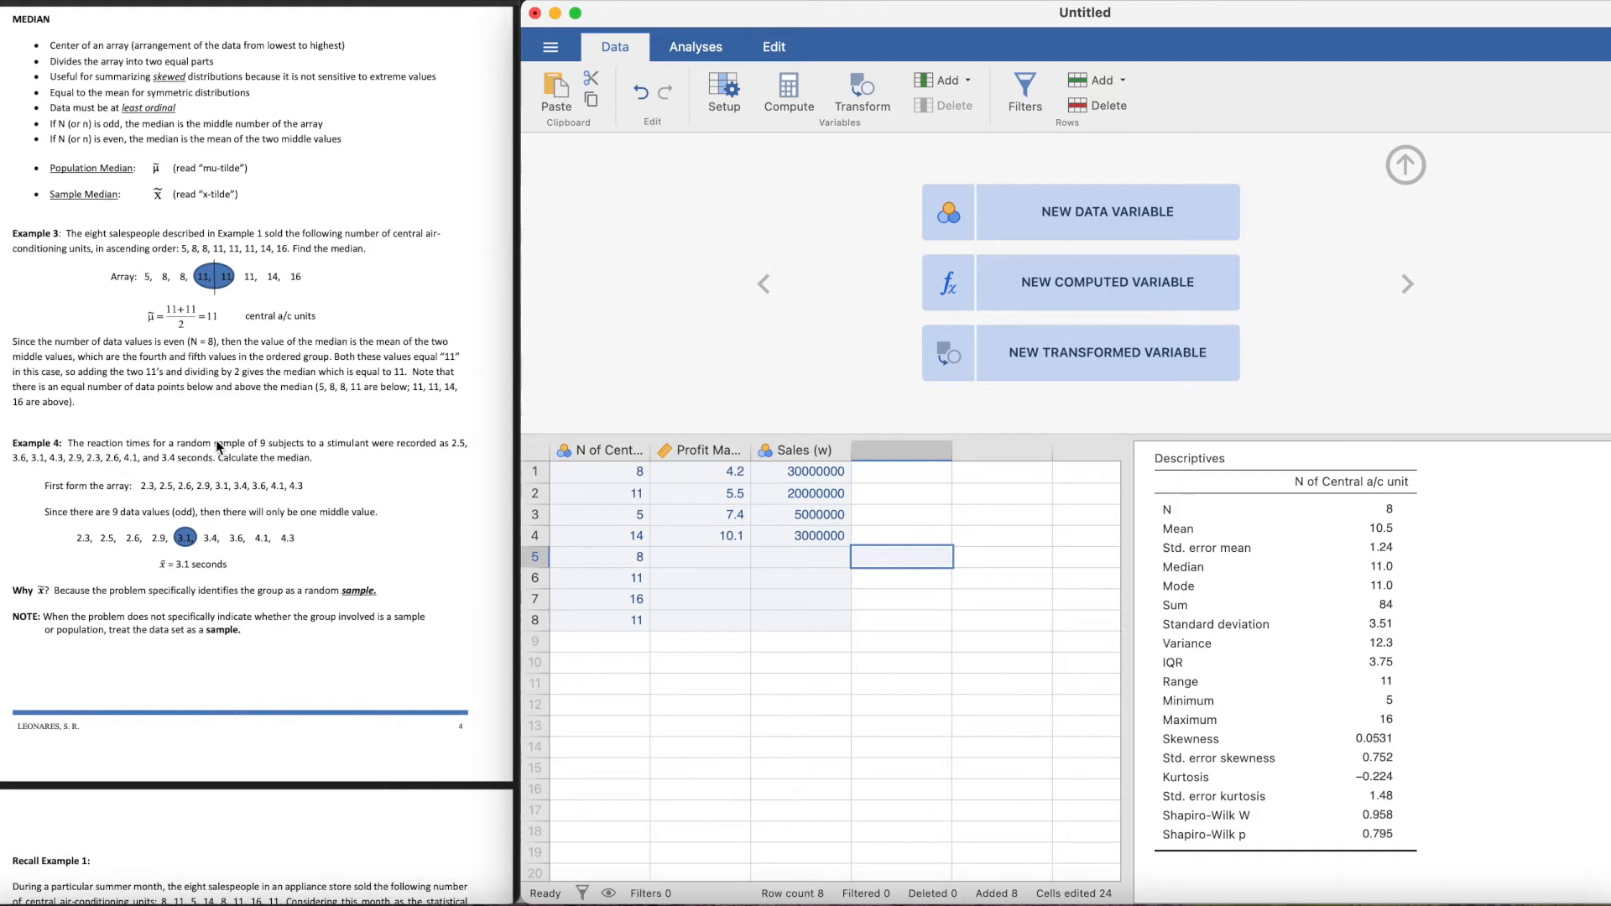
pyautogui.moveTo(335, 463)
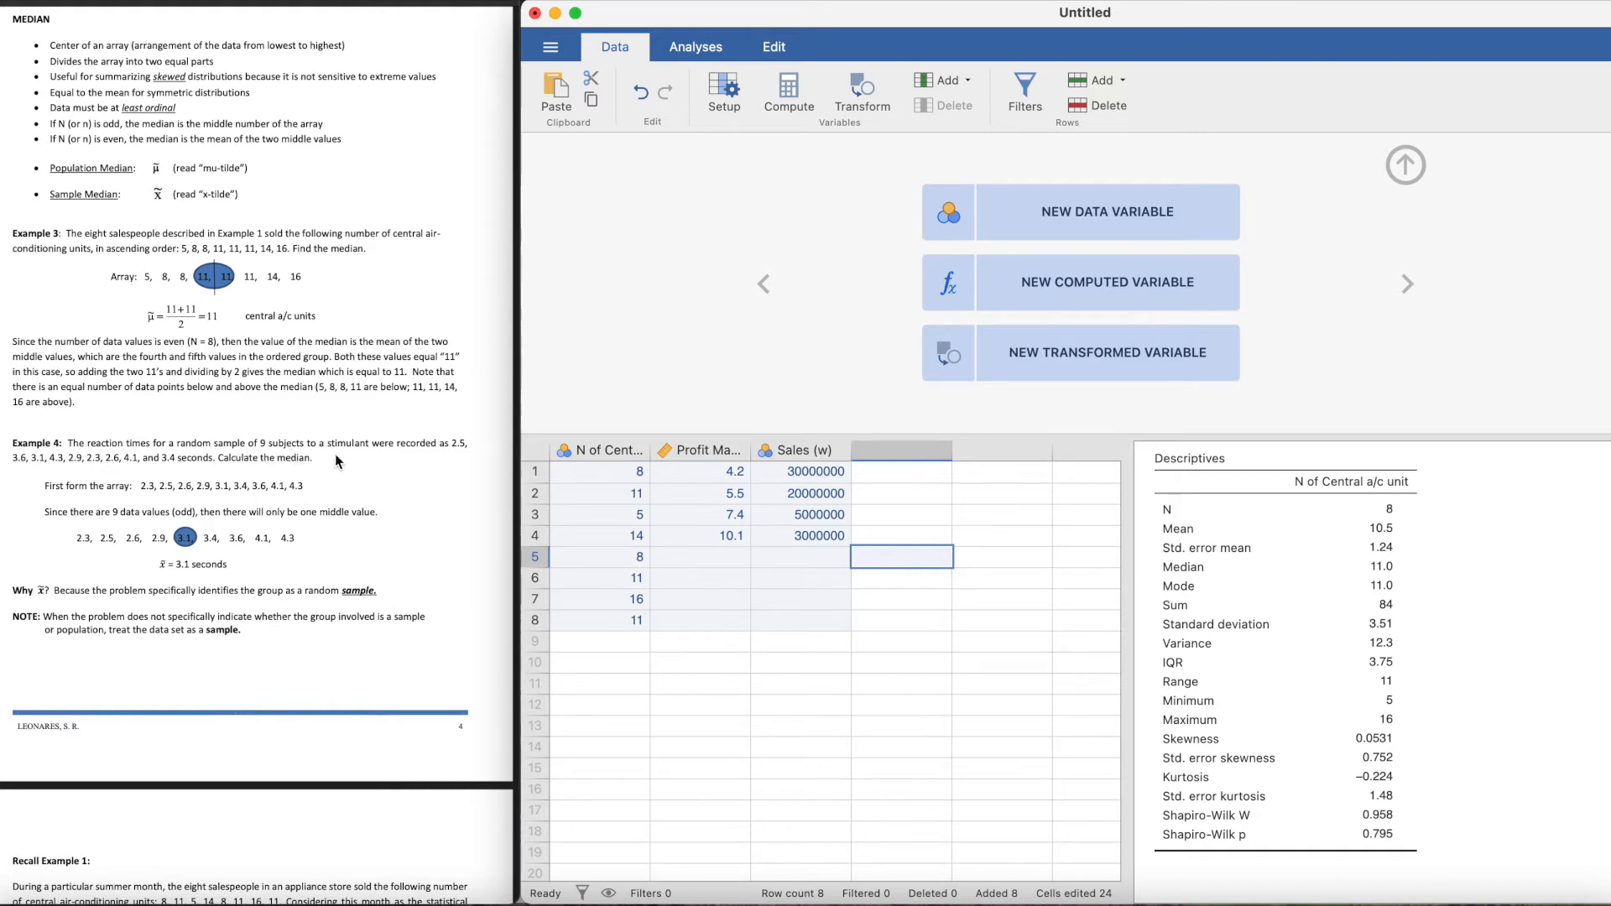
pyautogui.moveTo(404, 468)
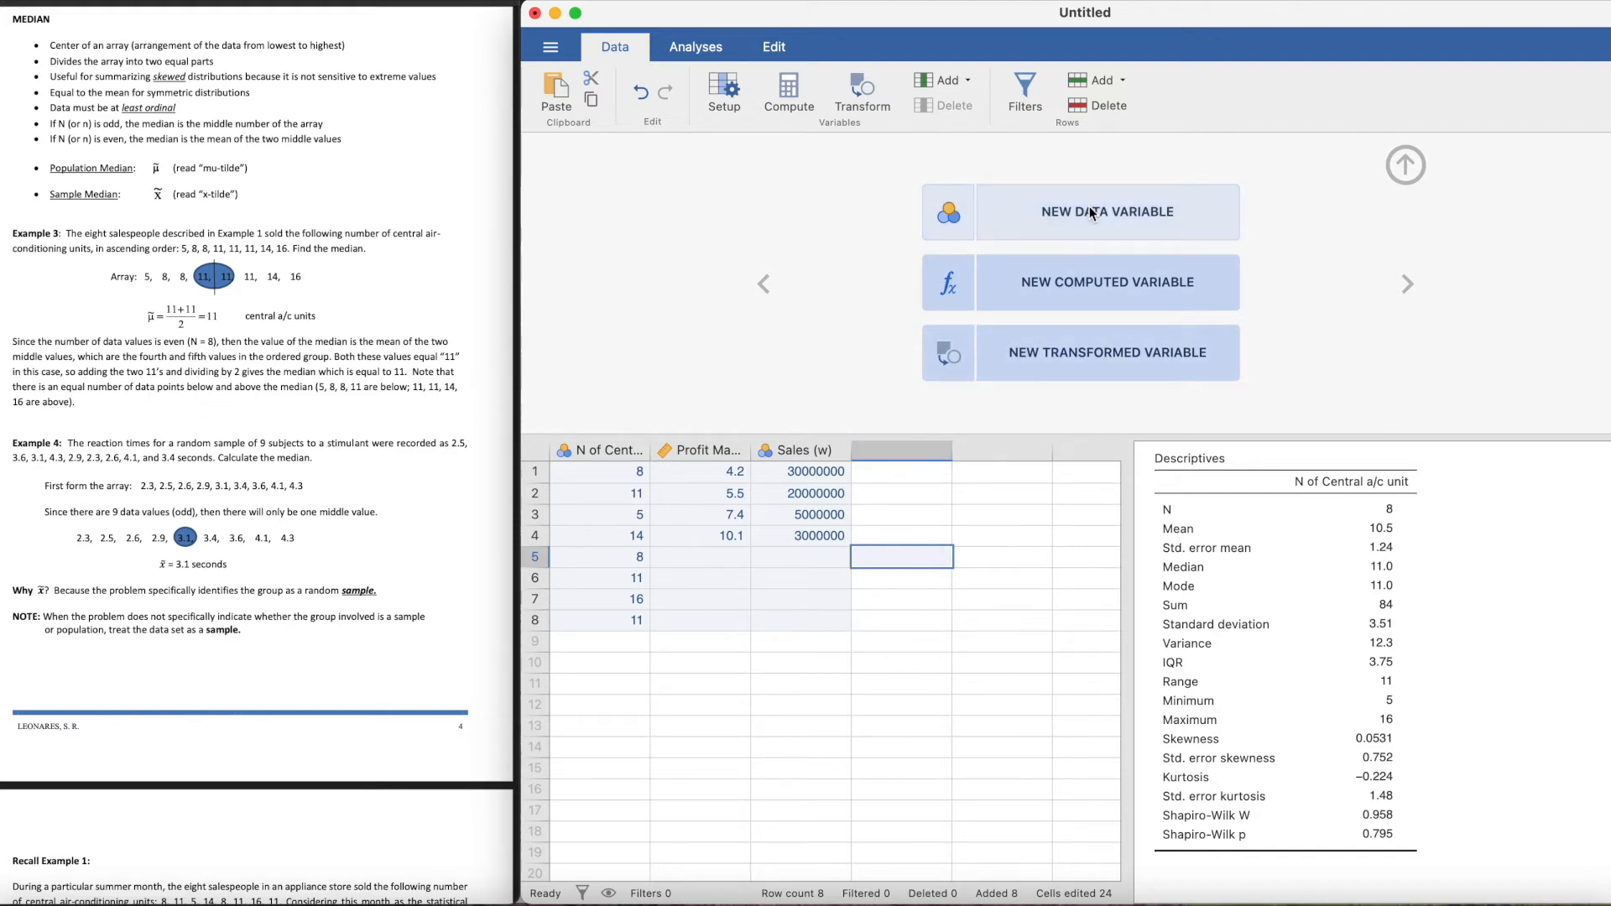
# Step: Create a Reaction Times column holding 2.5, 3.6, 3.1, 4.3, 2.9, 2.3, 2.6, 4.1, 3.4
pyautogui.click(1106, 212)
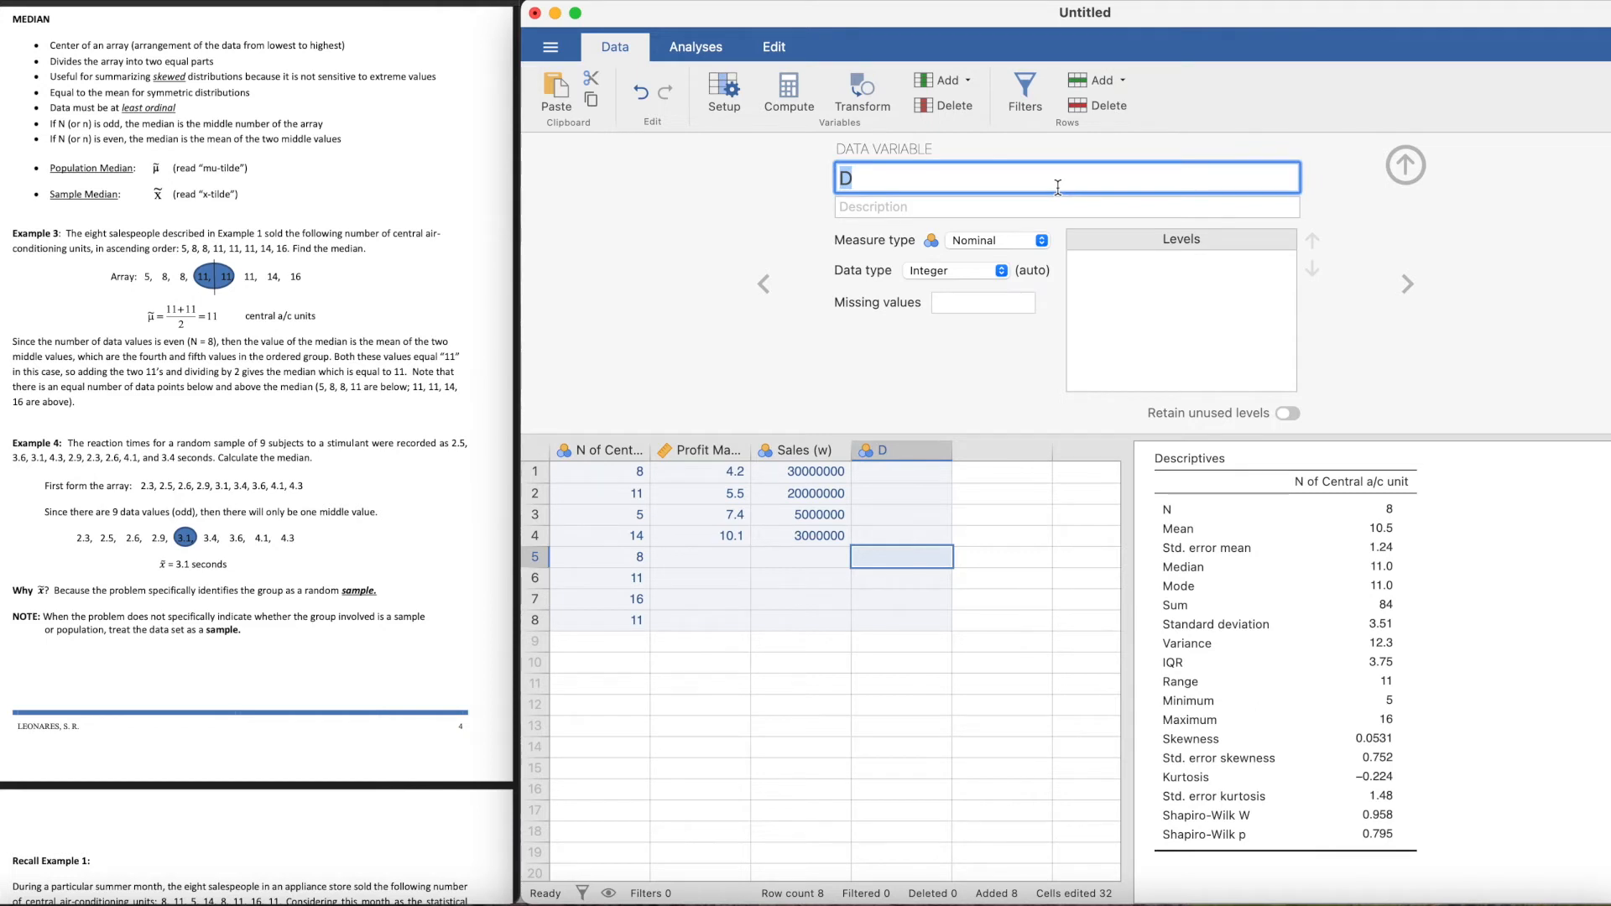
pyautogui.write('Reaction Times')
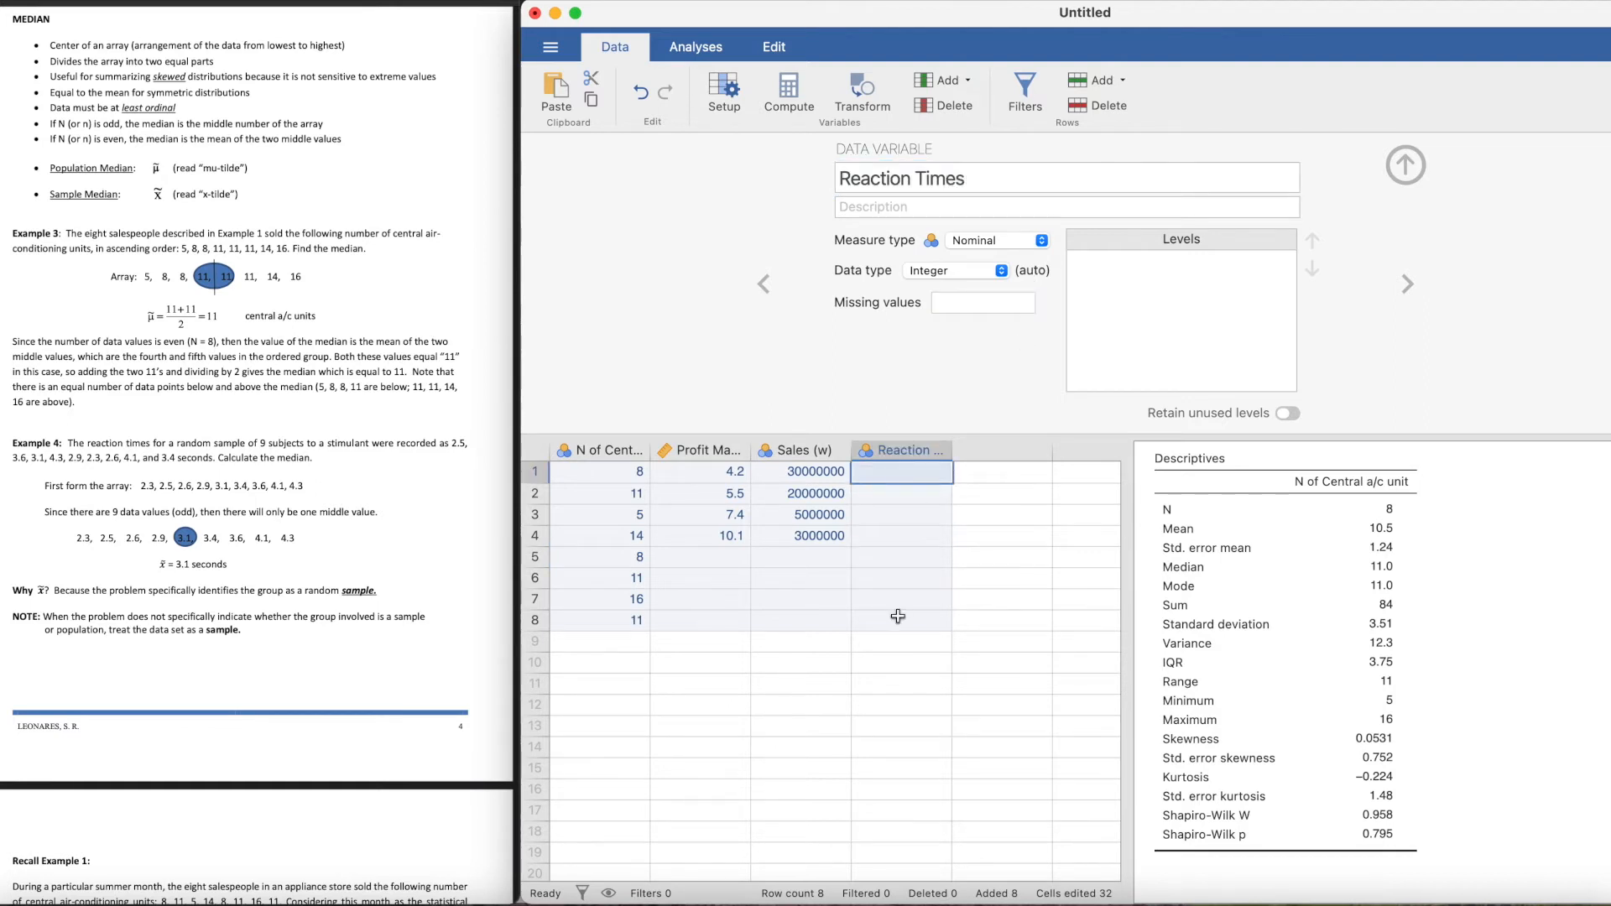
pyautogui.write('2.5')
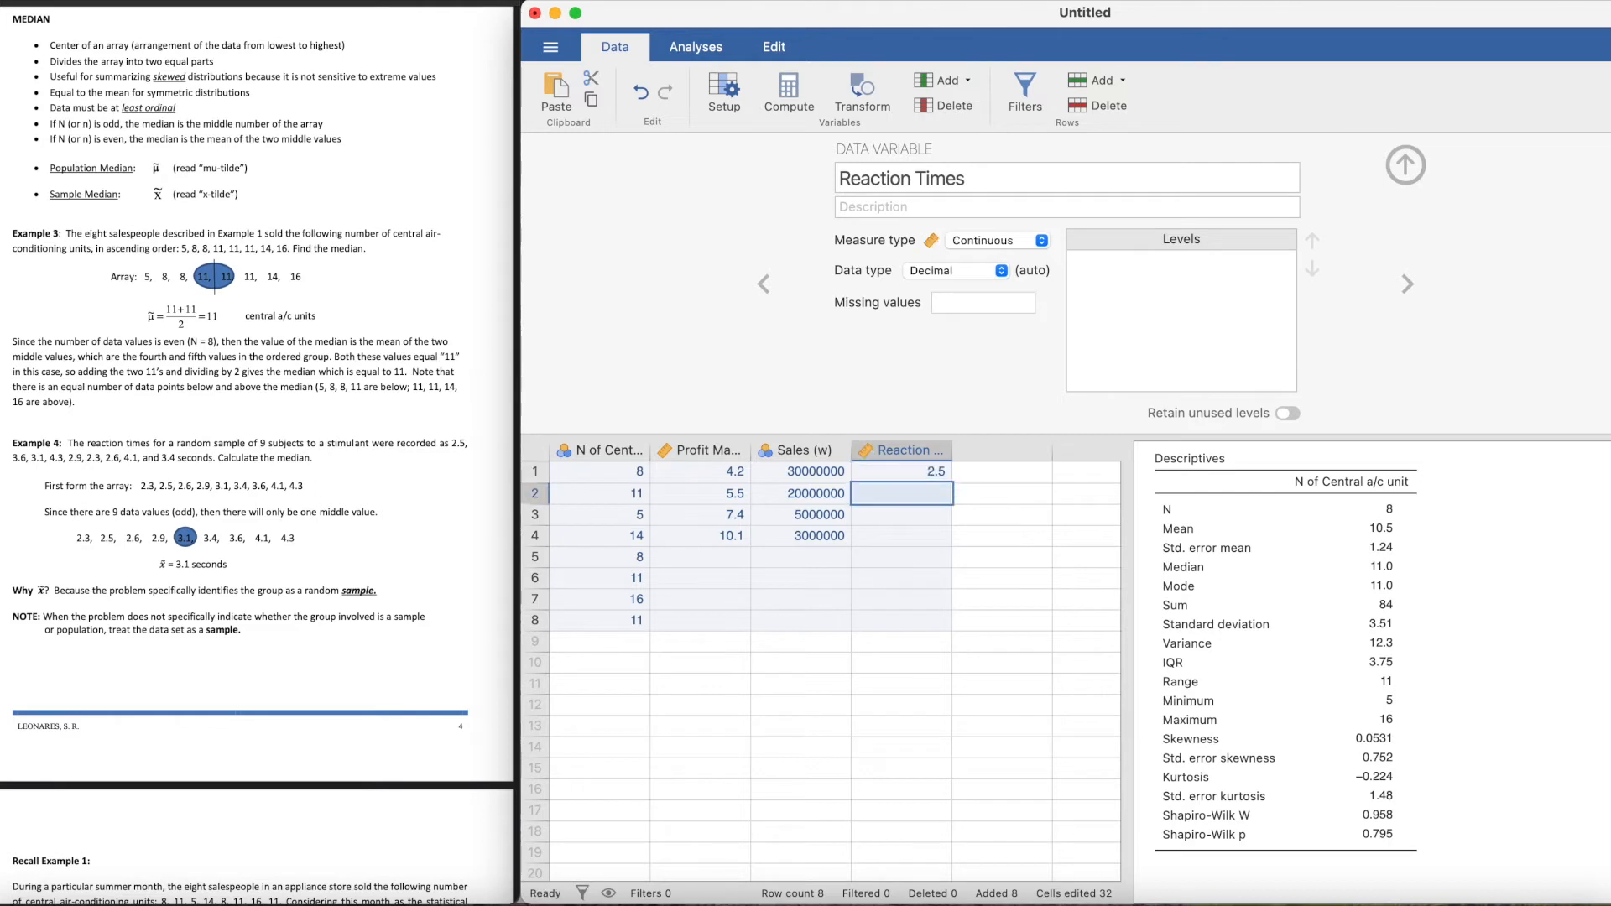
pyautogui.write('3.6')
pyautogui.click(902, 536)
pyautogui.write('4.3')
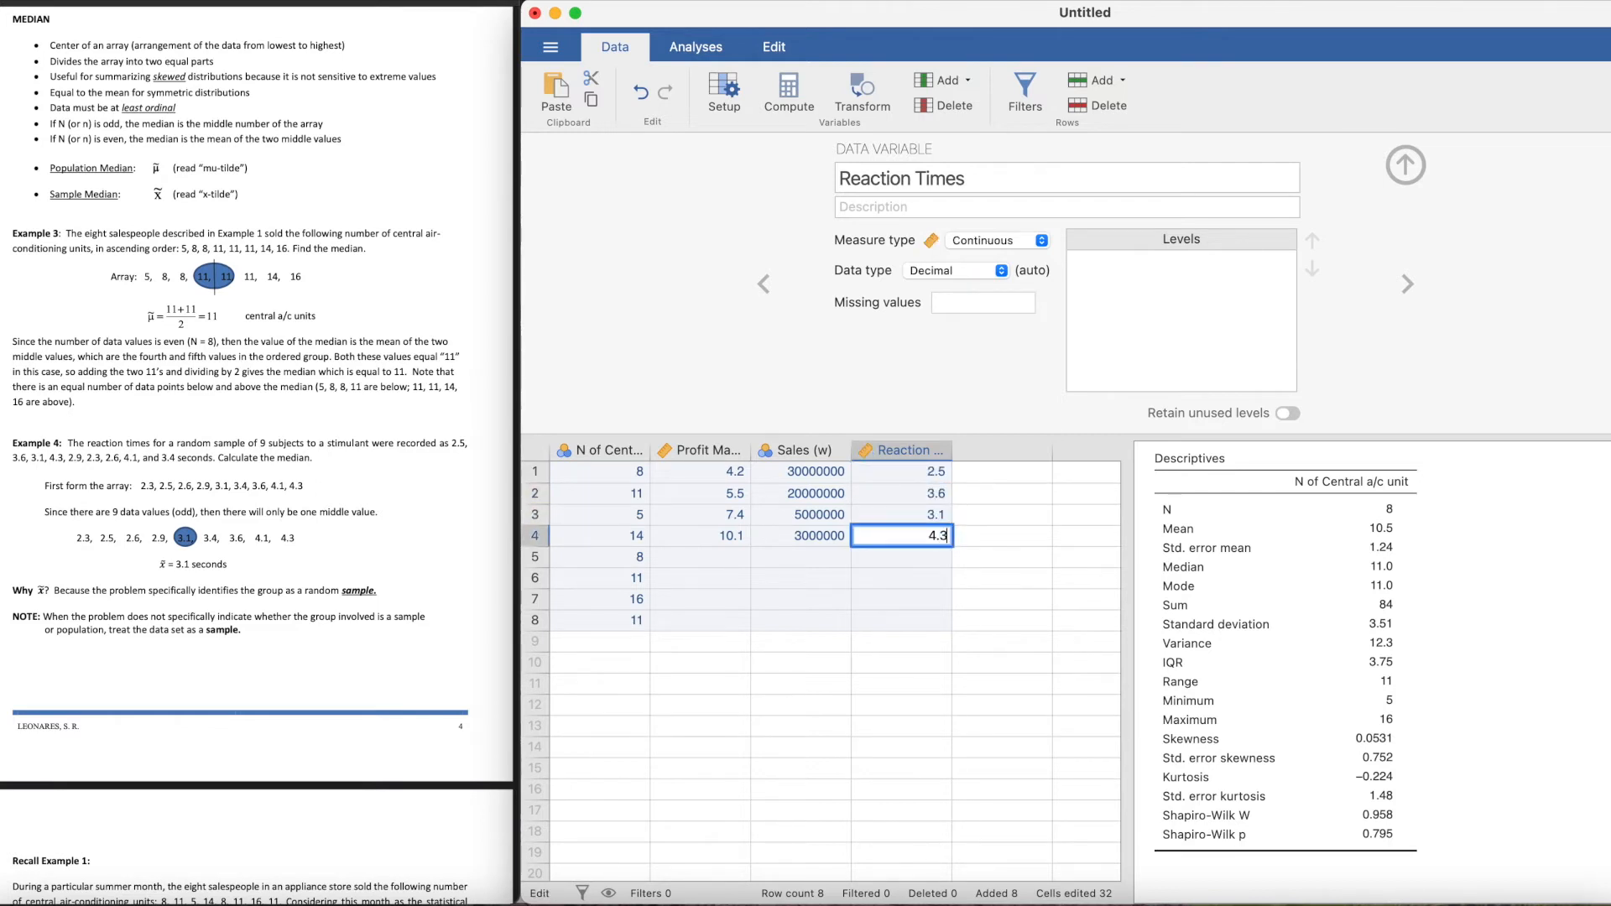
pyautogui.write('2.9')
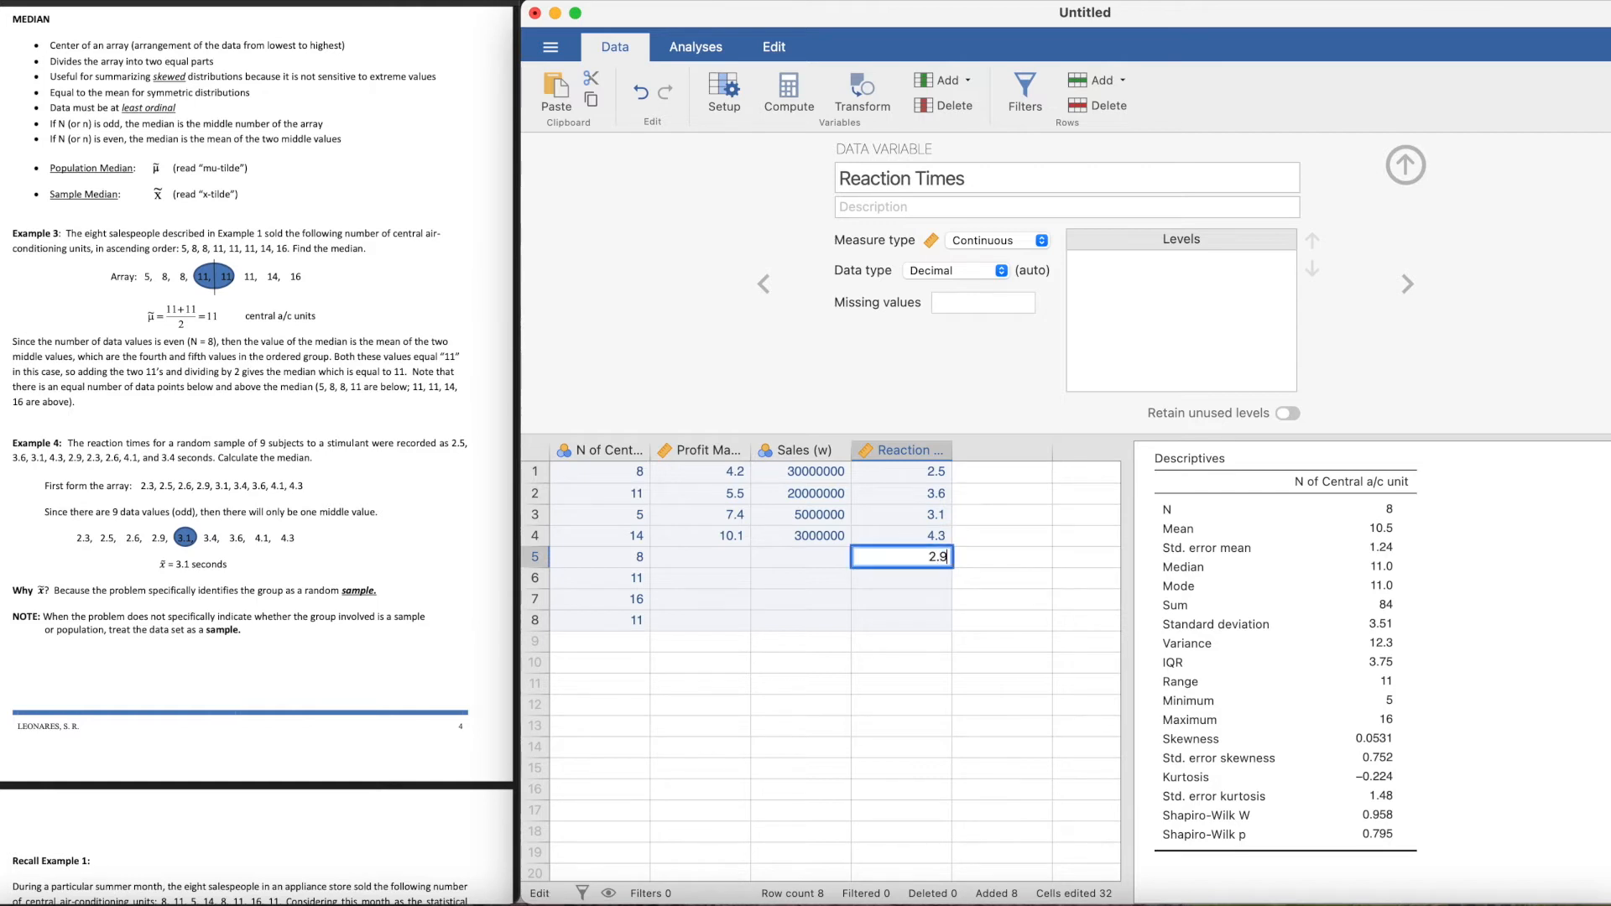
pyautogui.write('2.')
pyautogui.click(903, 620)
pyautogui.write('4.1')
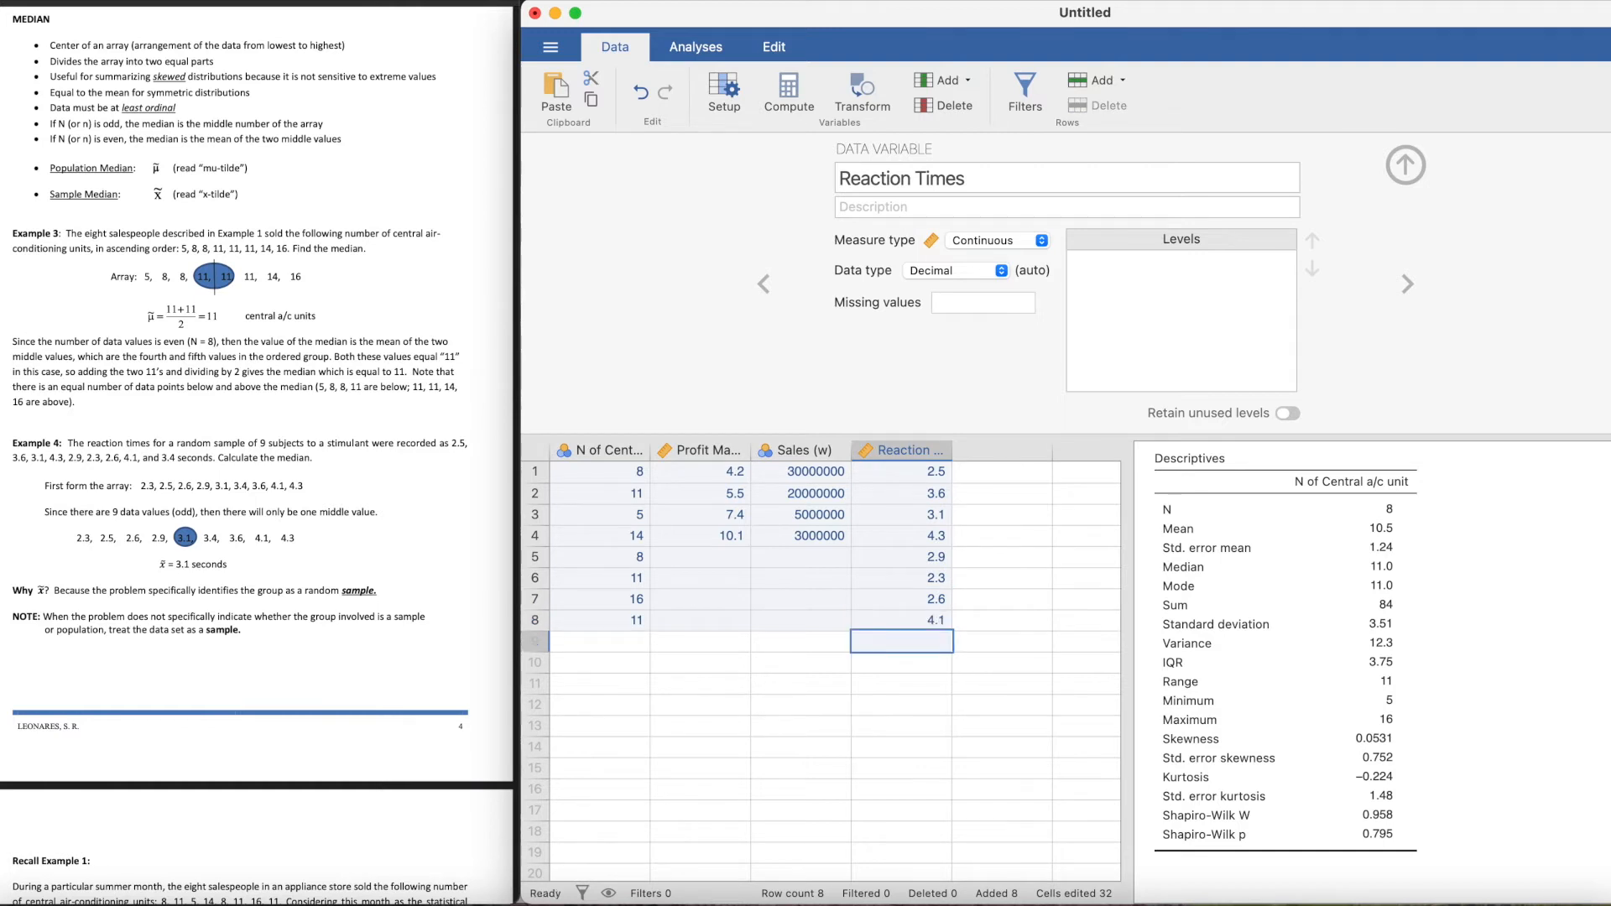
pyautogui.write('3.4')
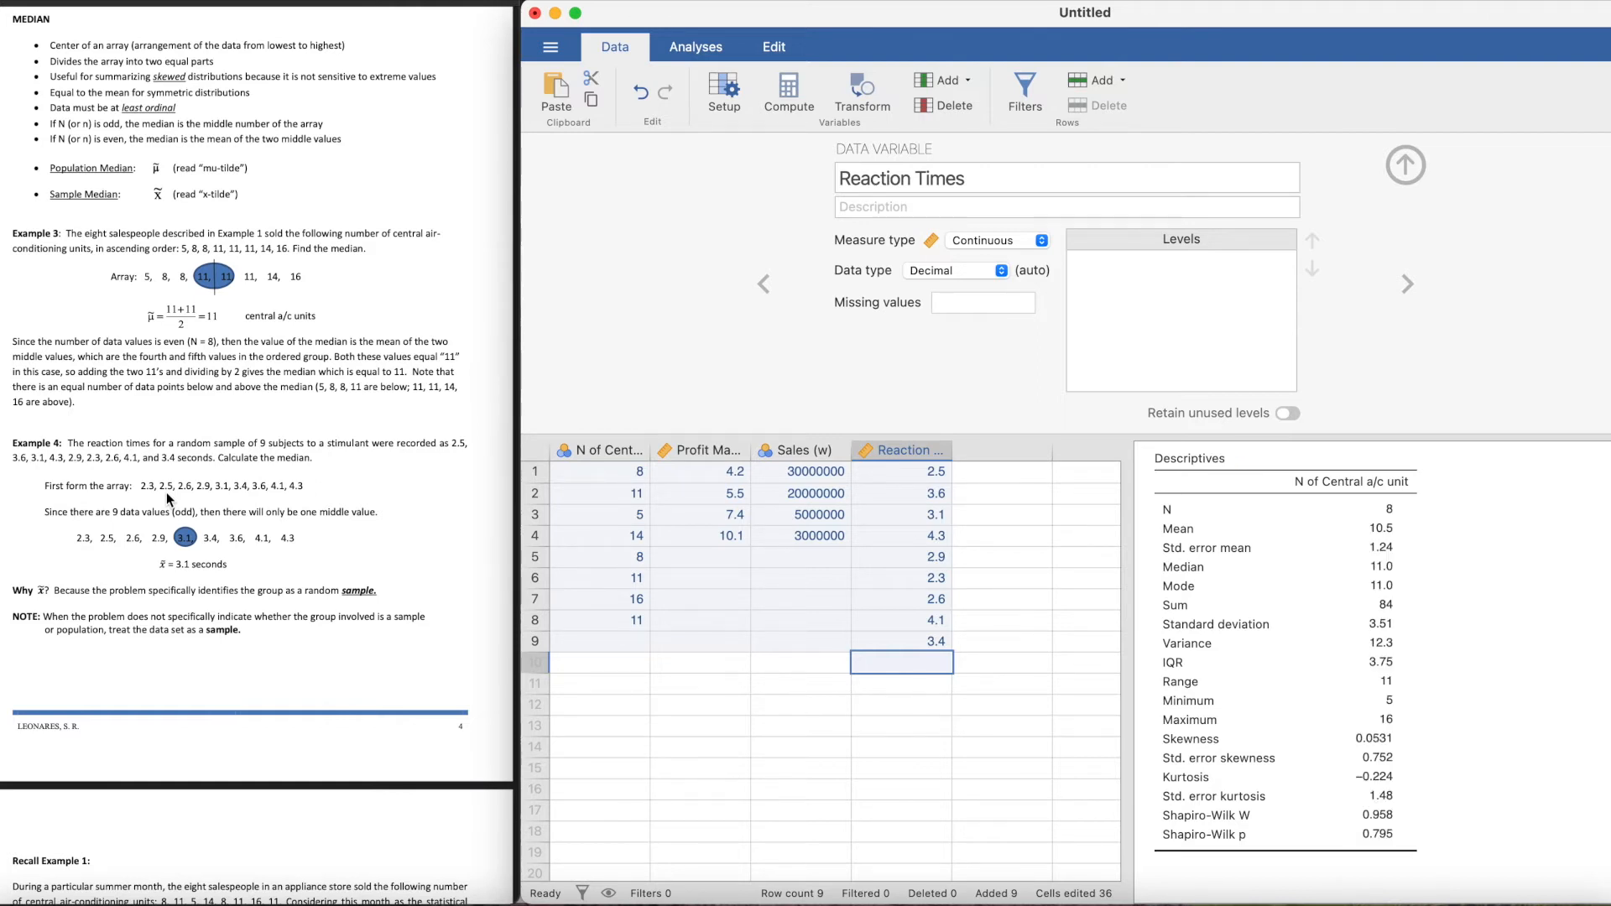
pyautogui.moveTo(817, 500)
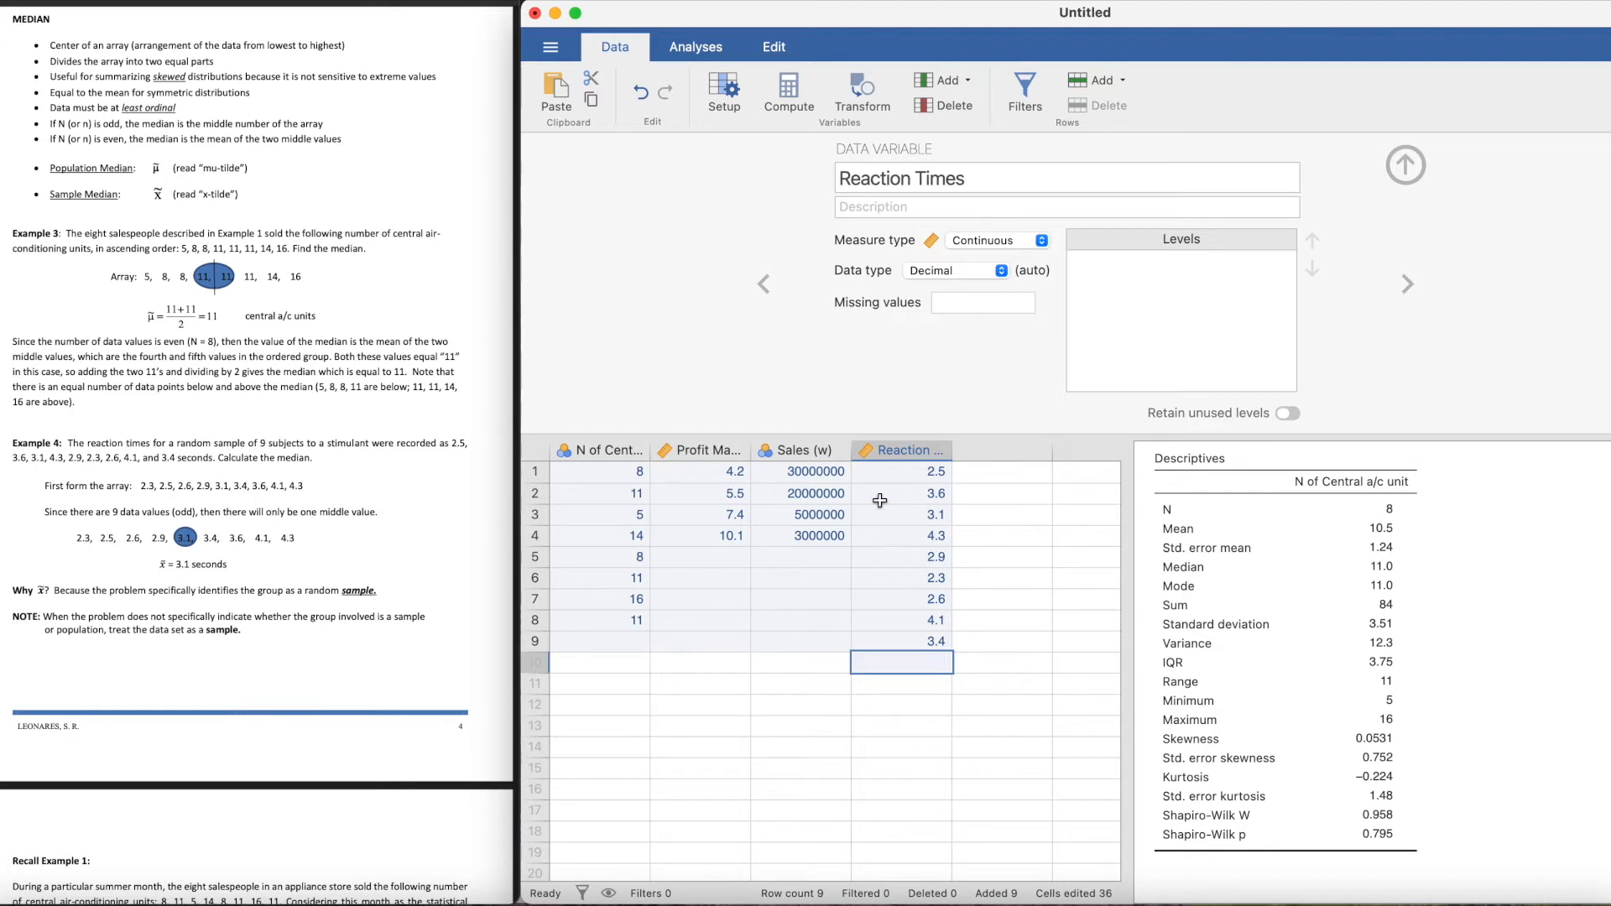
# Step: Start a new Descriptives analysis with Reaction Times as the variable
pyautogui.click(899, 494)
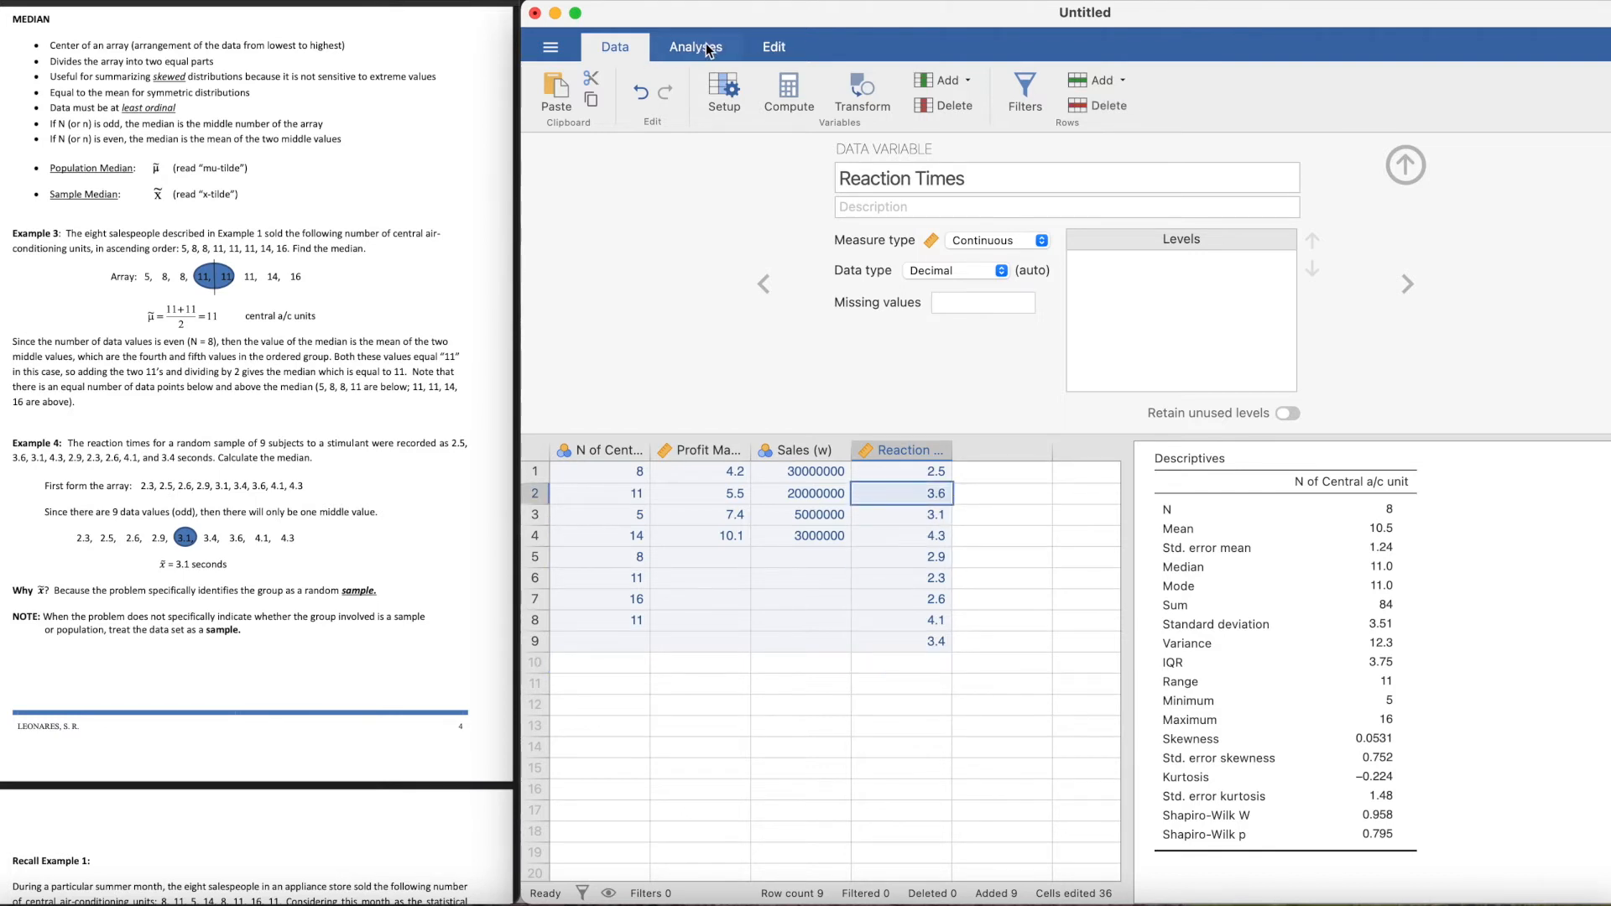
pyautogui.click(695, 47)
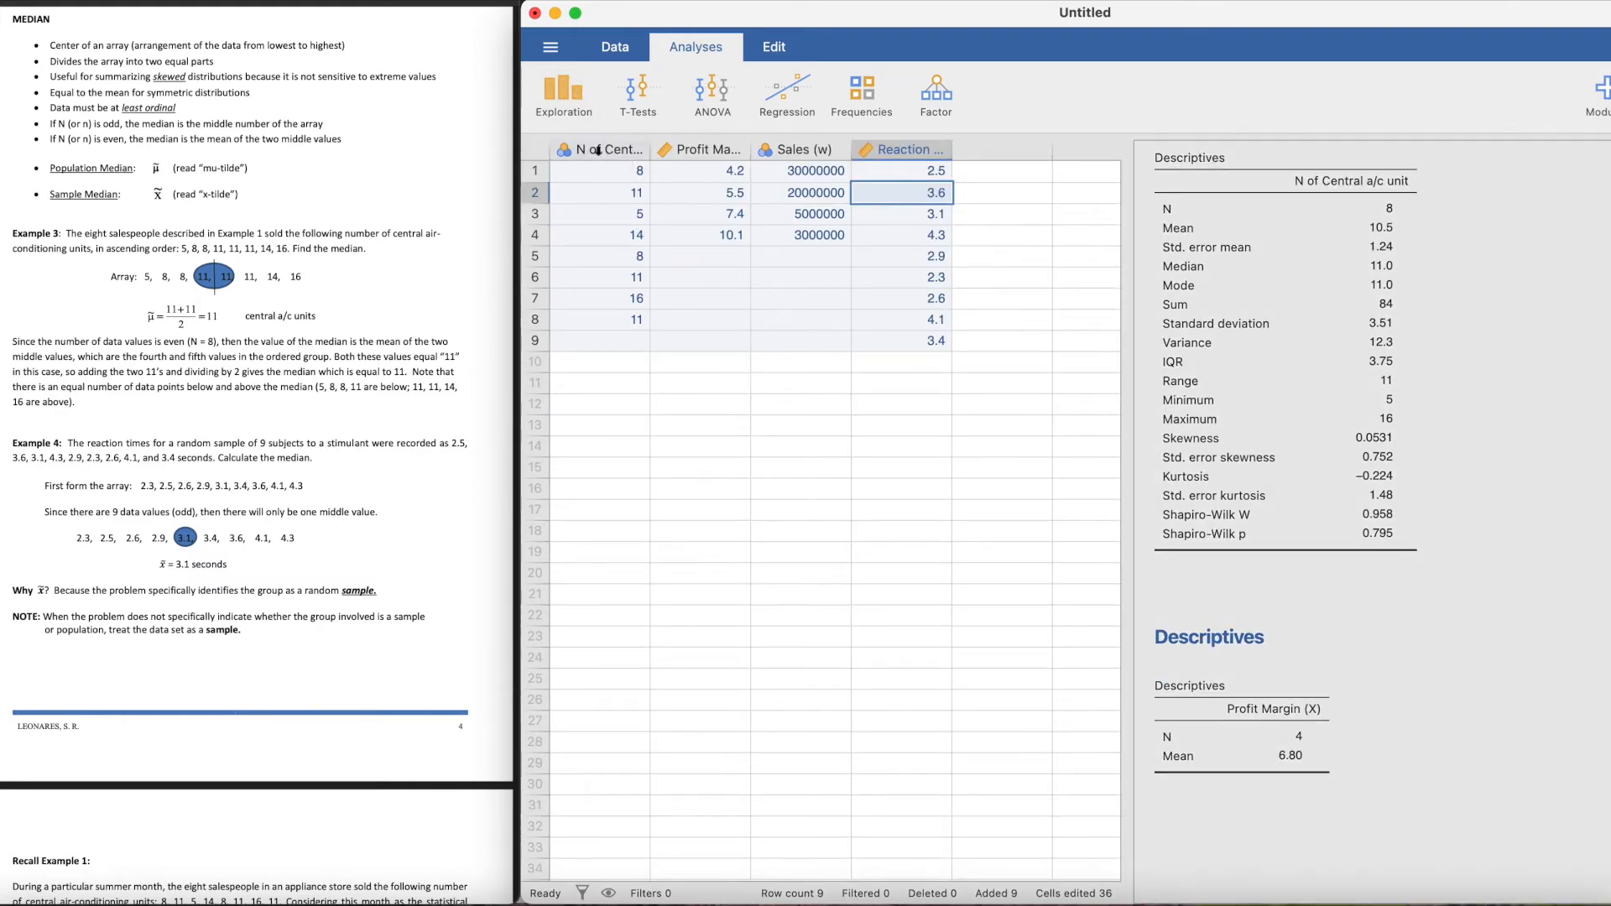
pyautogui.click(564, 91)
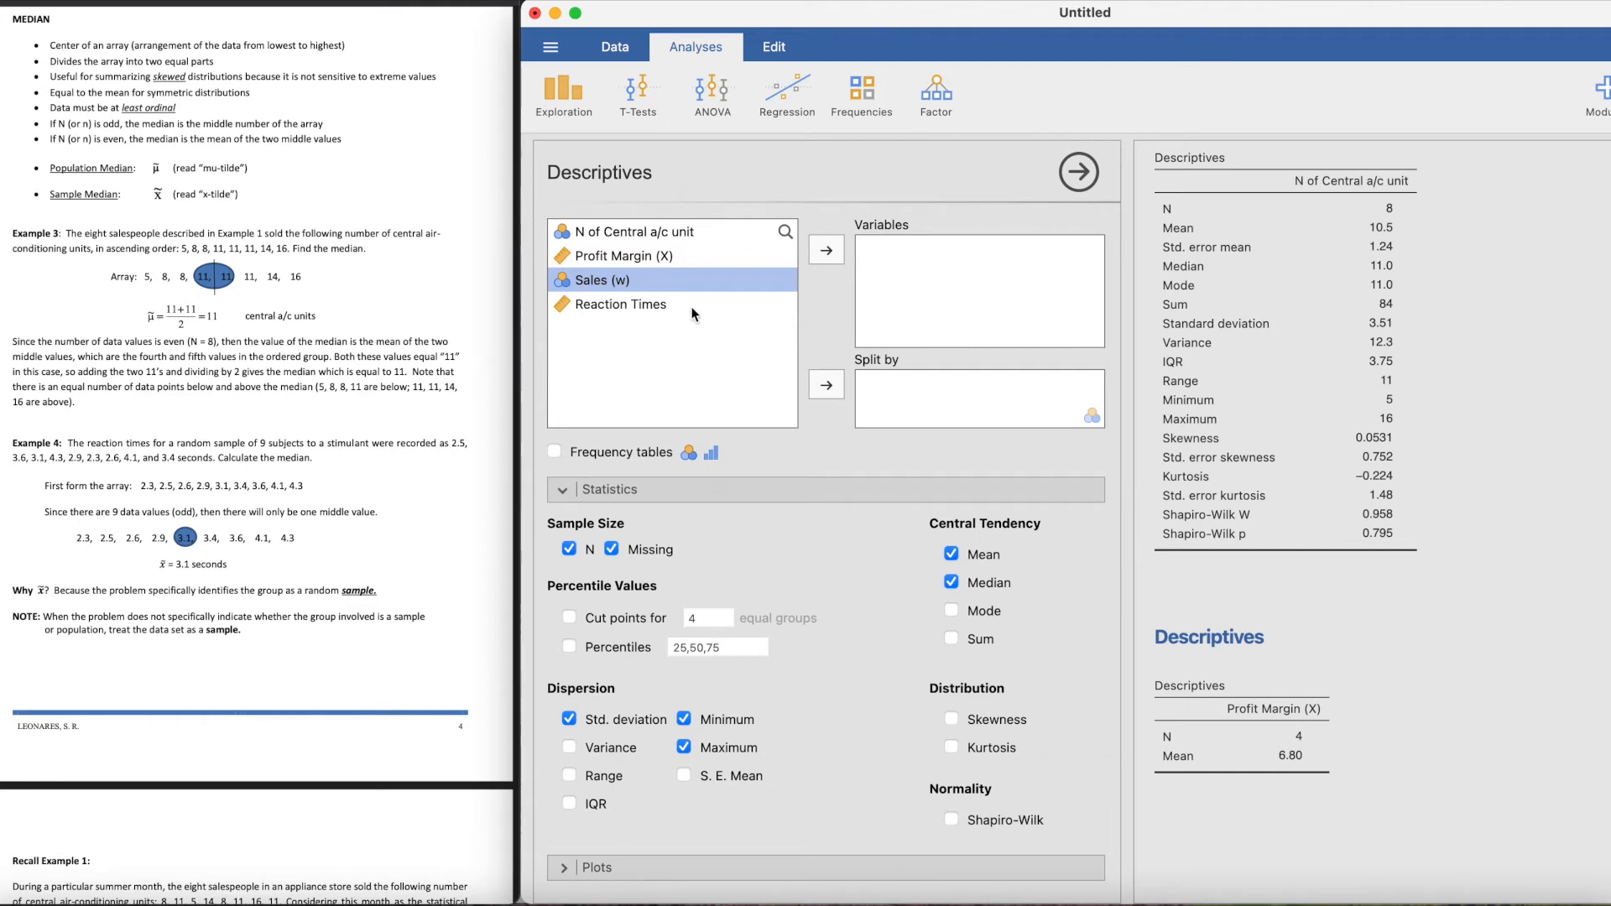
pyautogui.click(621, 304)
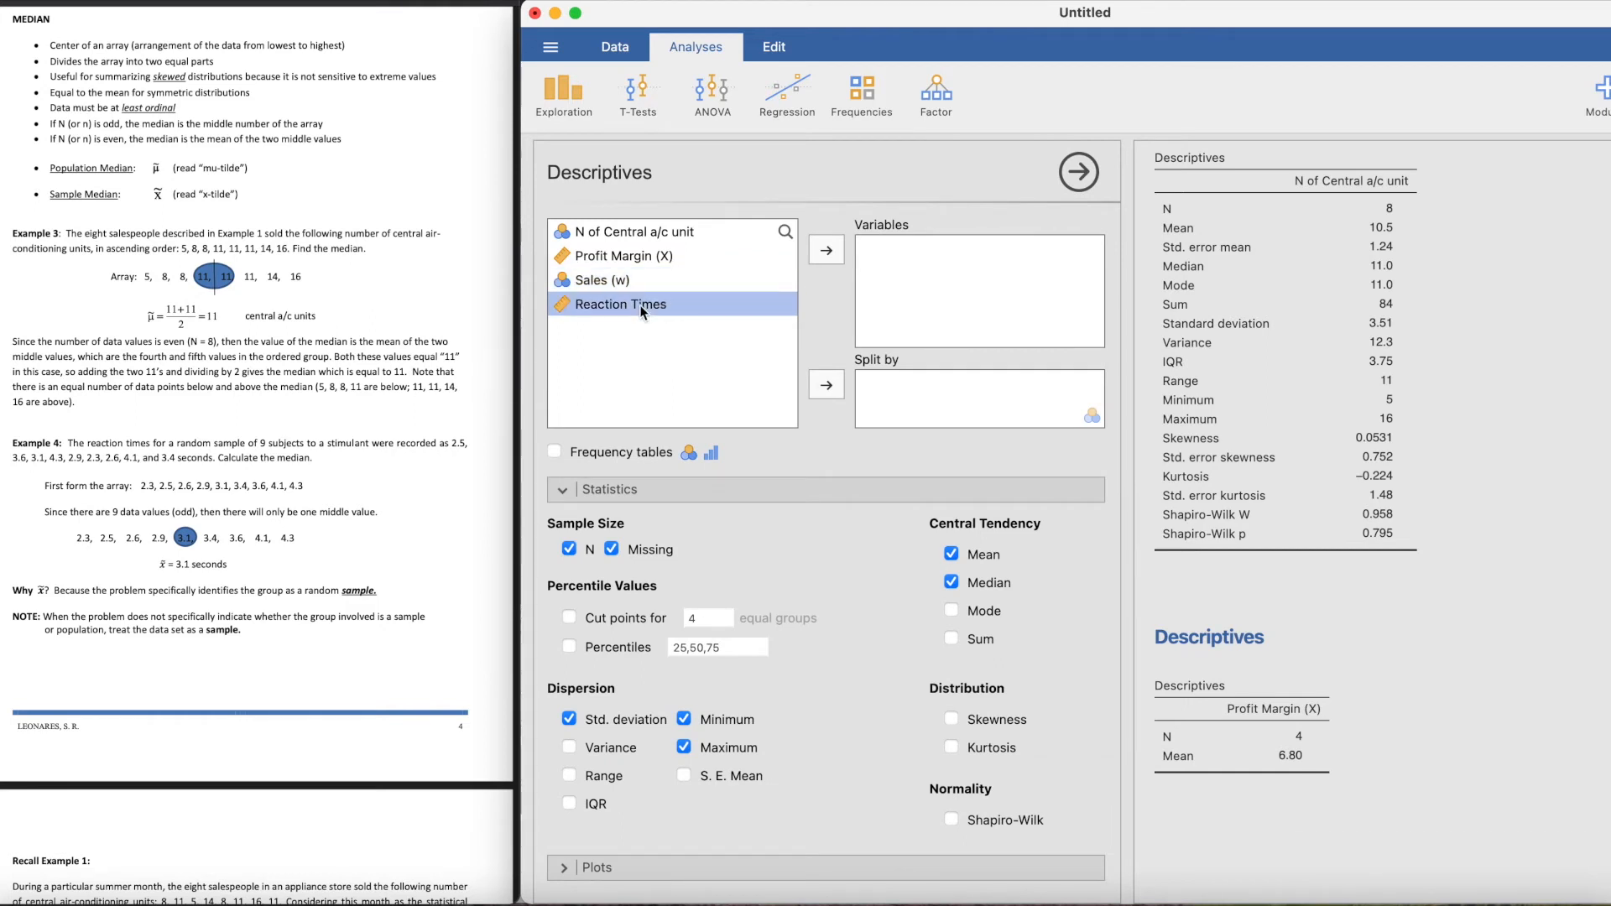
pyautogui.click(826, 250)
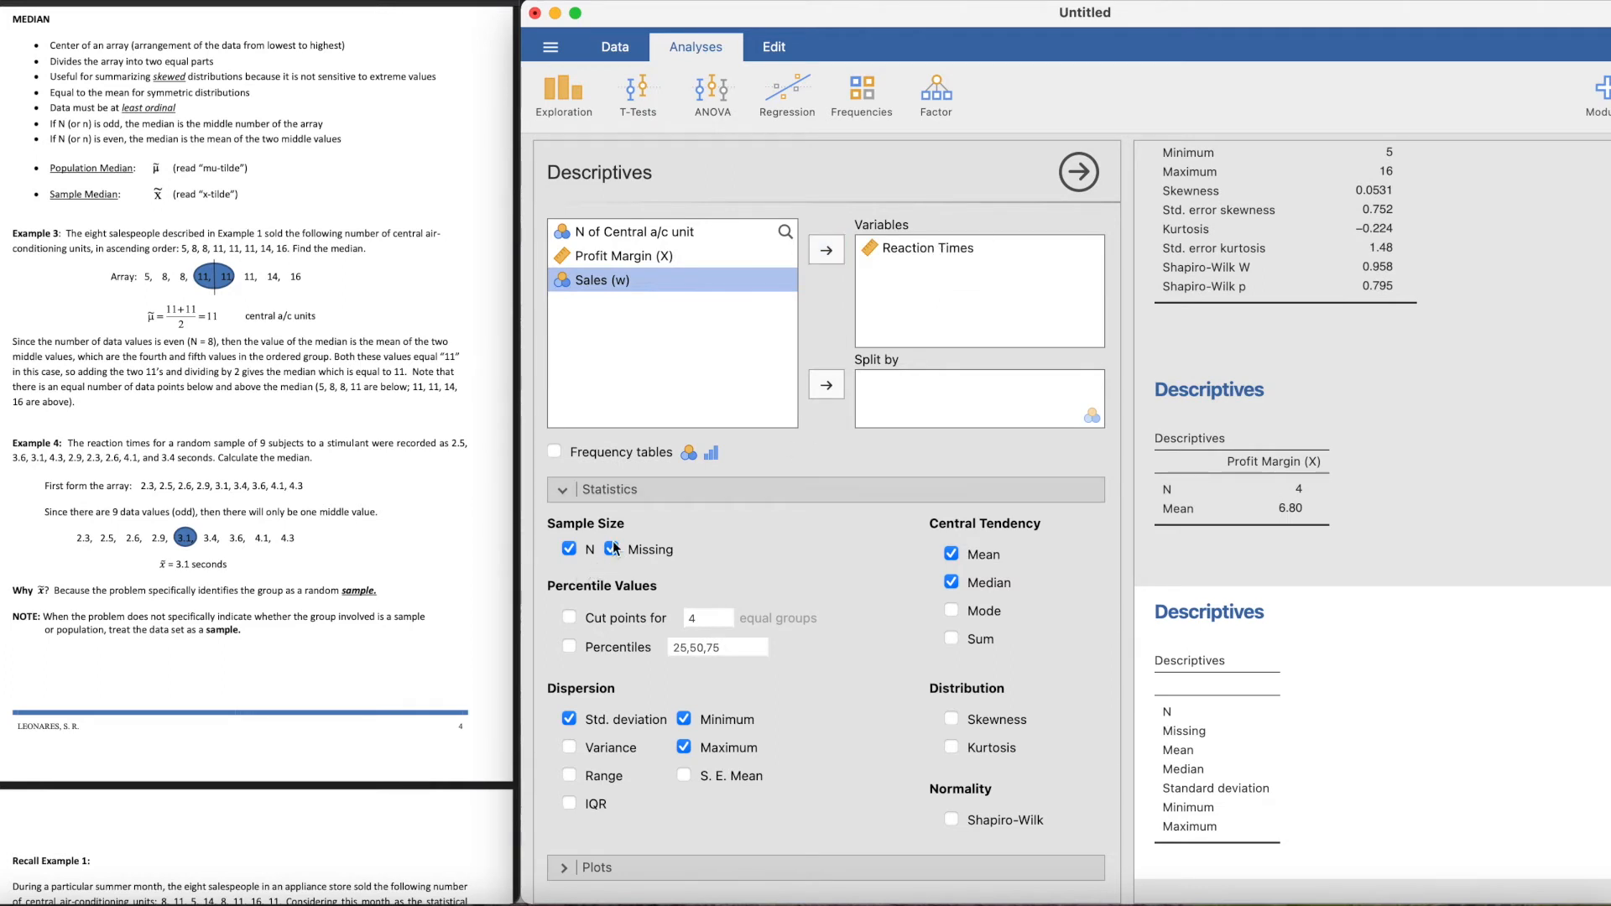
# Step: Untick Missing, Std. deviation, Minimum and Maximum so only N 9, mean 3.20, median 3.10 show
pyautogui.click(611, 549)
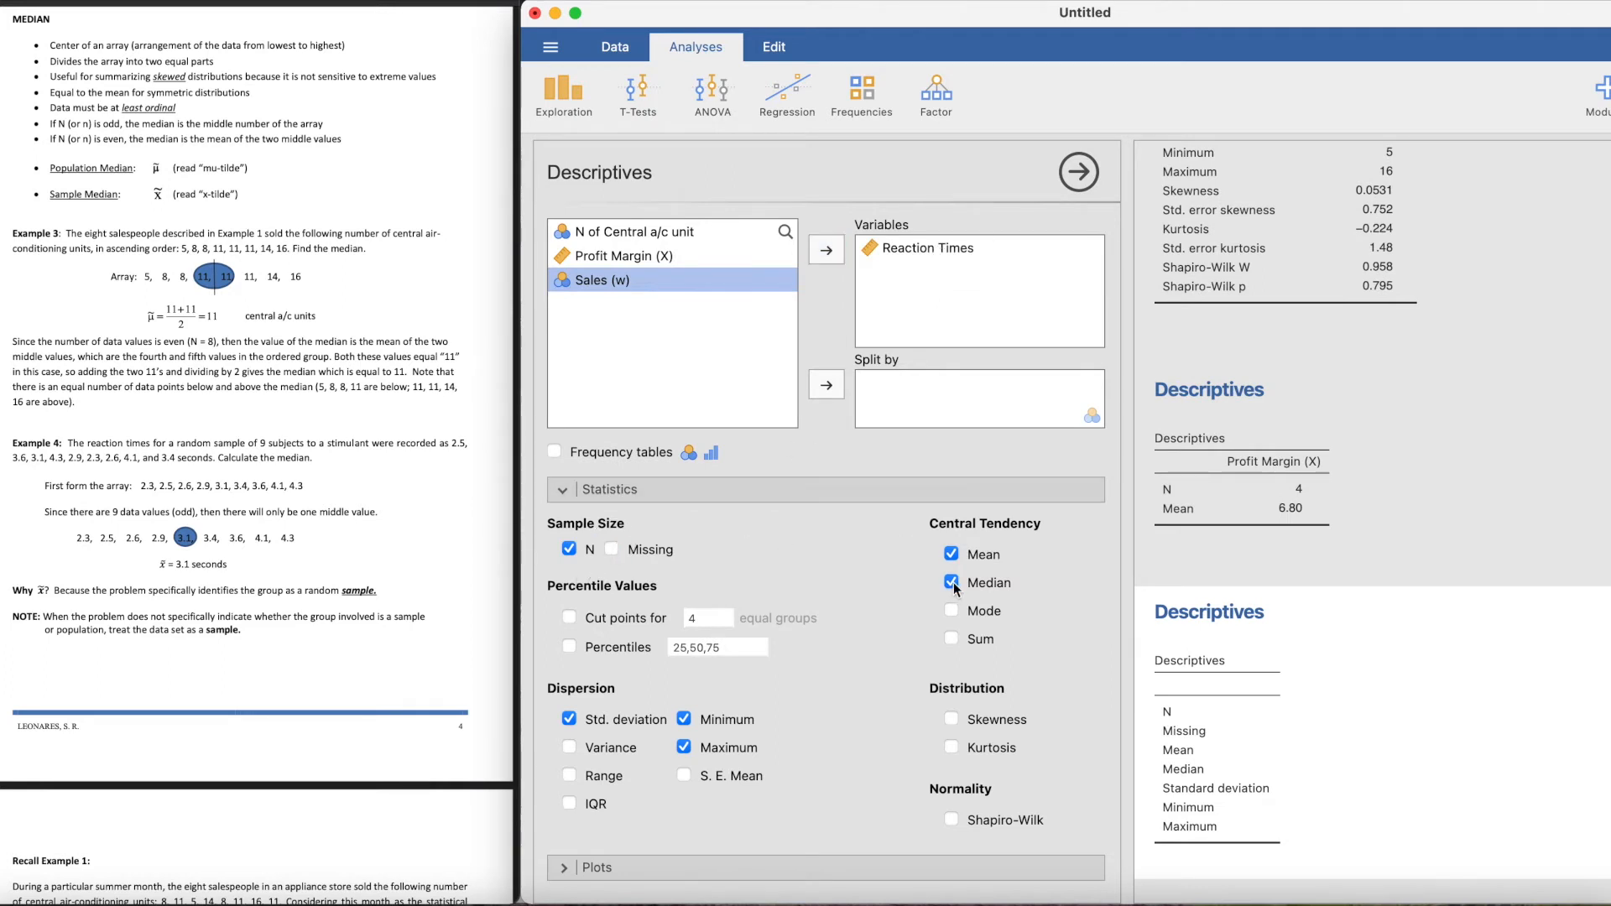
pyautogui.click(952, 583)
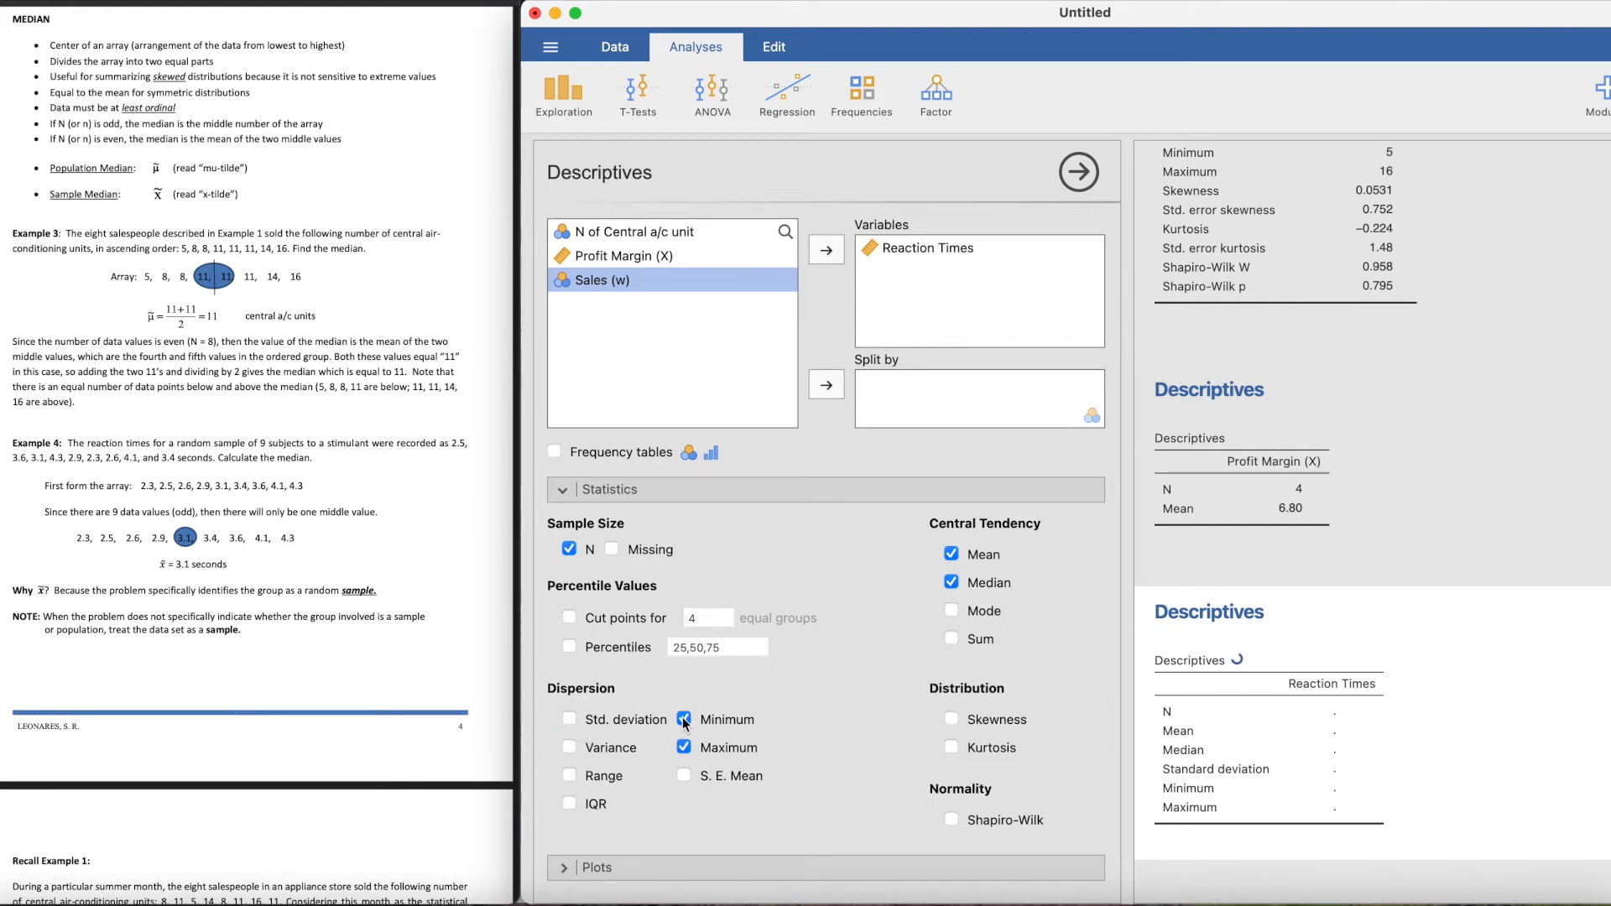
pyautogui.click(685, 719)
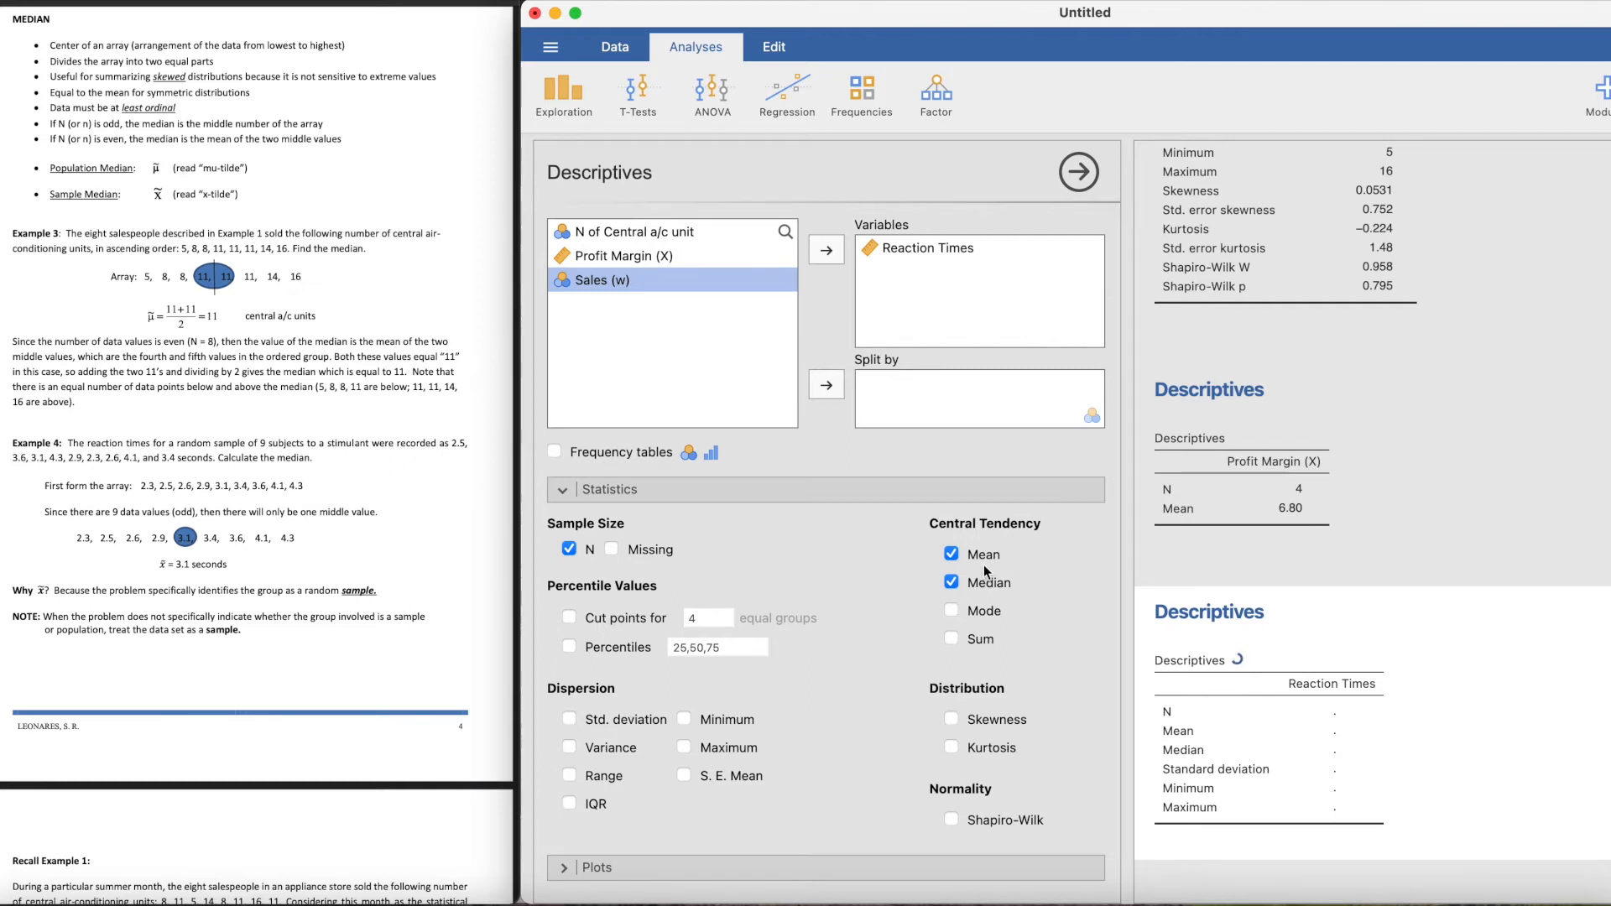
pyautogui.moveTo(1398, 616)
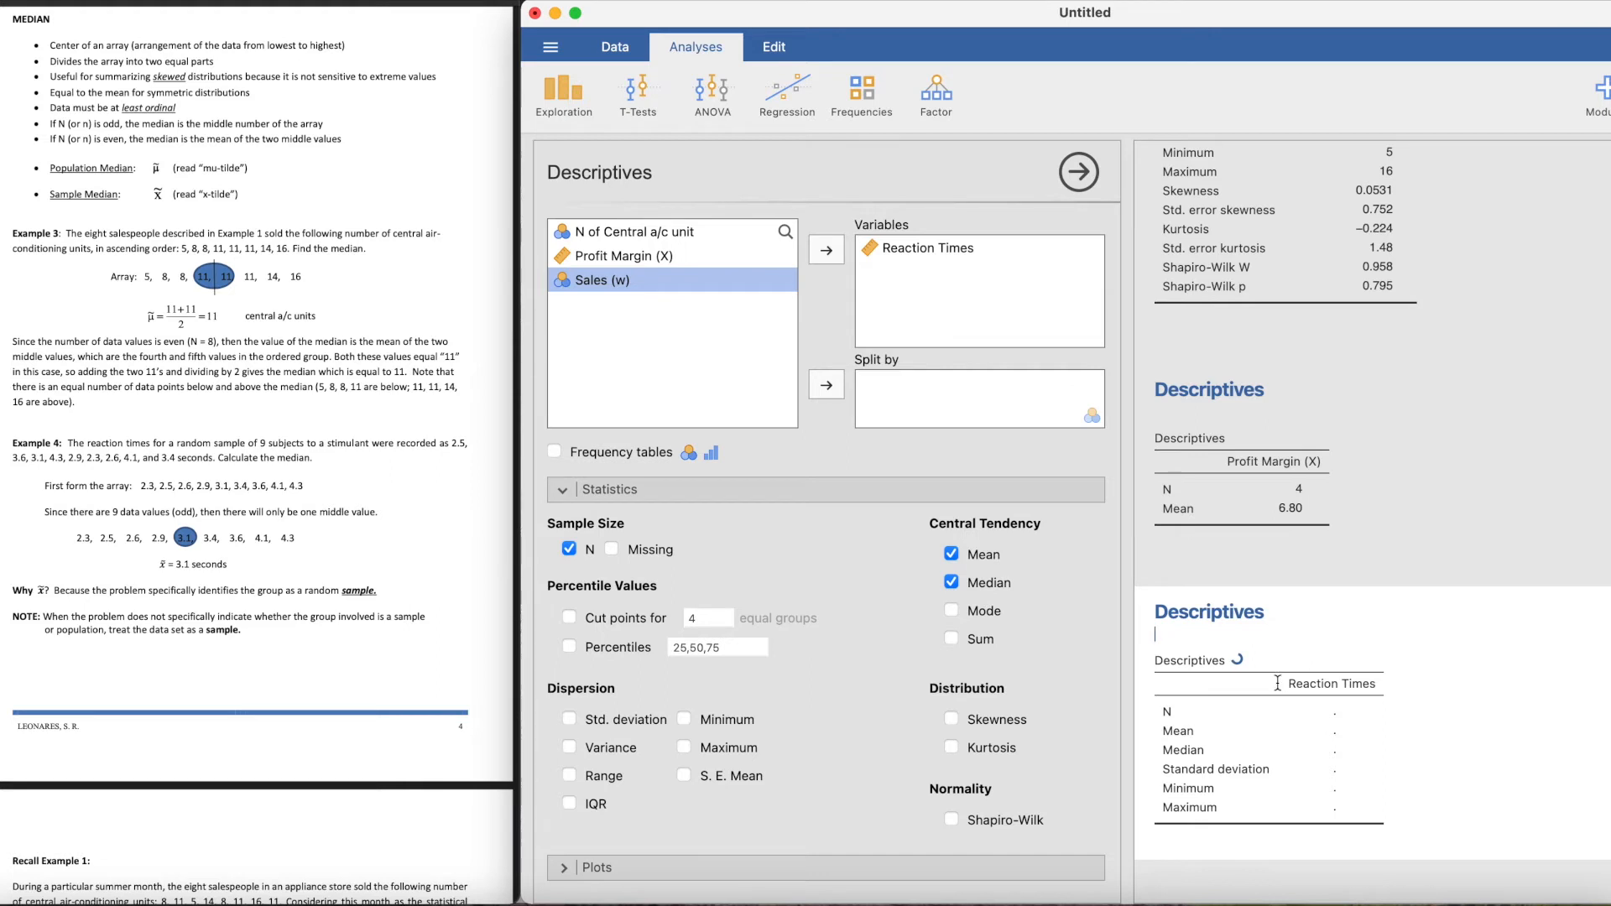
pyautogui.click(772, 47)
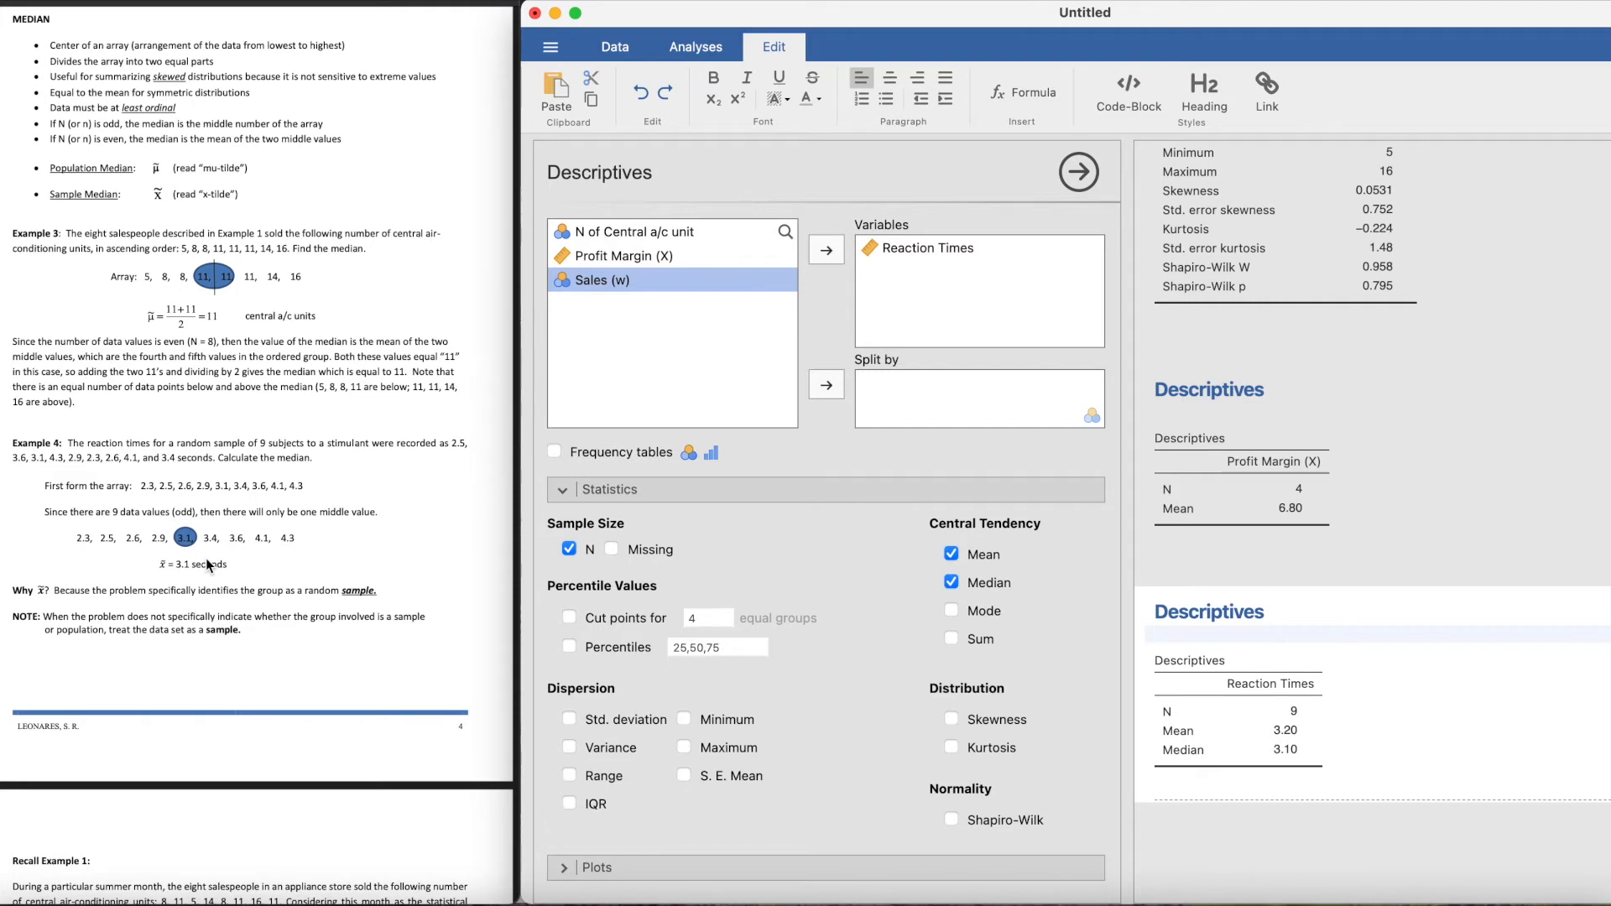
# Step: Scroll through the results to reach the first a/c unit Descriptives table
pyautogui.scroll(-3)
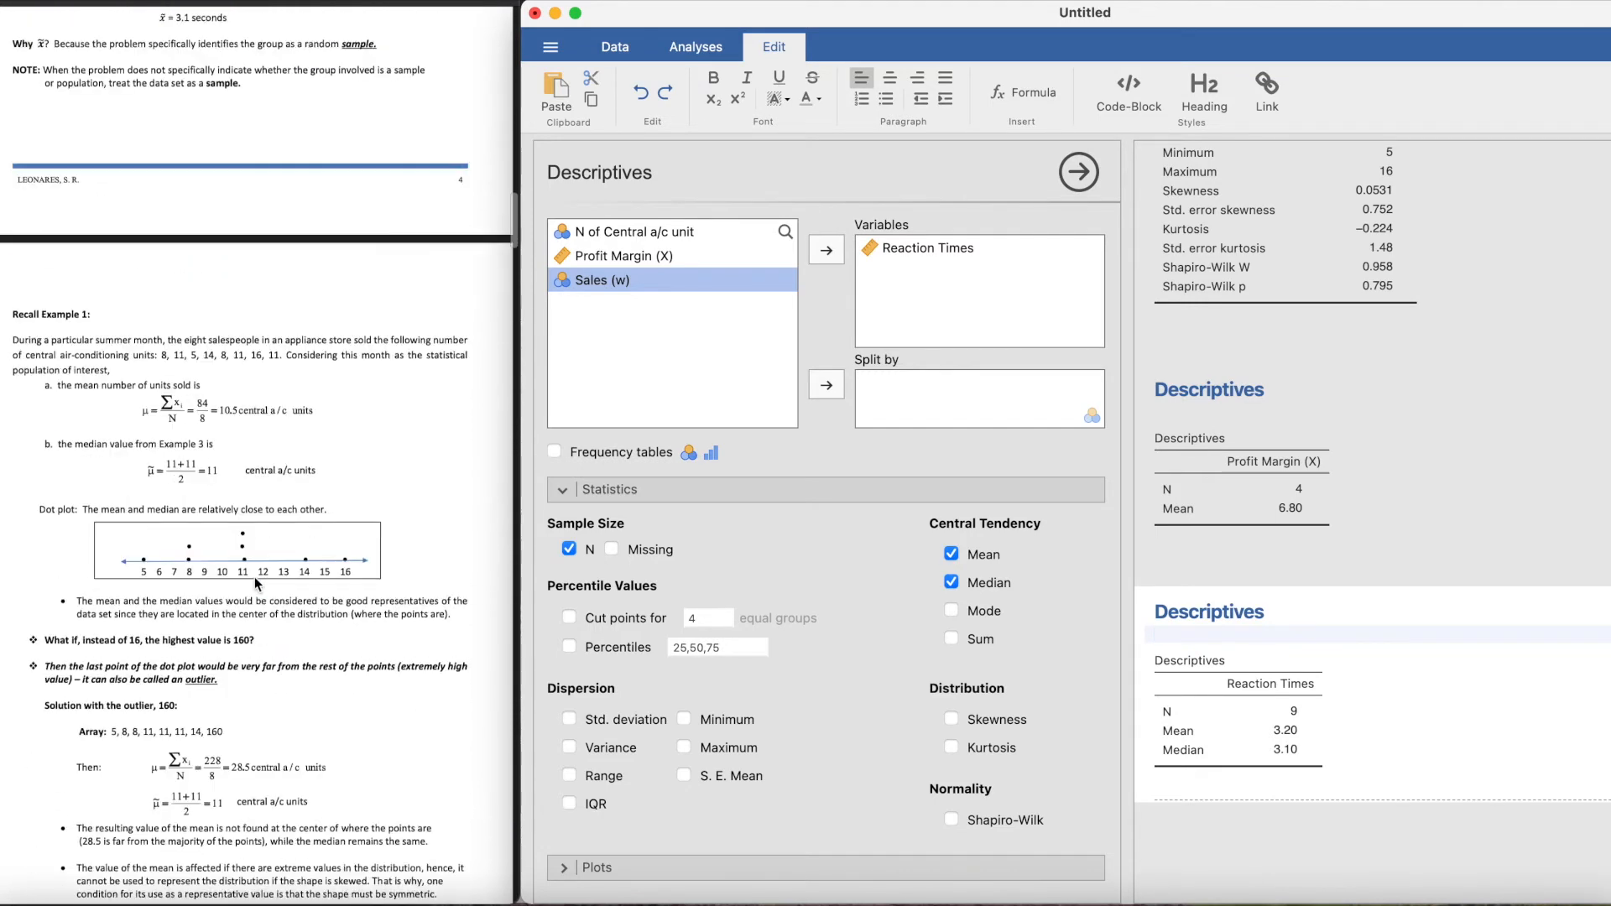
pyautogui.scroll(-3)
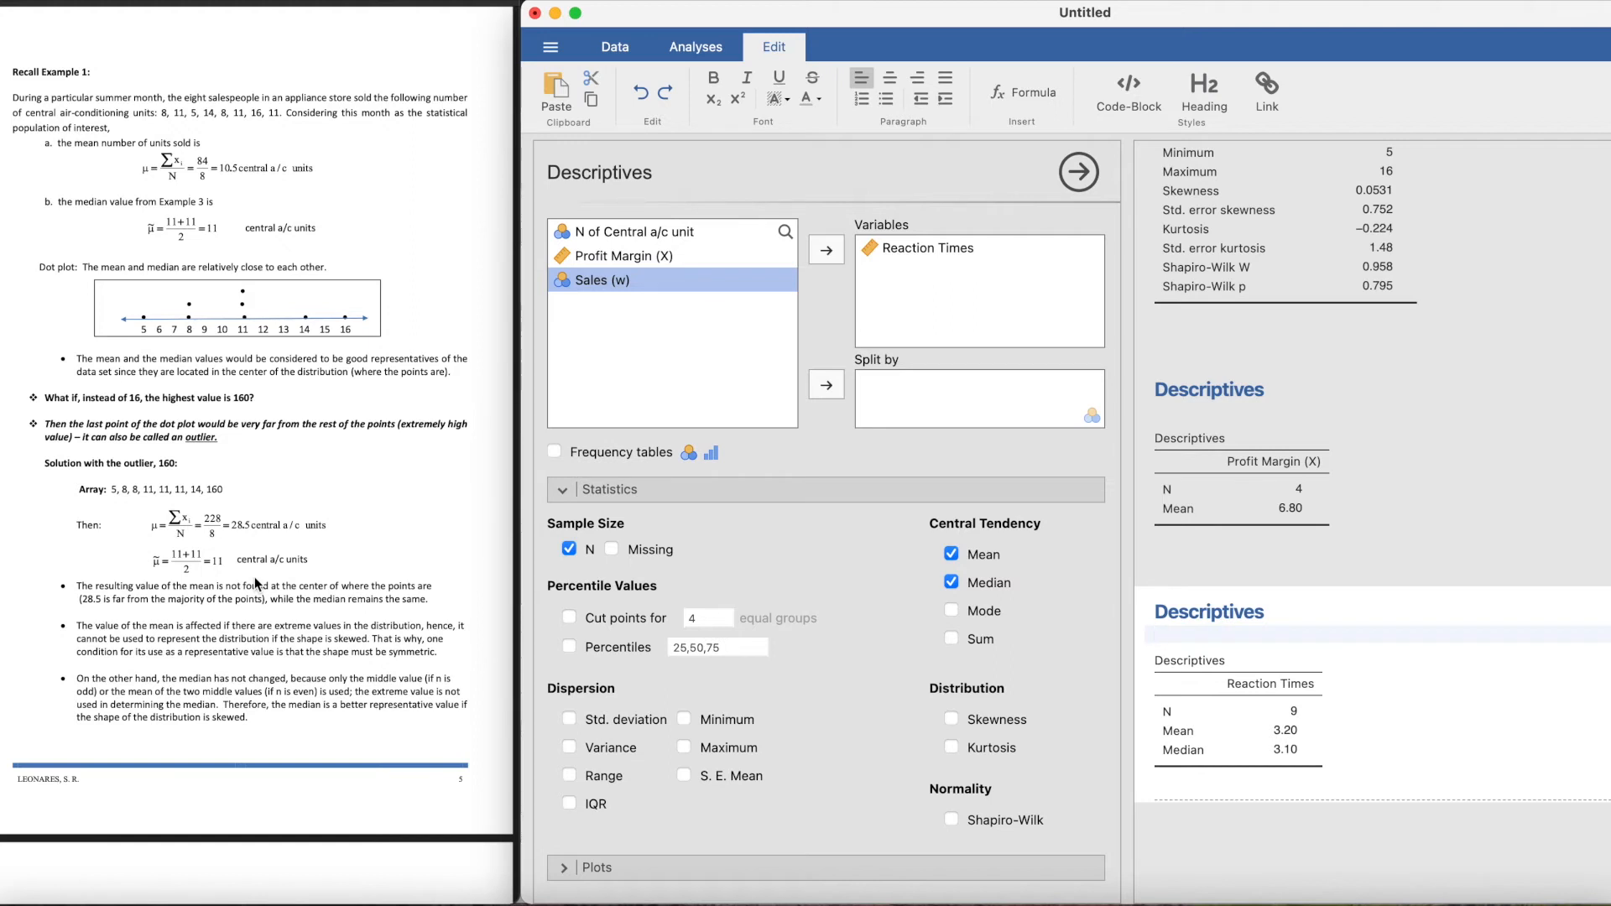
pyautogui.moveTo(368, 139)
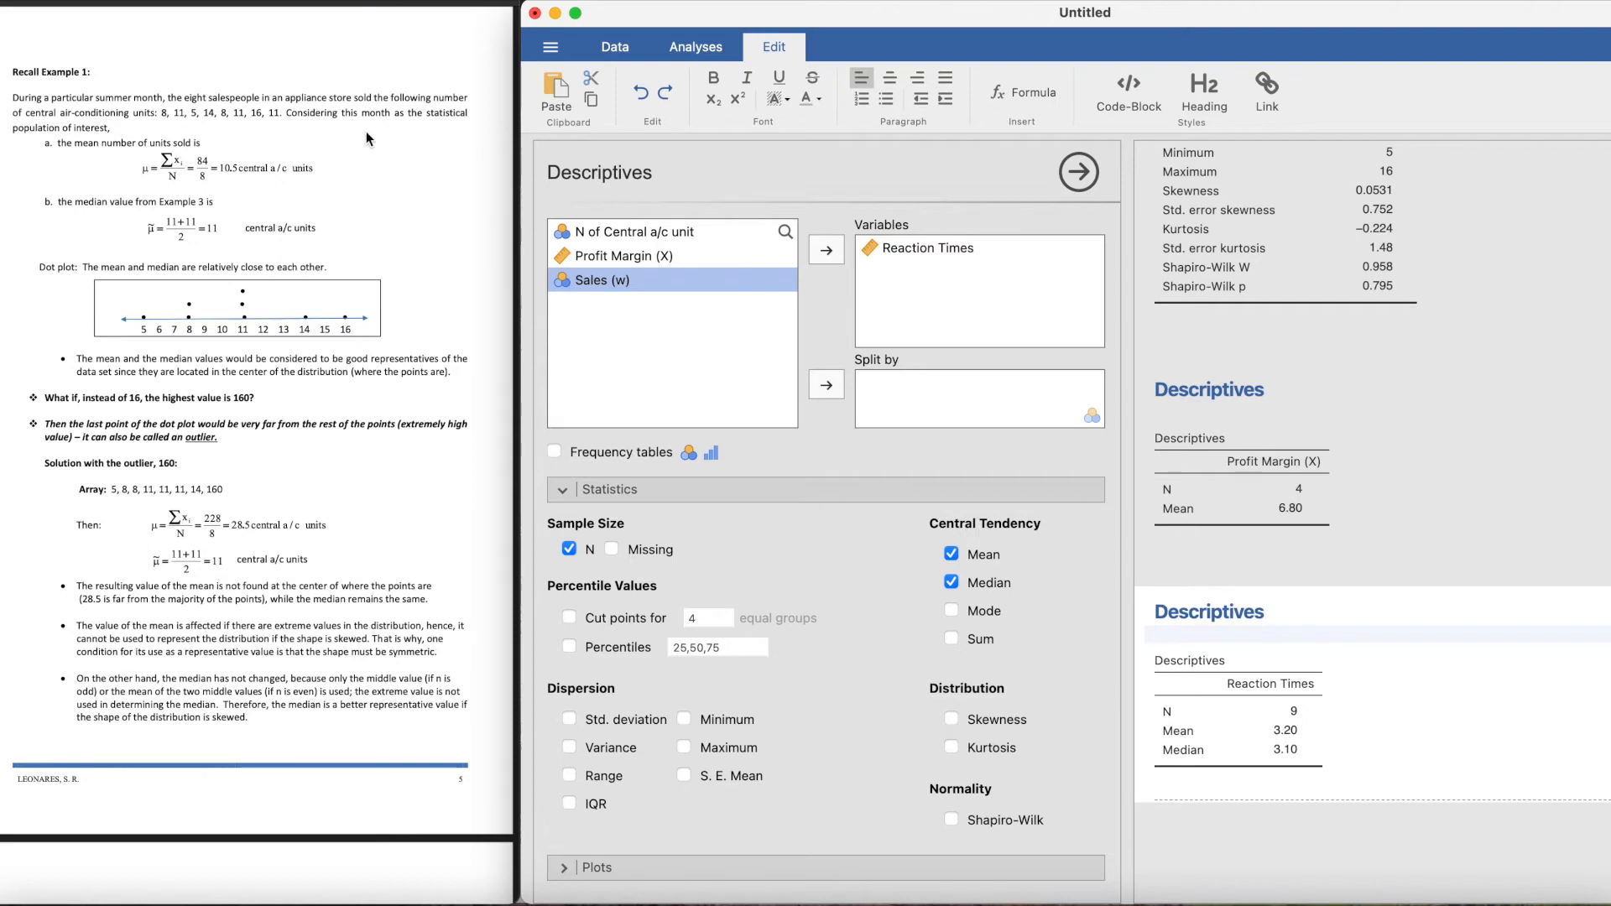
pyautogui.moveTo(215, 188)
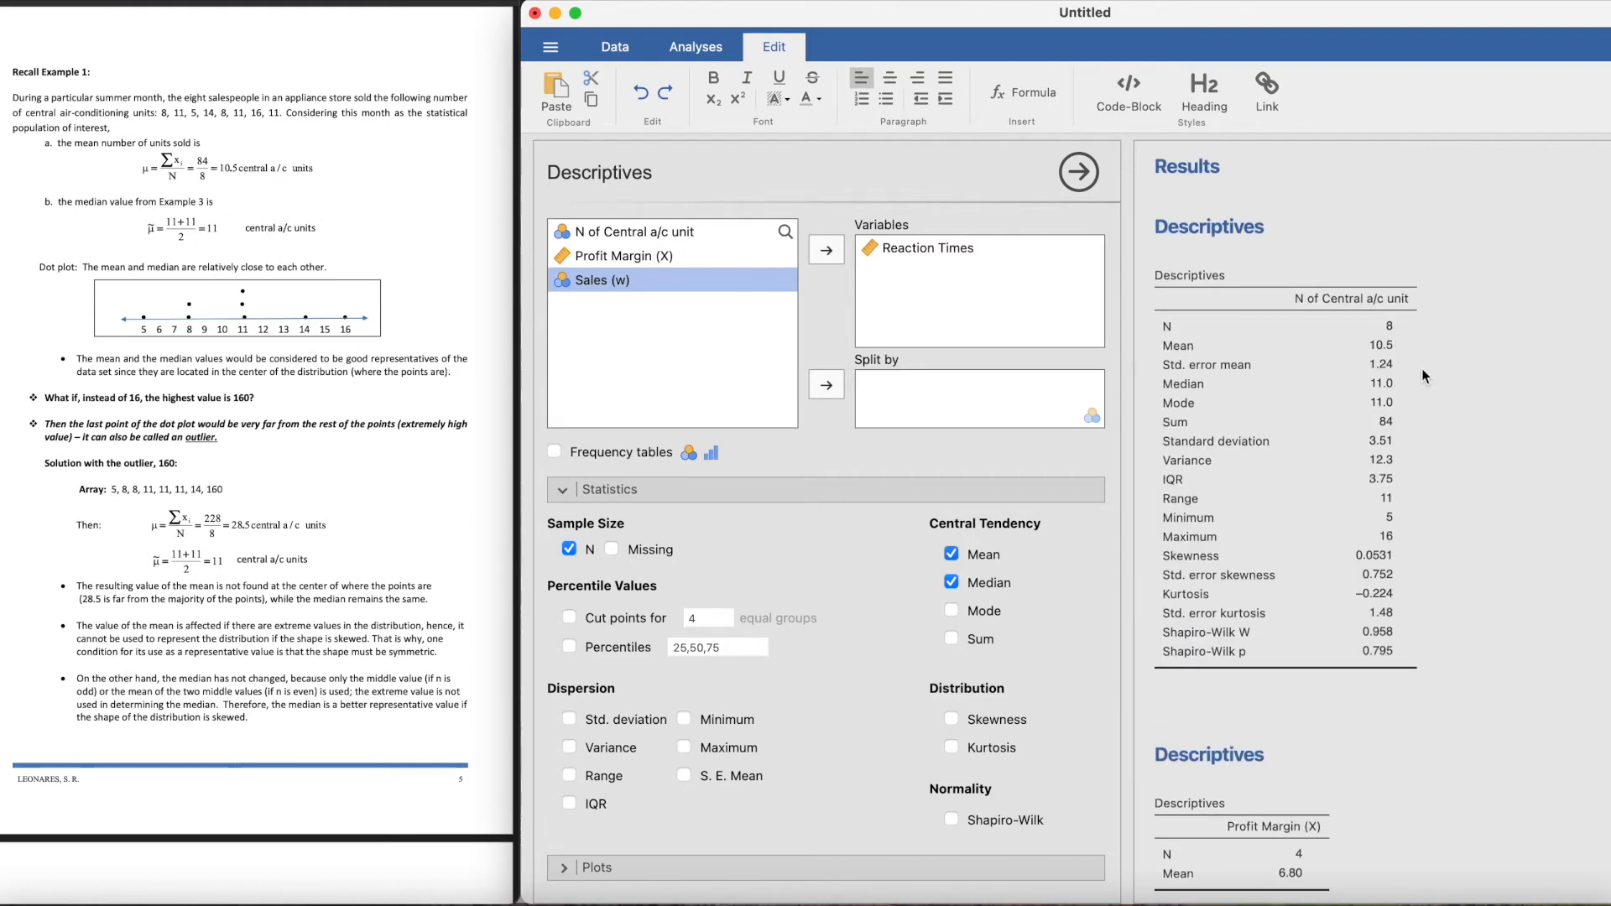
pyautogui.moveTo(1357, 374)
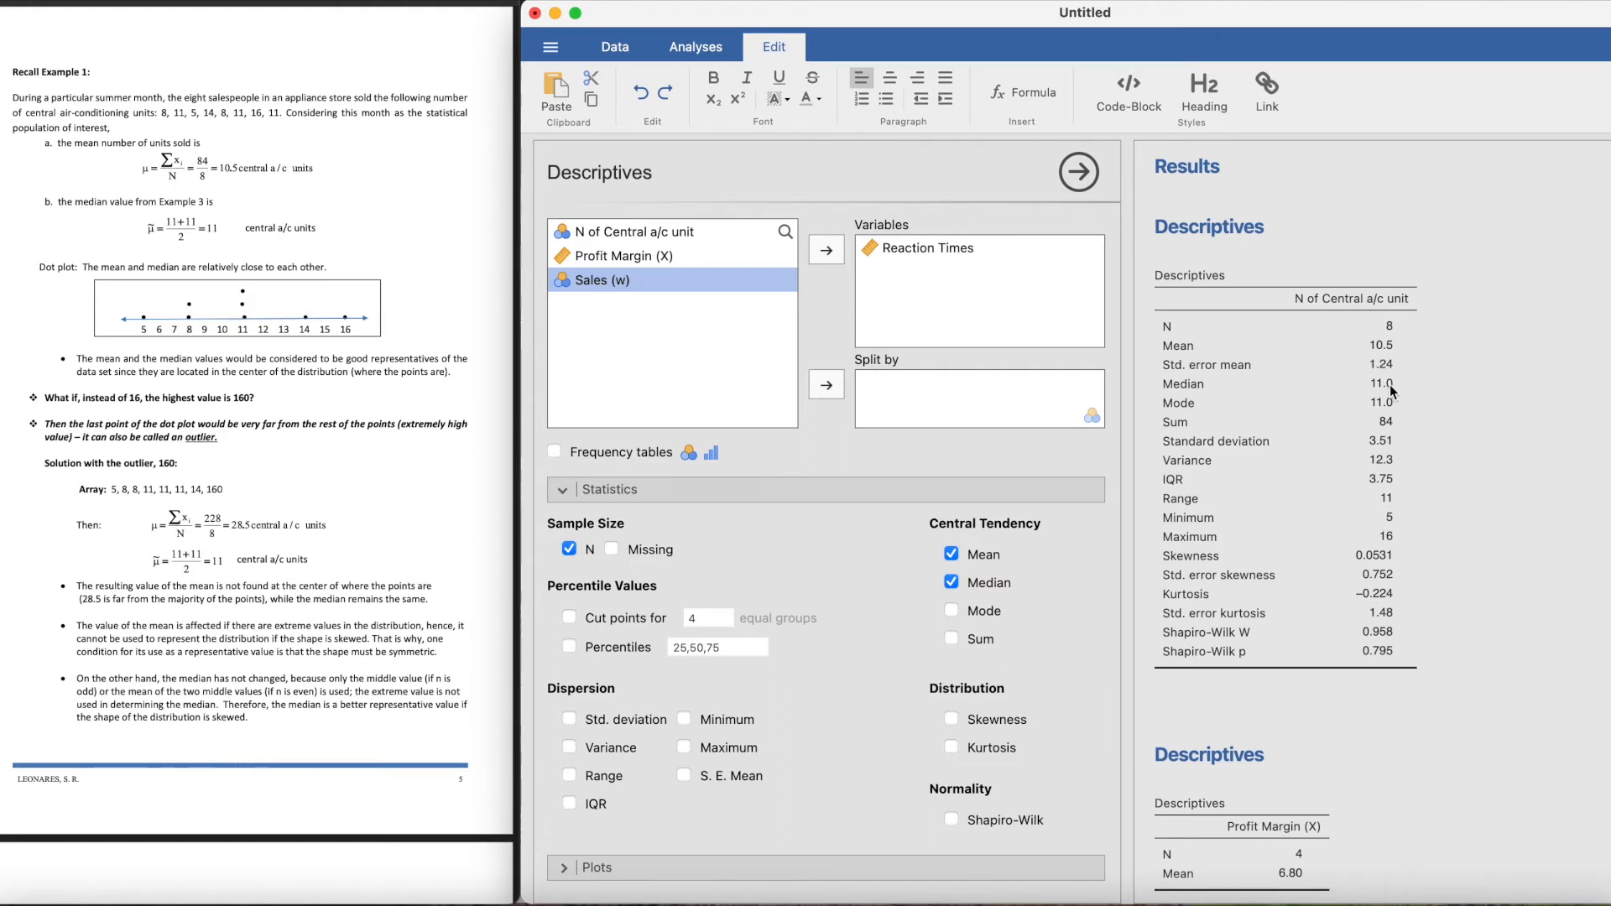
pyautogui.moveTo(190, 342)
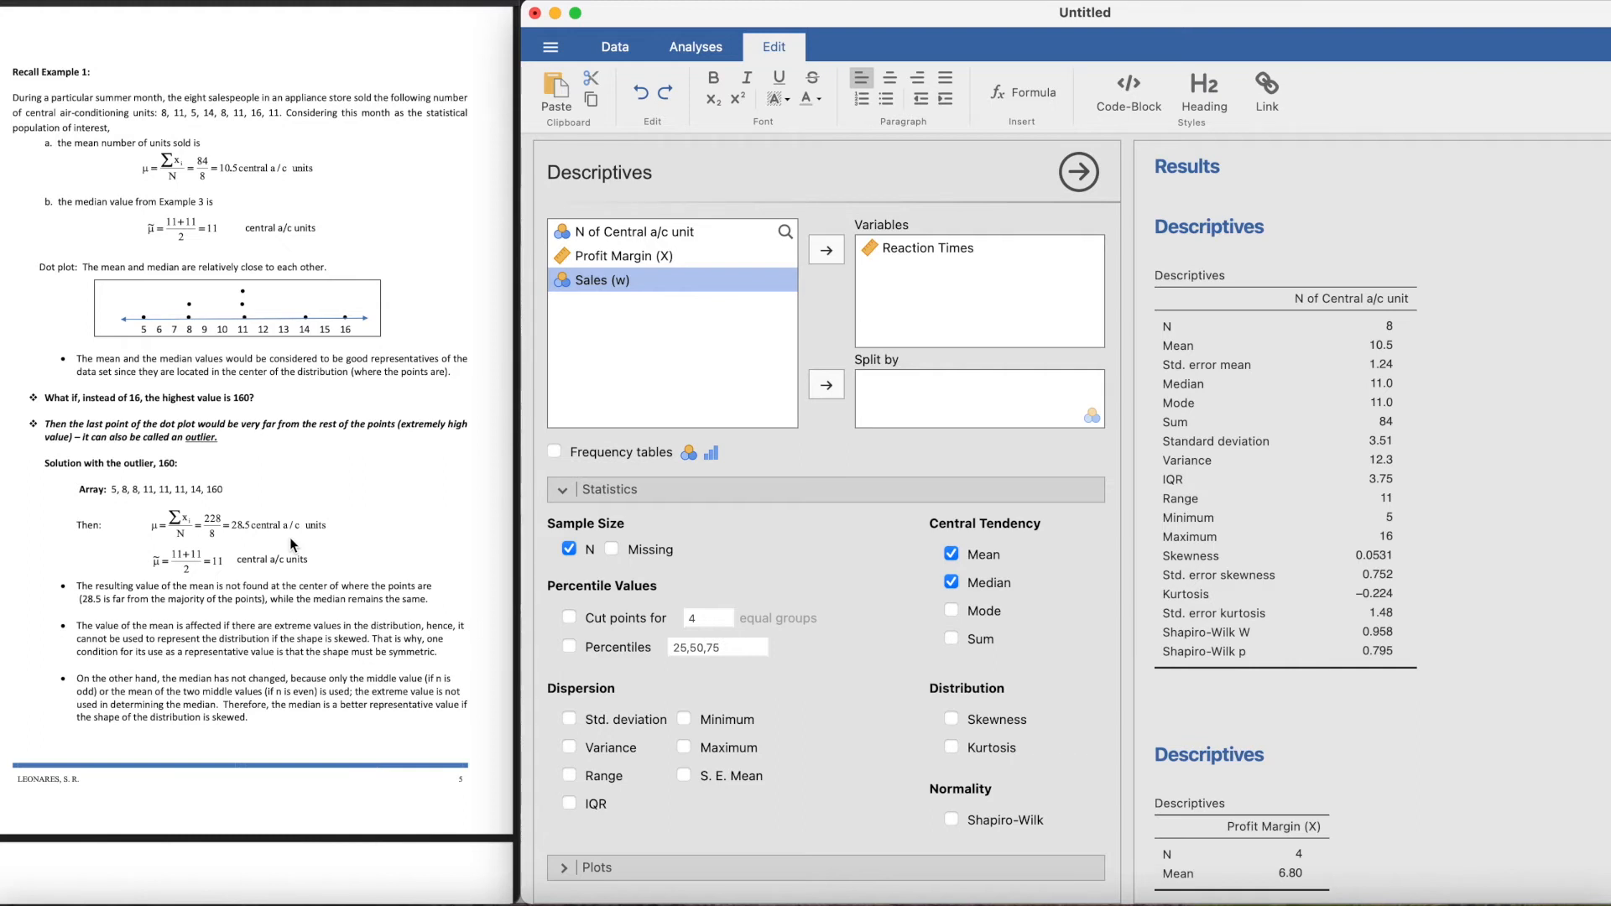
pyautogui.moveTo(265, 399)
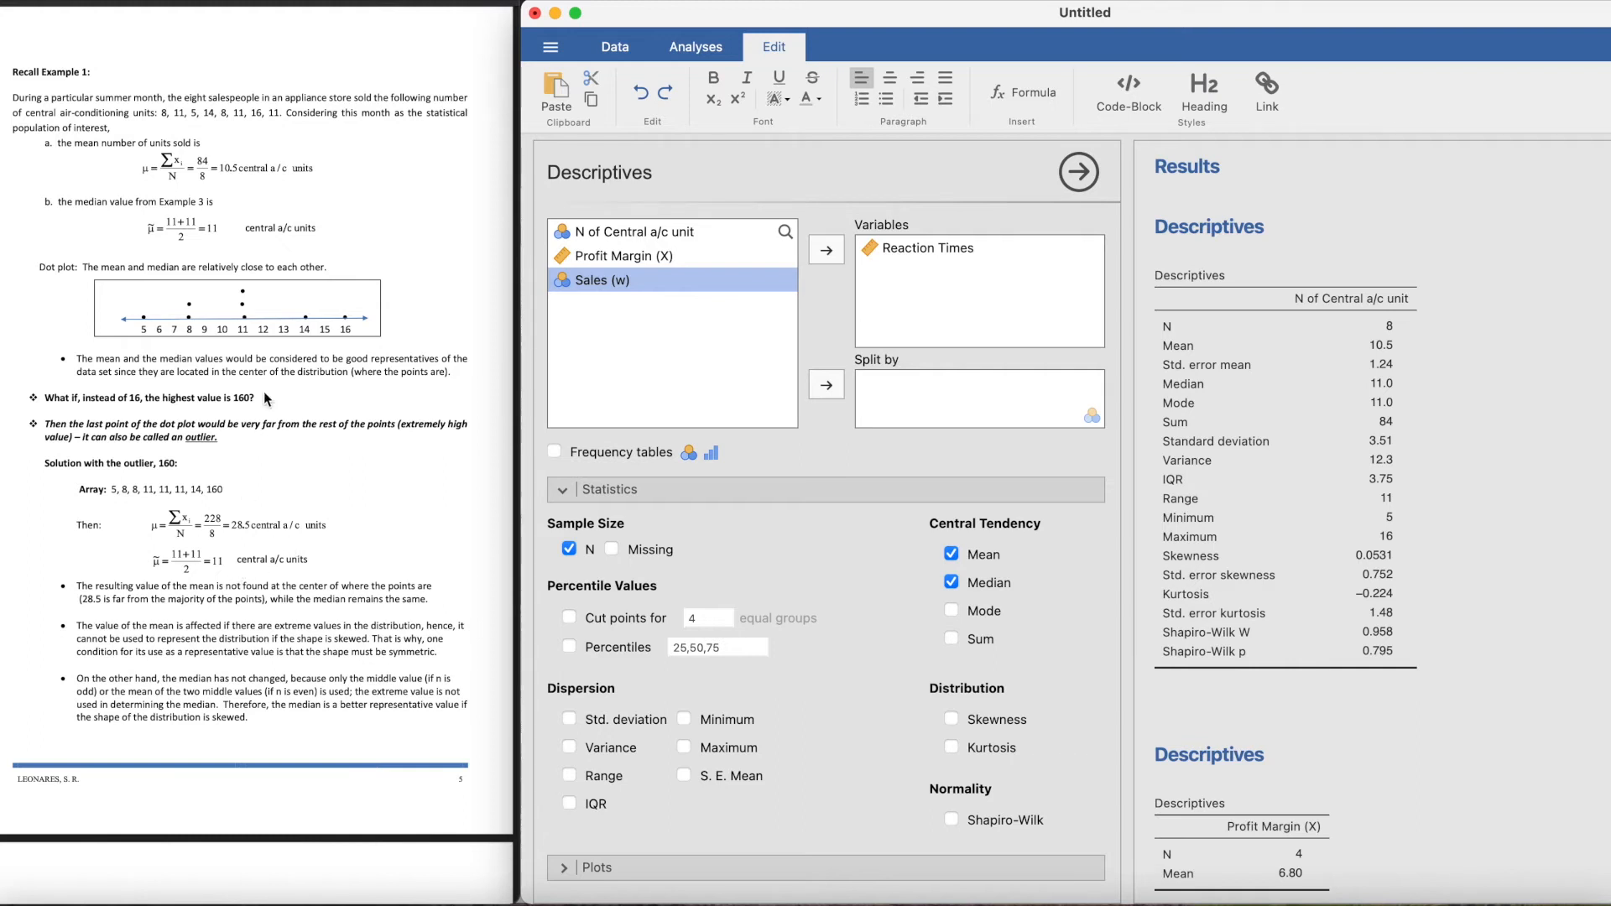
pyautogui.moveTo(232, 557)
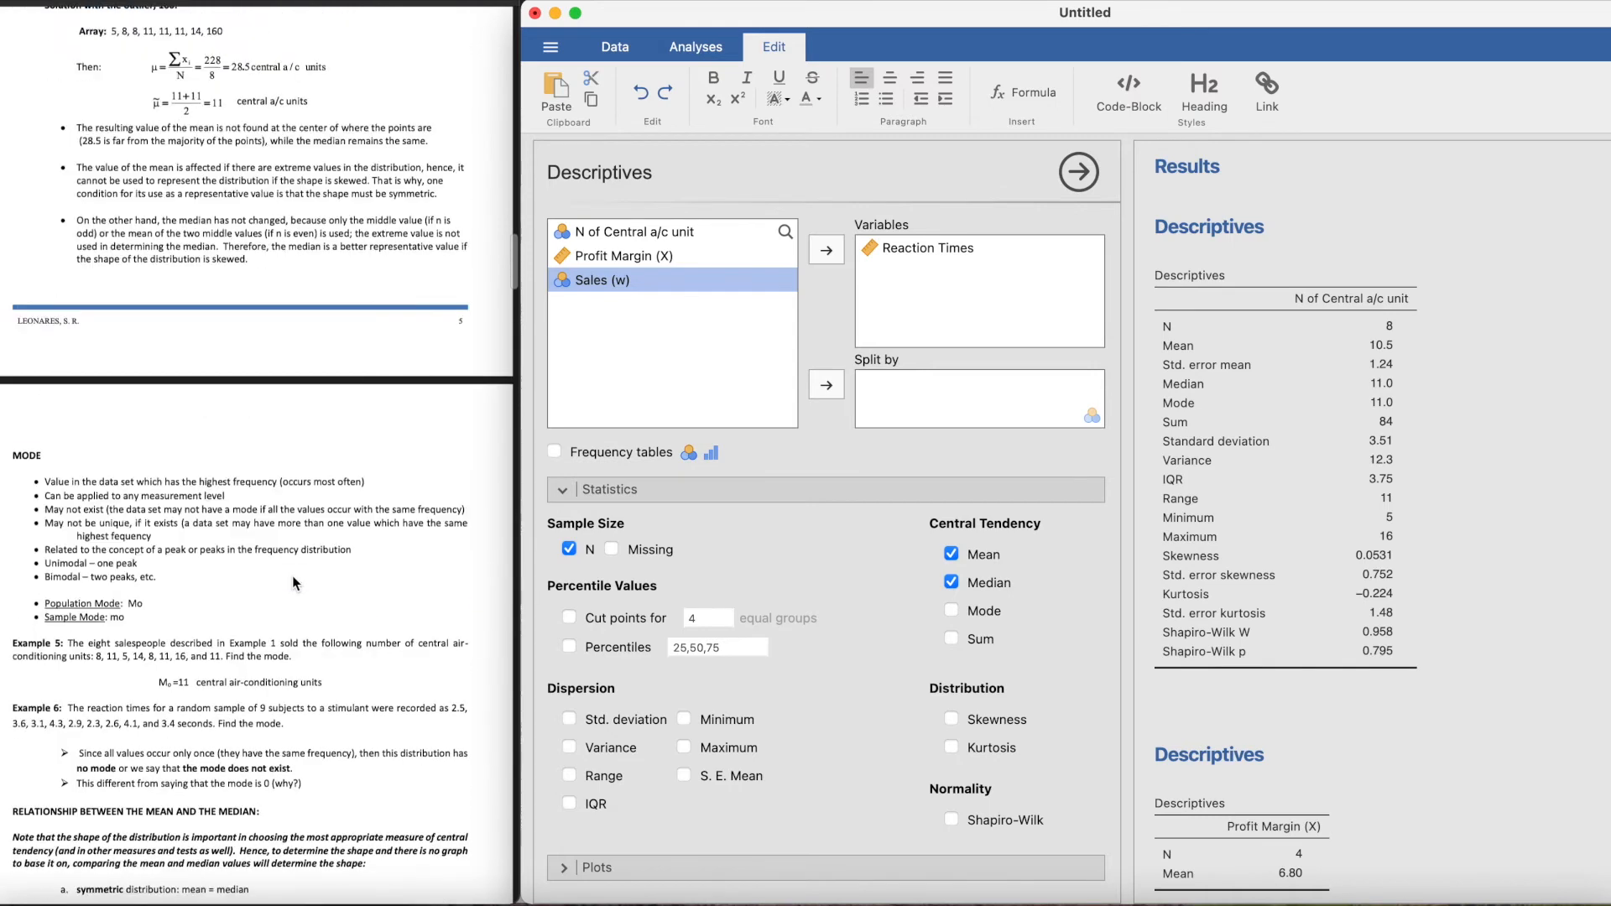
pyautogui.scroll(-3)
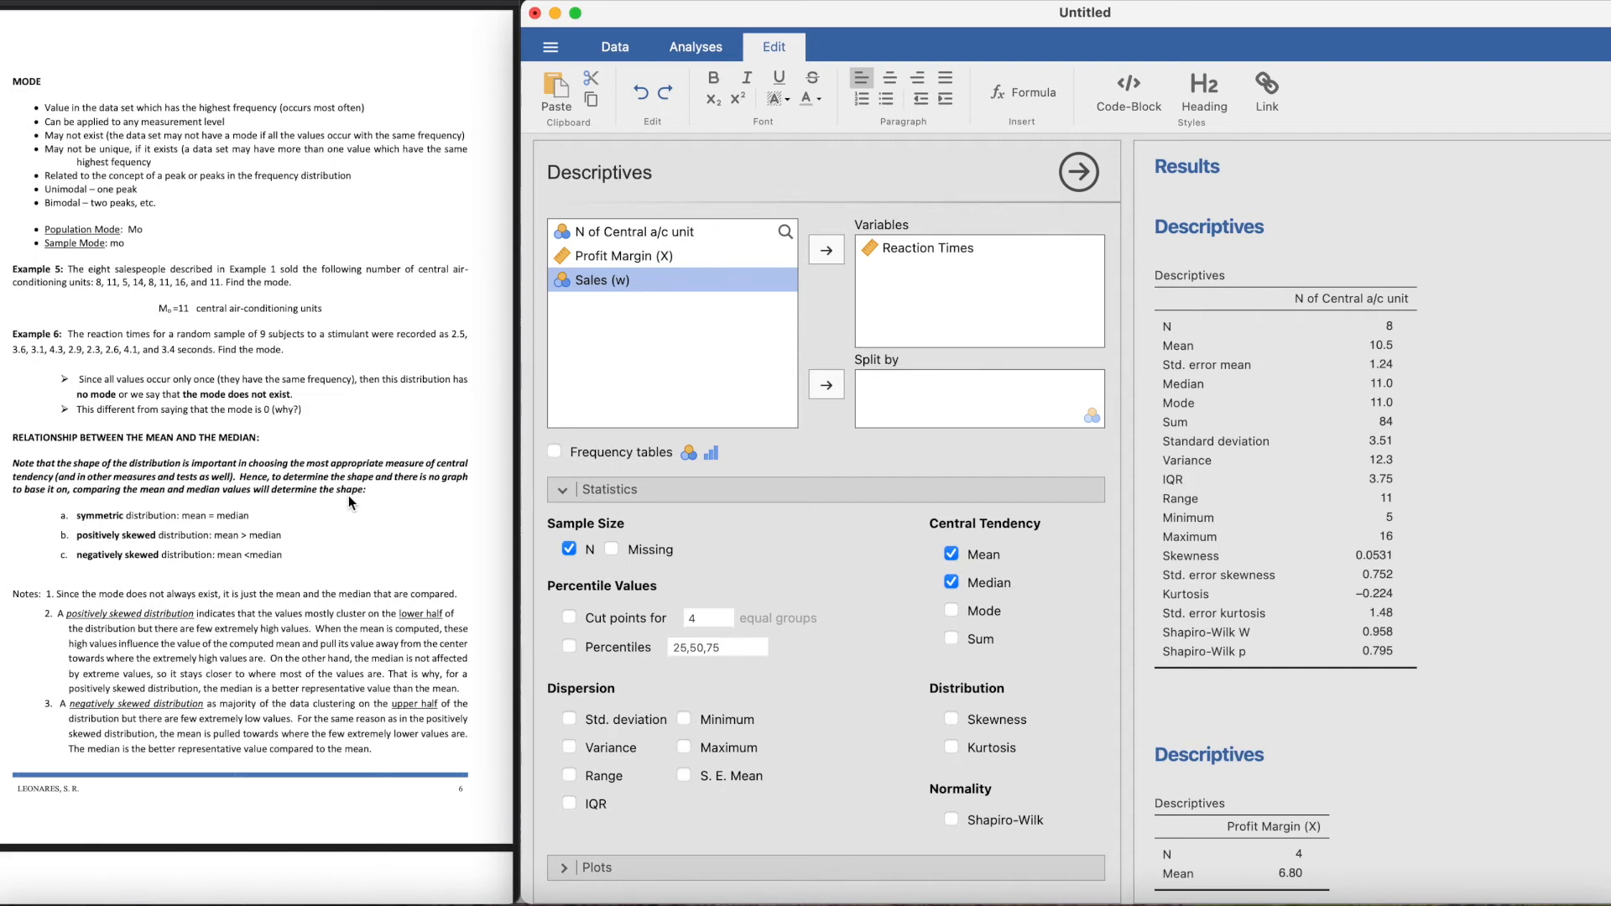
pyautogui.moveTo(1252, 399)
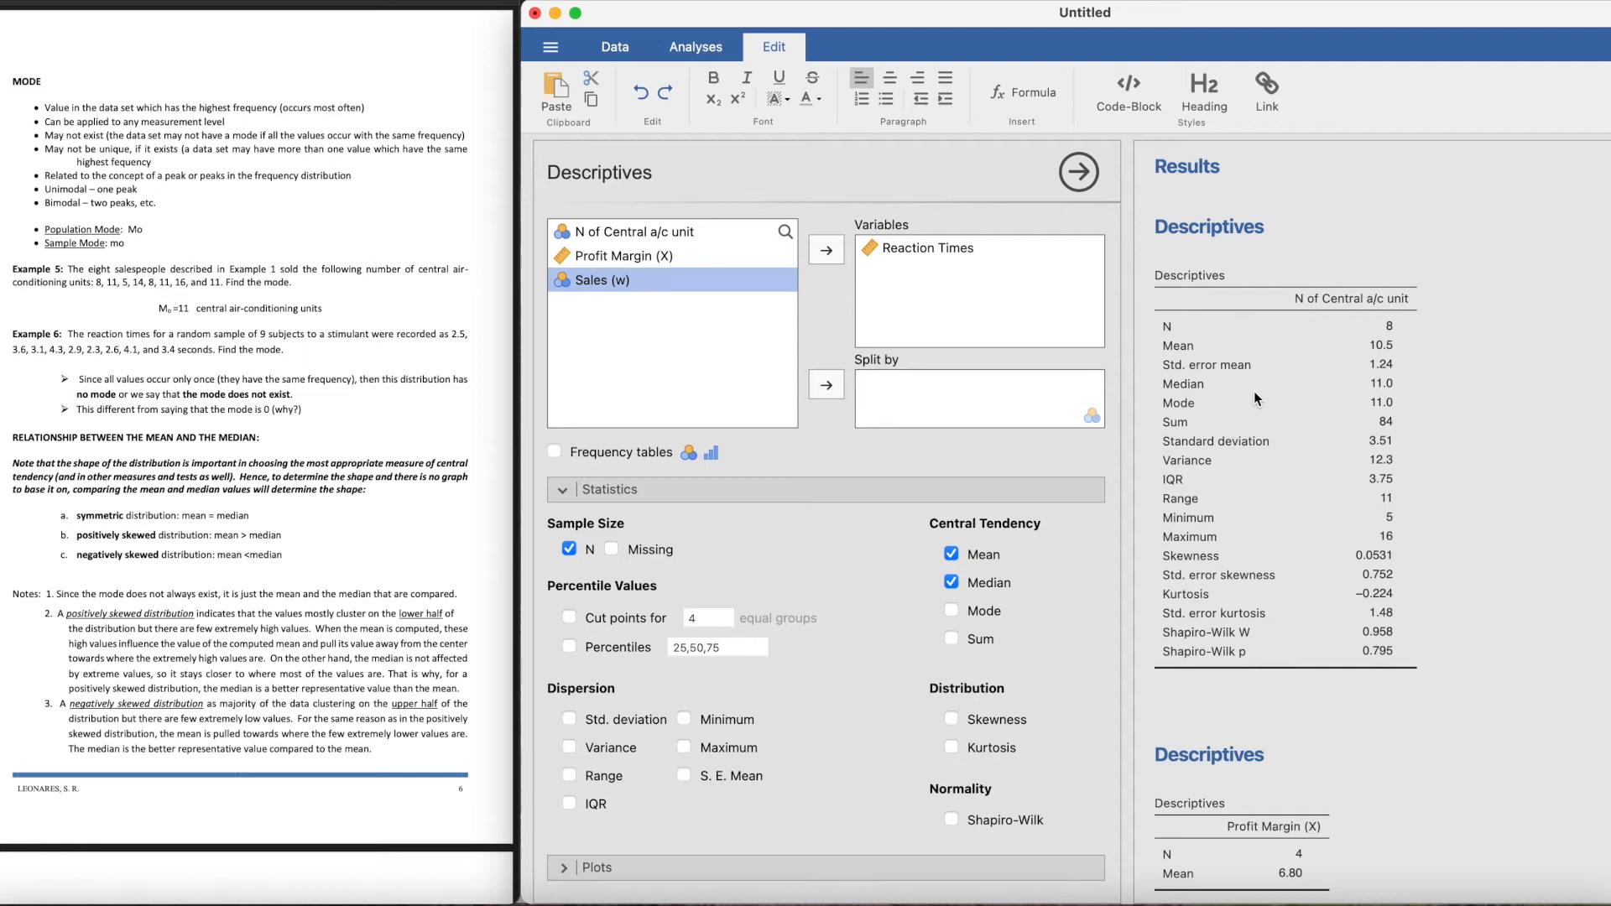
pyautogui.moveTo(1195, 421)
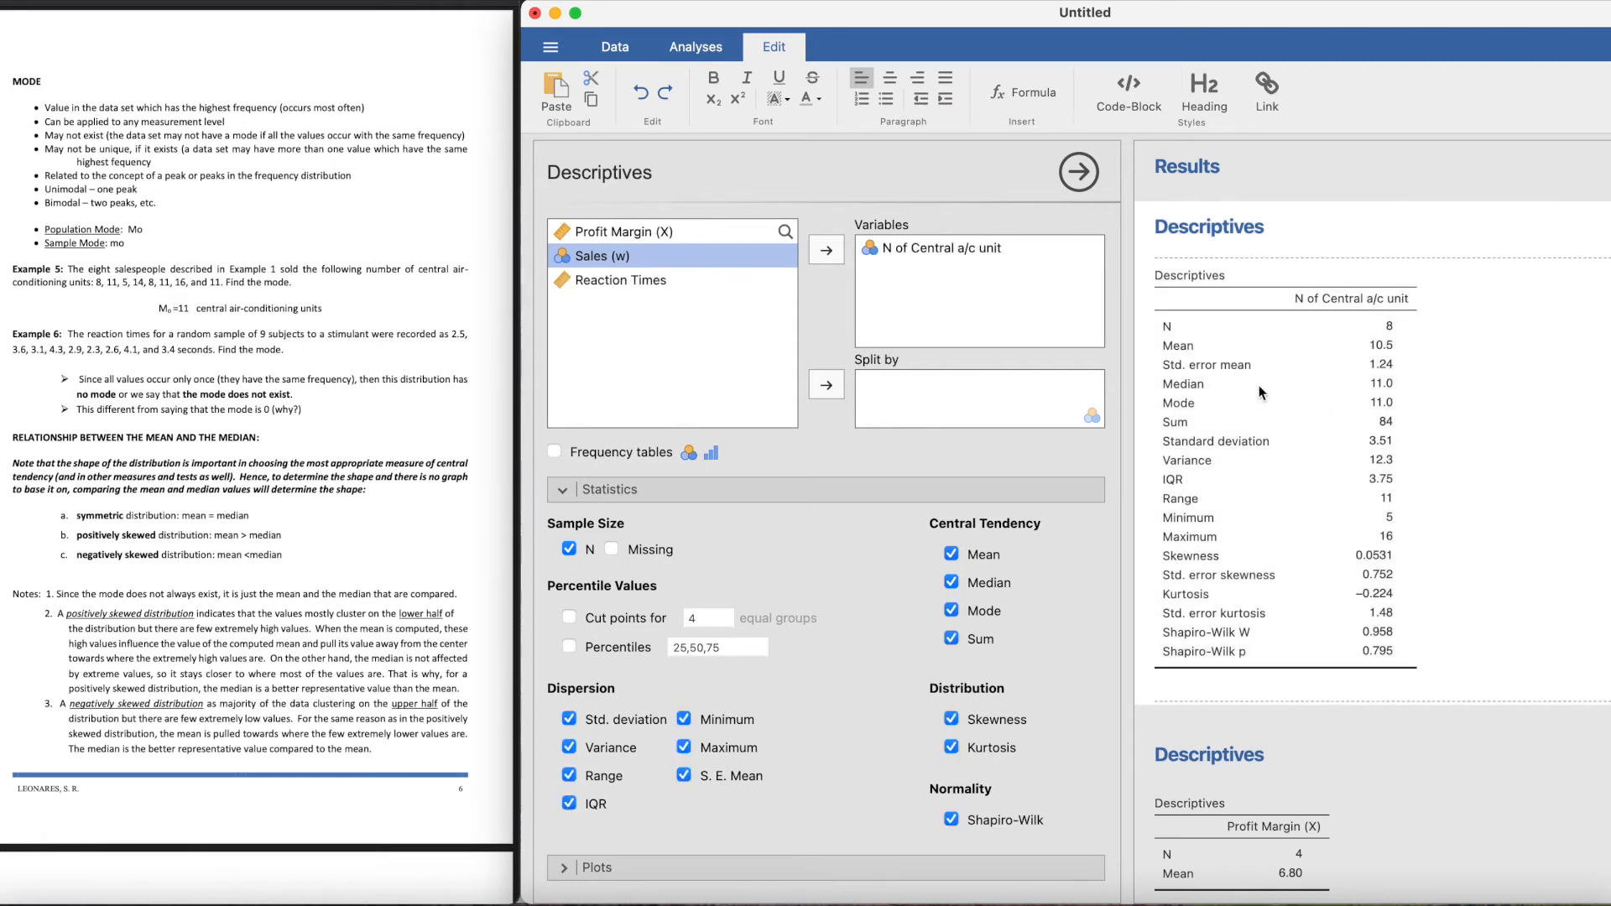
pyautogui.click(695, 47)
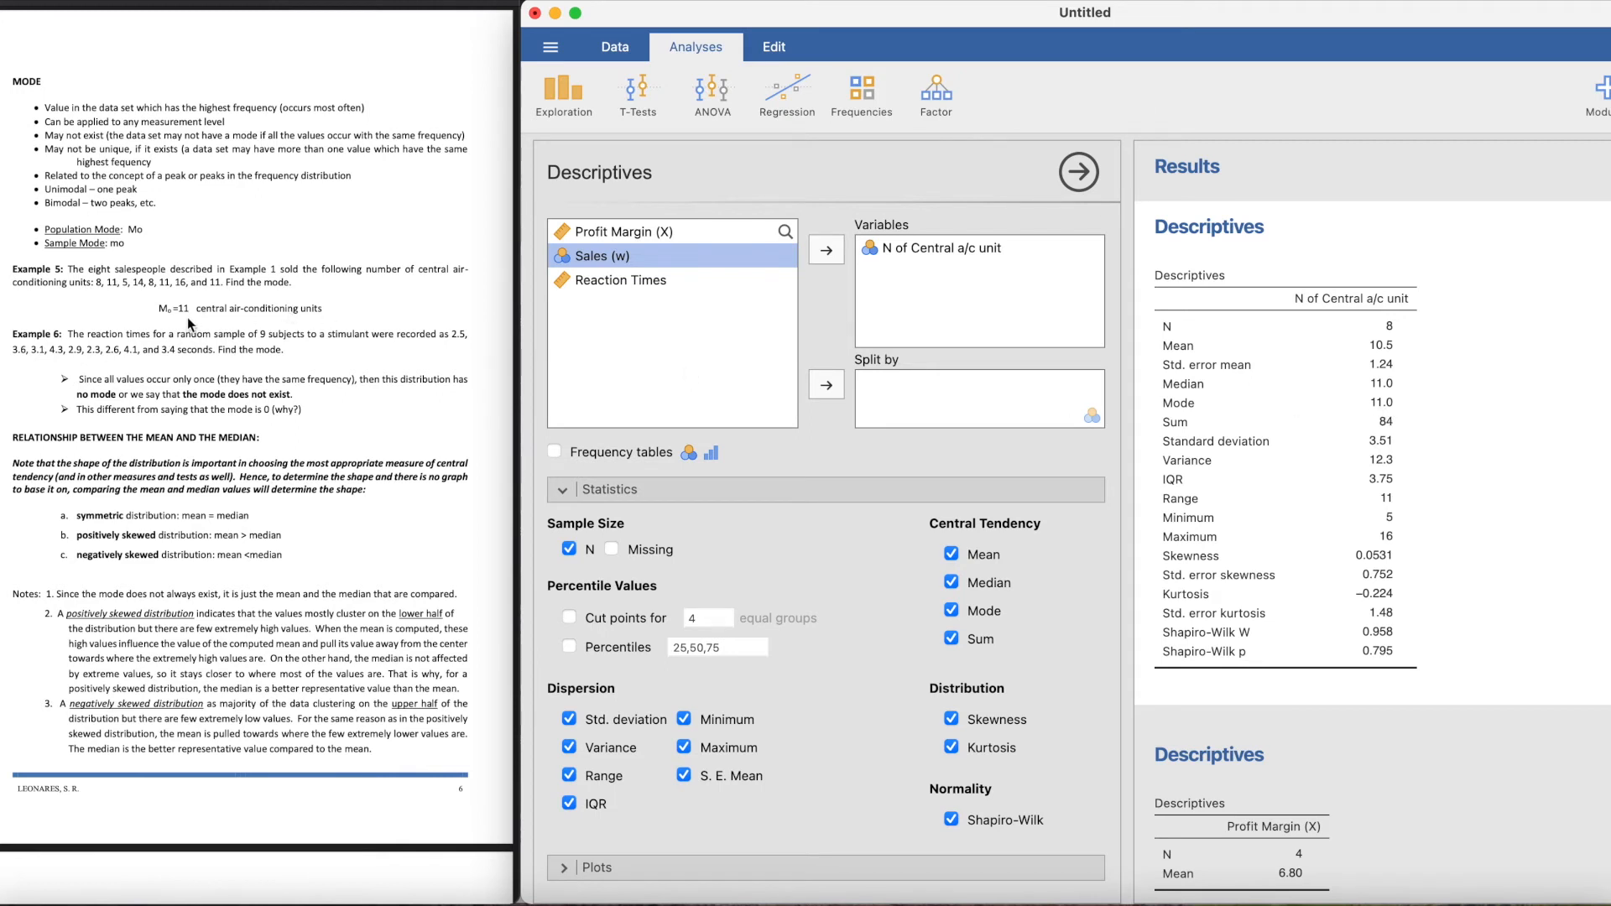
pyautogui.moveTo(299, 566)
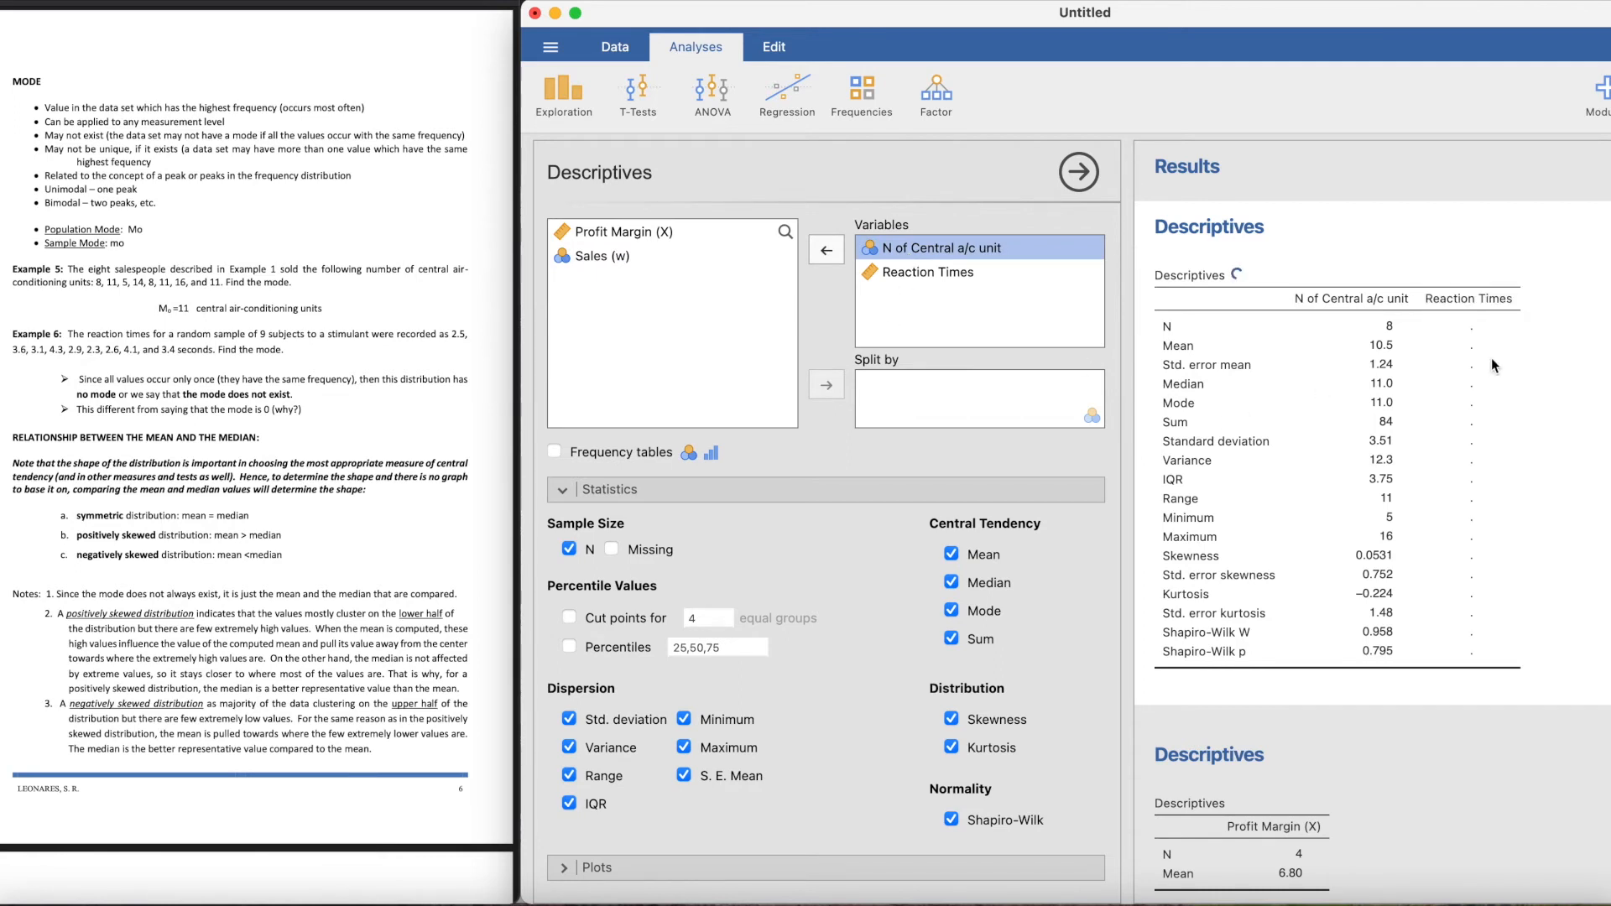
pyautogui.moveTo(894, 742)
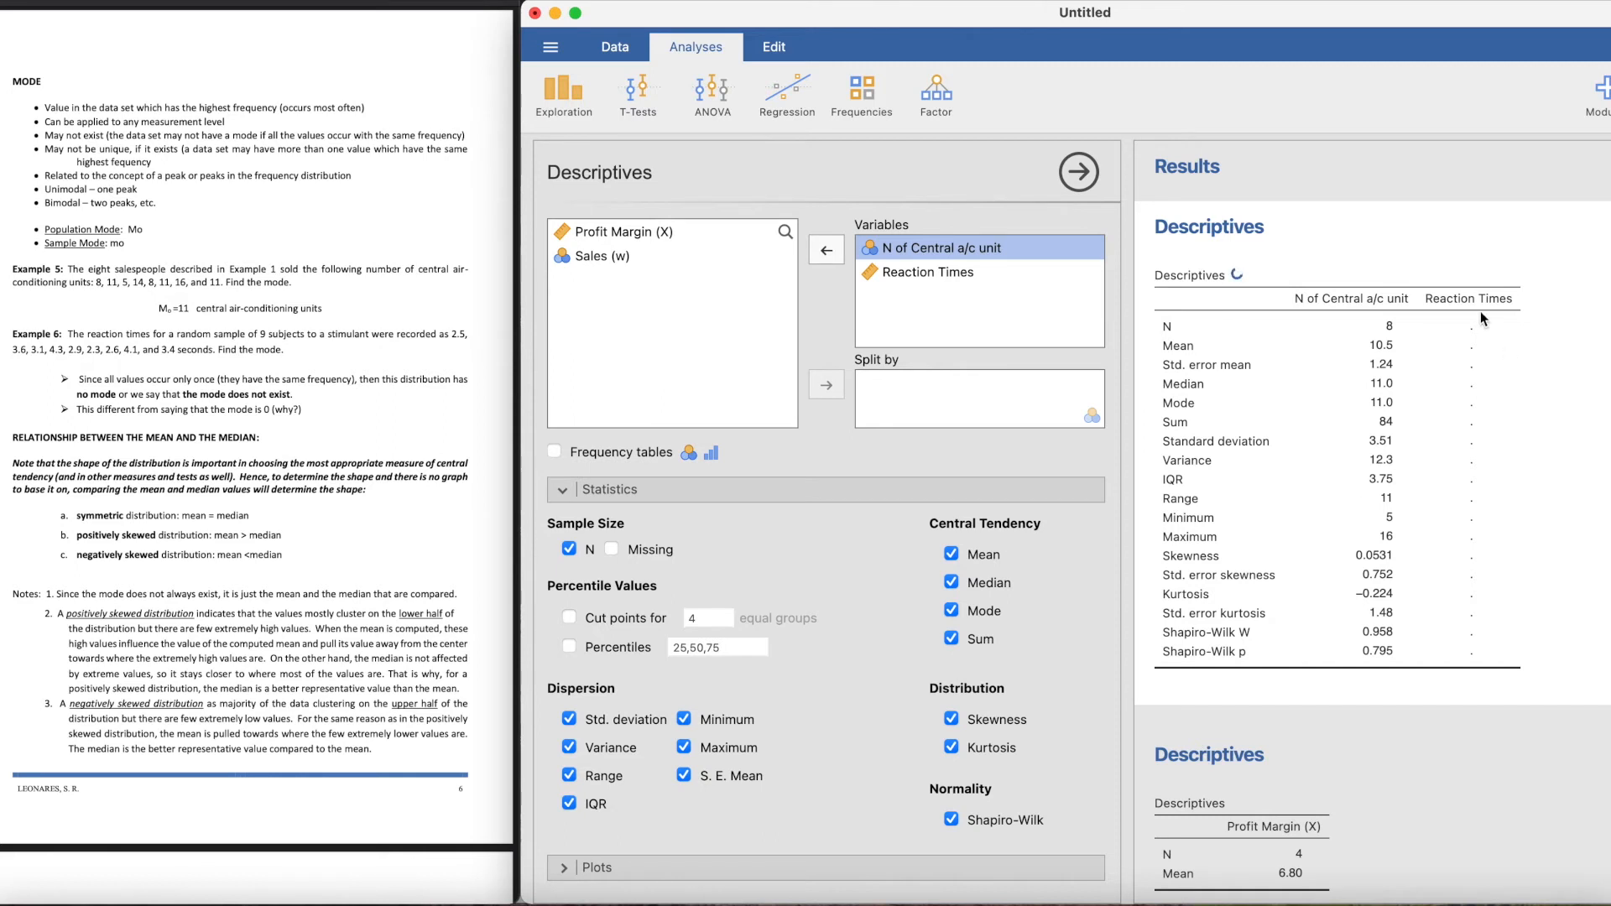
pyautogui.moveTo(1478, 324)
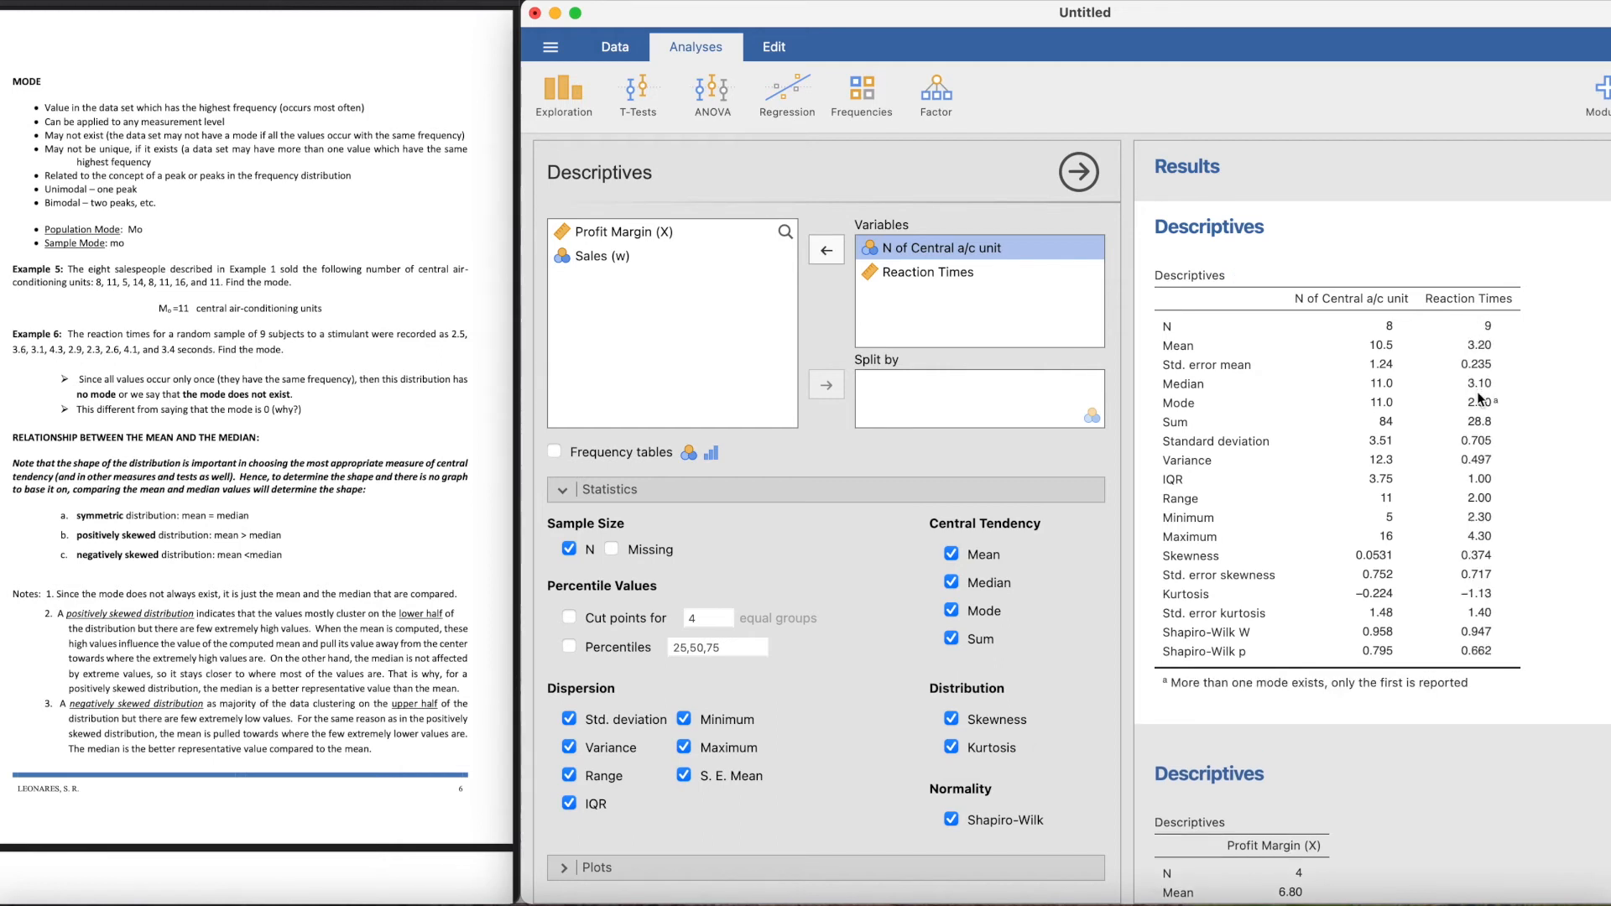
pyautogui.moveTo(1526, 428)
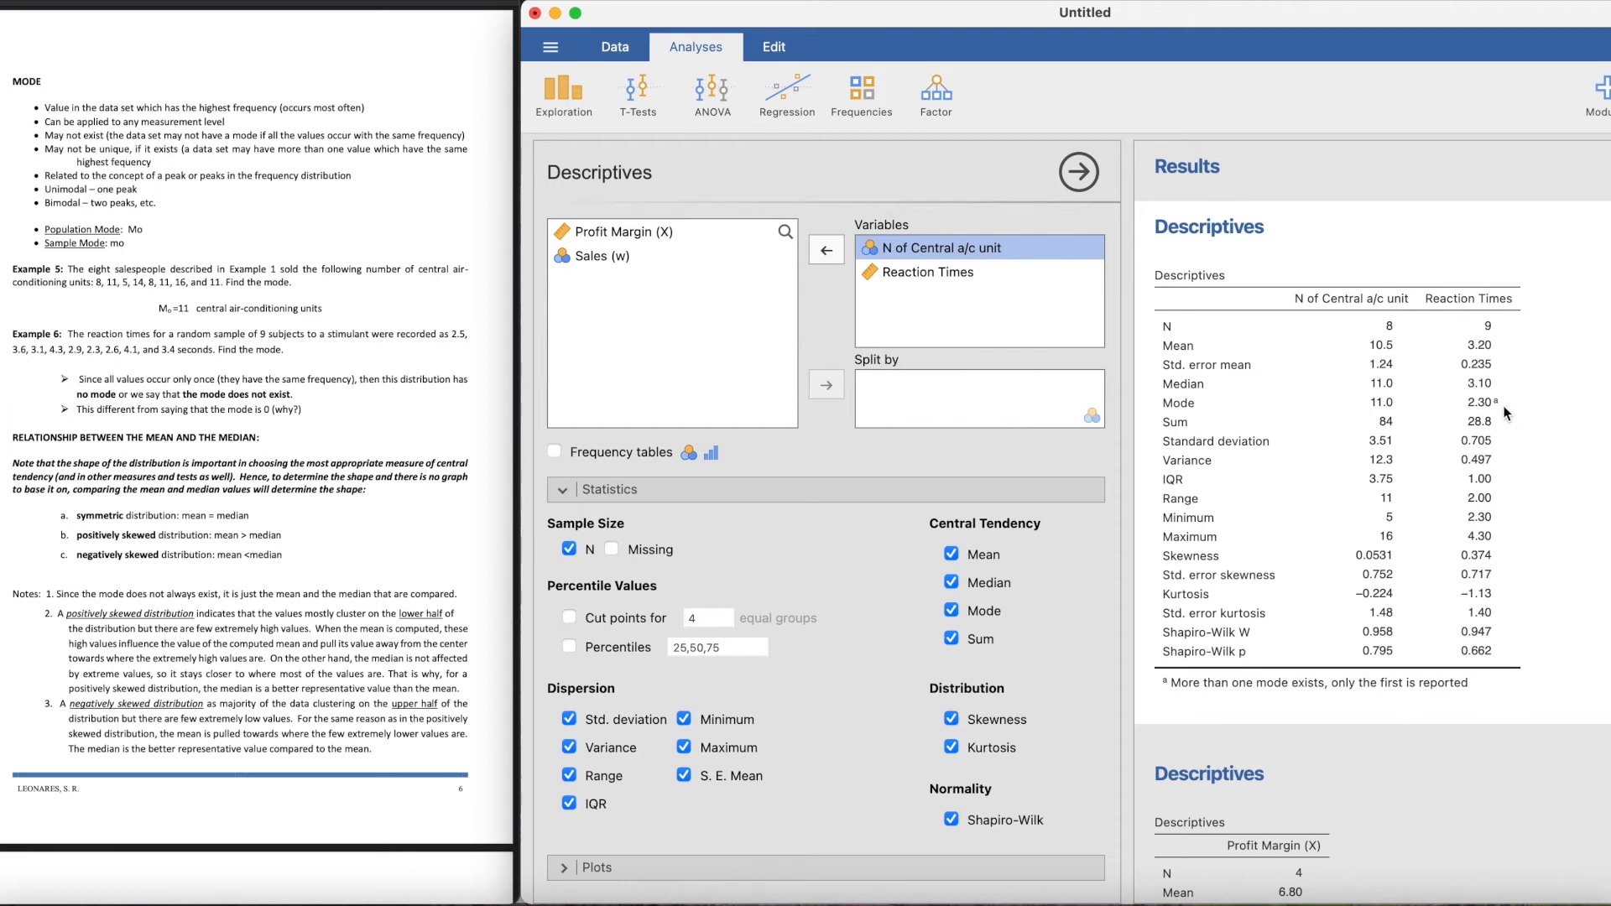
pyautogui.moveTo(1266, 705)
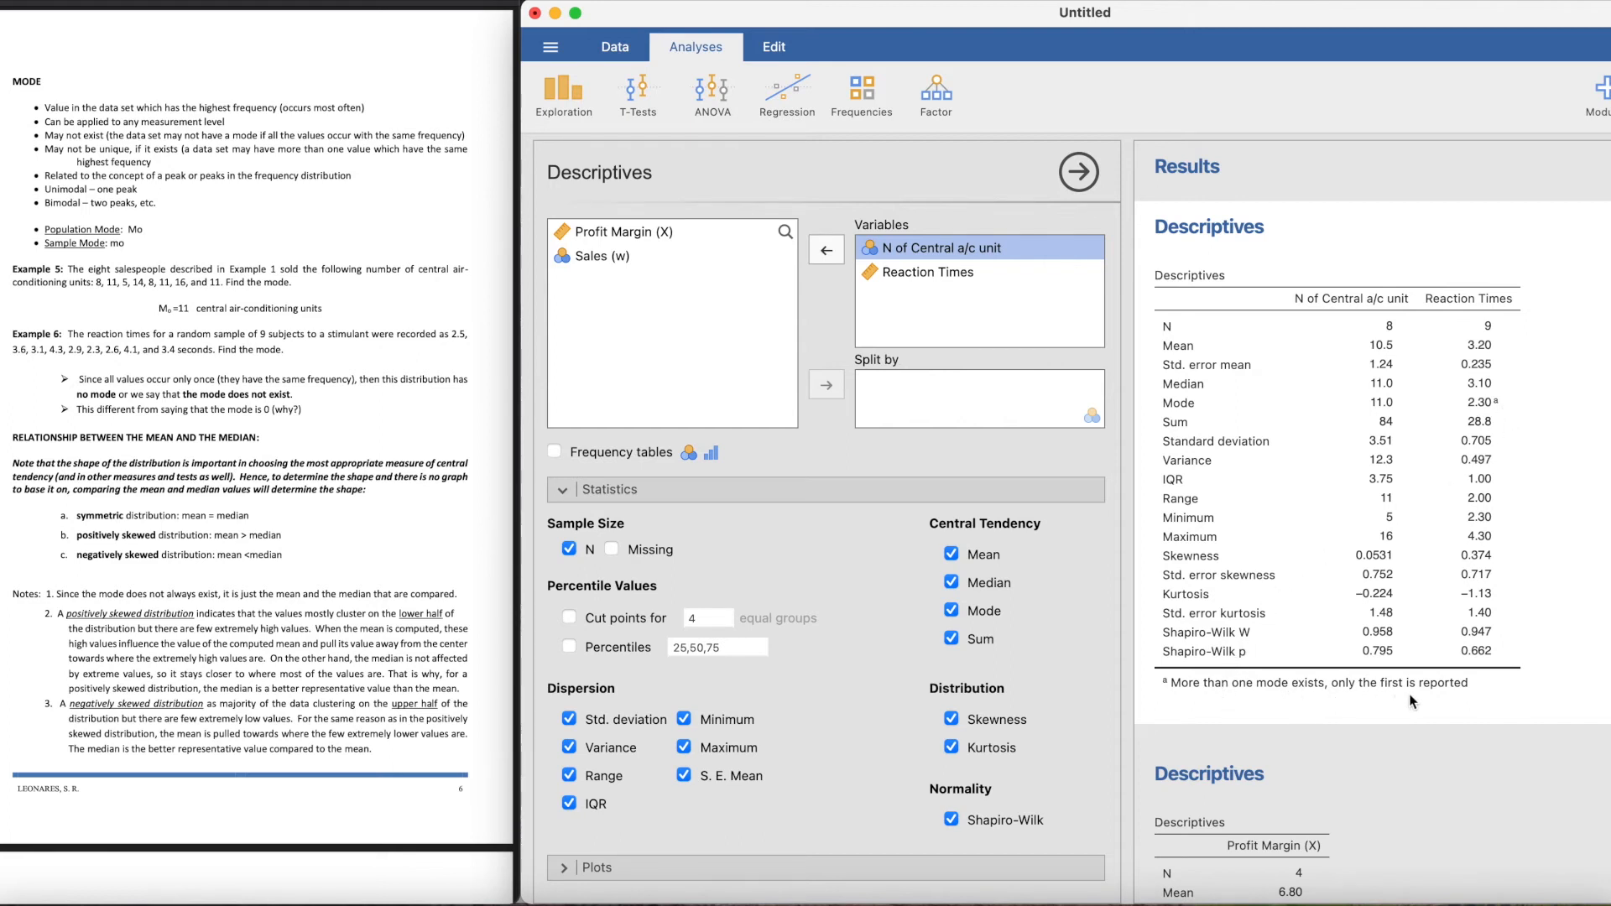
pyautogui.moveTo(1508, 415)
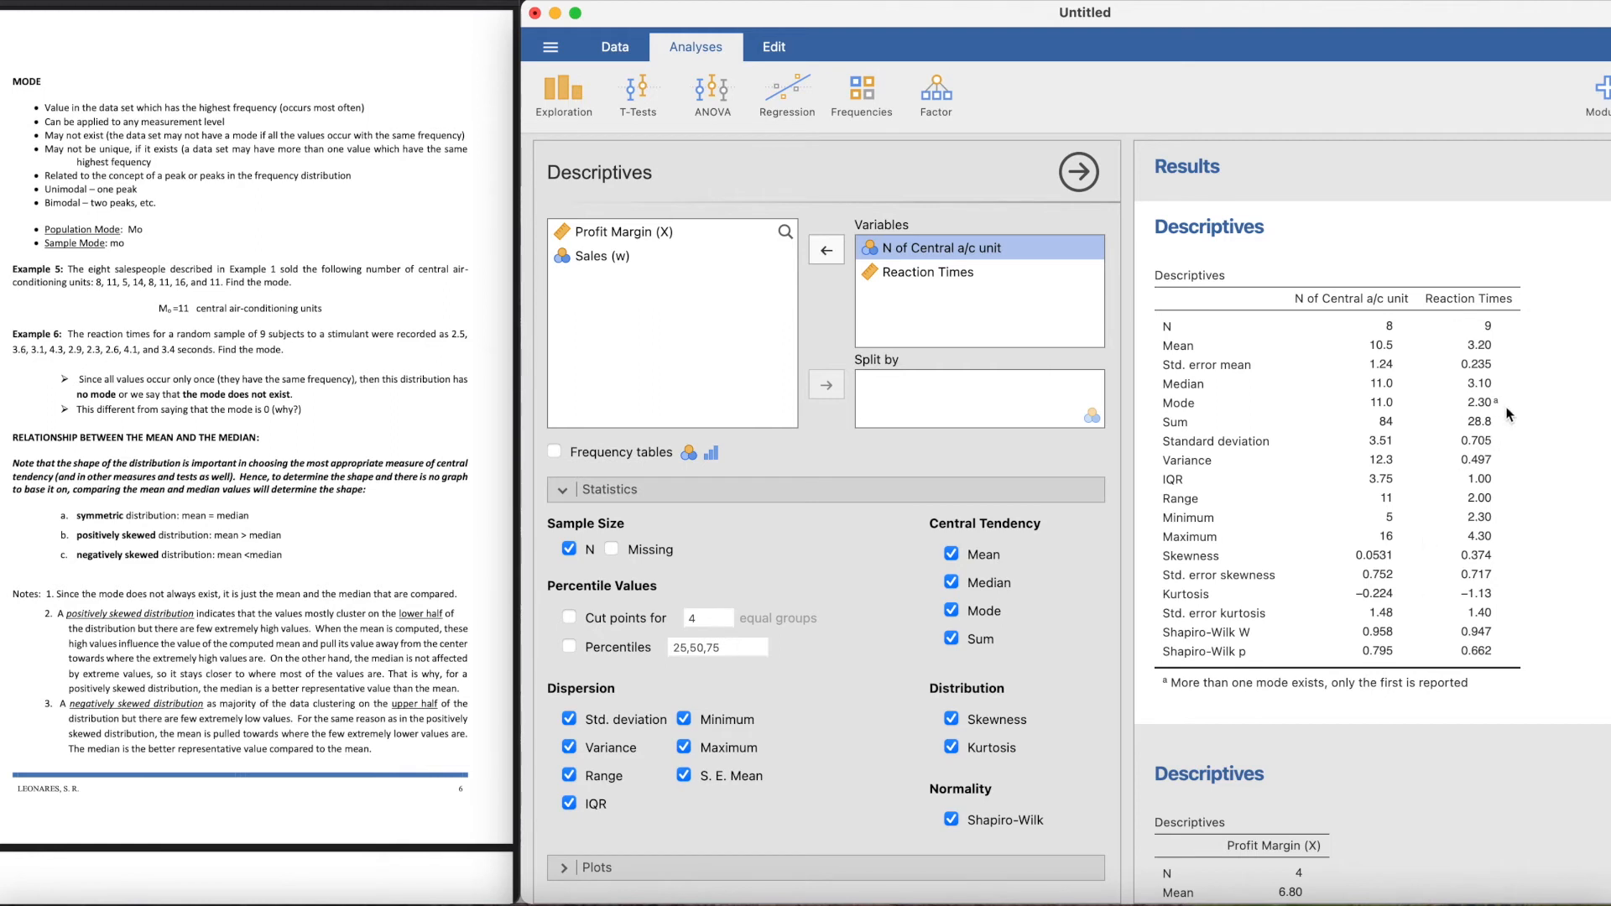
pyautogui.moveTo(534, 337)
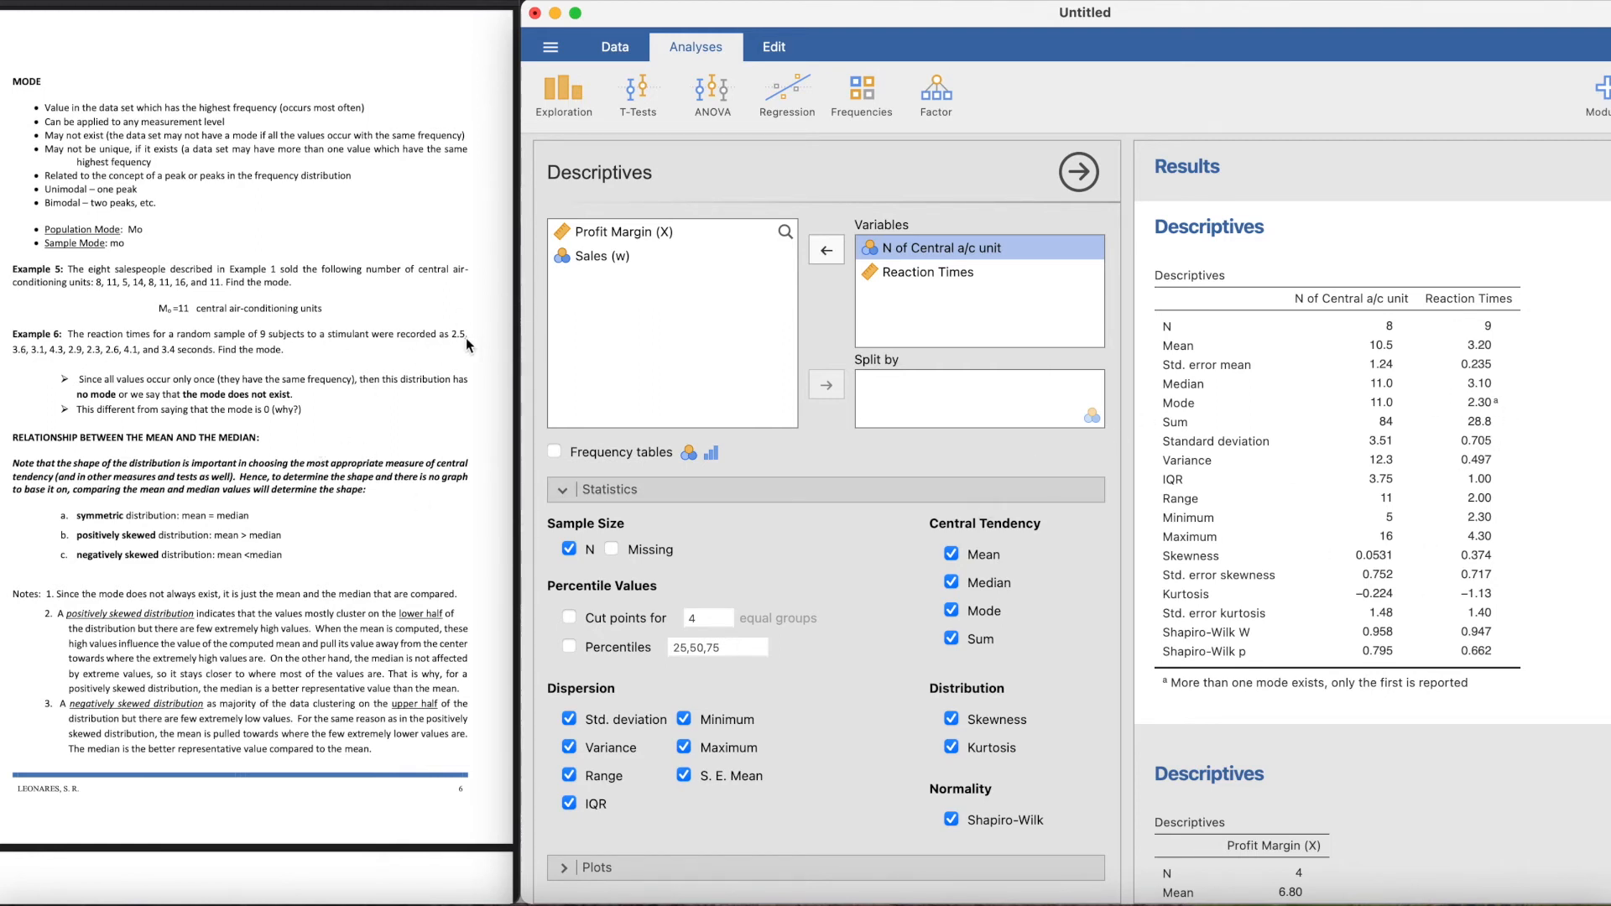
pyautogui.moveTo(480, 369)
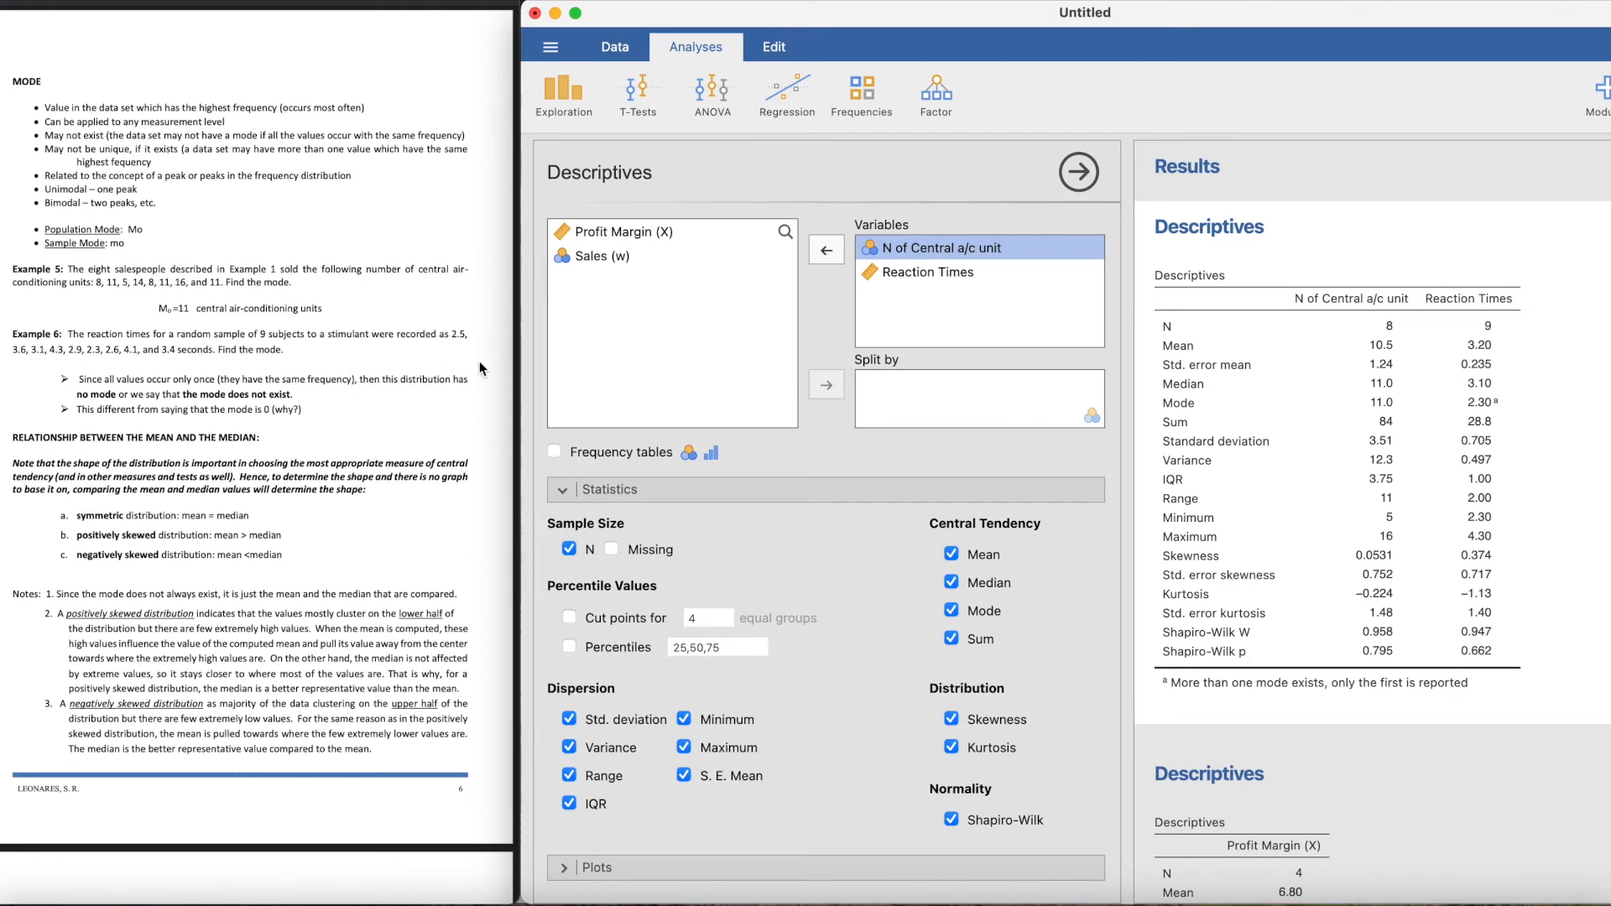
pyautogui.moveTo(158, 383)
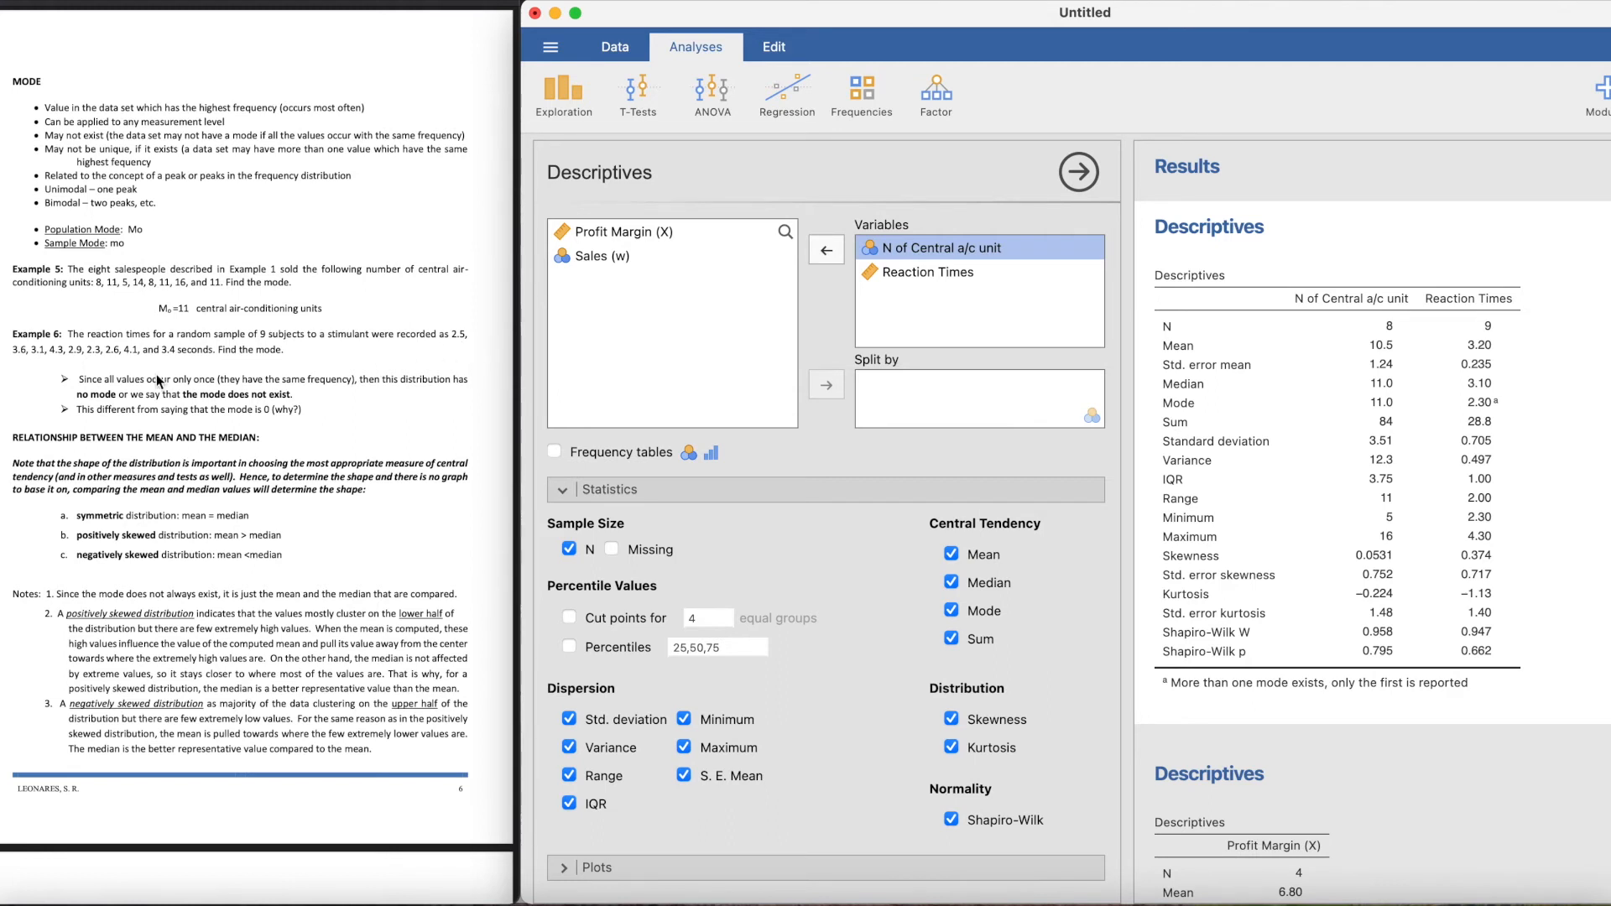
pyautogui.moveTo(712, 576)
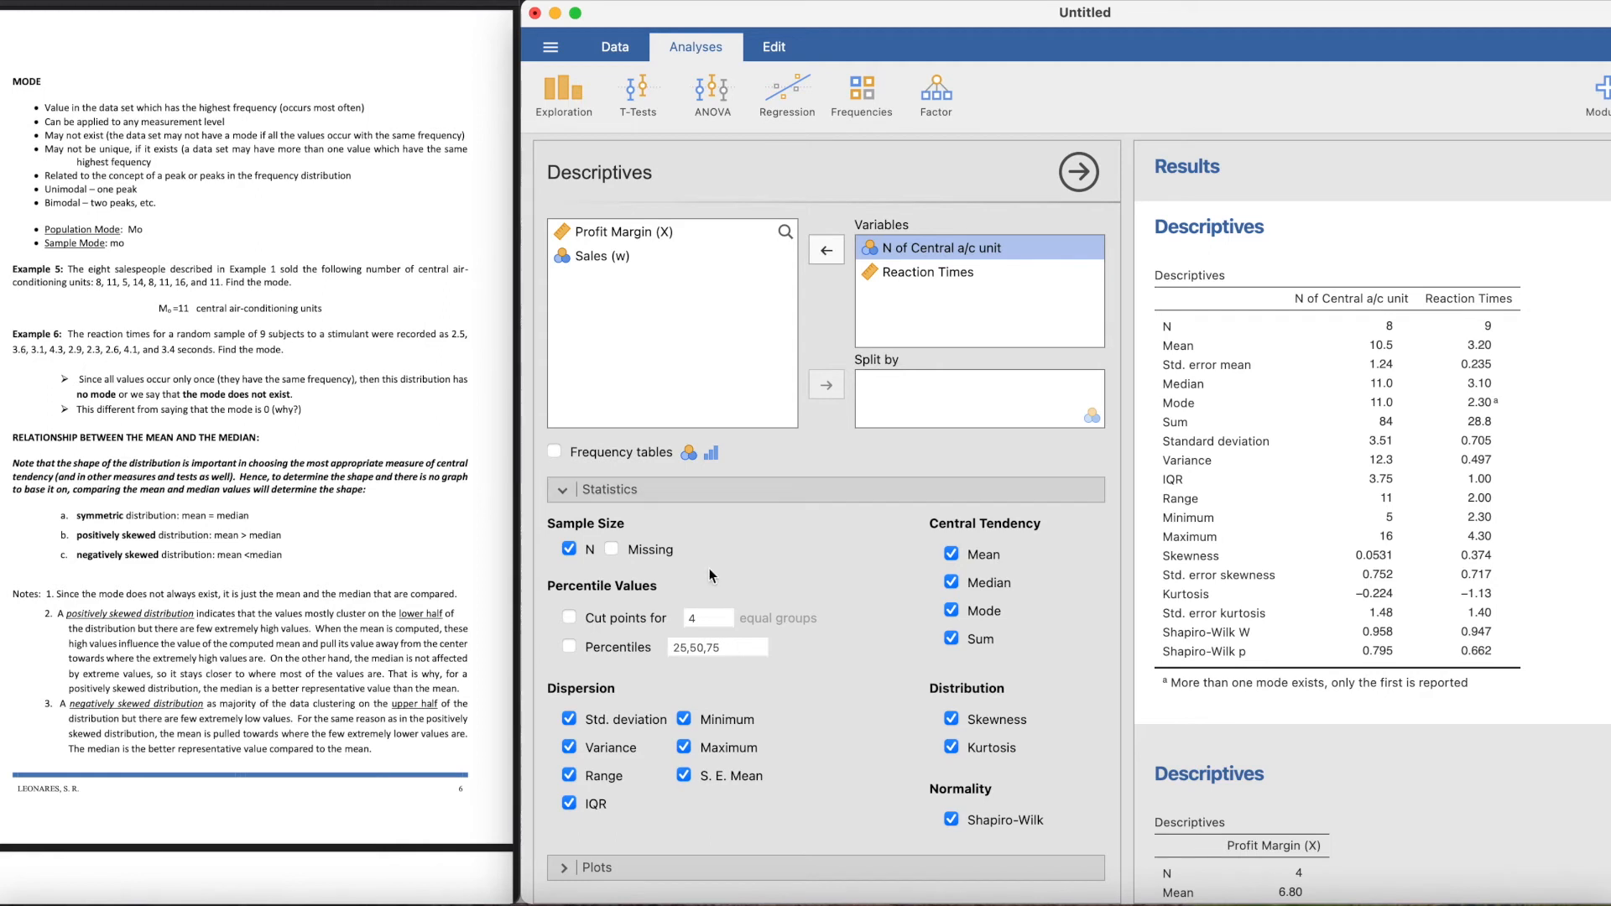
pyautogui.moveTo(712, 134)
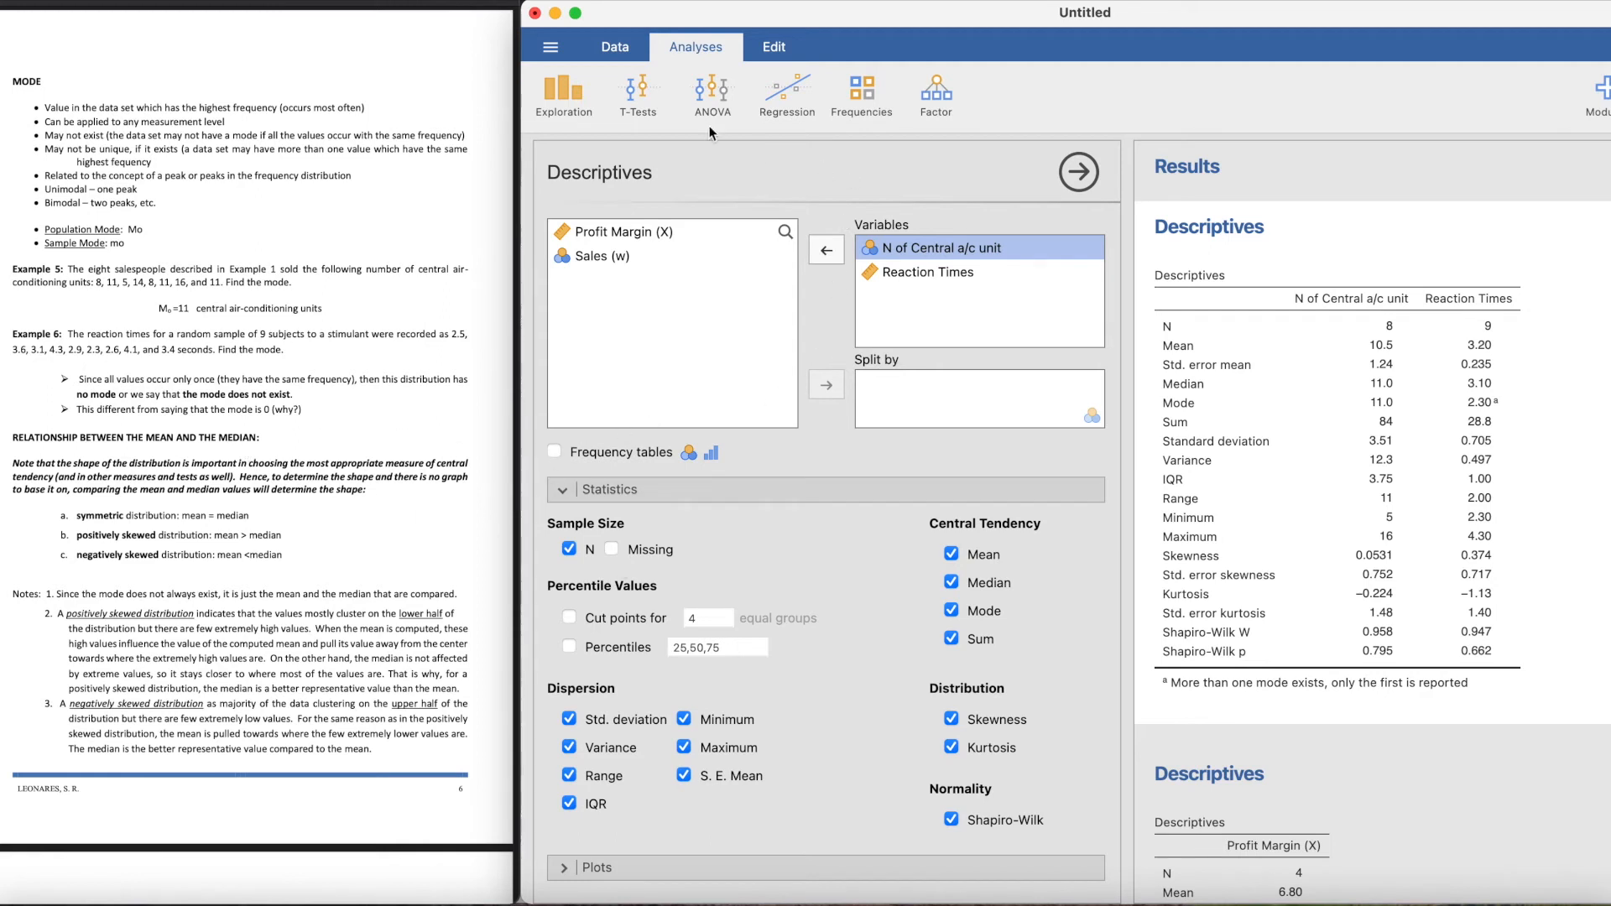
pyautogui.click(614, 47)
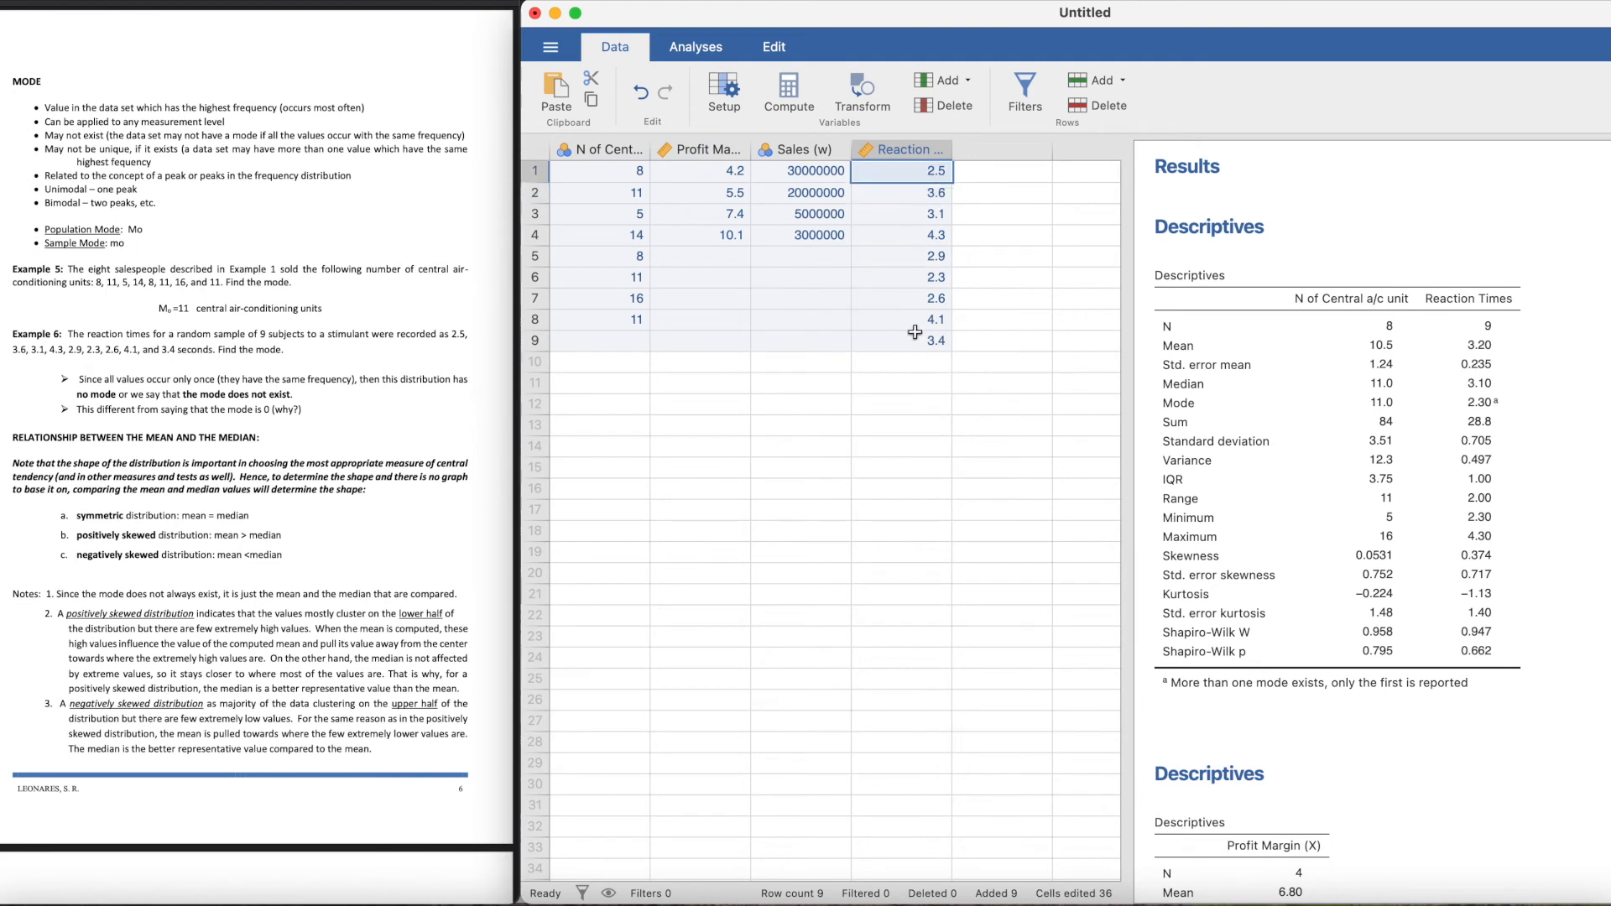
pyautogui.moveTo(945, 297)
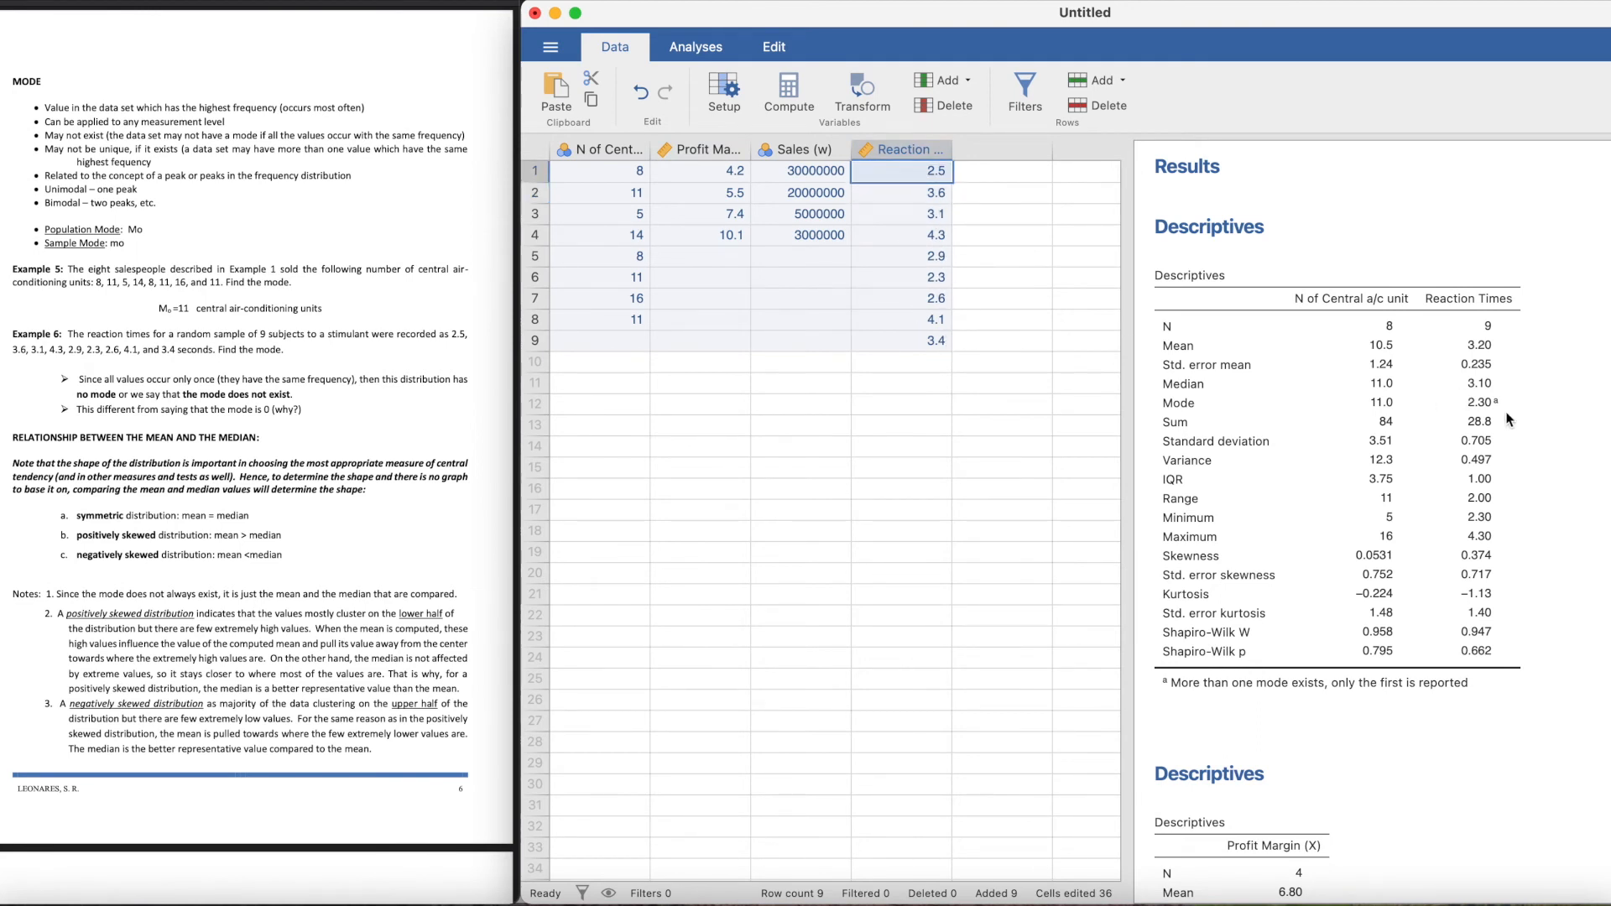
pyautogui.moveTo(1492, 419)
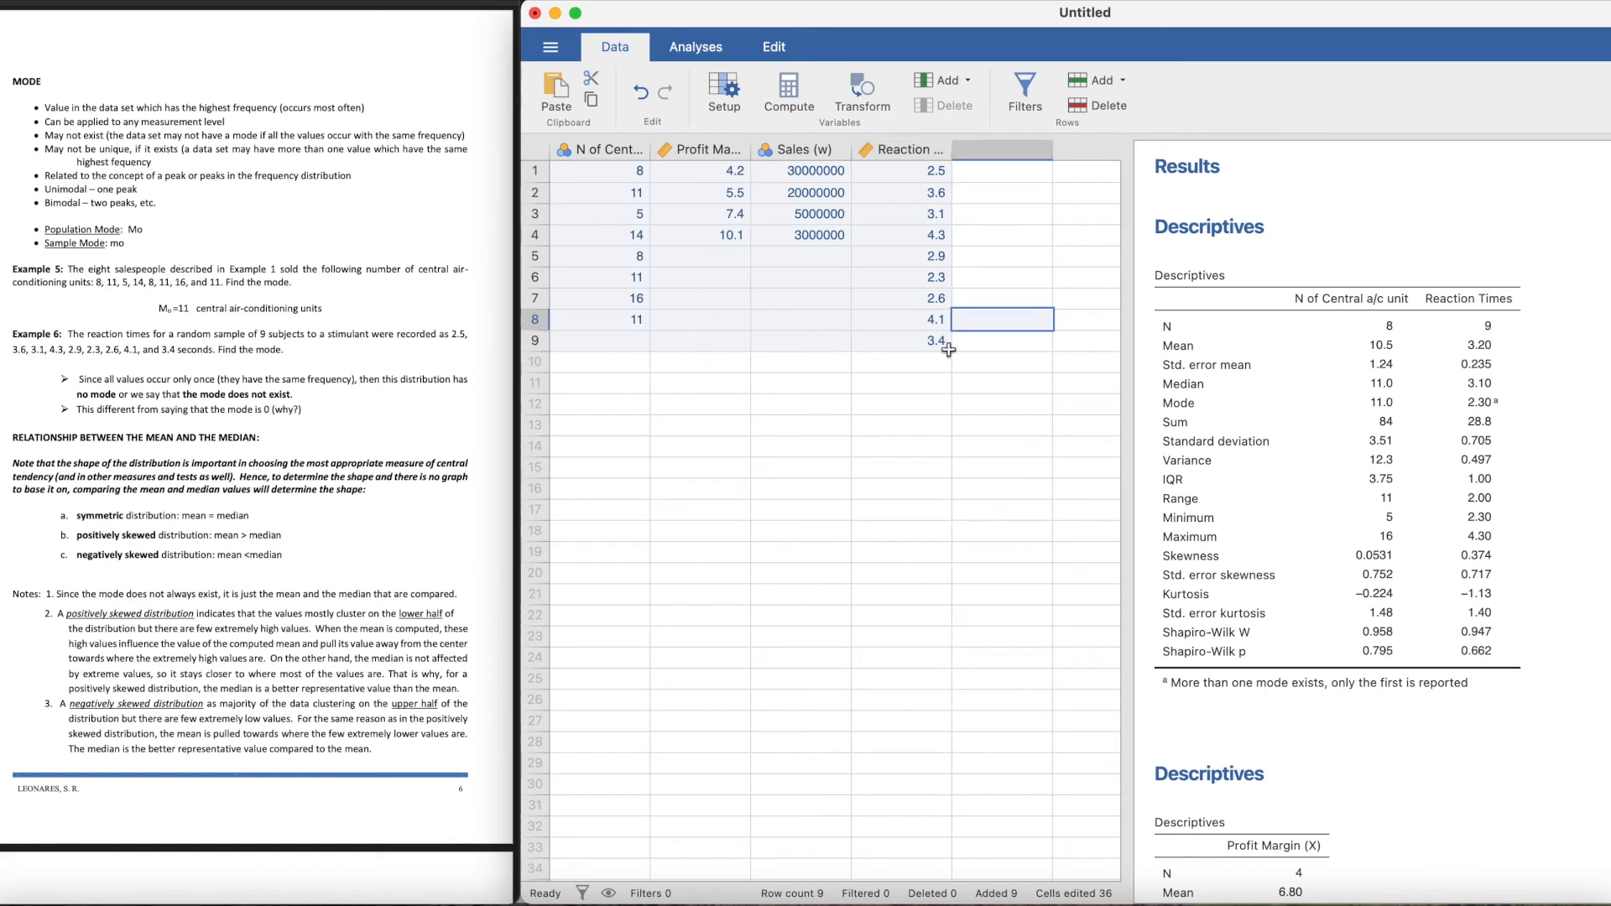
pyautogui.click(900, 298)
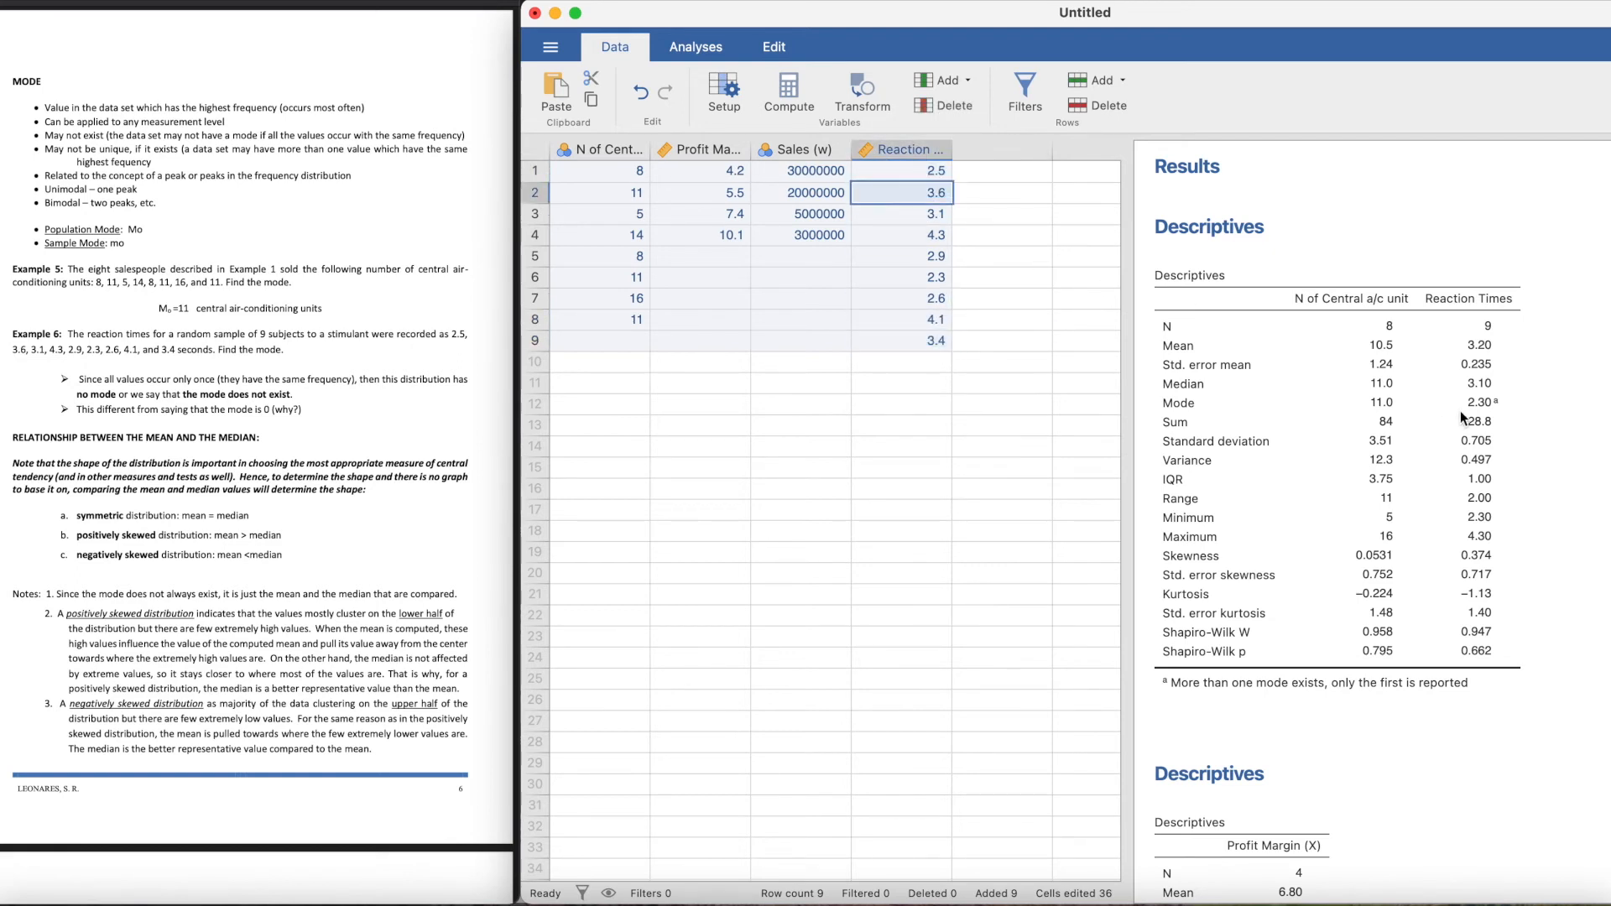
pyautogui.moveTo(1496, 411)
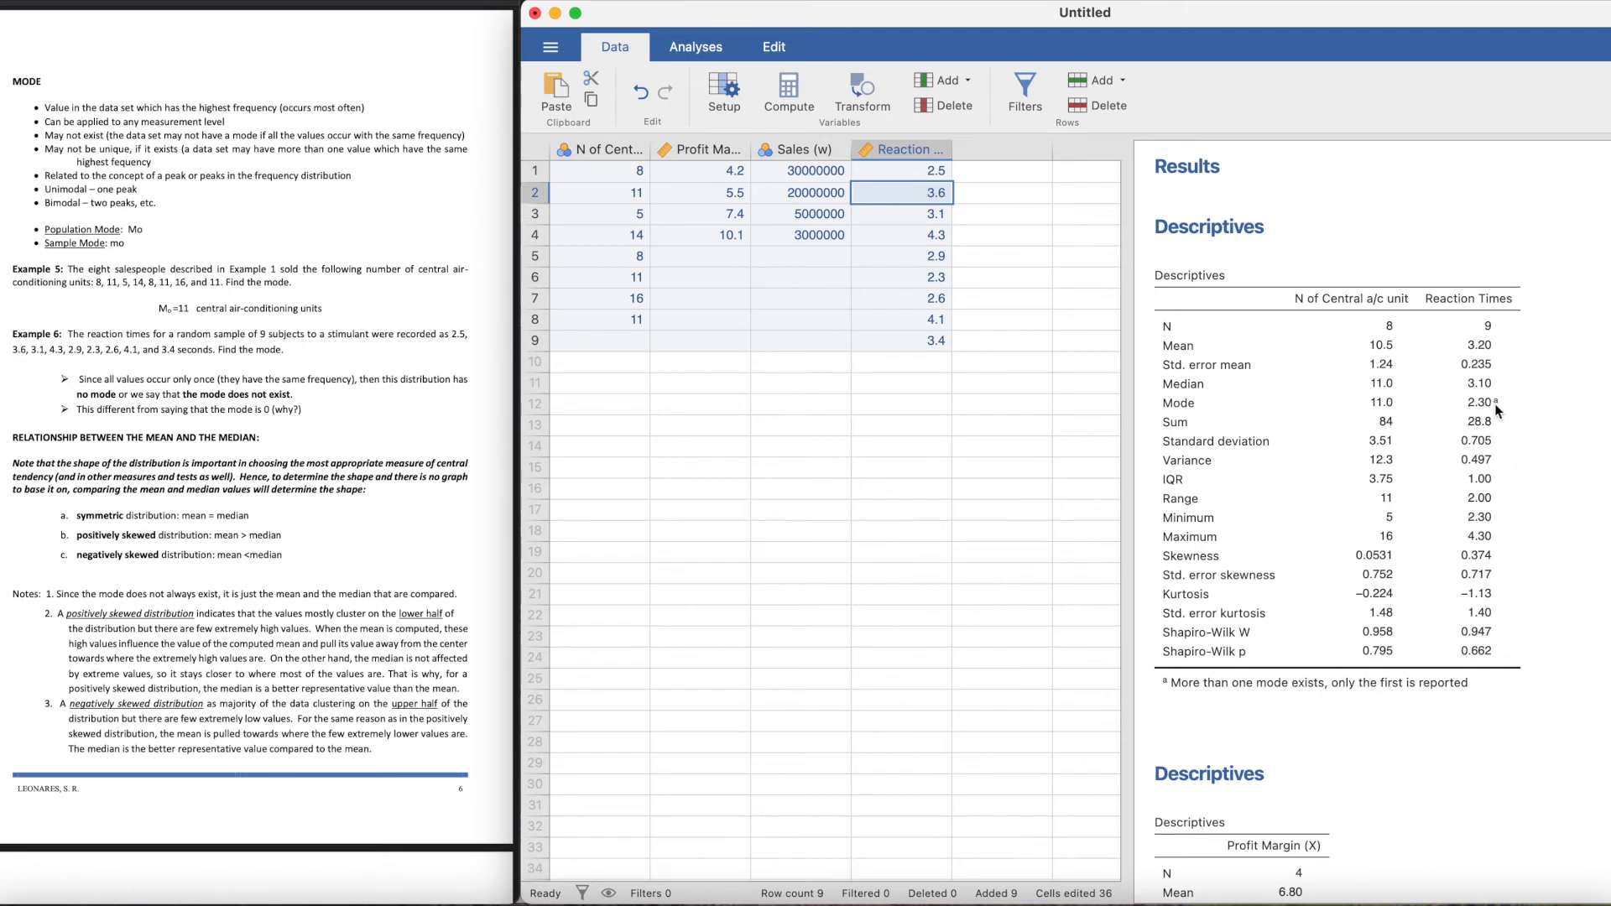
pyautogui.moveTo(1467, 411)
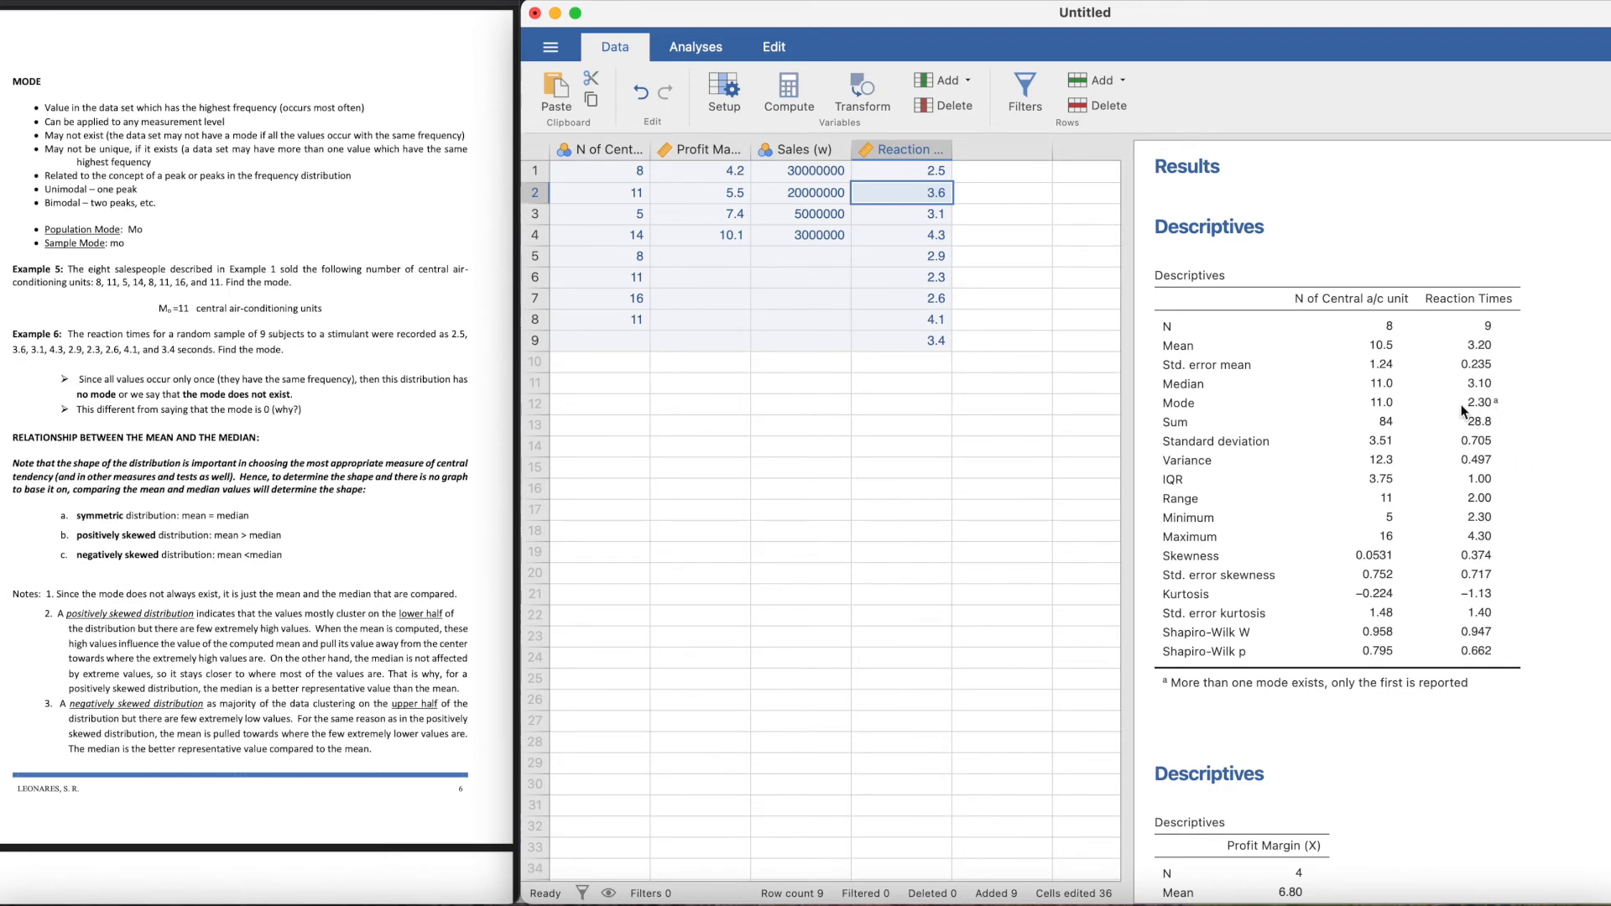
pyautogui.moveTo(960, 185)
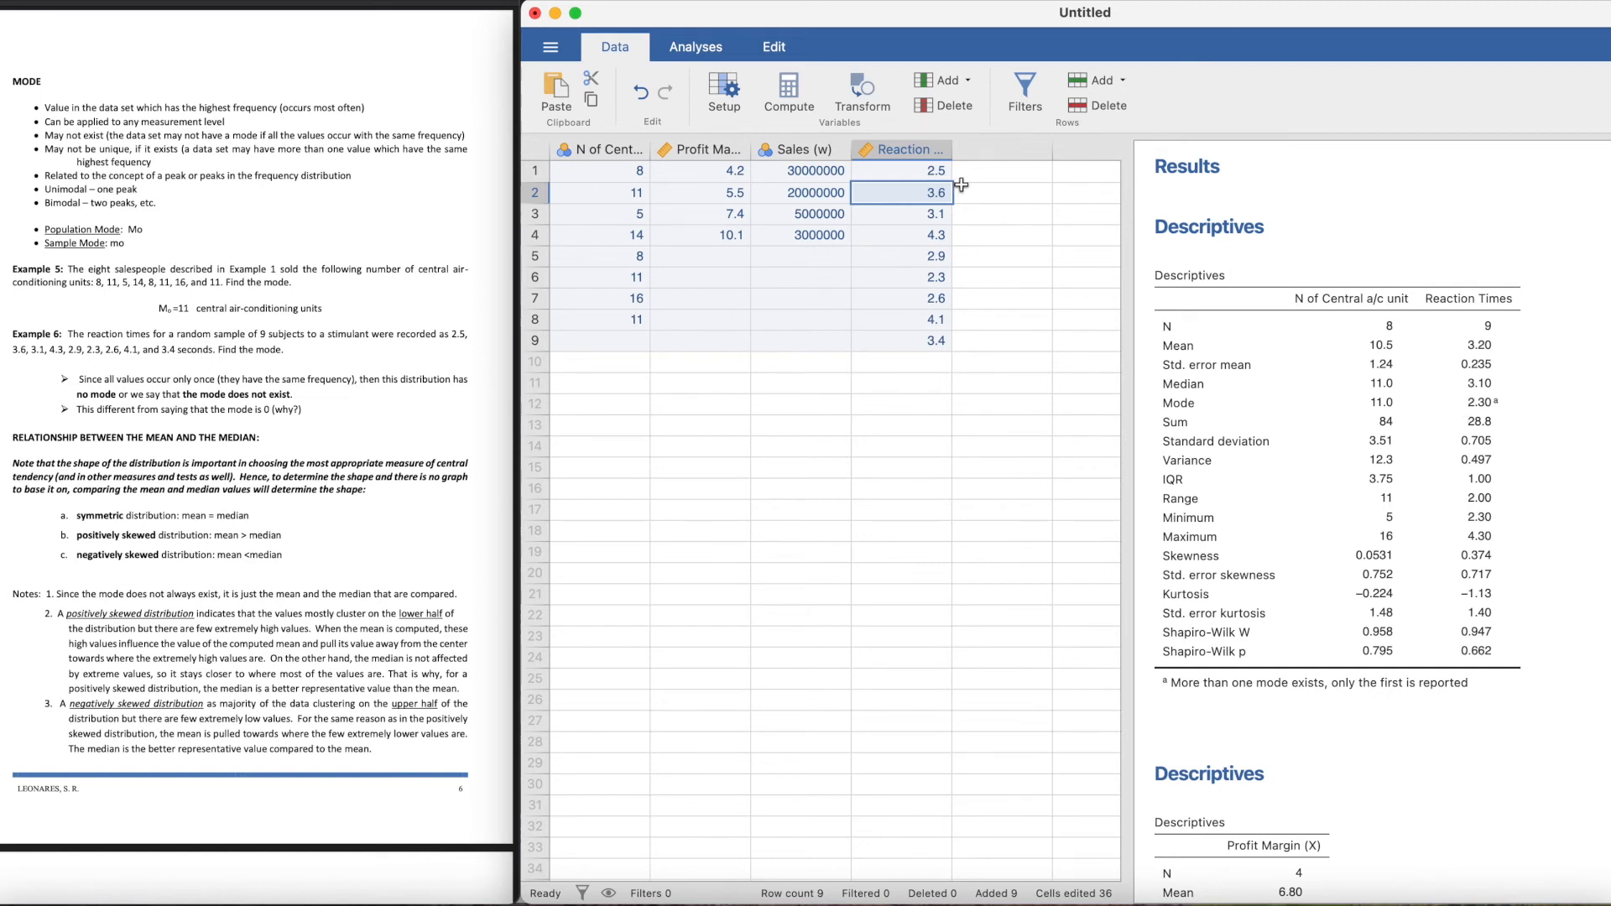
pyautogui.click(904, 299)
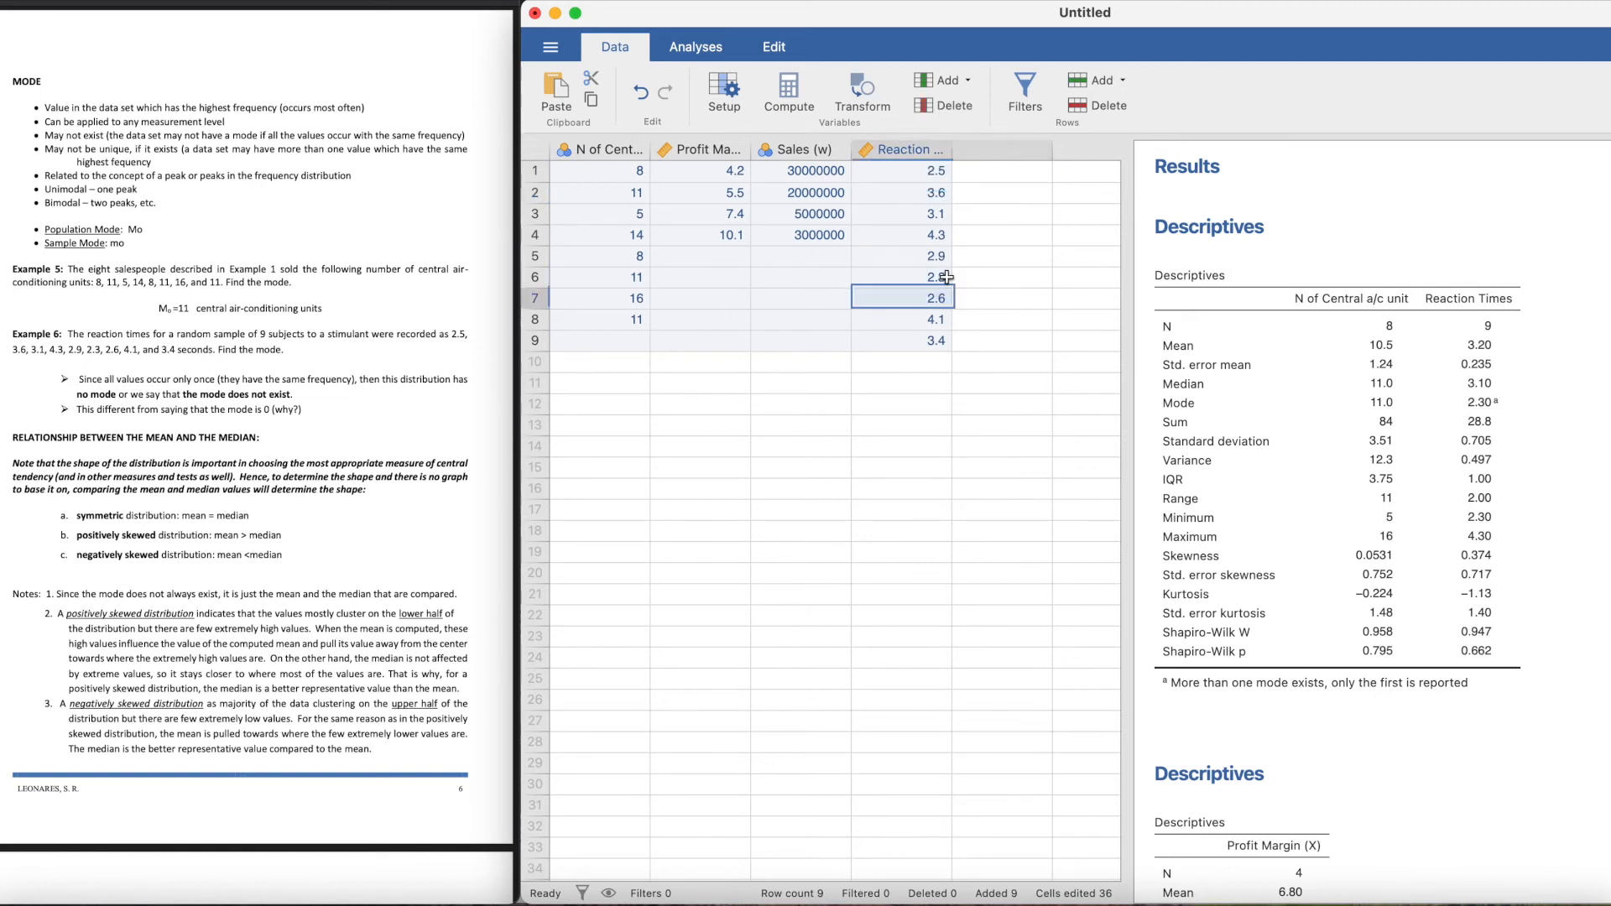
pyautogui.click(902, 171)
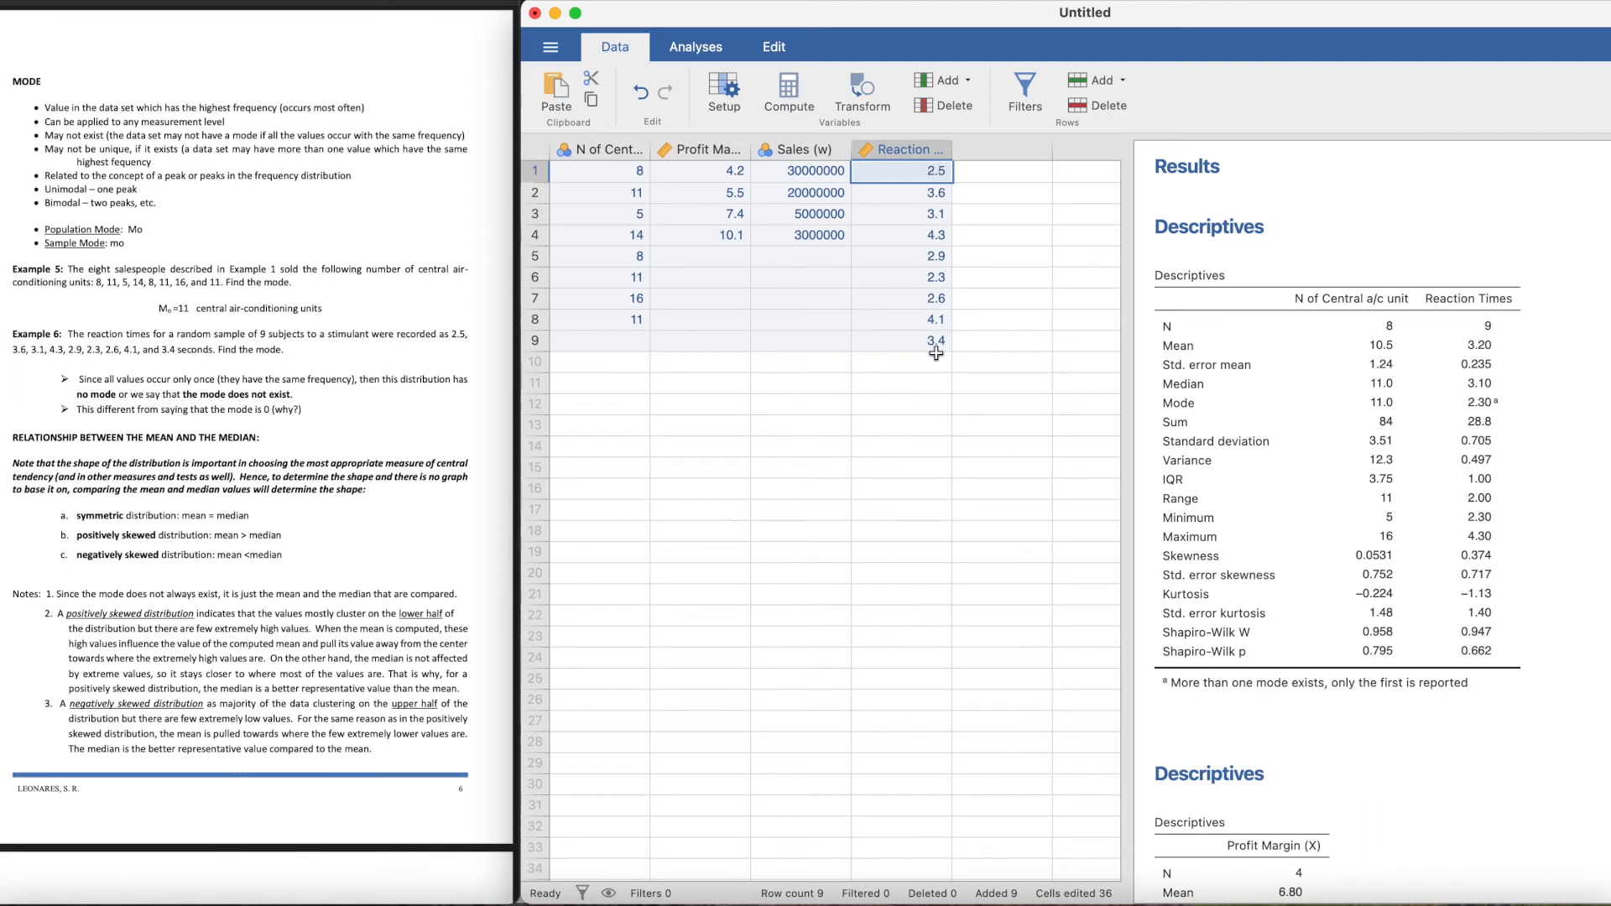
pyautogui.click(902, 340)
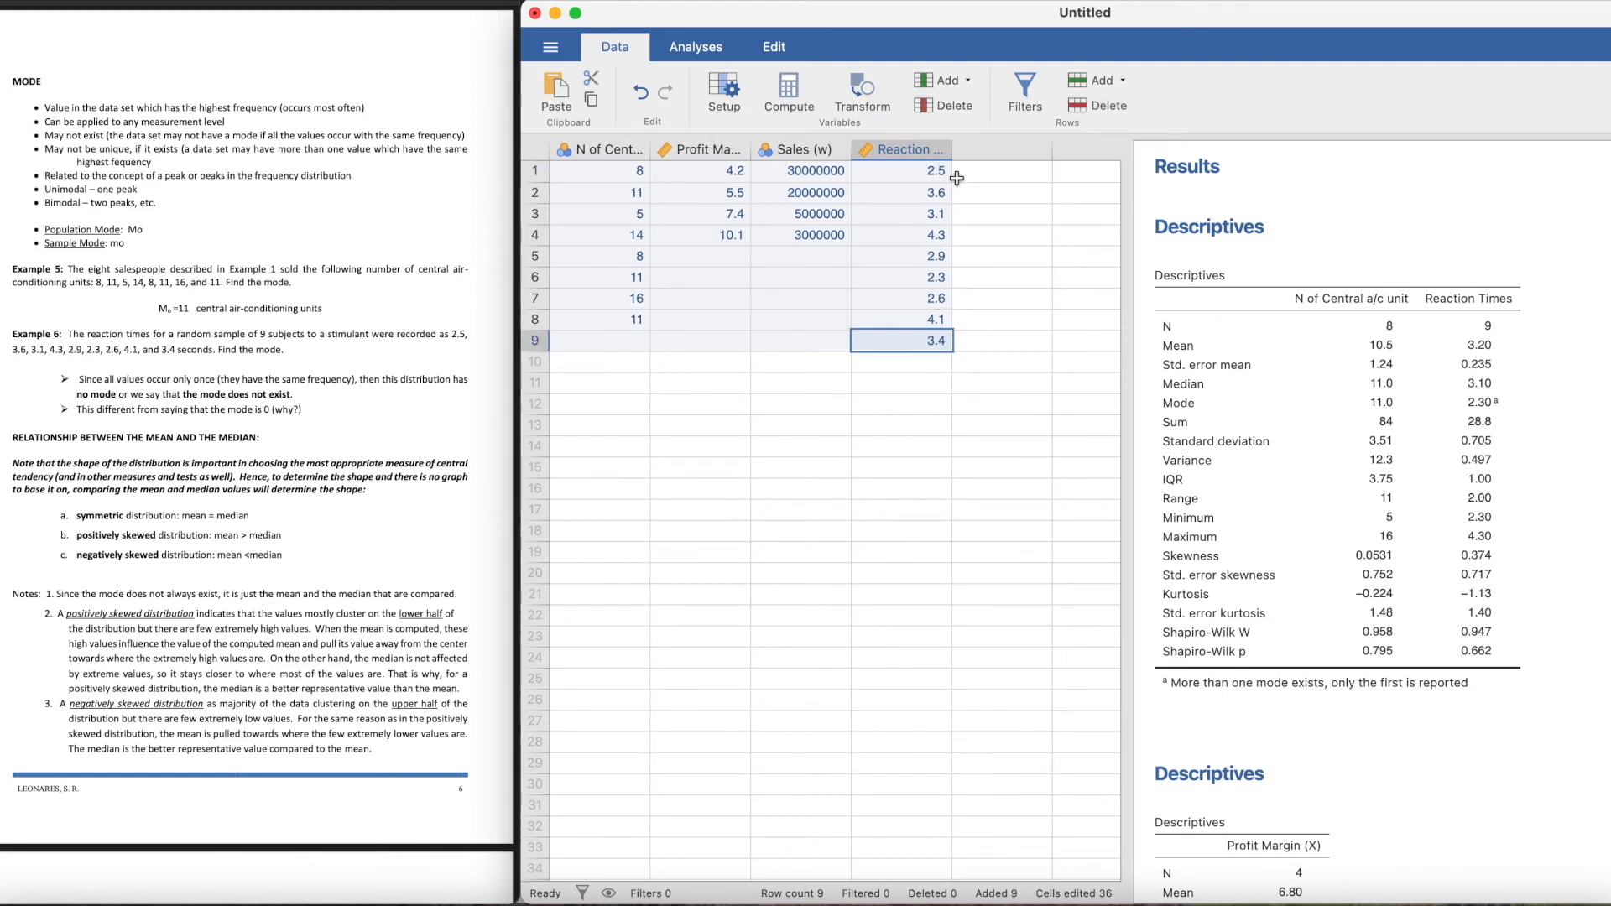
pyautogui.click(901, 171)
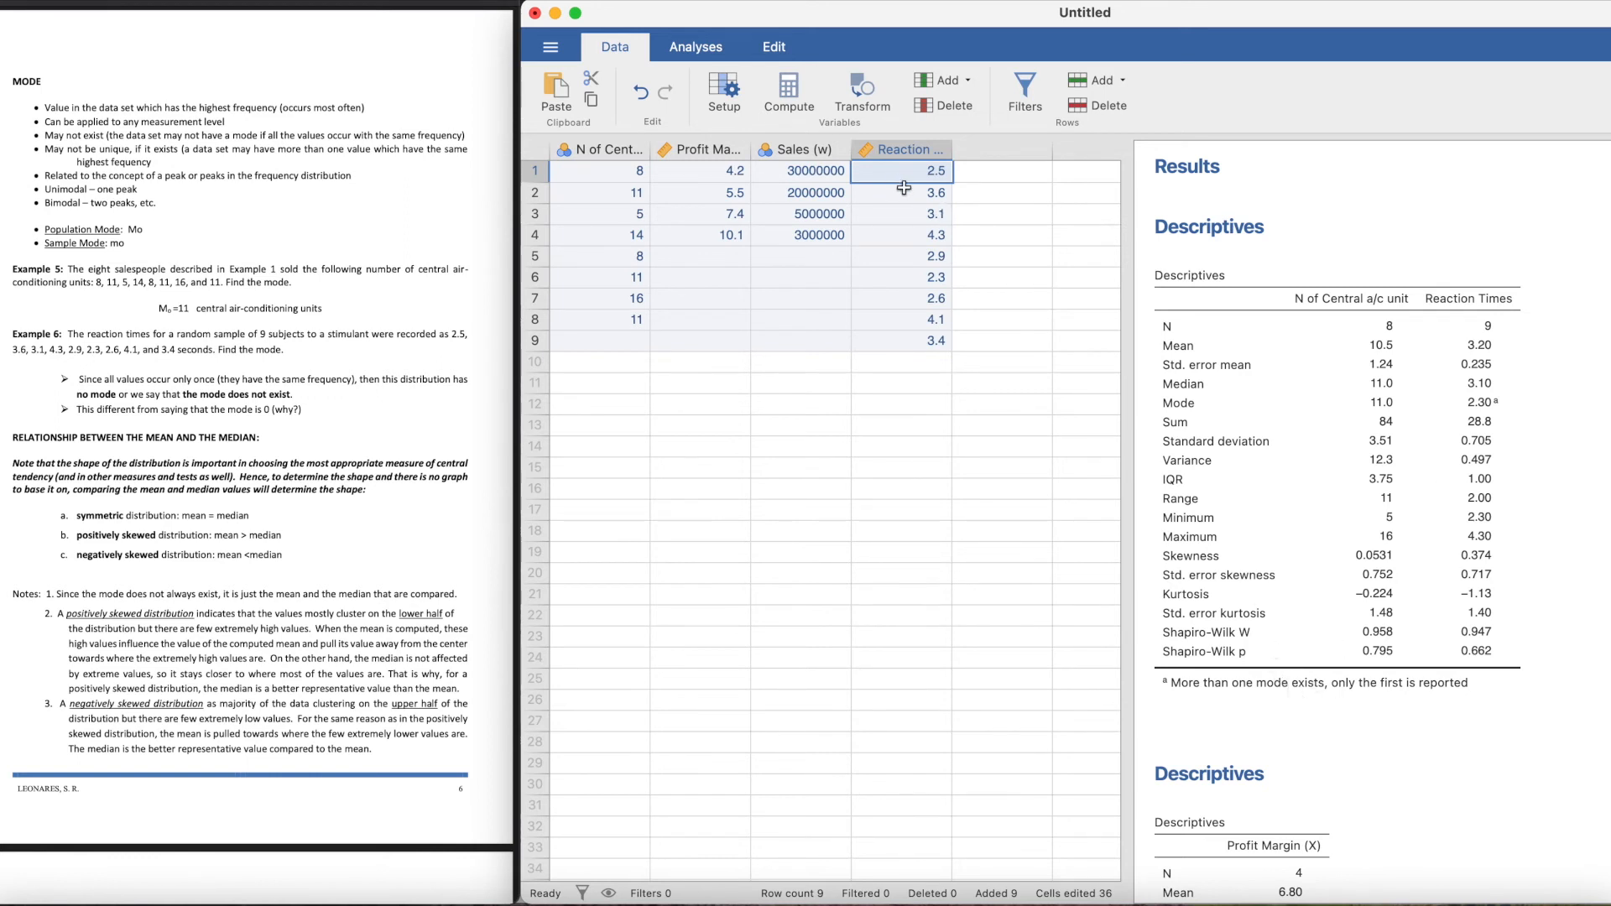
pyautogui.click(901, 193)
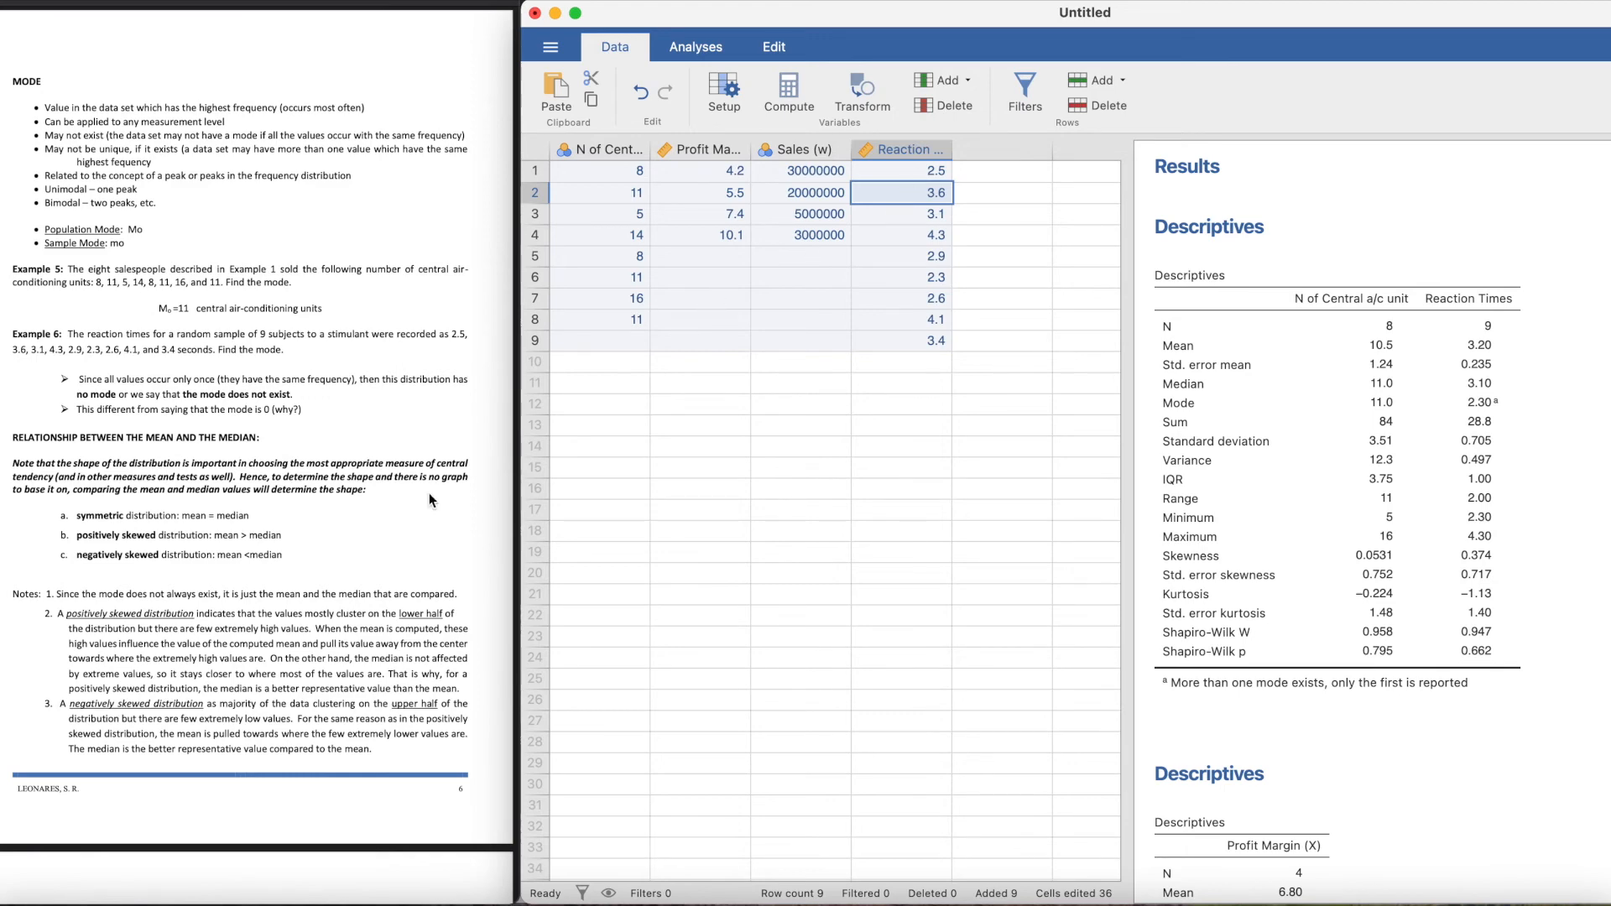
pyautogui.scroll(-3)
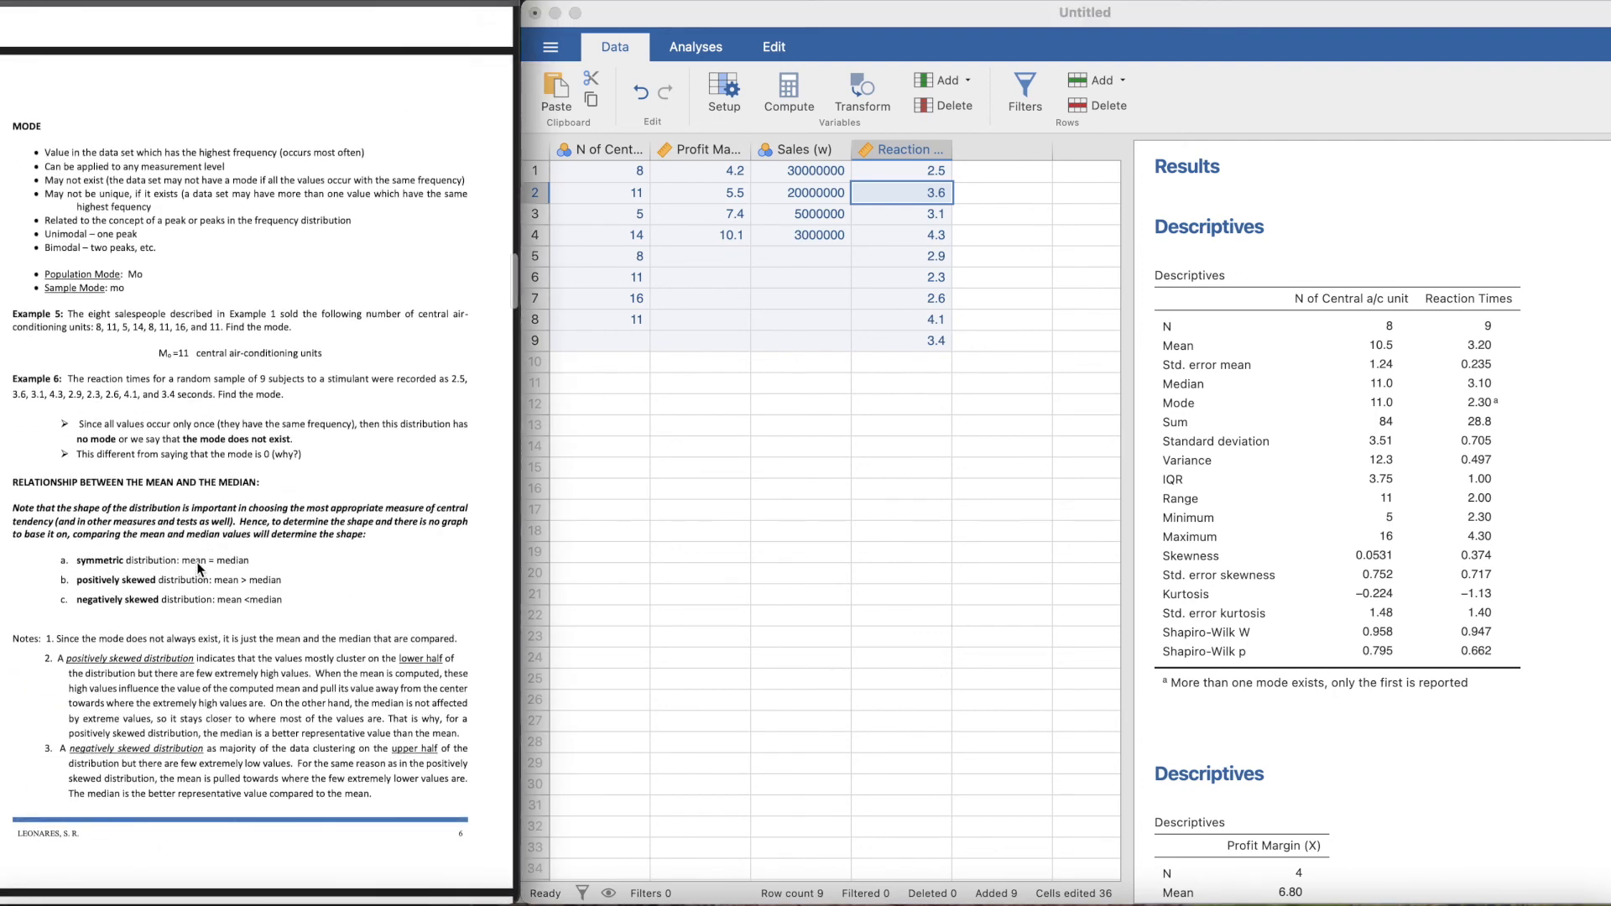
pyautogui.moveTo(255, 562)
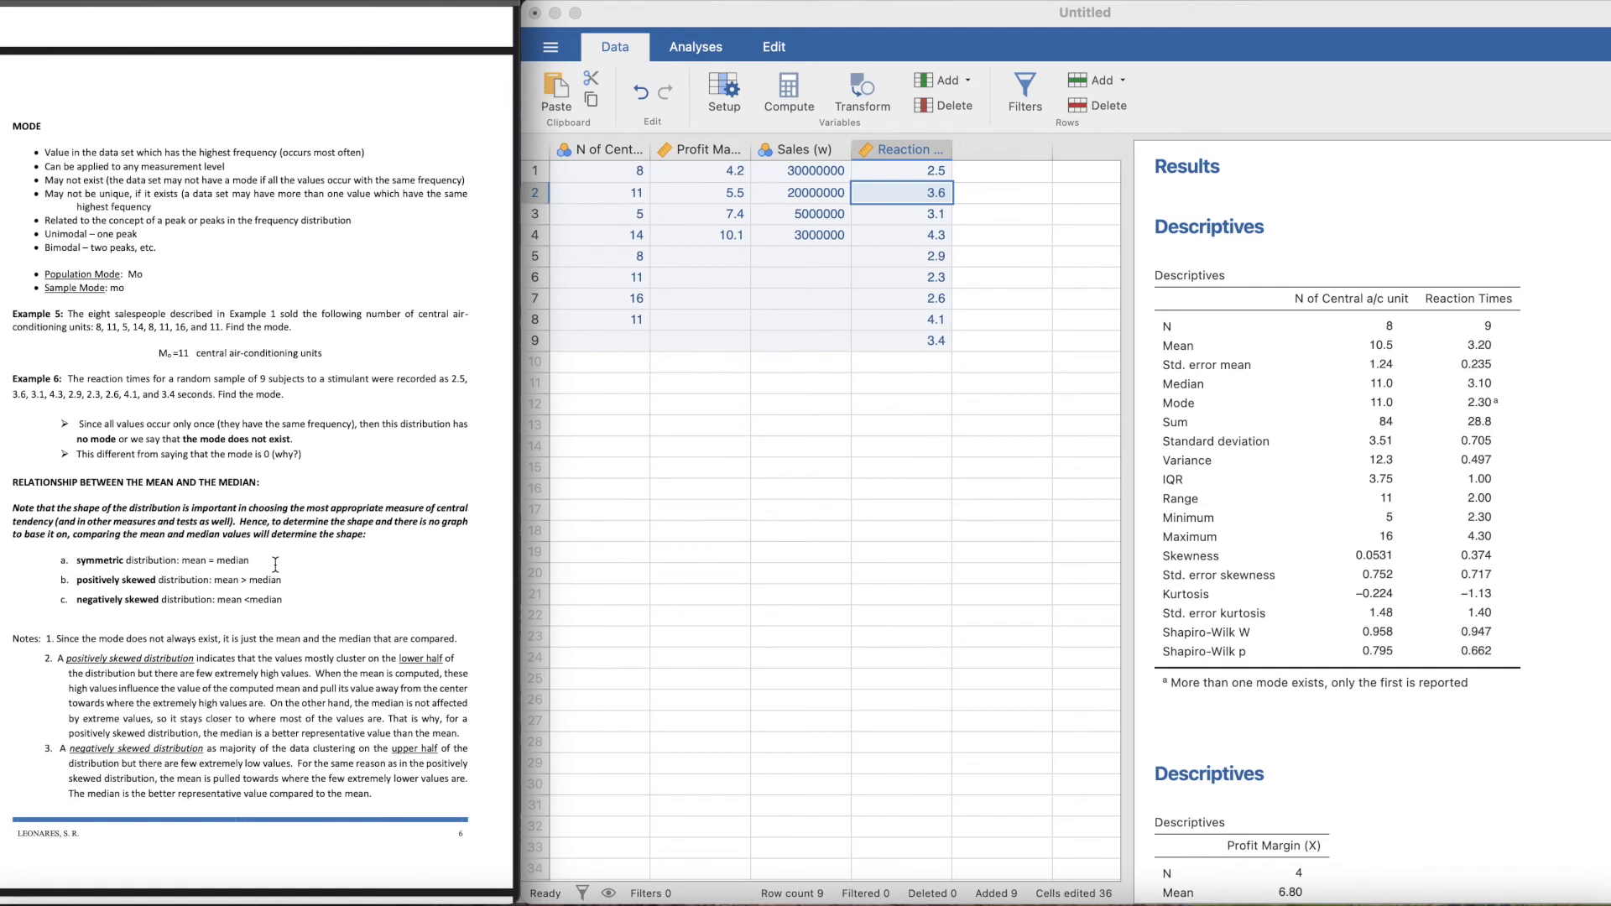
pyautogui.moveTo(222, 584)
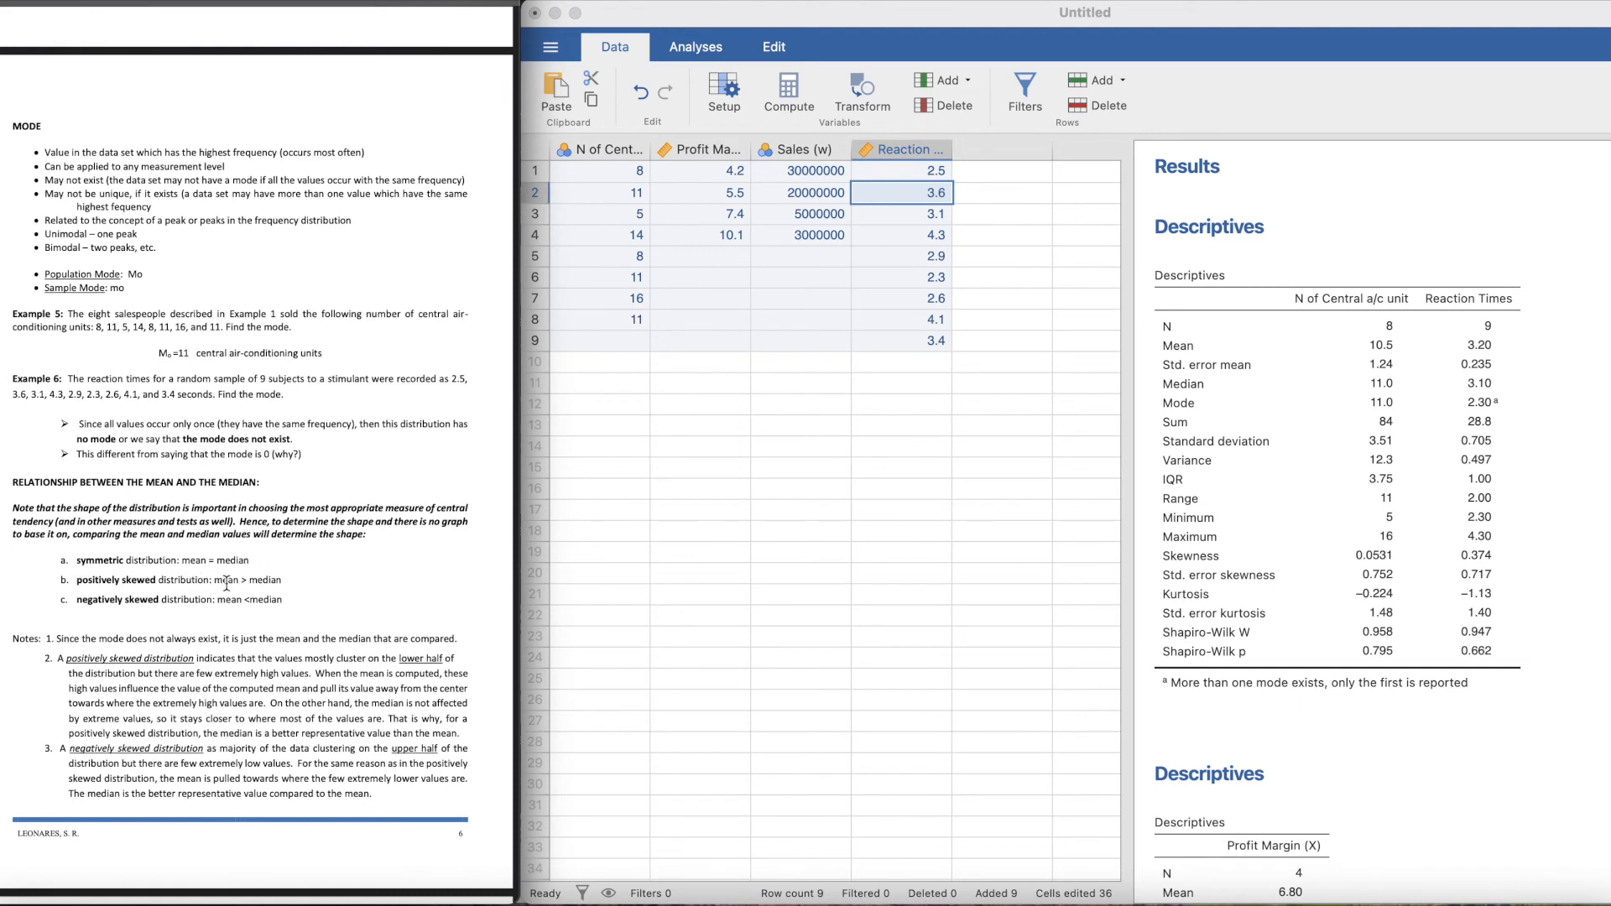
pyautogui.moveTo(1403, 620)
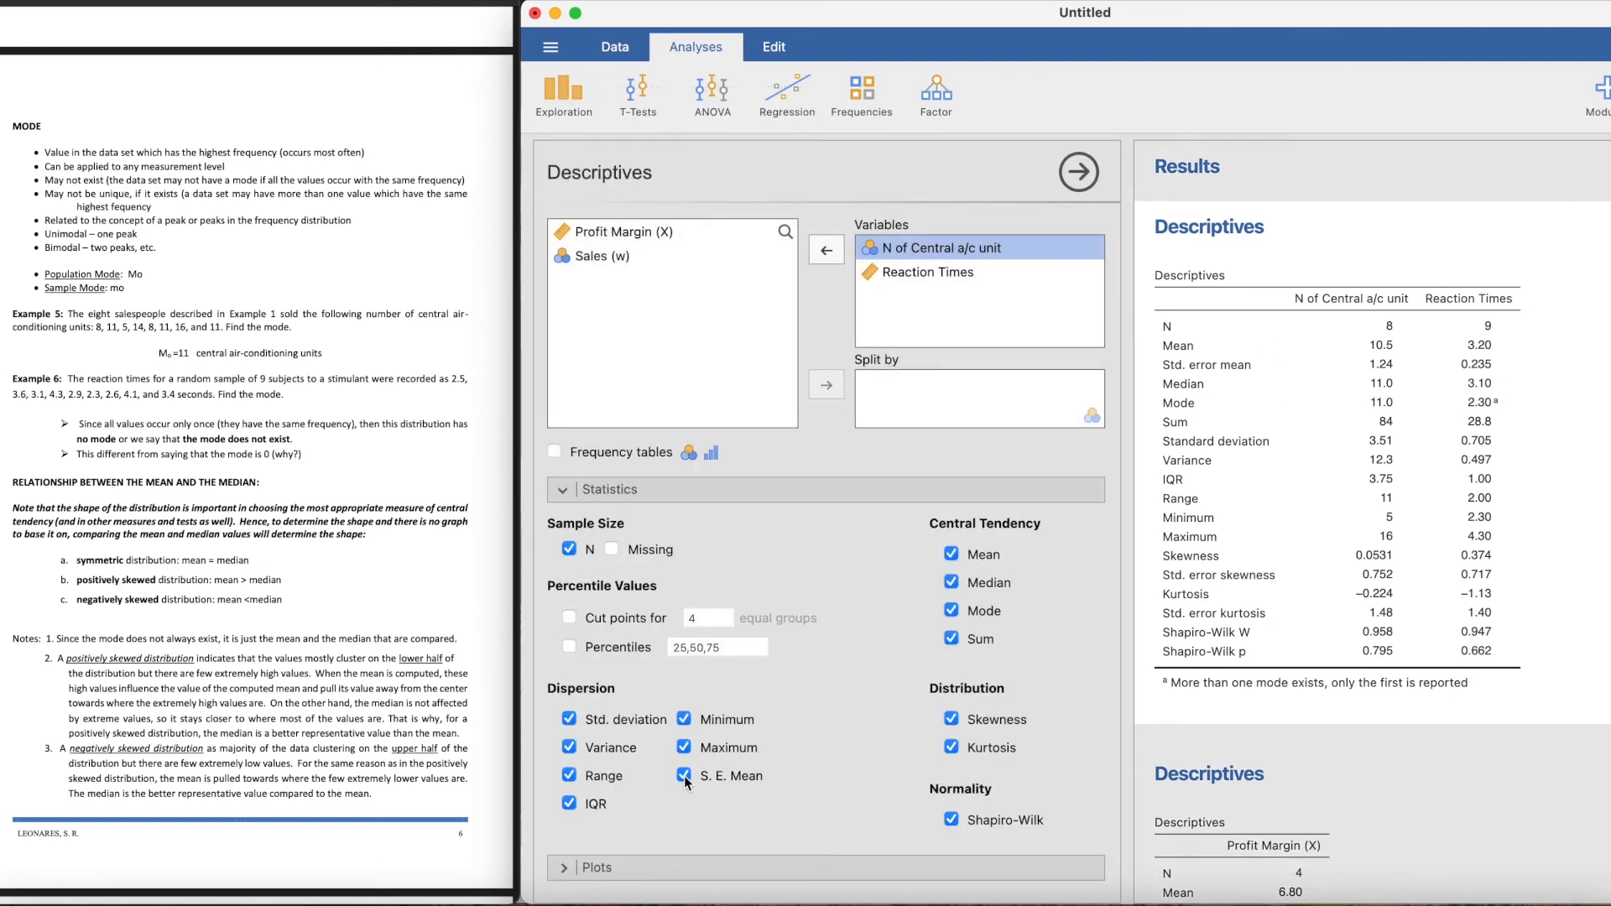
# Step: Trim the combined table to mean (10.5, 3.20) and median (11.0, 3.10) only, removing N, dispersion and range
pyautogui.click(950, 611)
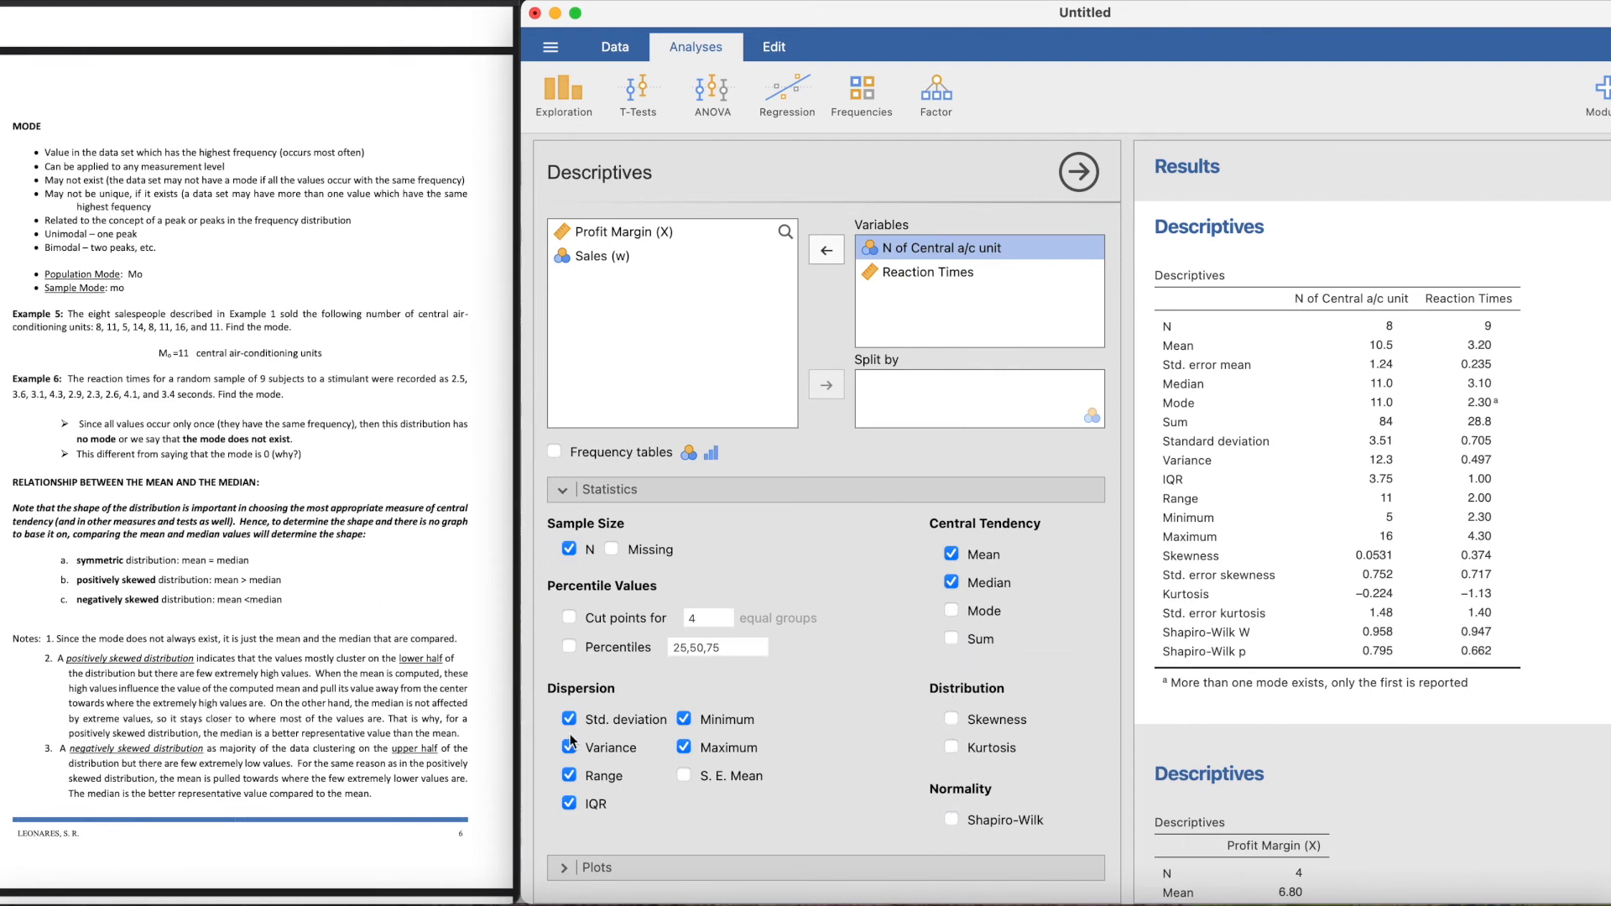
pyautogui.click(569, 720)
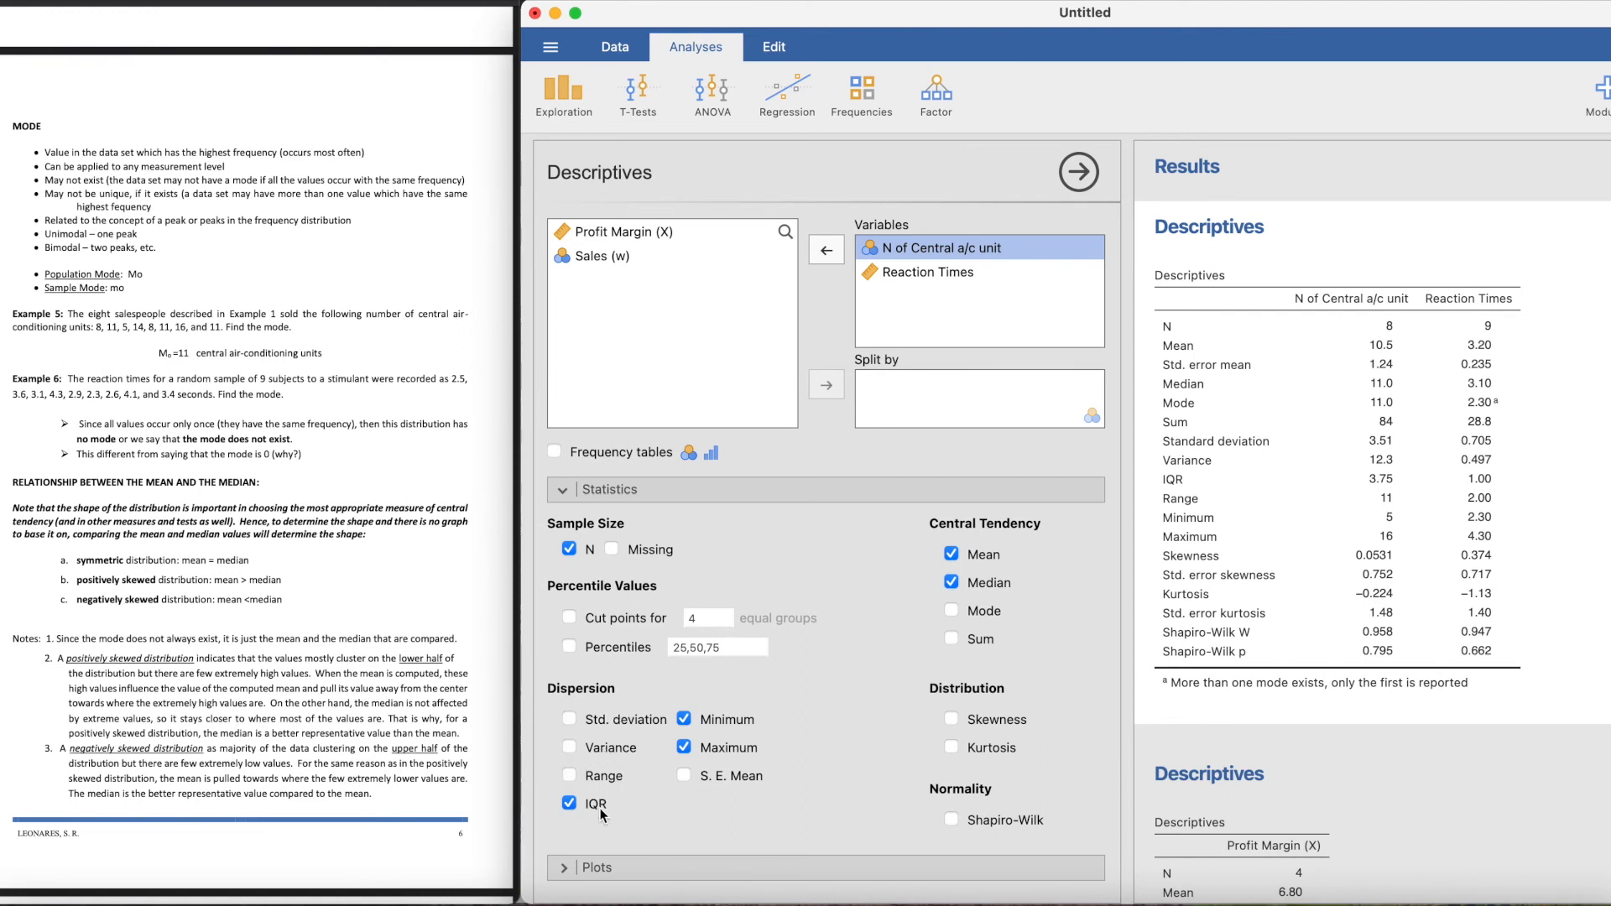
pyautogui.click(569, 804)
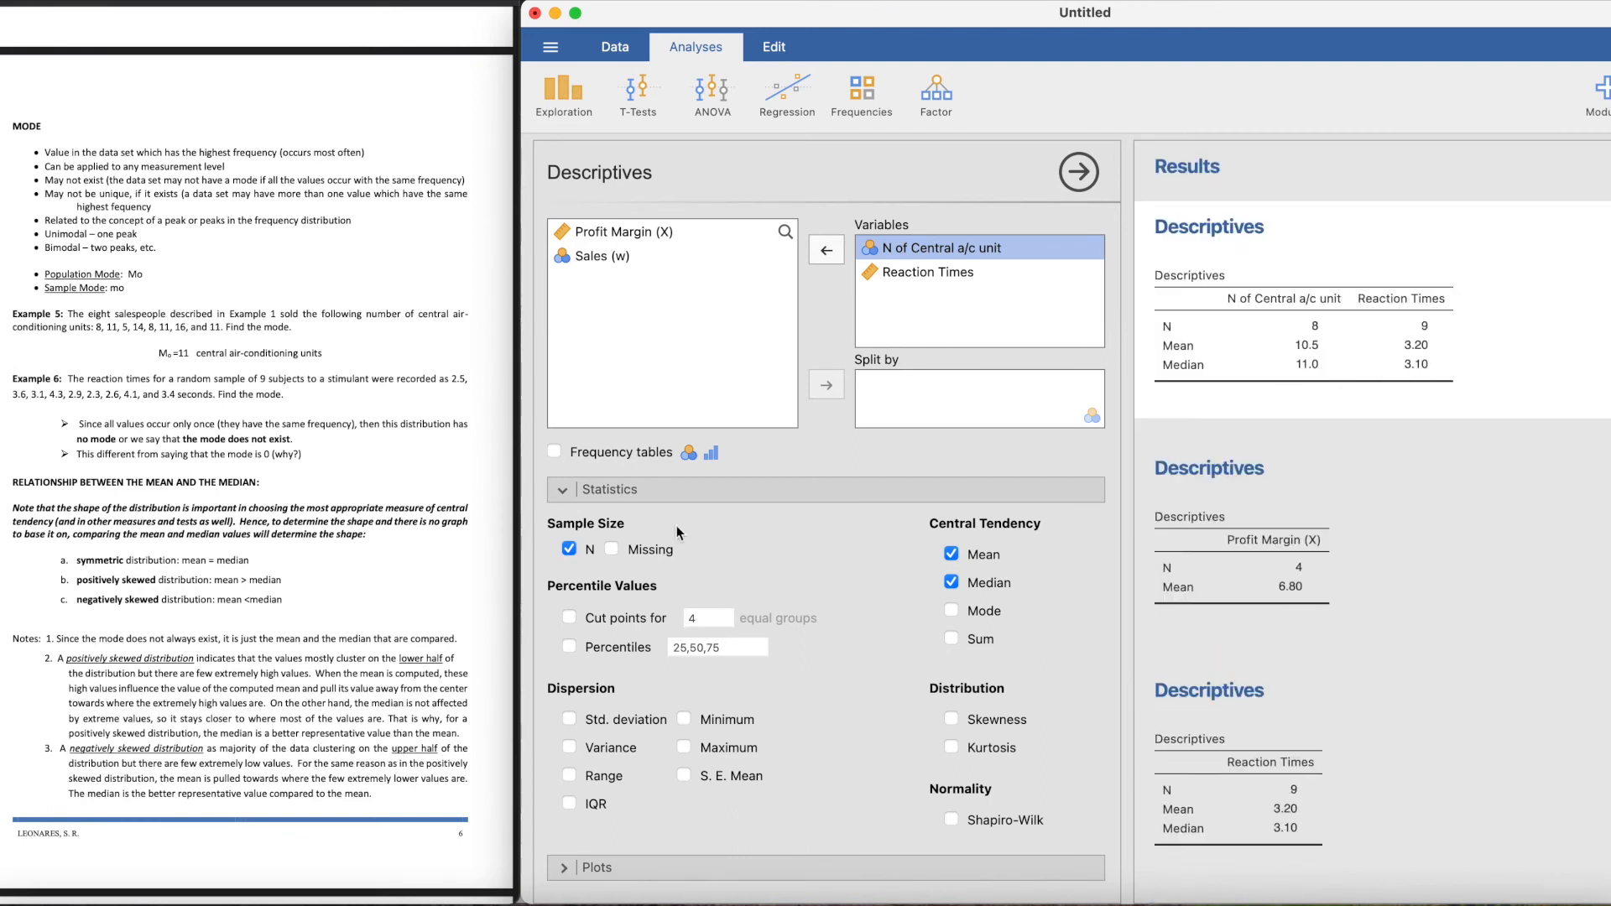
pyautogui.click(569, 548)
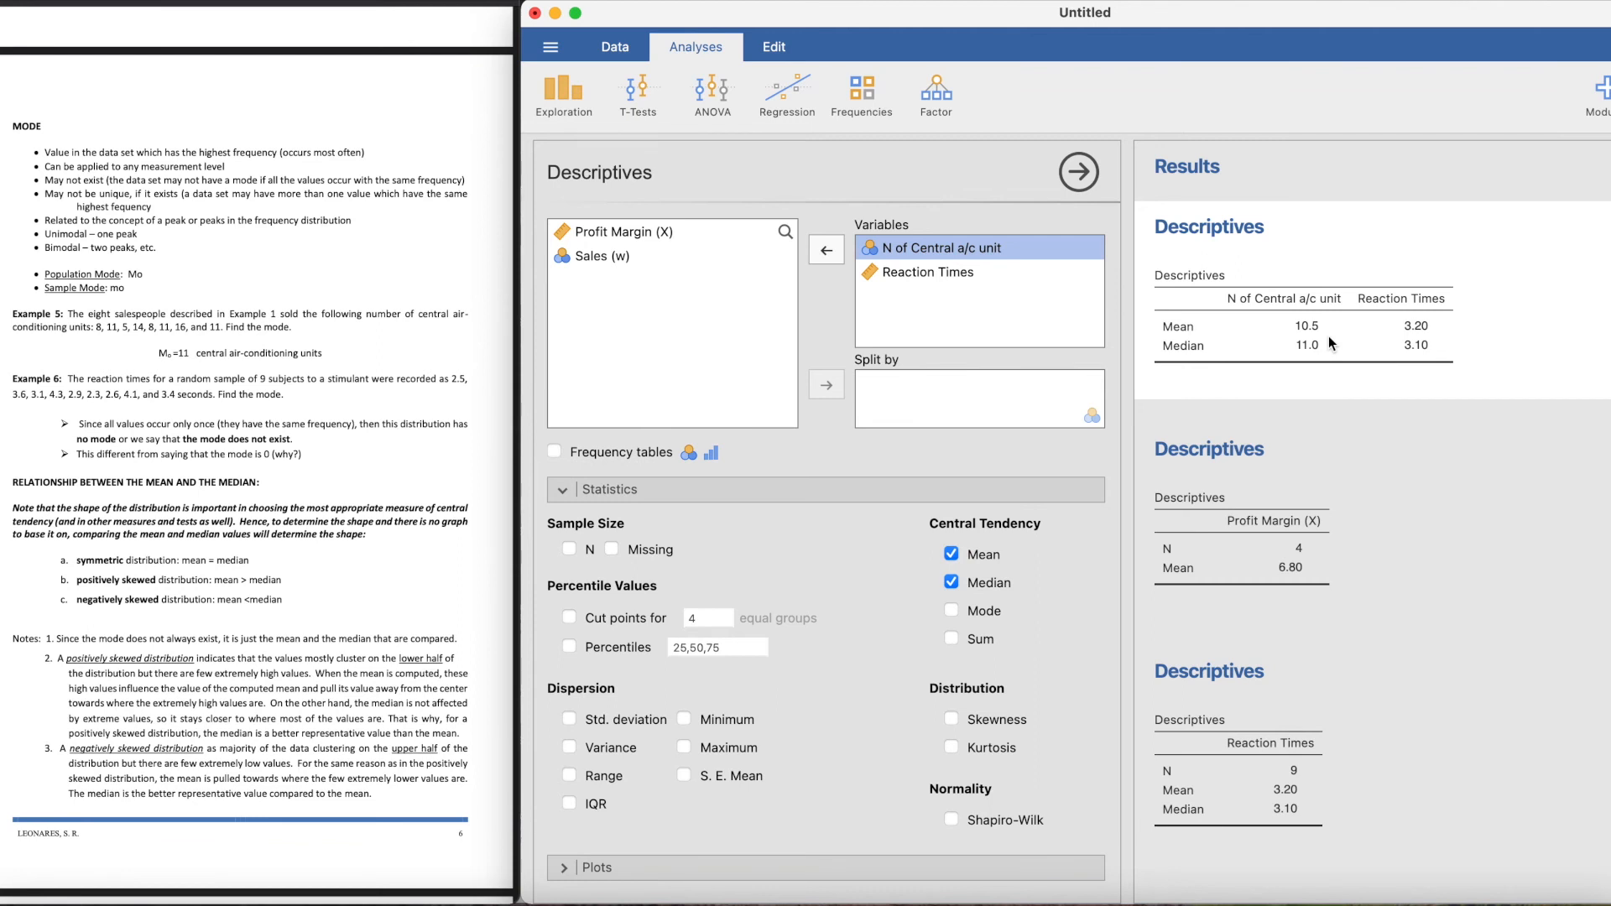
pyautogui.moveTo(274, 637)
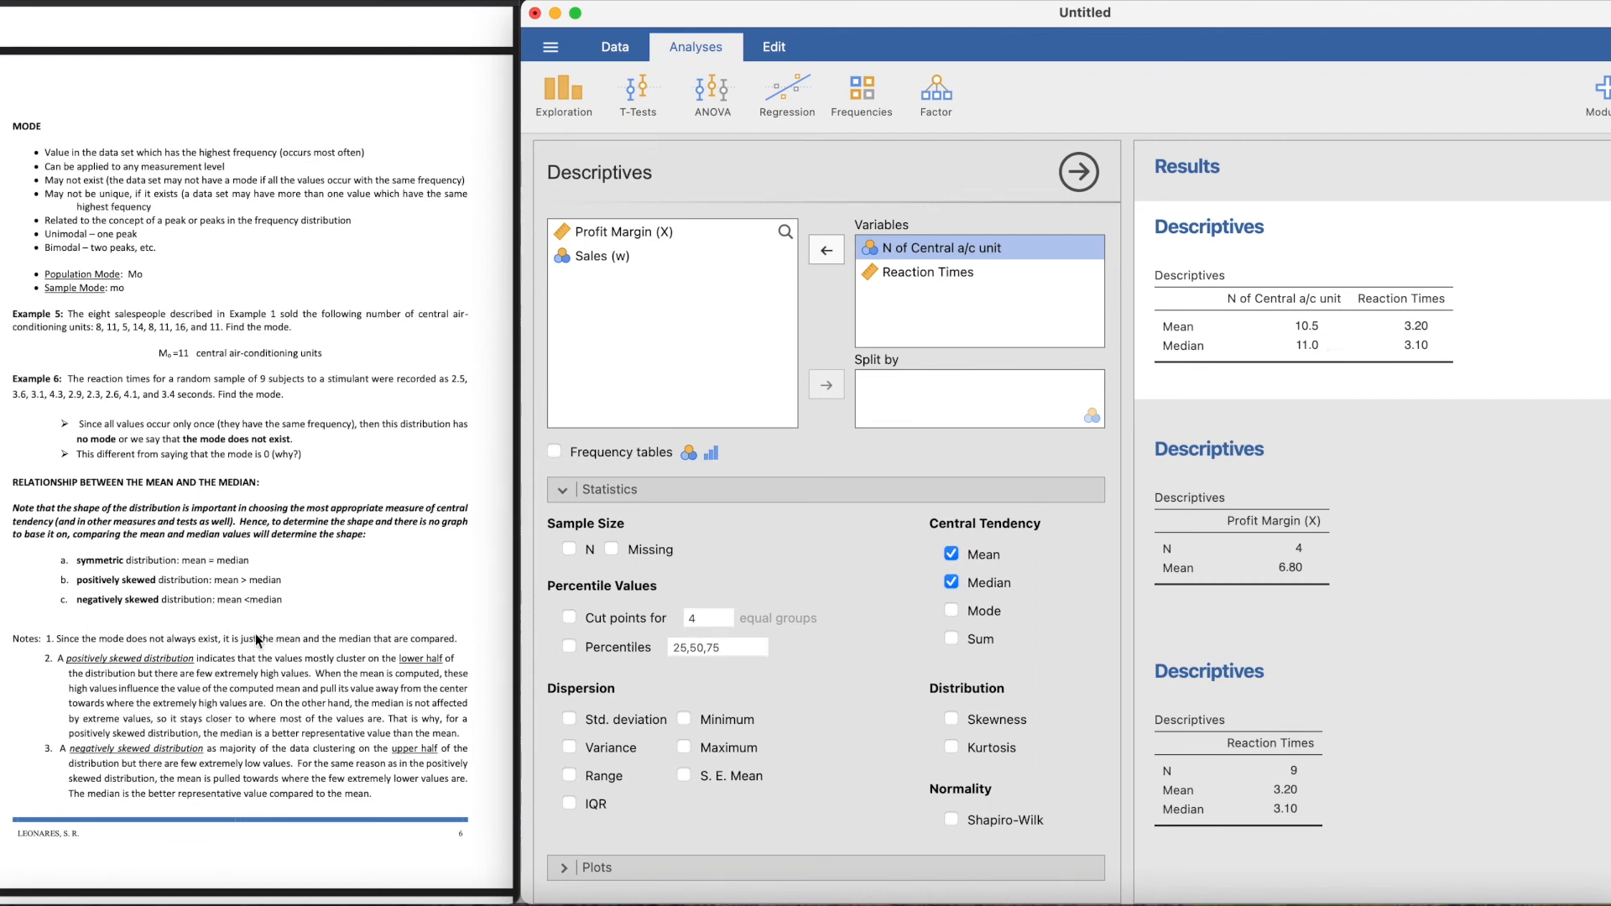
pyautogui.moveTo(264, 615)
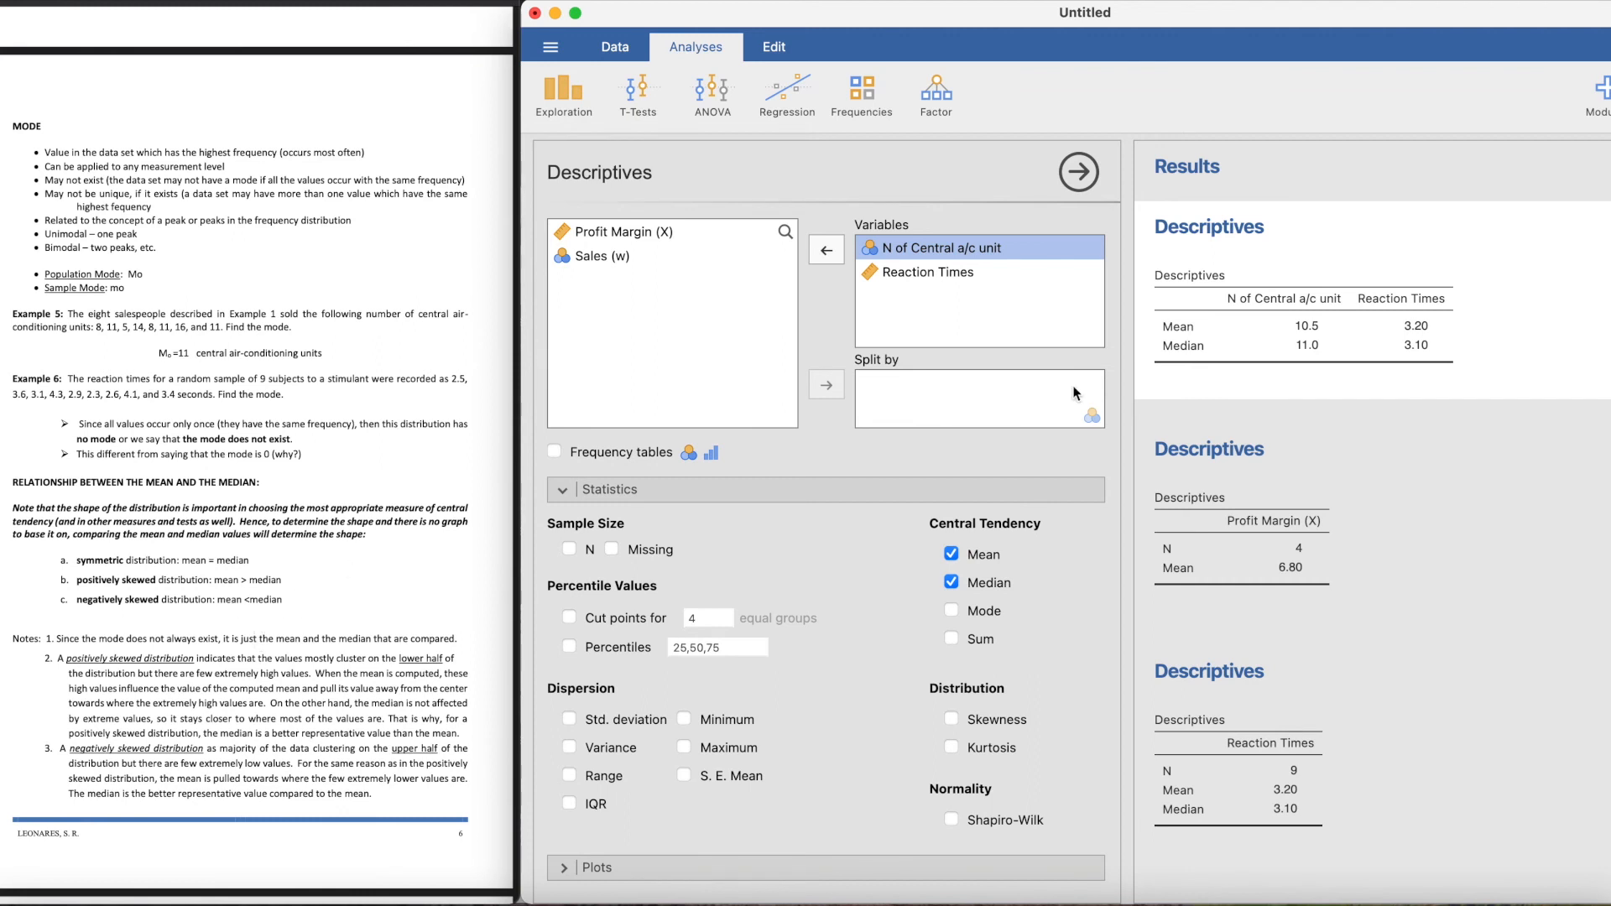
pyautogui.moveTo(777, 450)
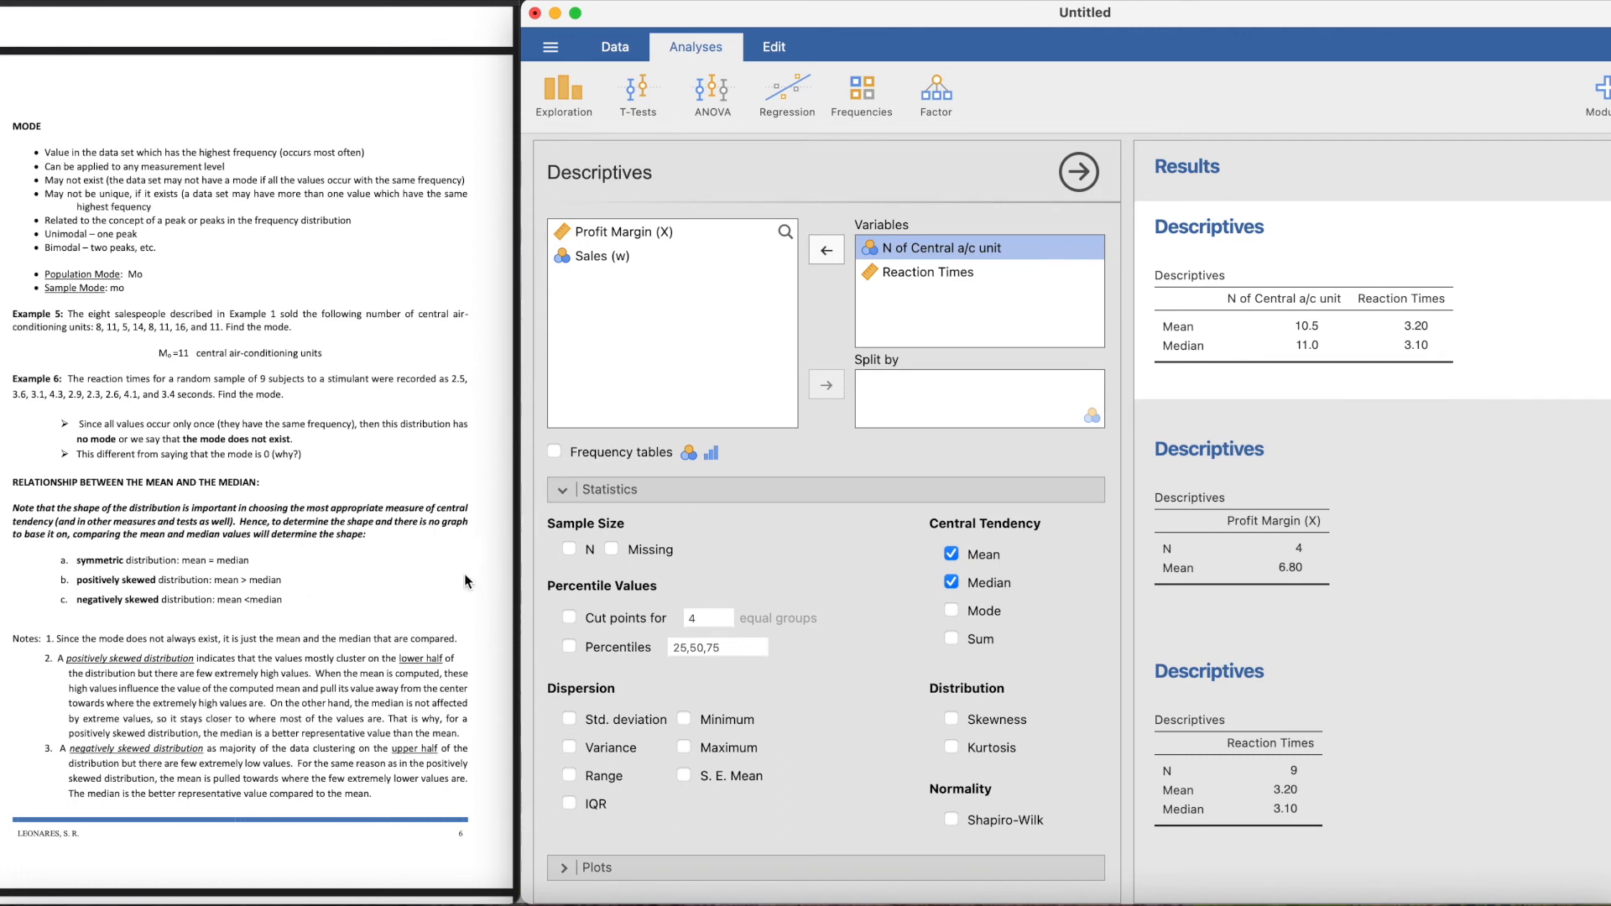
pyautogui.moveTo(255, 612)
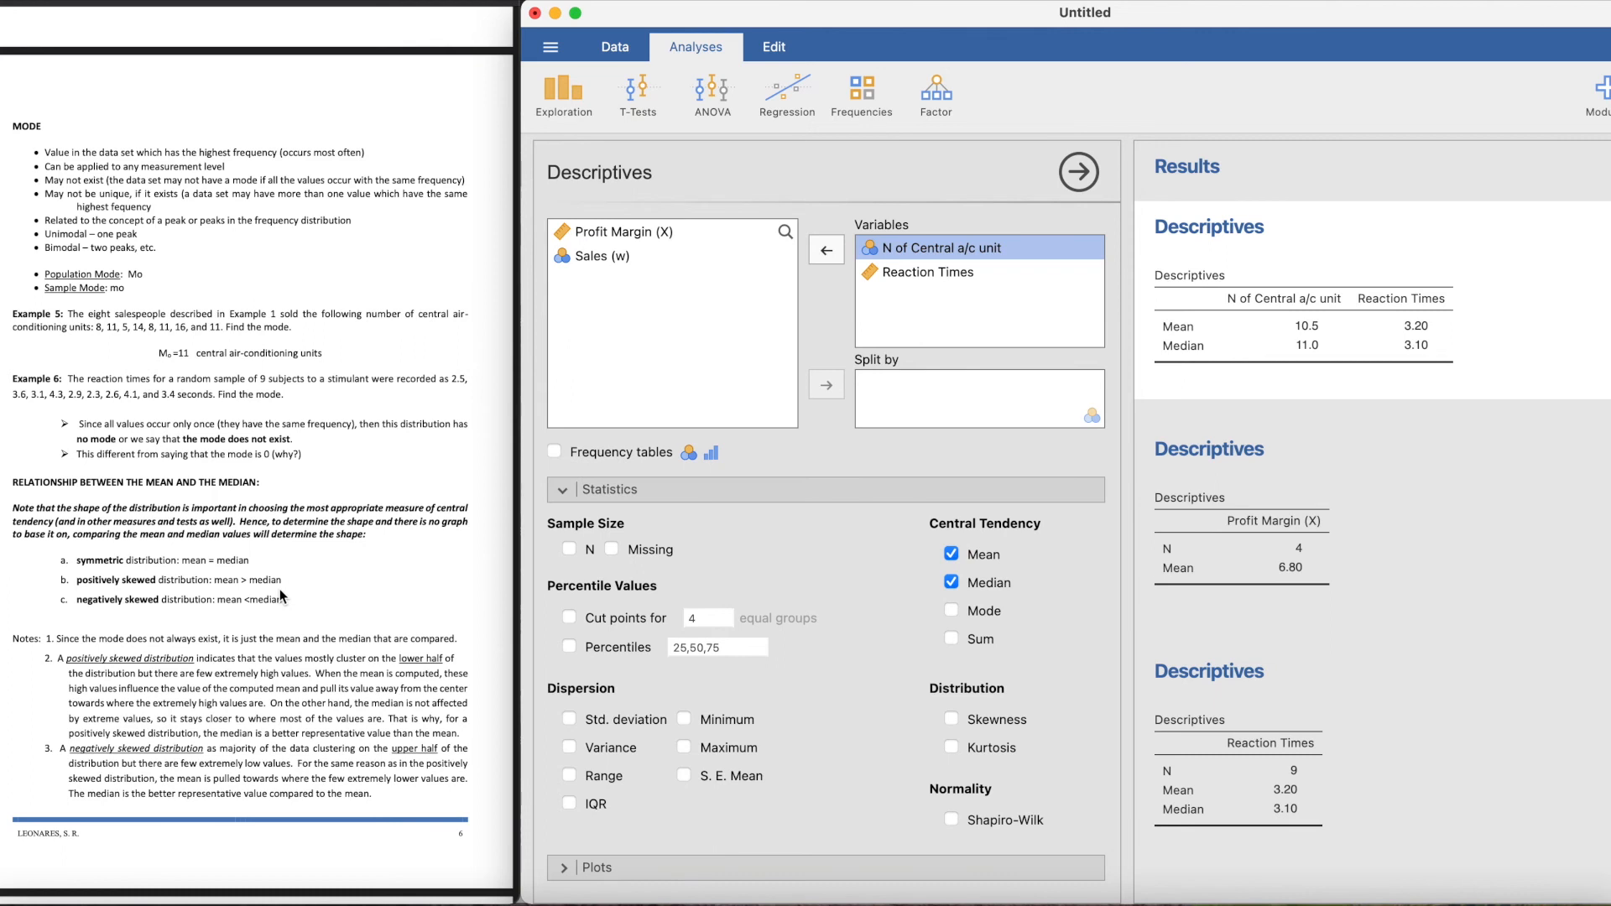
pyautogui.moveTo(1425, 369)
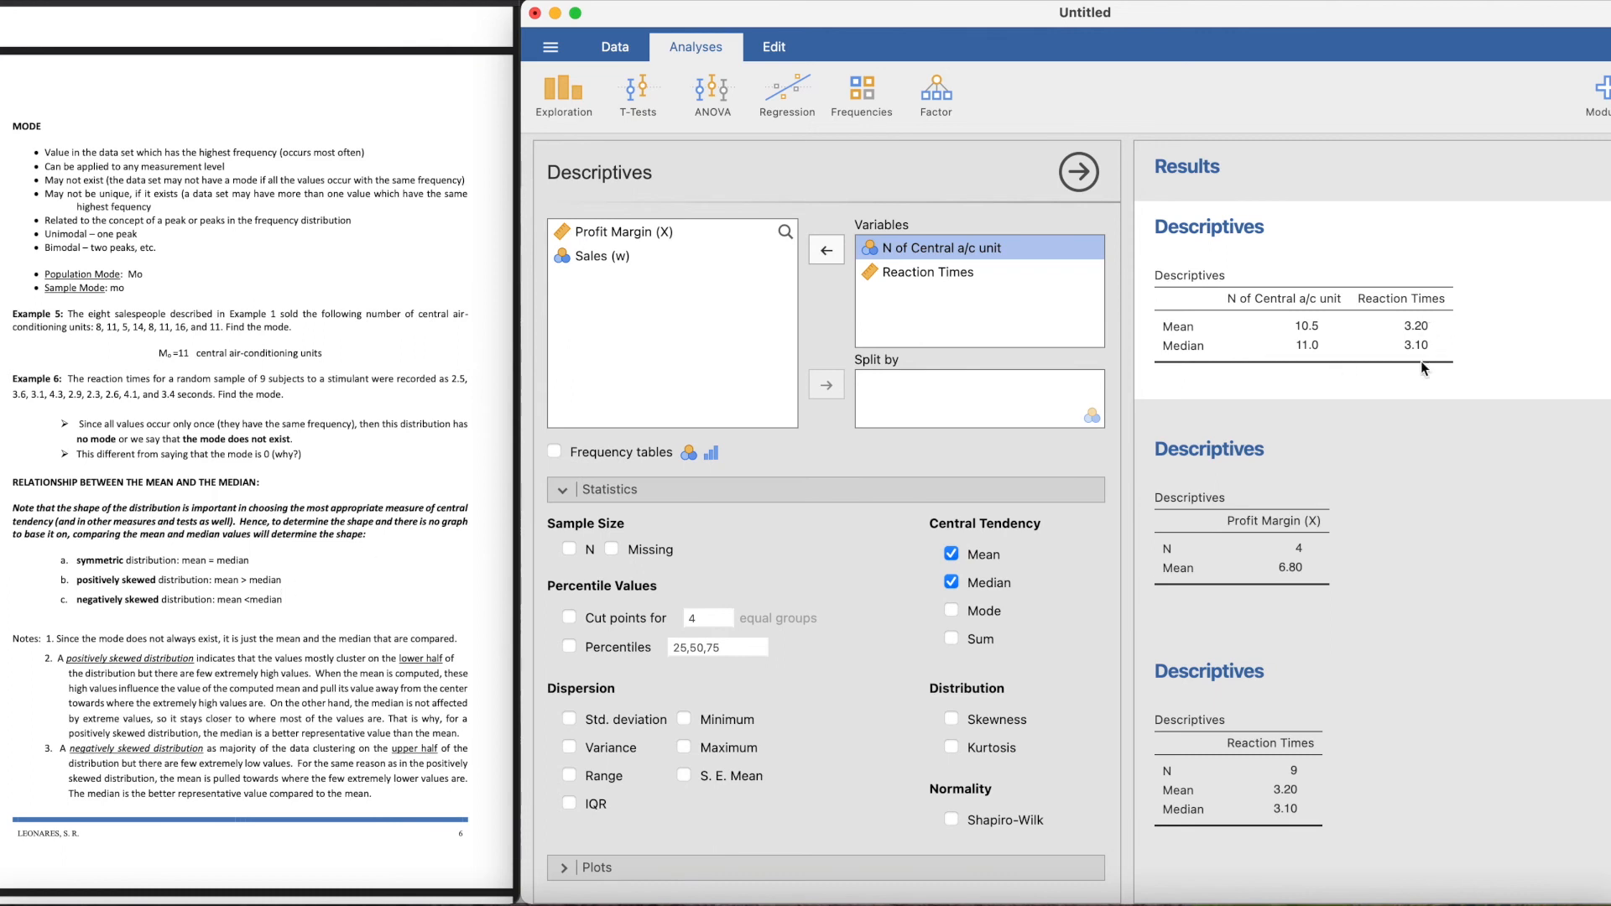
pyautogui.moveTo(1428, 381)
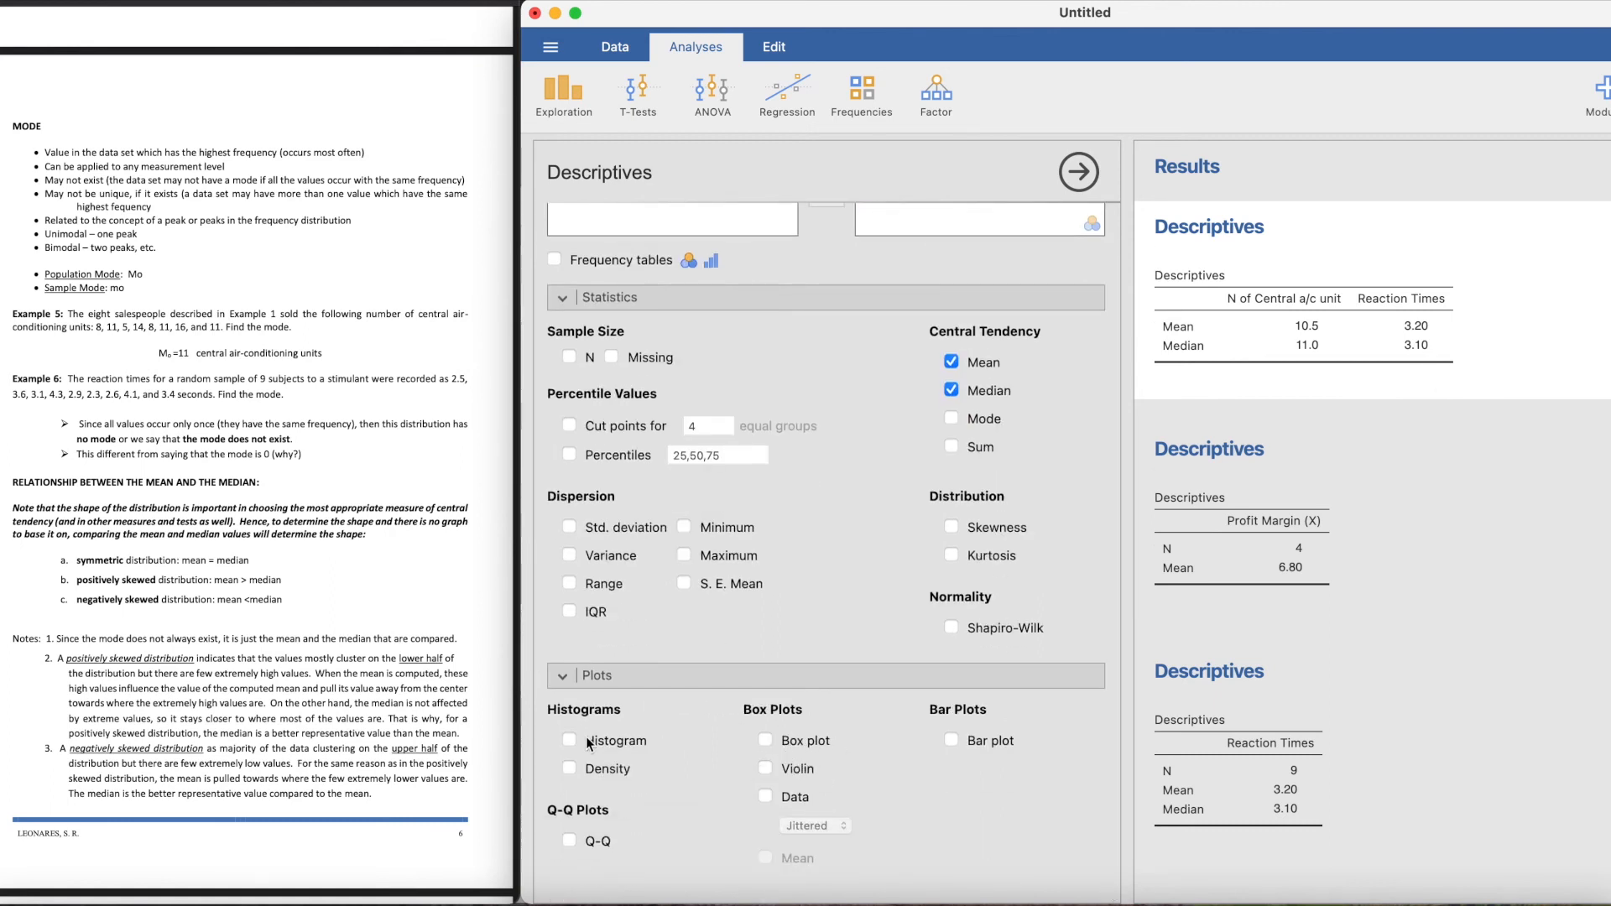
# Step: Tick Histogram to add a histogram of N of Central a/c unit under the table
pyautogui.click(569, 740)
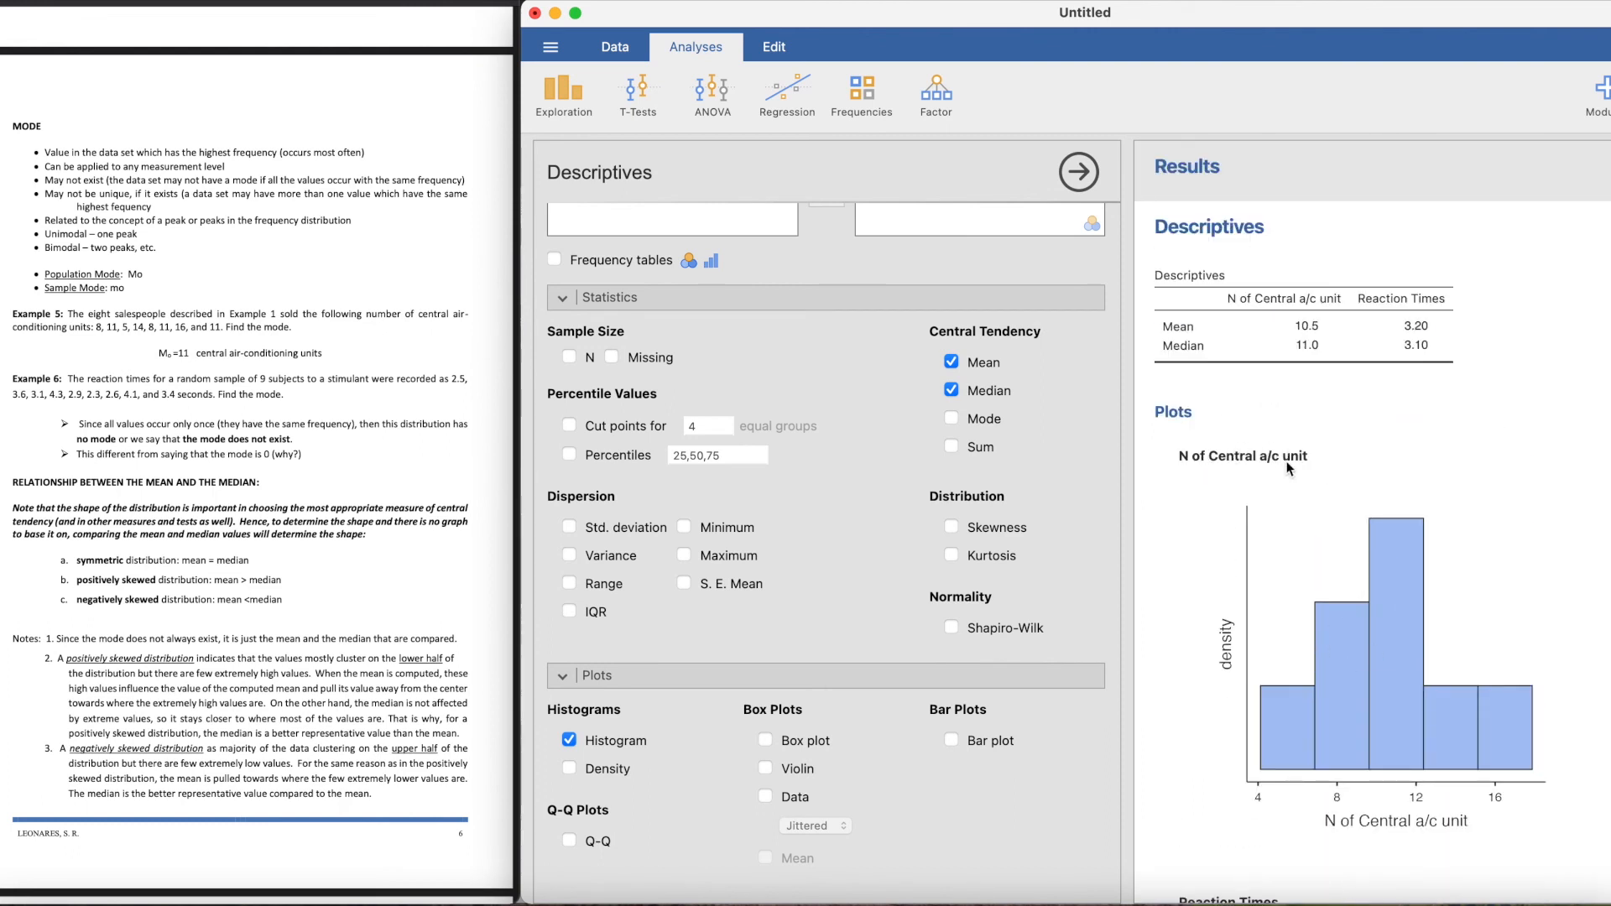
pyautogui.moveTo(1326, 346)
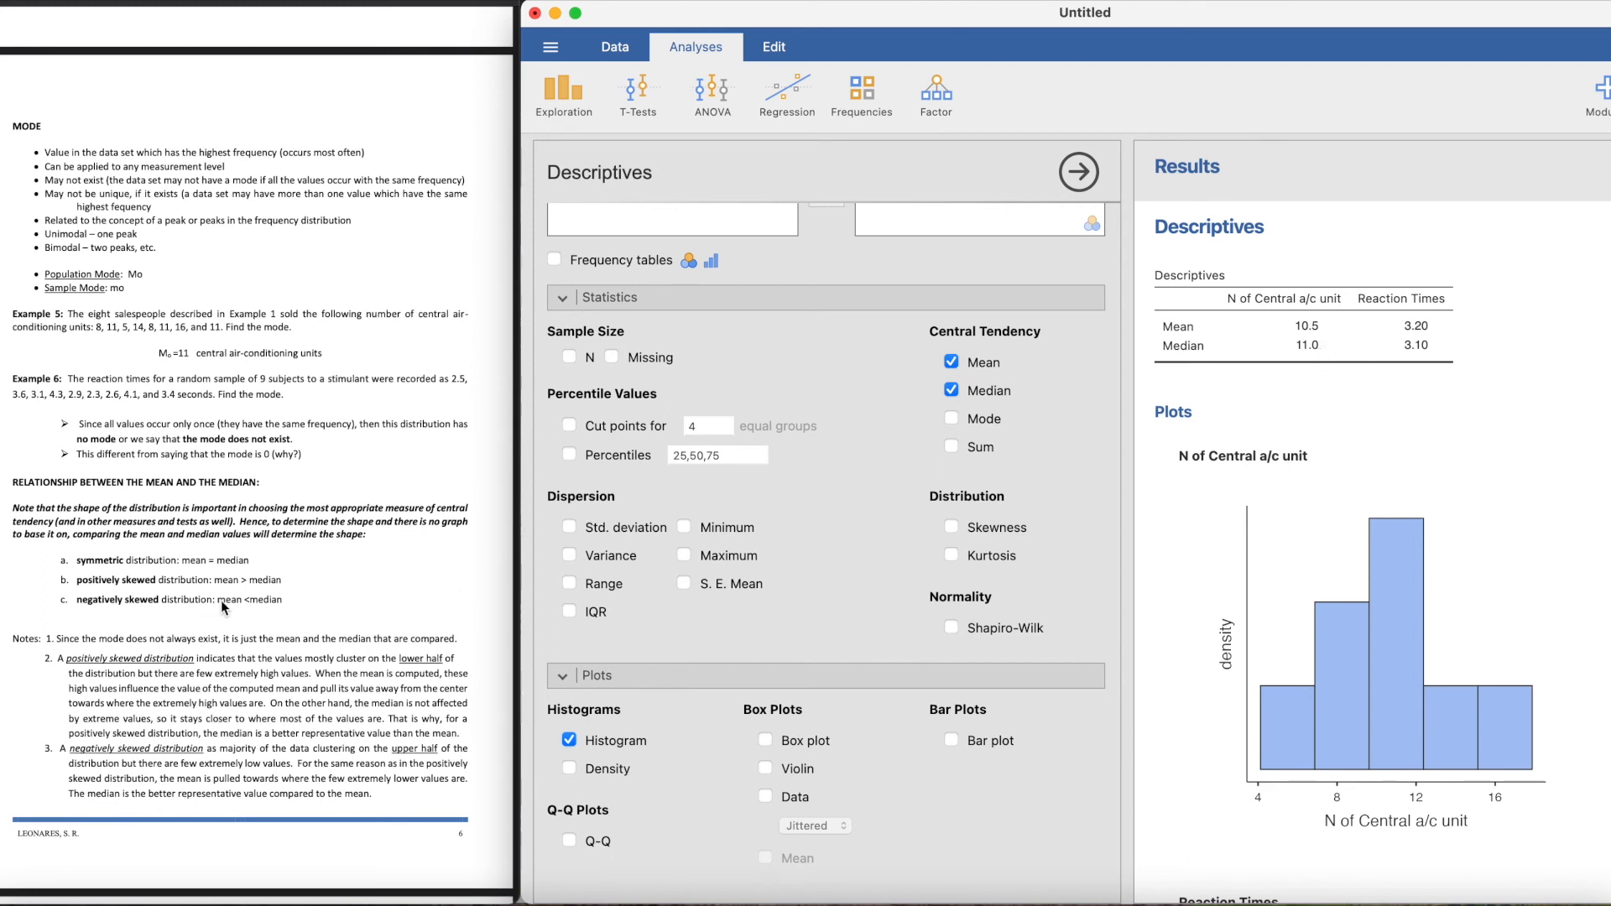
pyautogui.moveTo(235, 608)
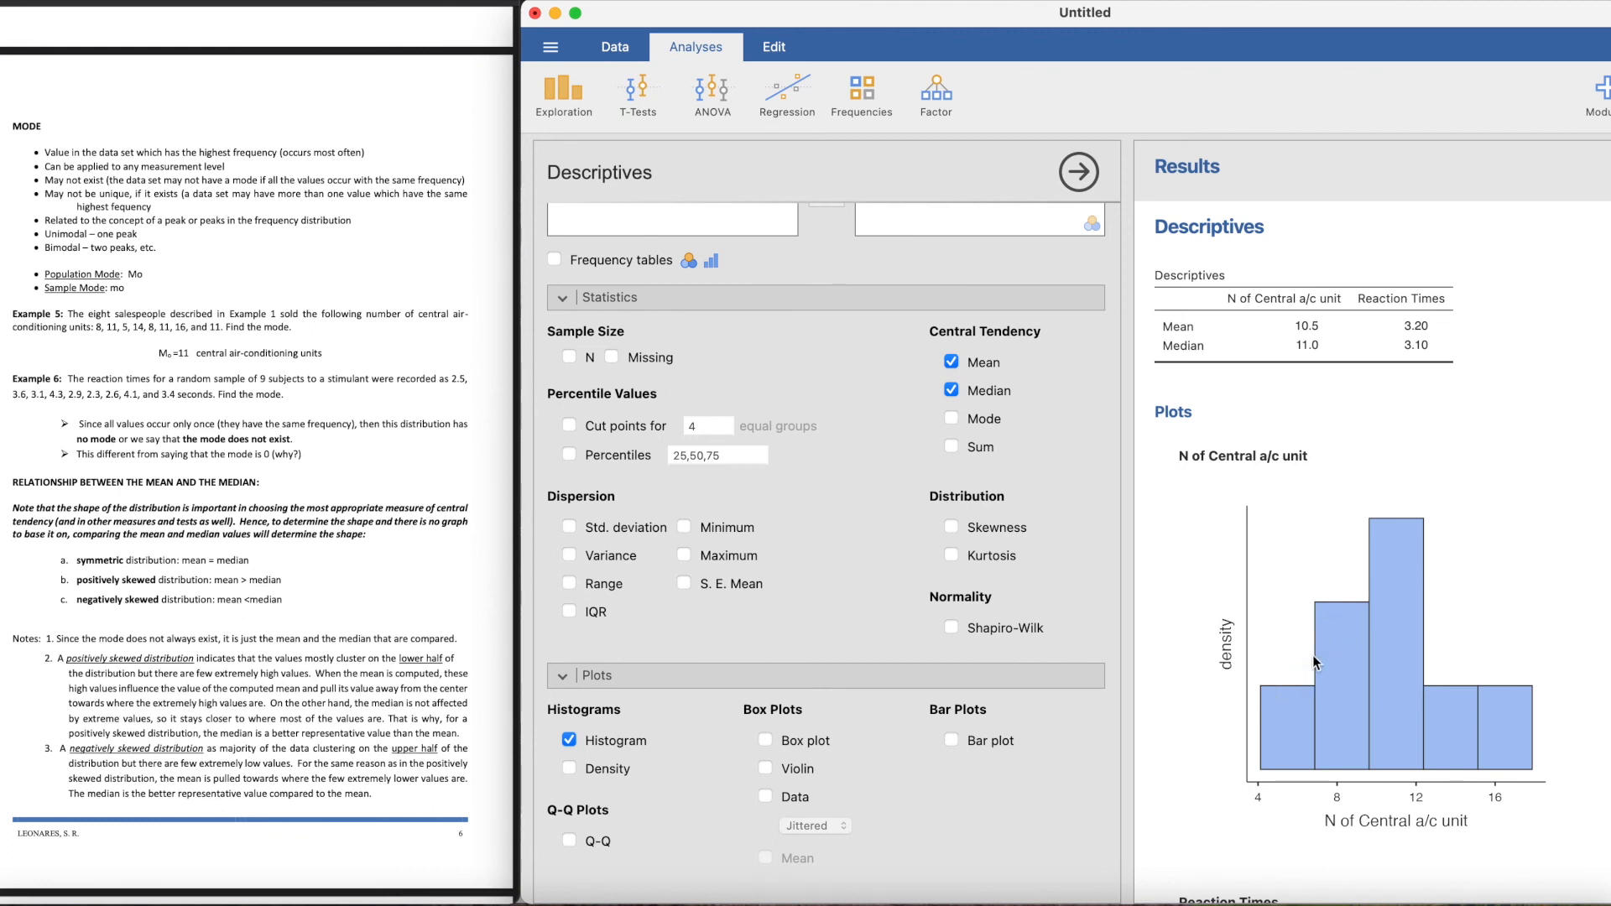
pyautogui.scroll(-3)
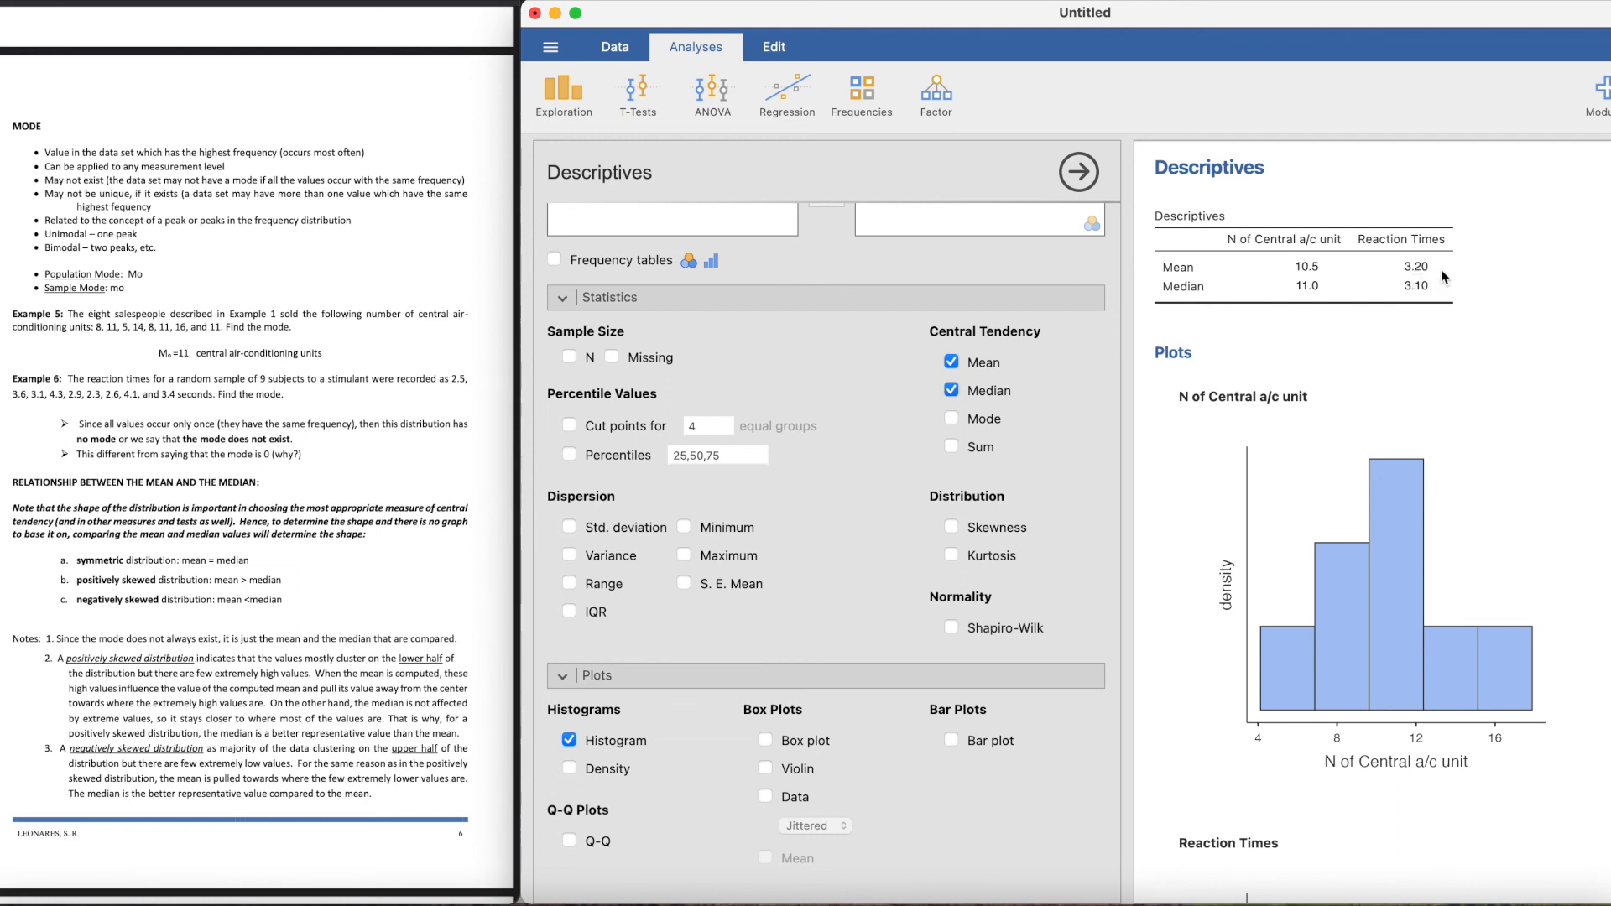
pyautogui.scroll(-3)
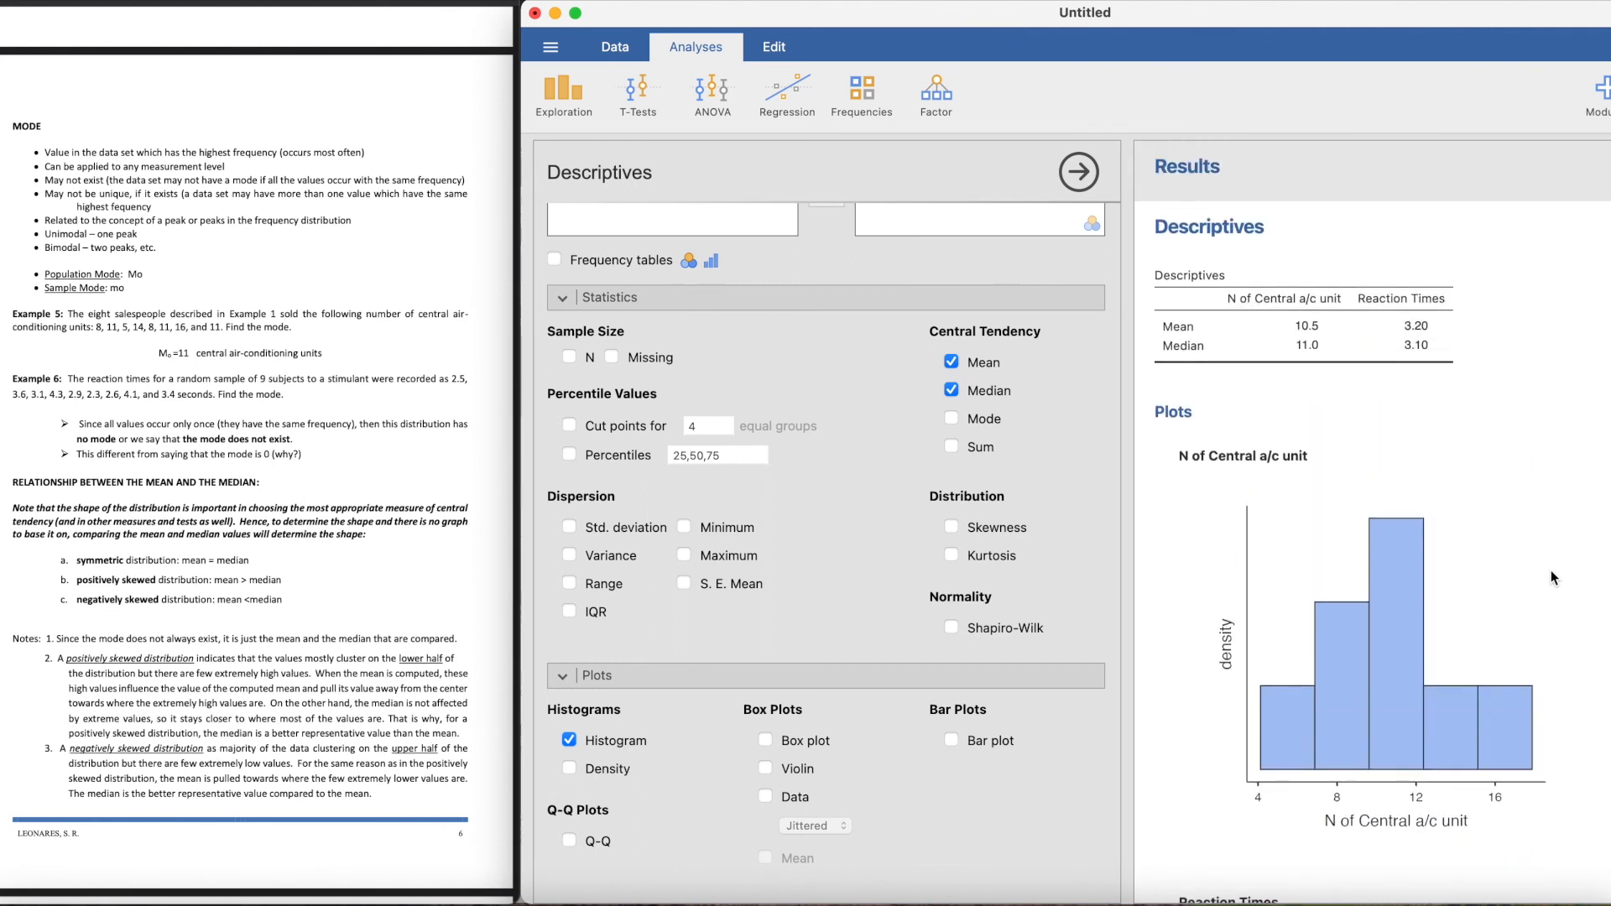
pyautogui.moveTo(1400, 391)
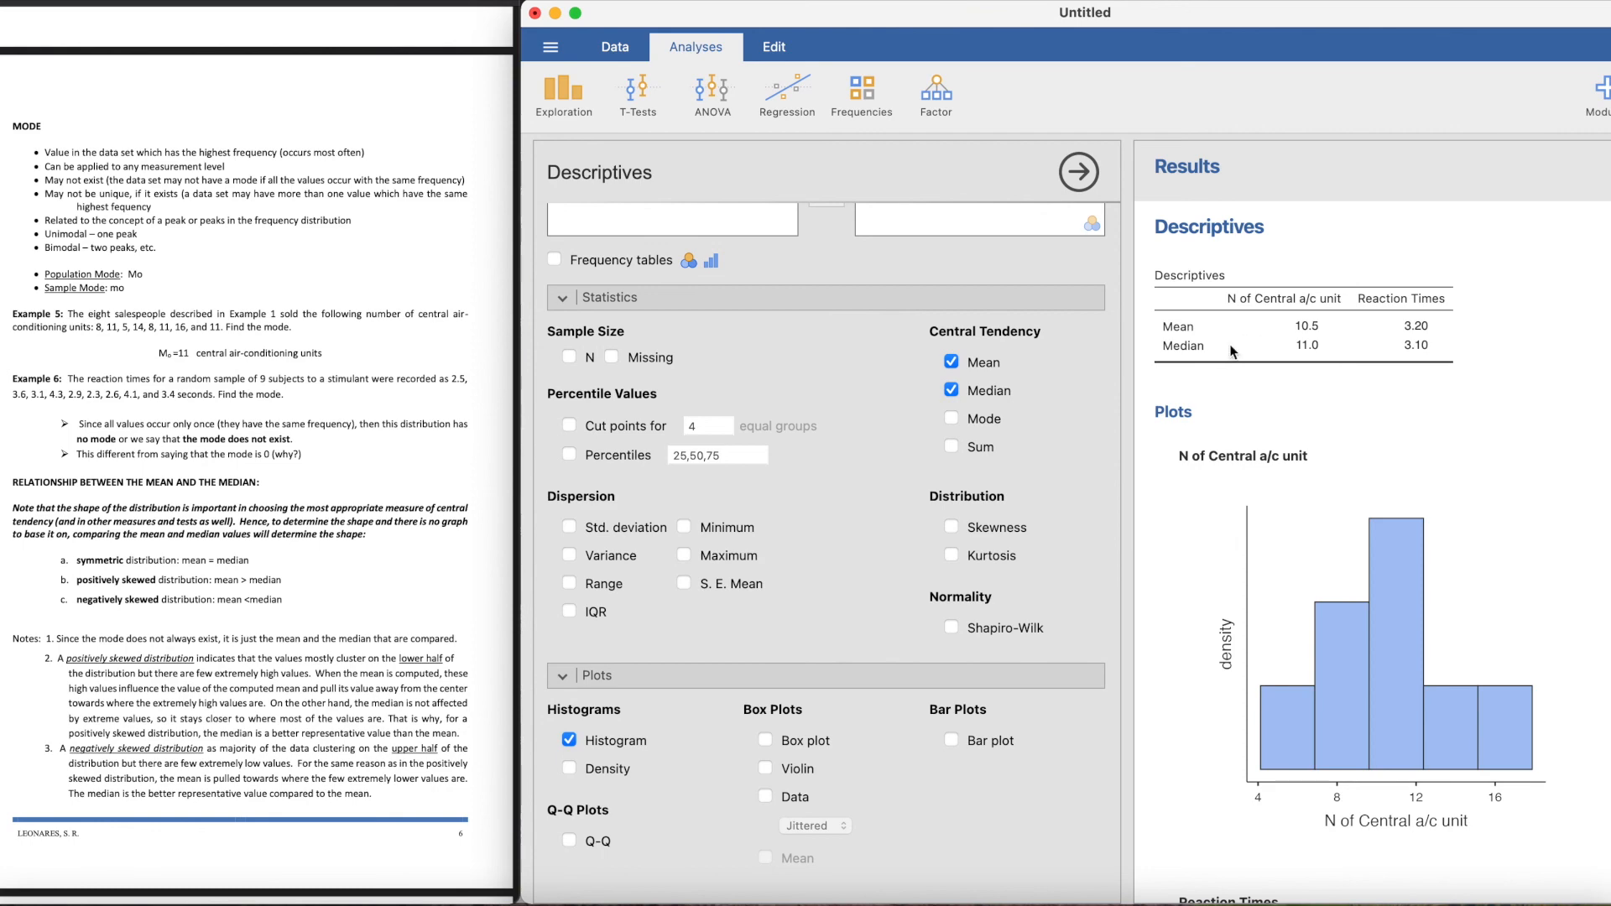
pyautogui.moveTo(786, 91)
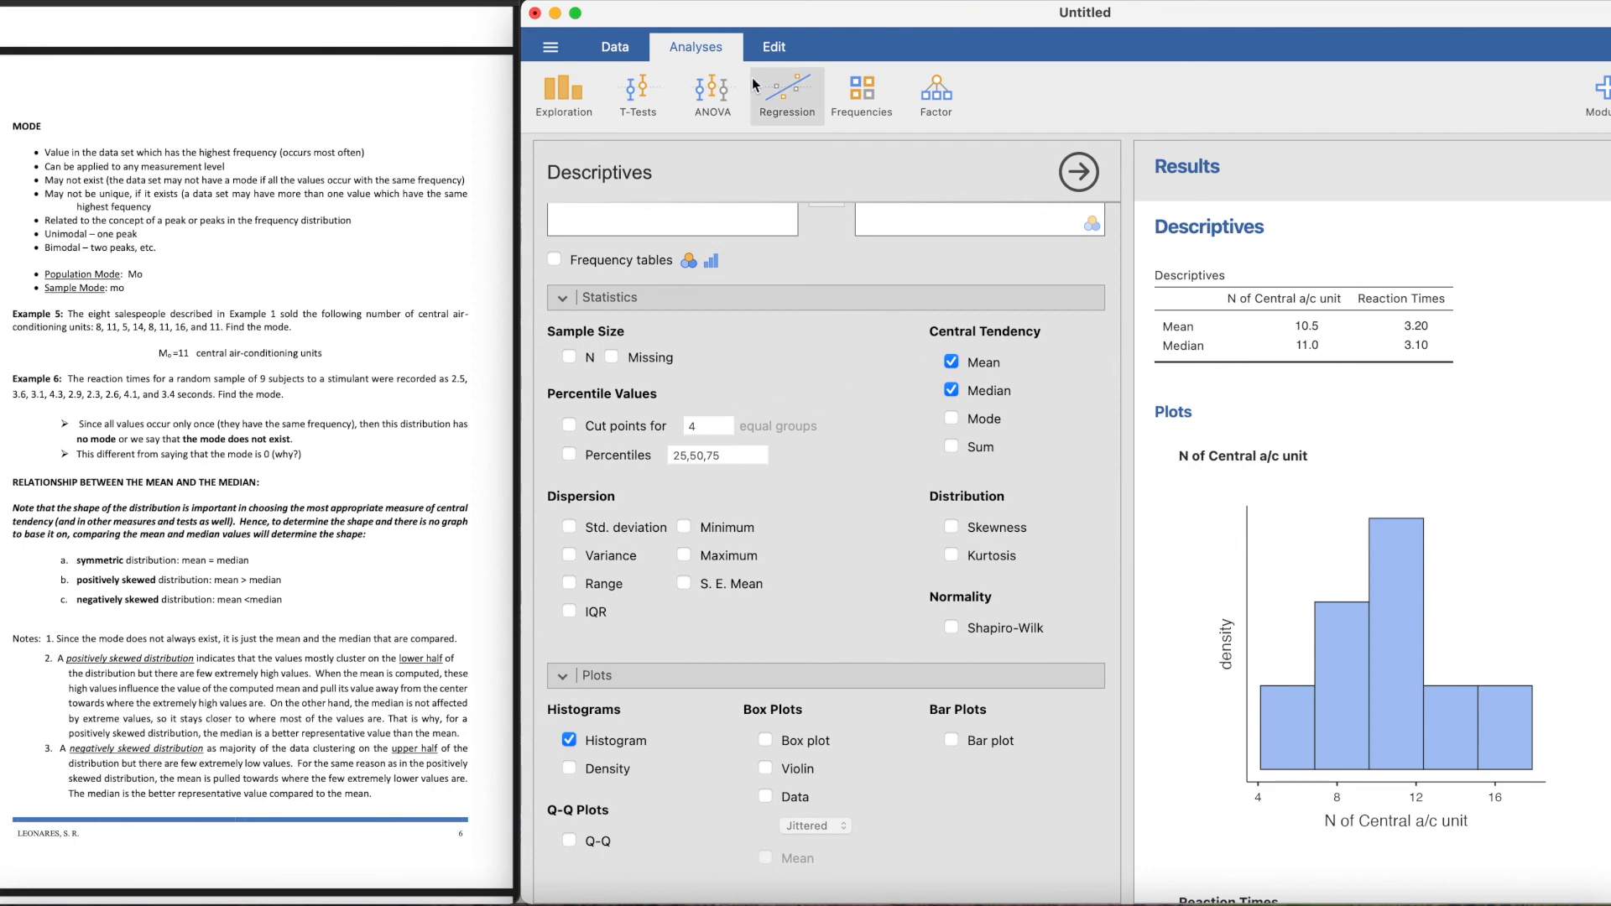
# Step: Inspect the N of Central a/c unit column in the data sheet and return to Analyses
pyautogui.click(615, 47)
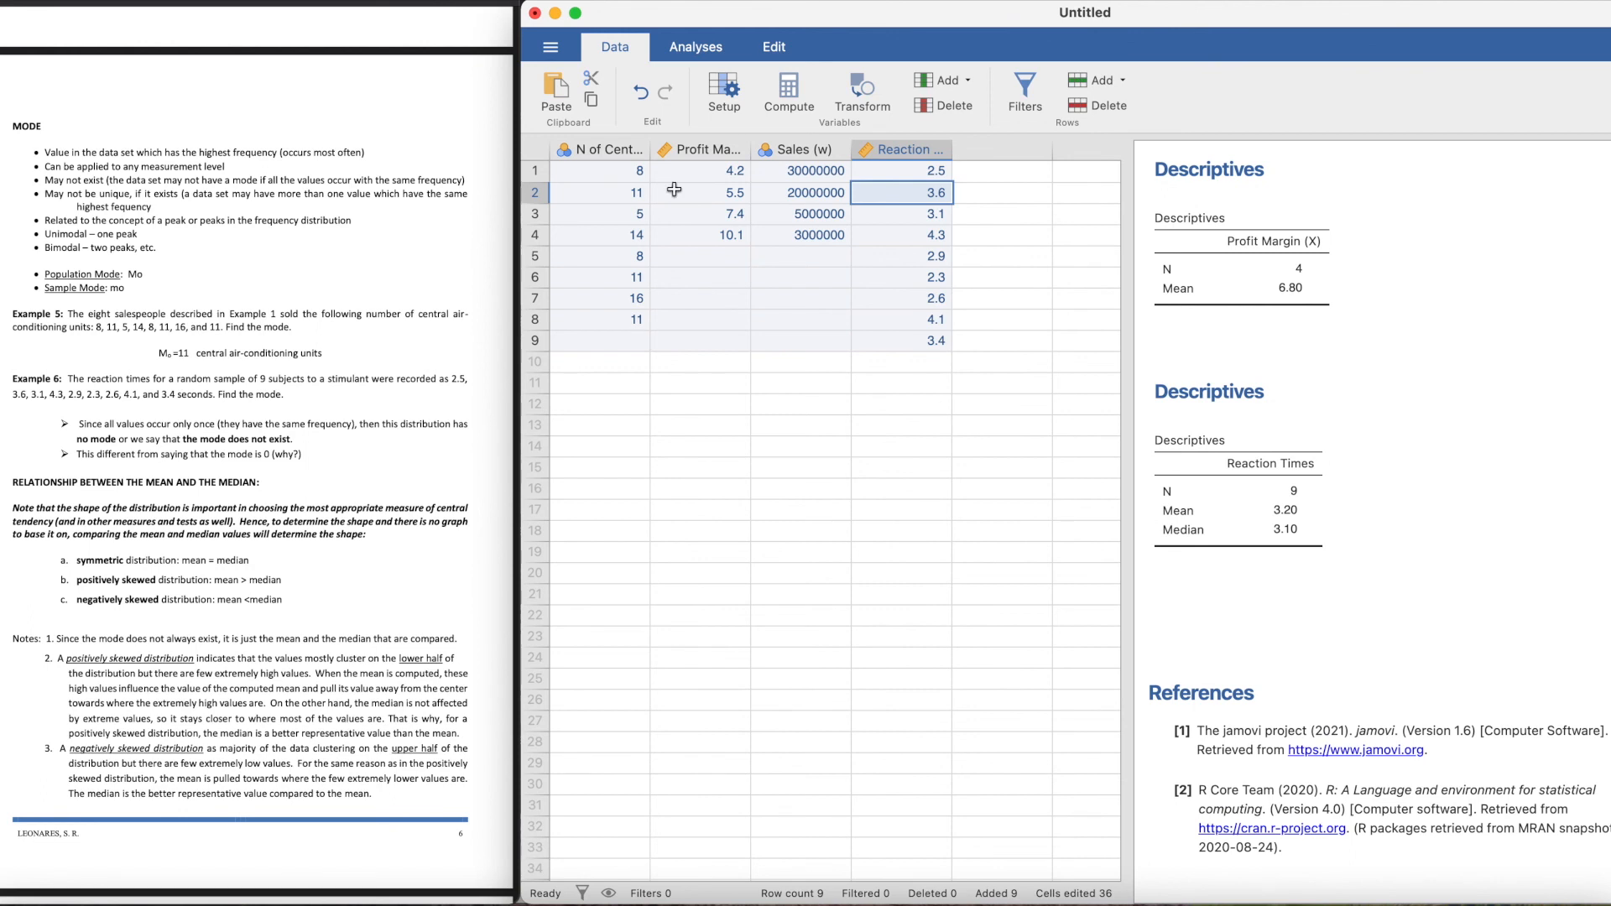
pyautogui.click(601, 150)
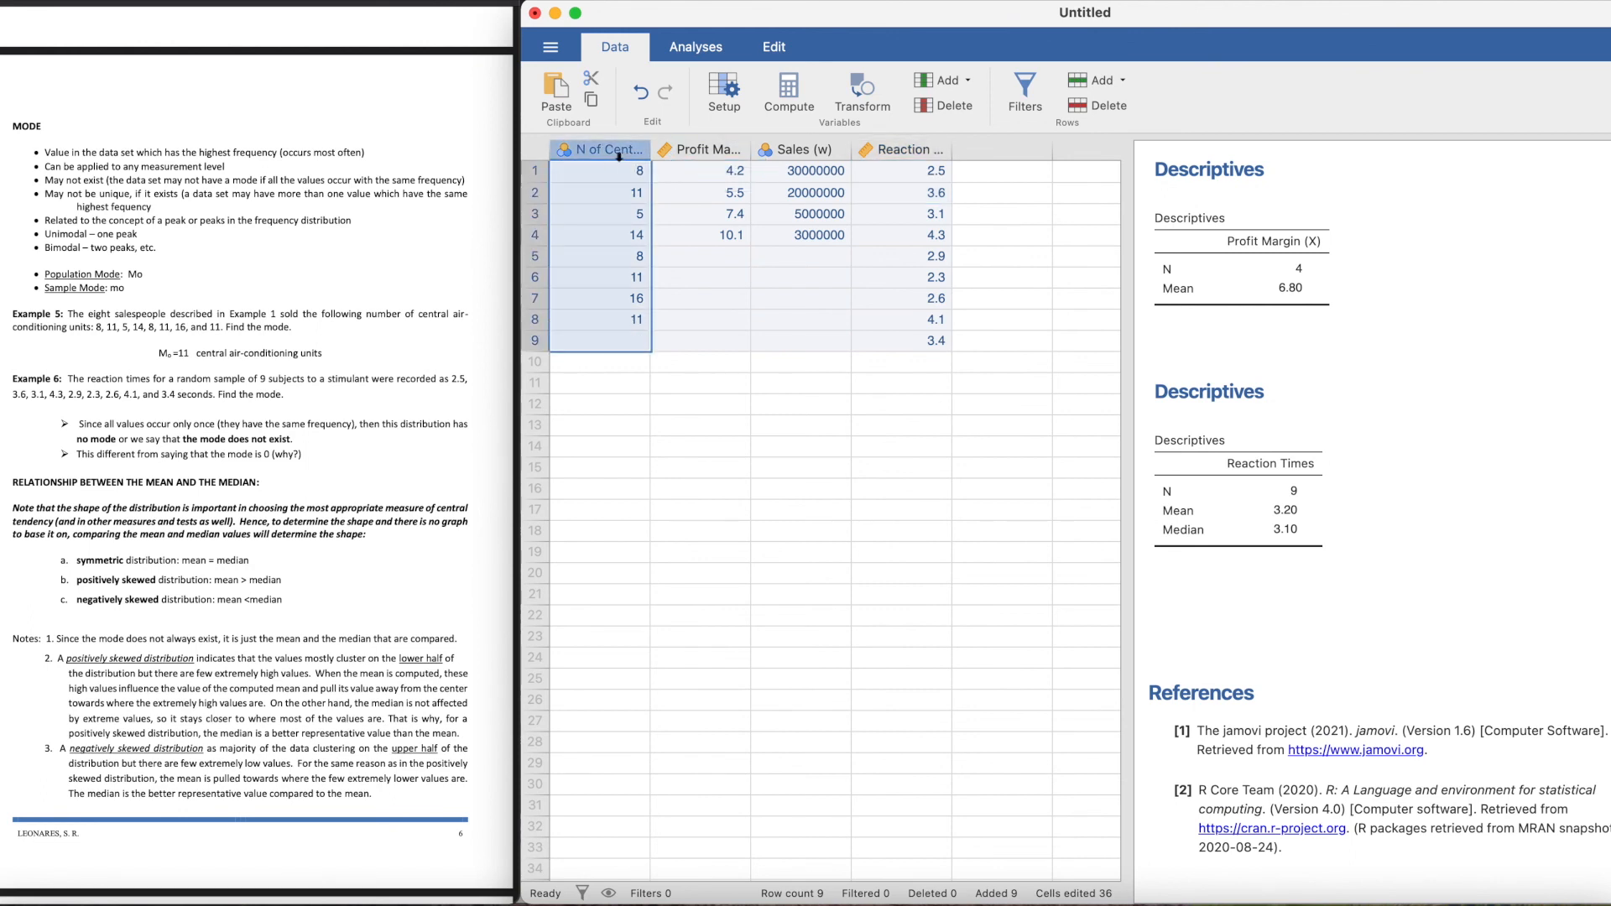
pyautogui.click(695, 47)
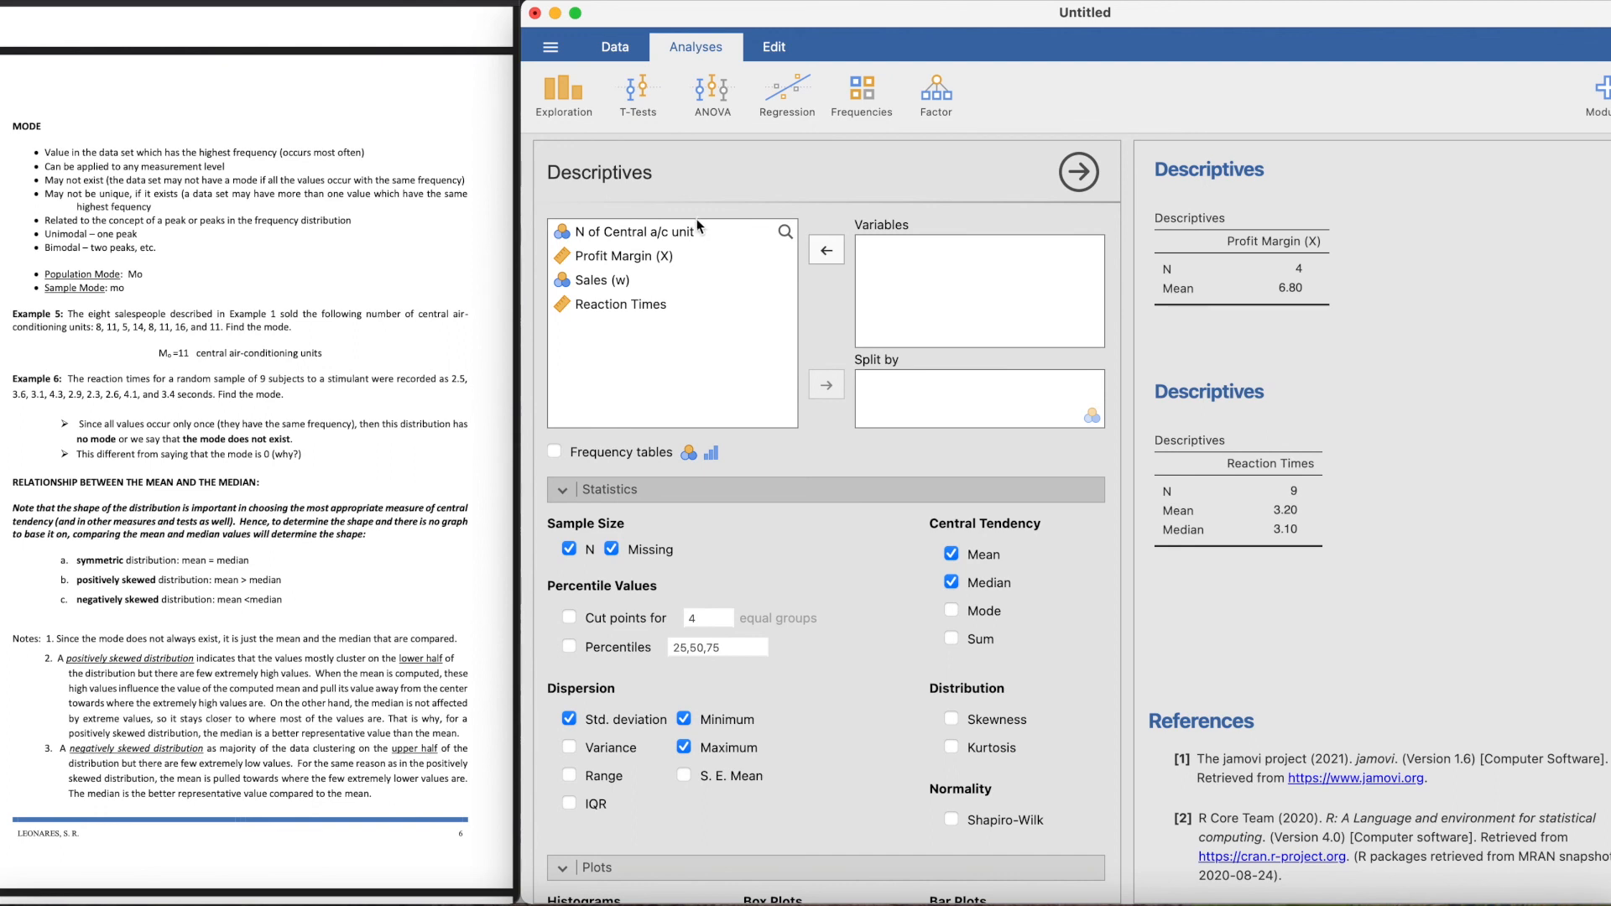
# Step: Add N of Central a/c unit to Variables and untick Missing
pyautogui.click(645, 232)
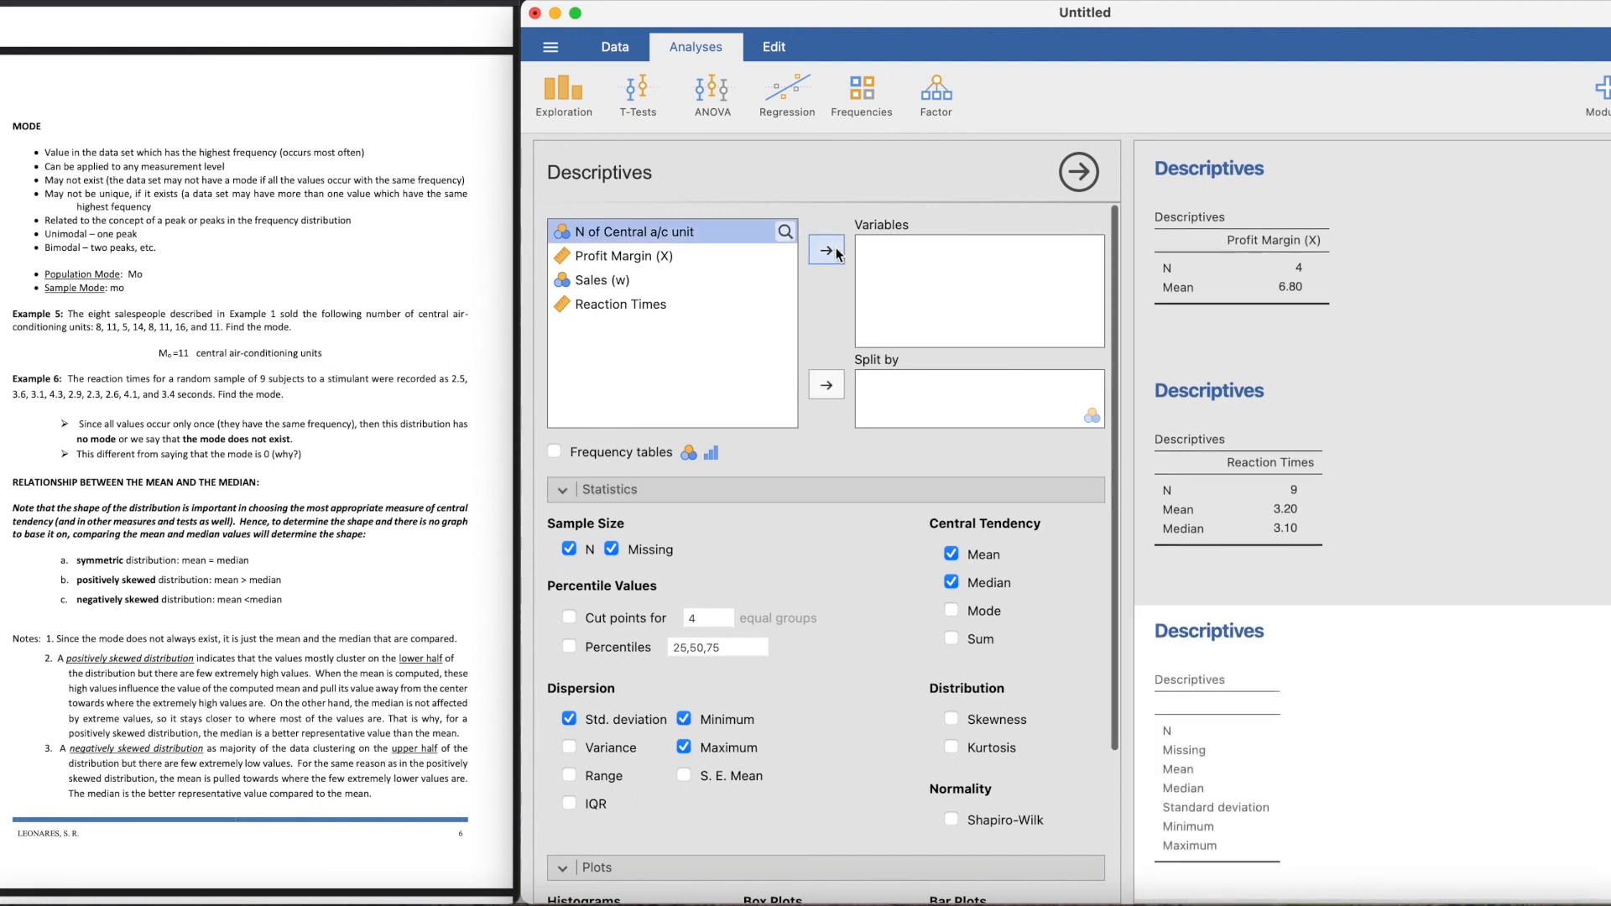
pyautogui.click(826, 250)
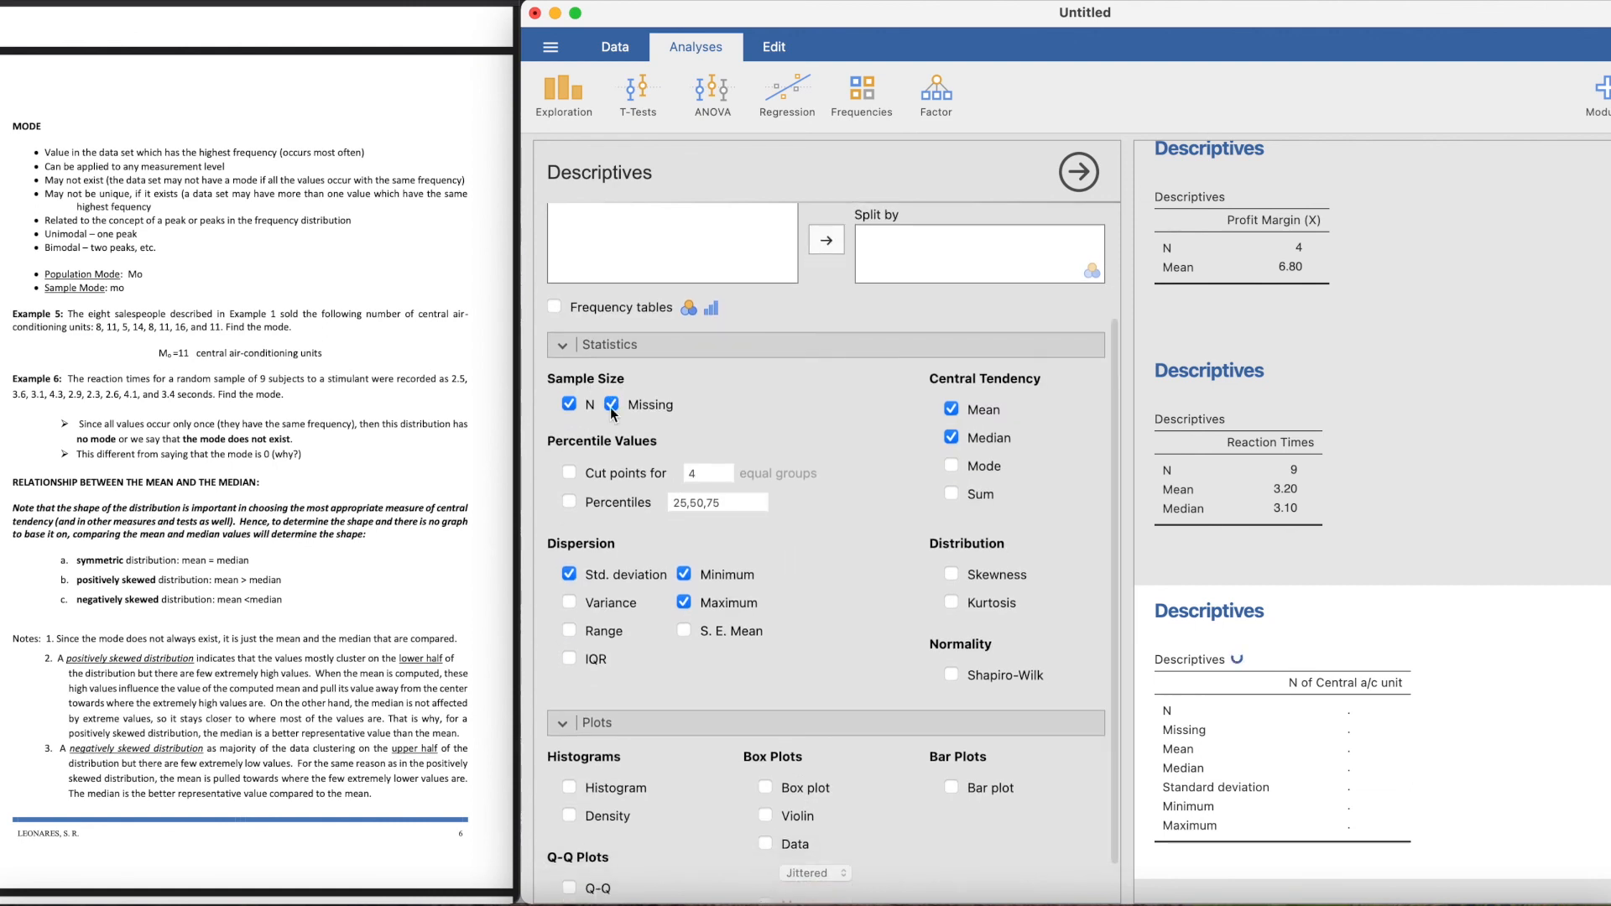
pyautogui.click(569, 603)
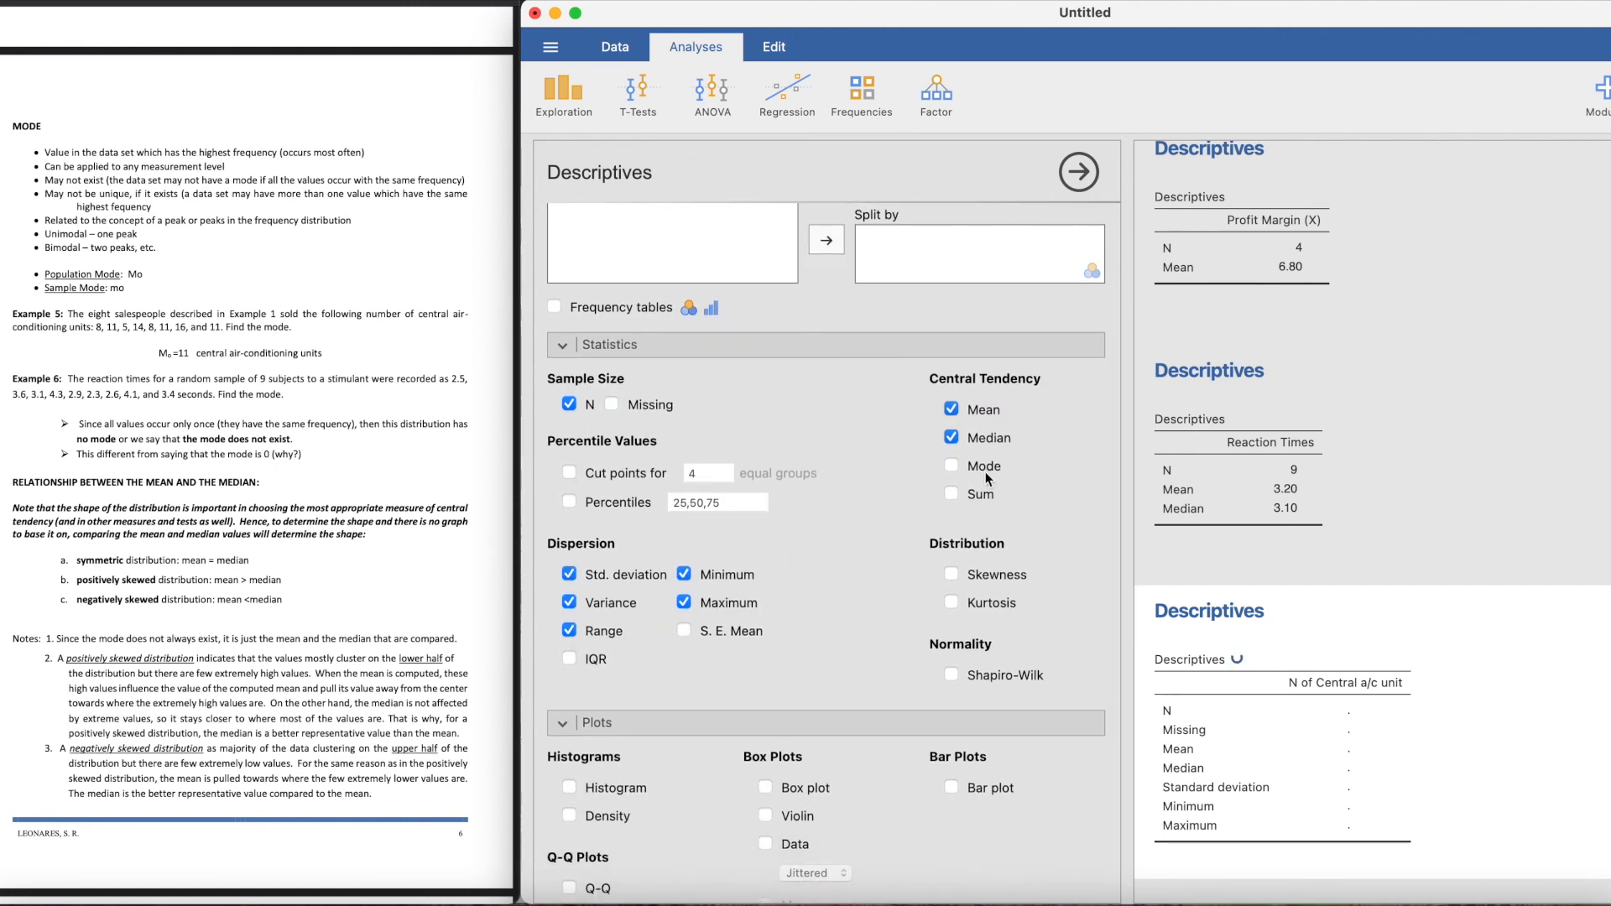
# Step: Include Sum, Skewness, Kurtosis and the Shapiro-Wilk test, giving skewness 0.0531, W 0.958
pyautogui.click(950, 493)
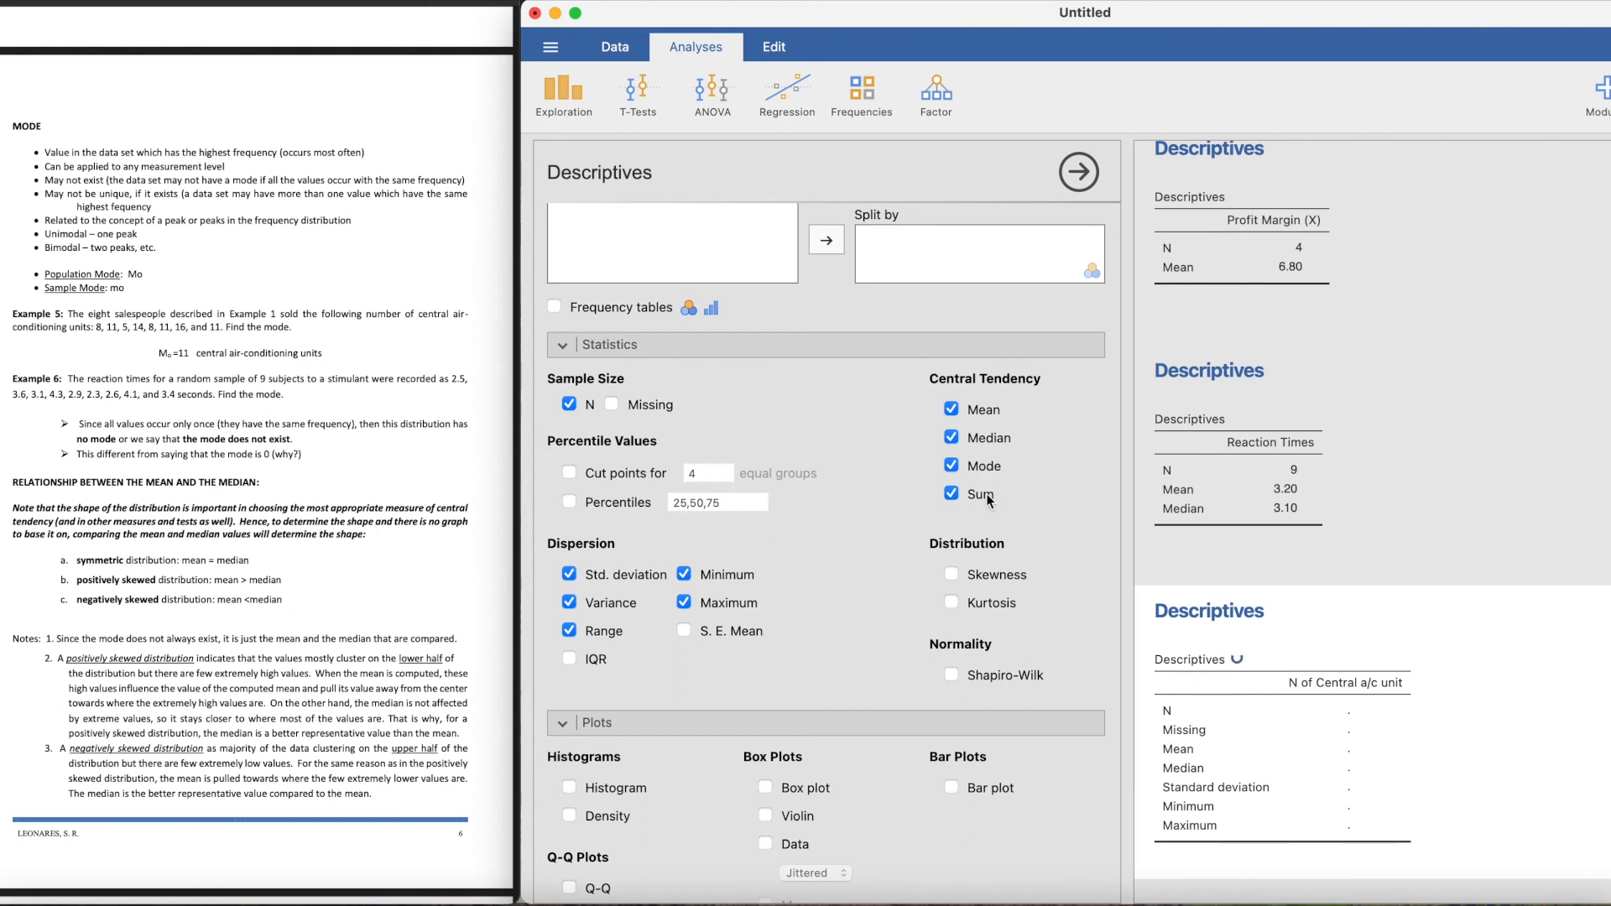
pyautogui.click(950, 574)
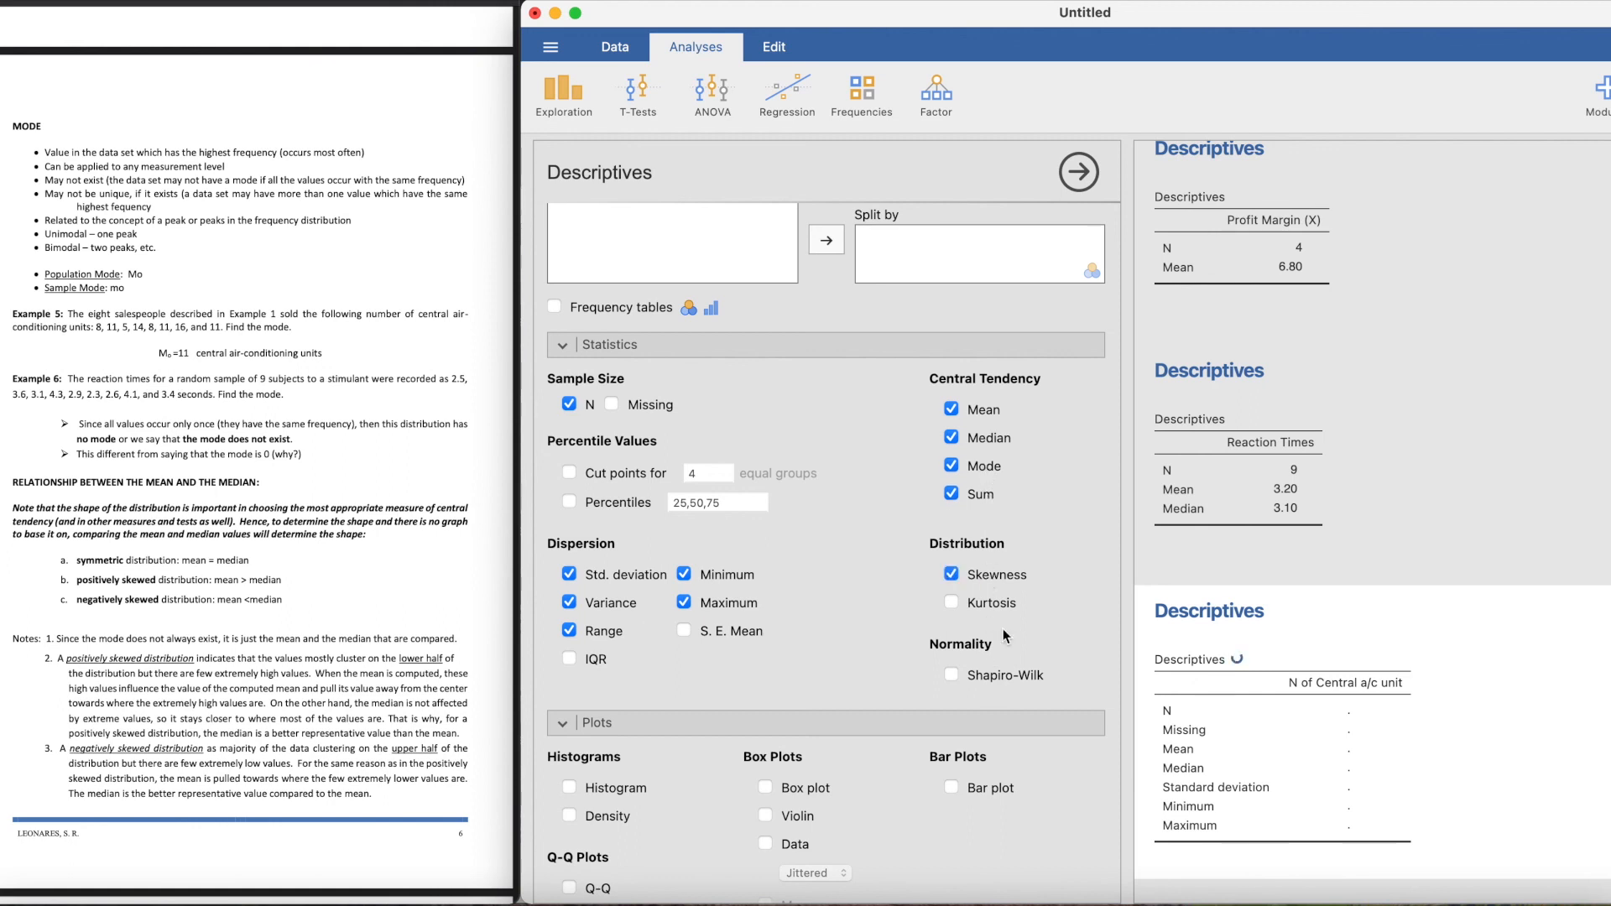
pyautogui.click(950, 603)
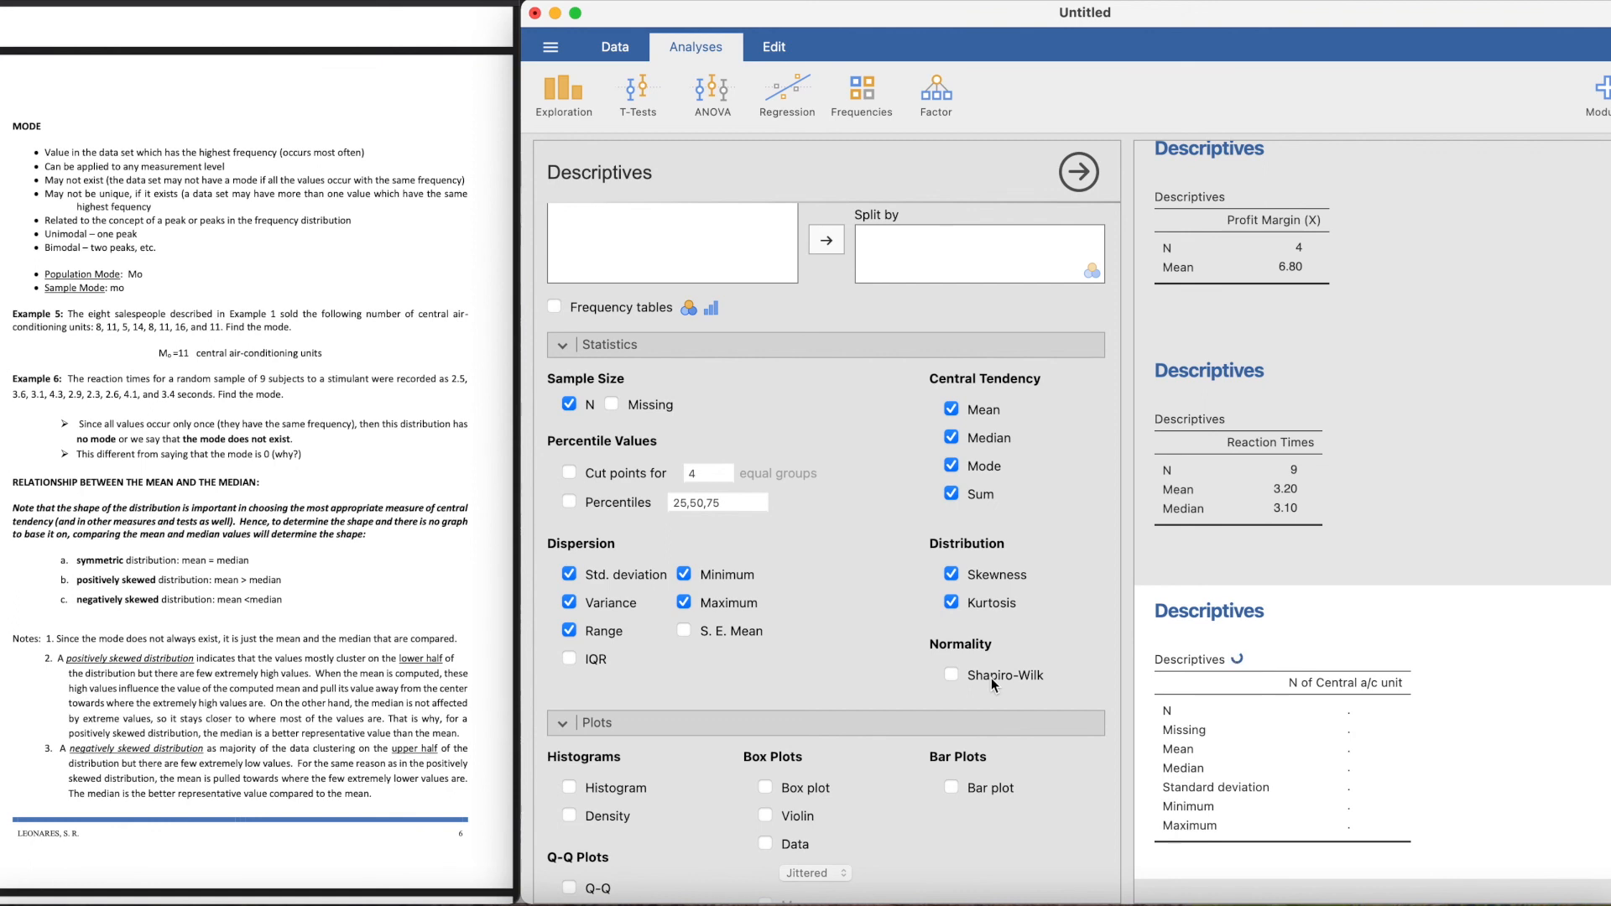
pyautogui.click(950, 674)
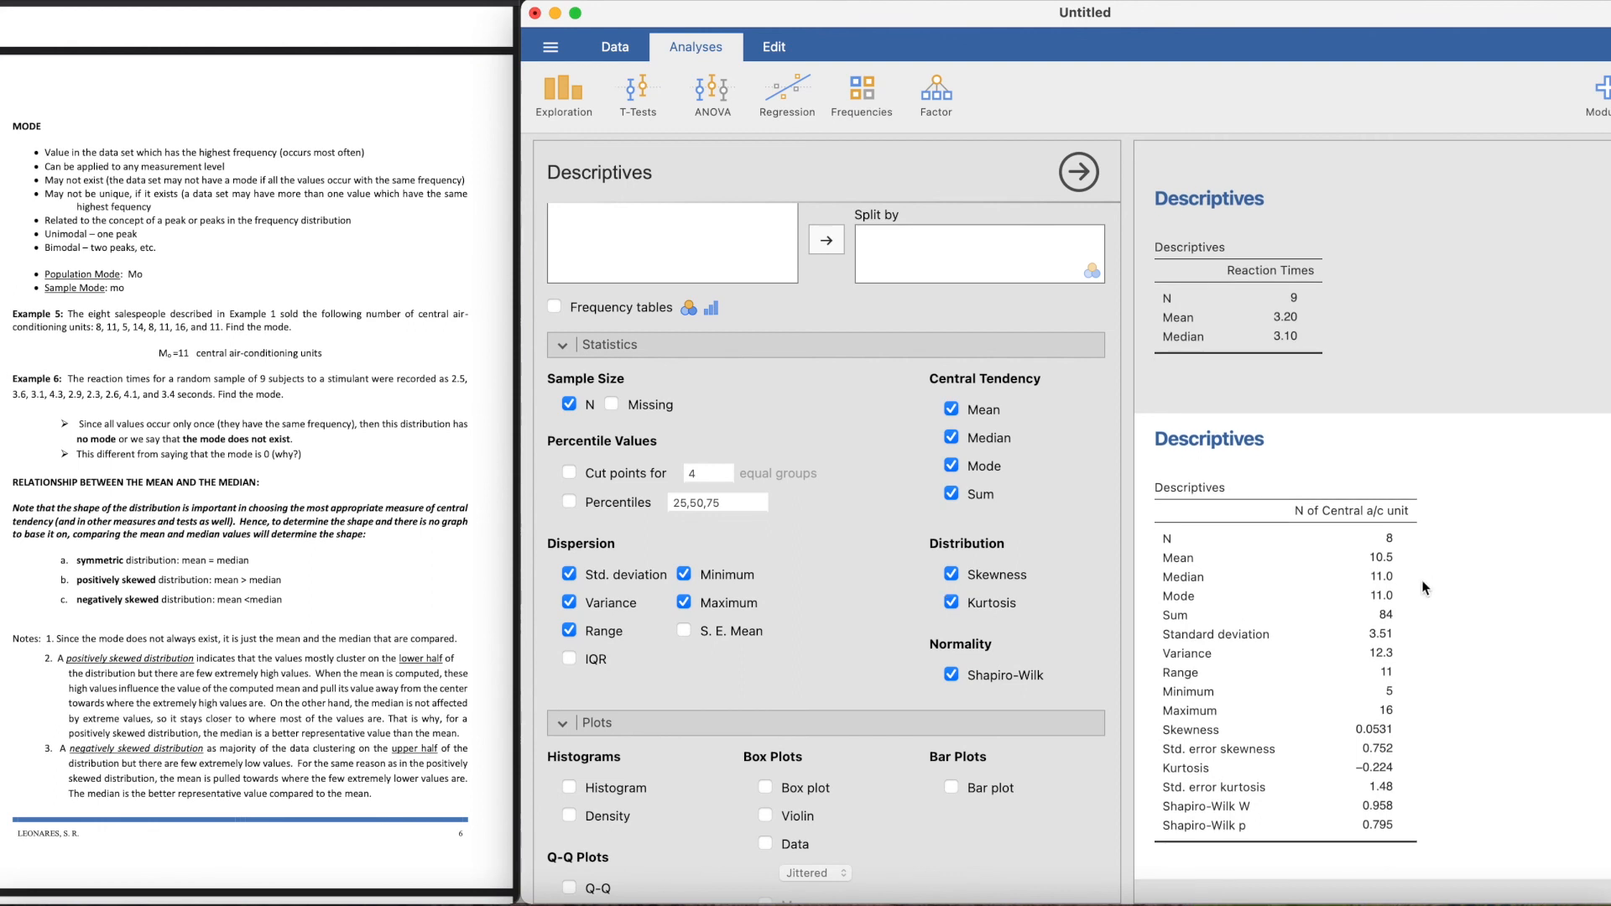
pyautogui.moveTo(1447, 588)
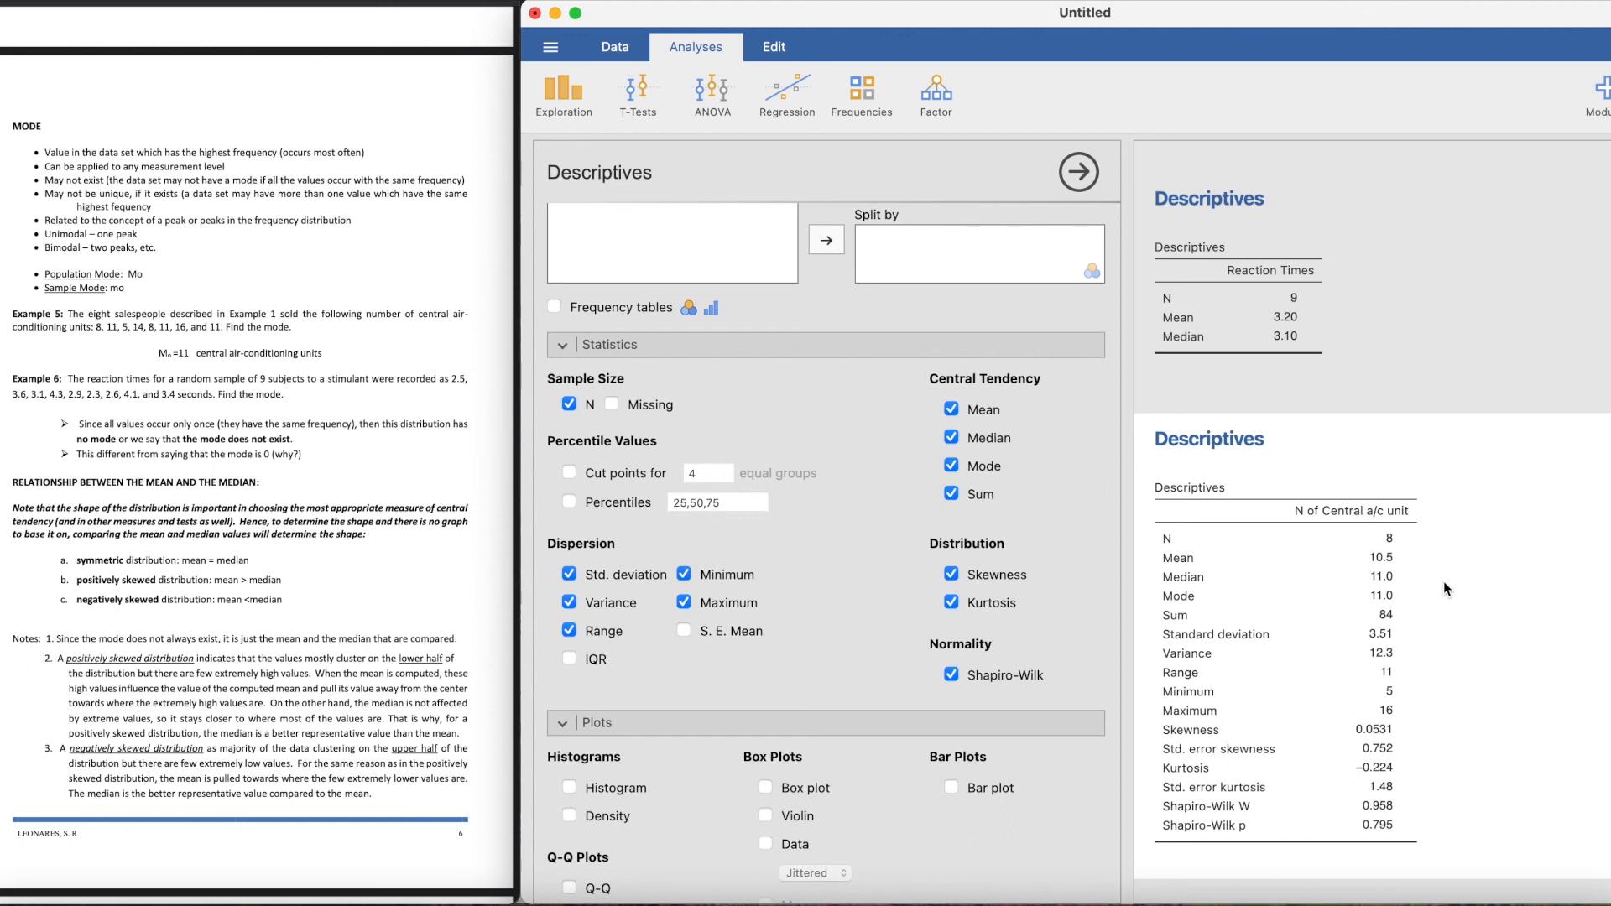
pyautogui.moveTo(1397, 663)
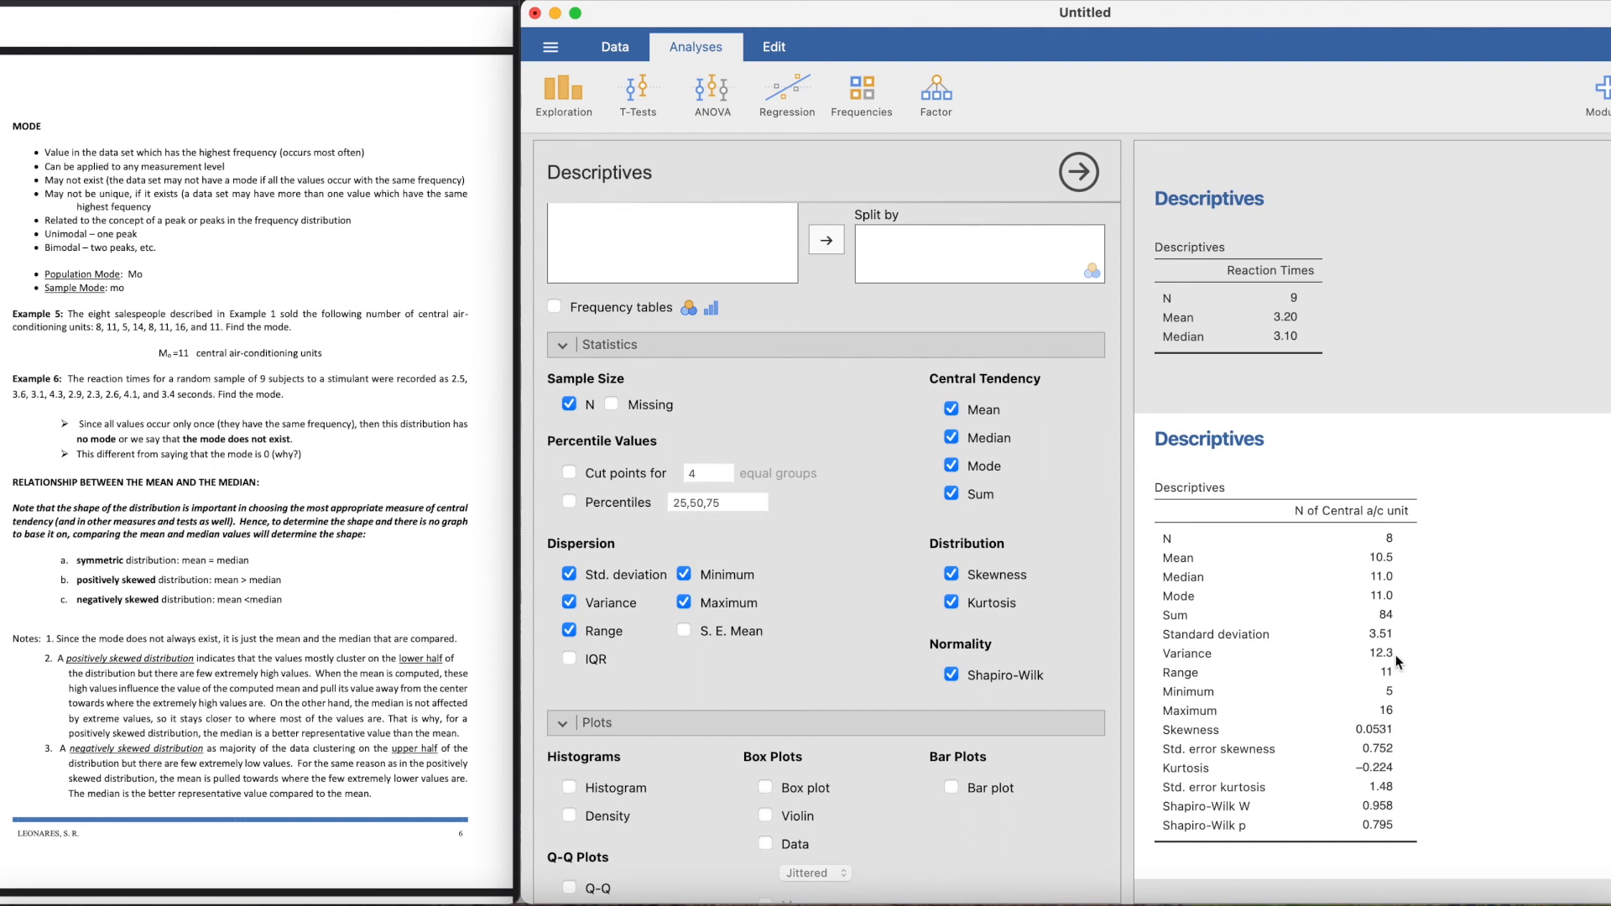
pyautogui.moveTo(1389, 672)
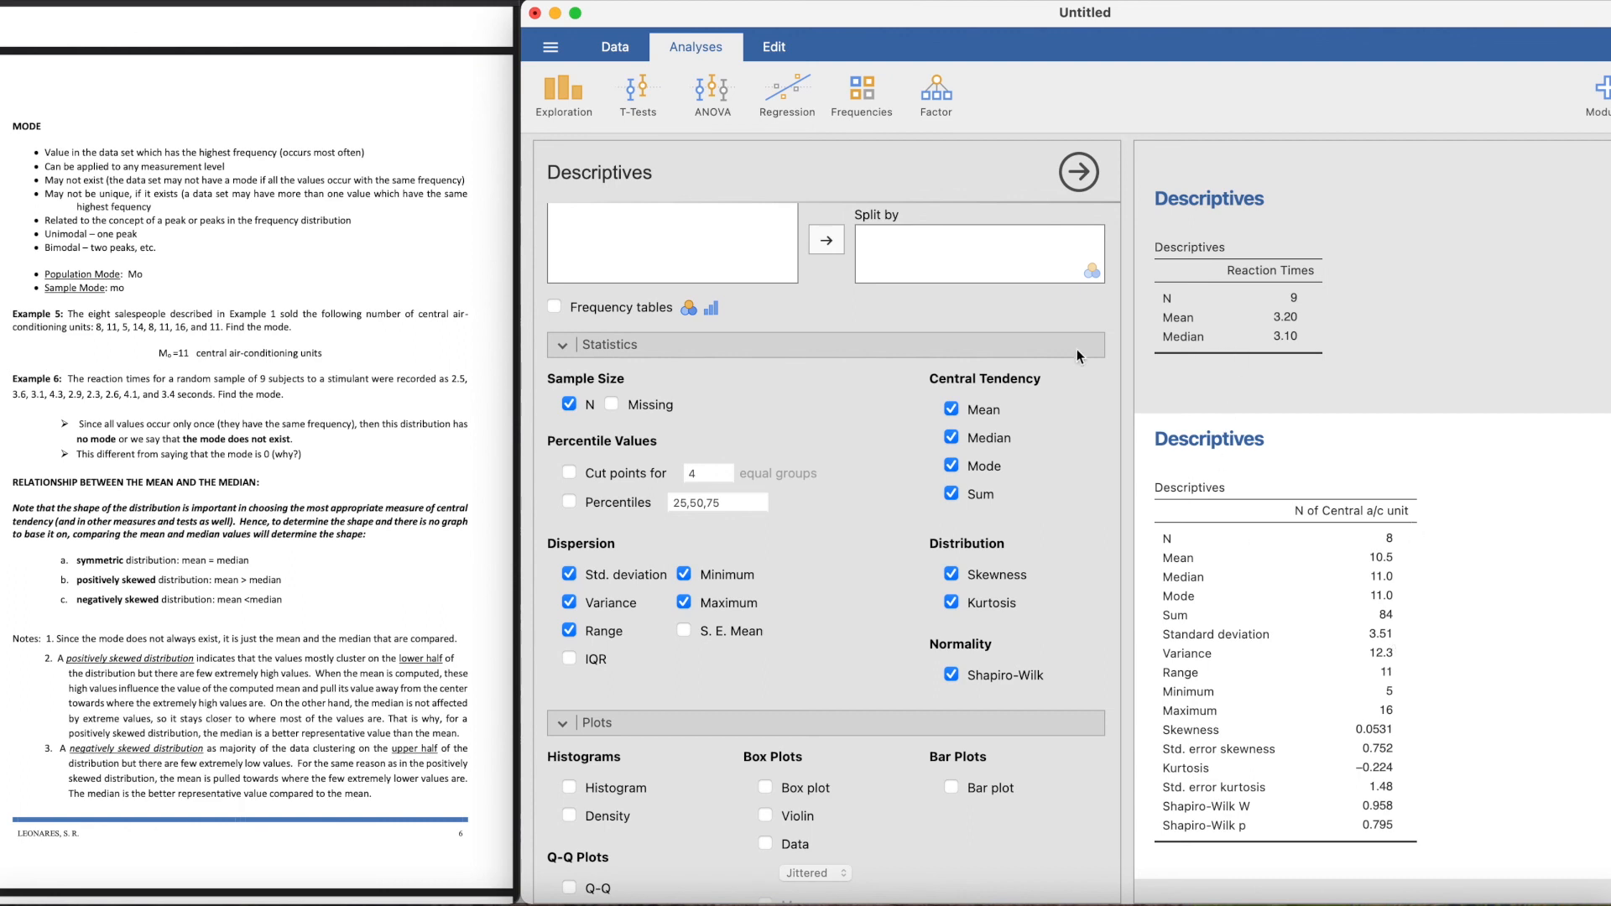
pyautogui.moveTo(1047, 200)
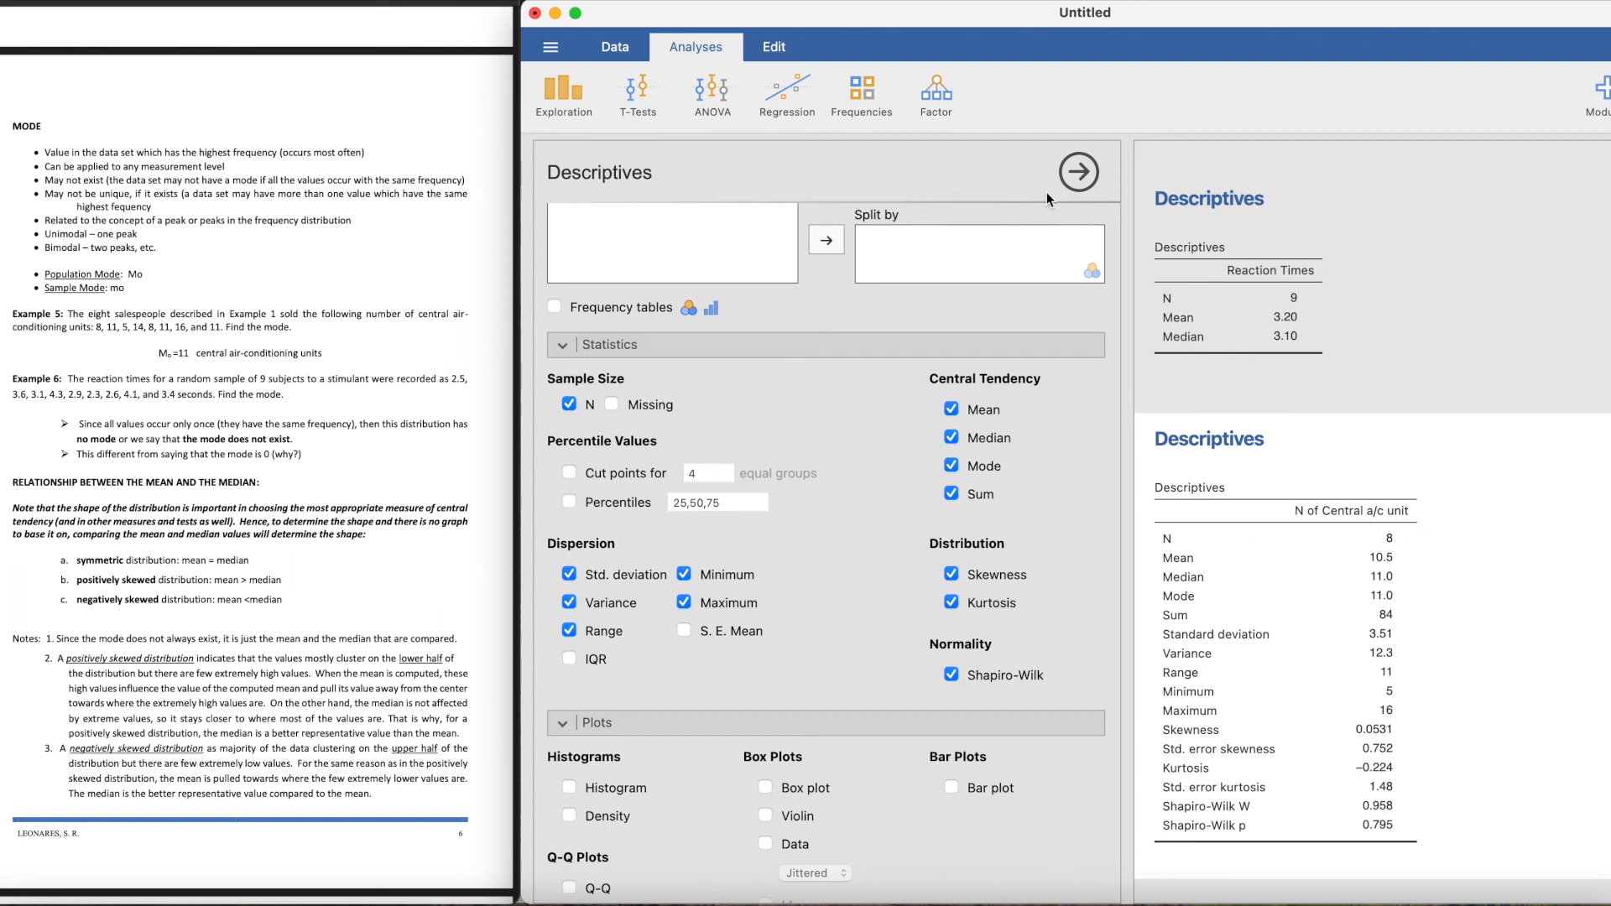